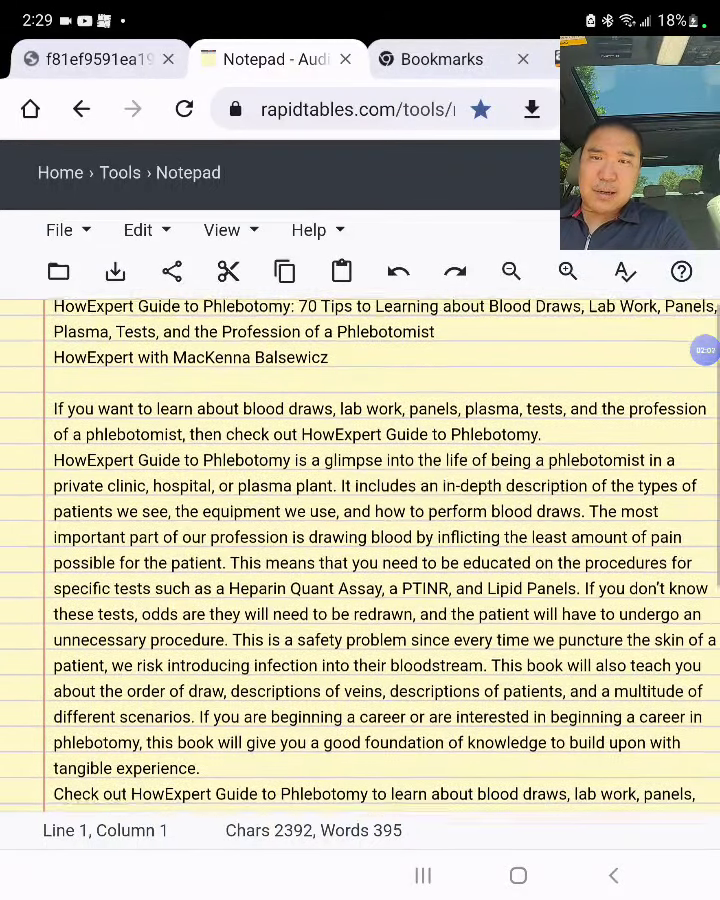
Step: Scroll through the phlebotomy book description in RapidTables Notepad
scroll("down", 3)
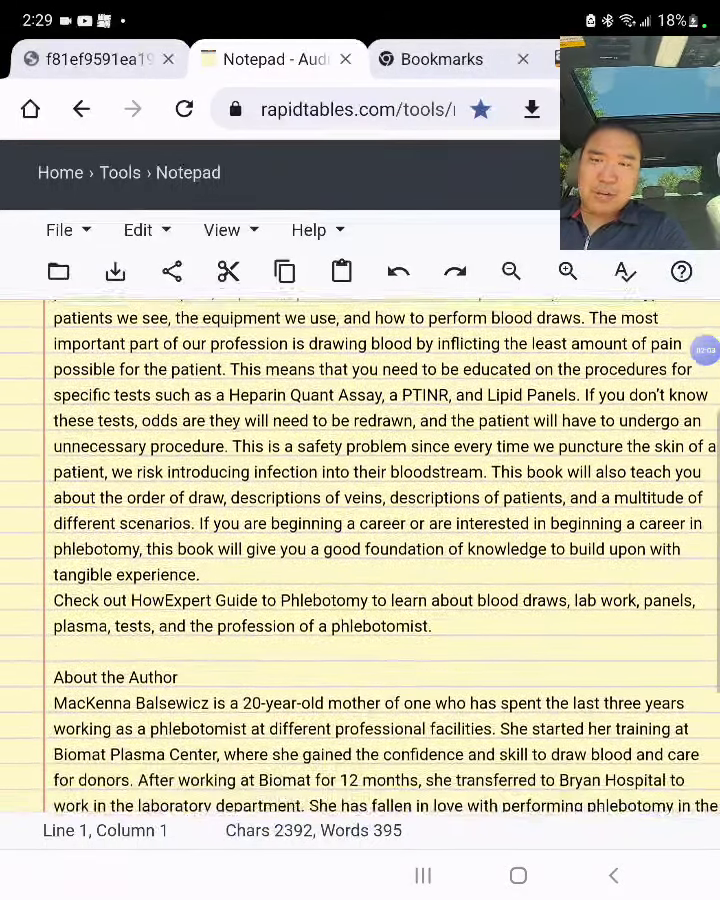
scroll("down", 3)
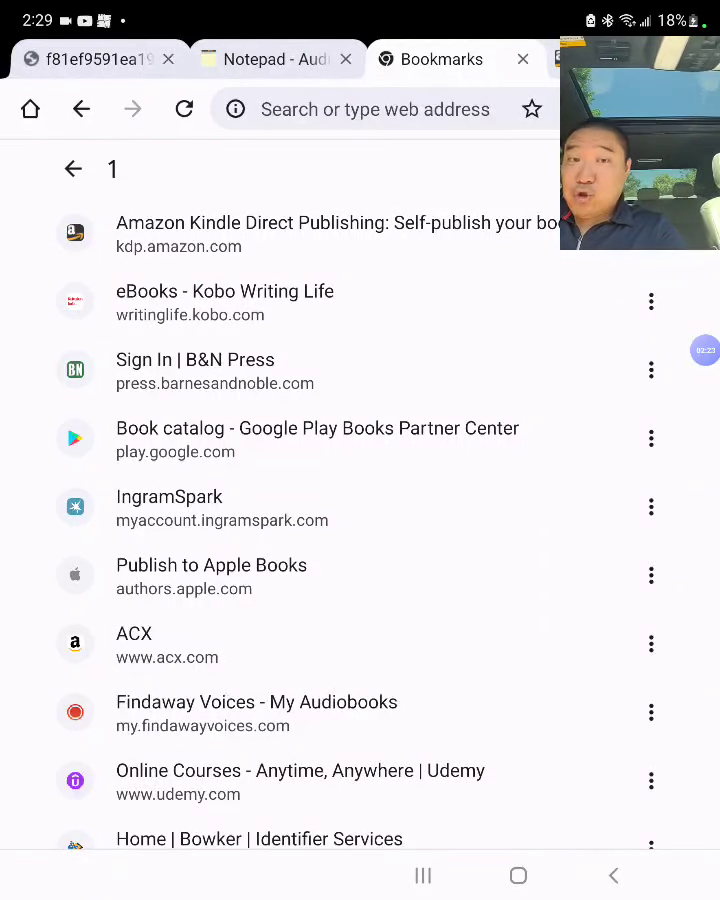
Step: Scroll the bookmarks list down to the Amazon Kindle Direct Publishing entry
scroll("down", 3)
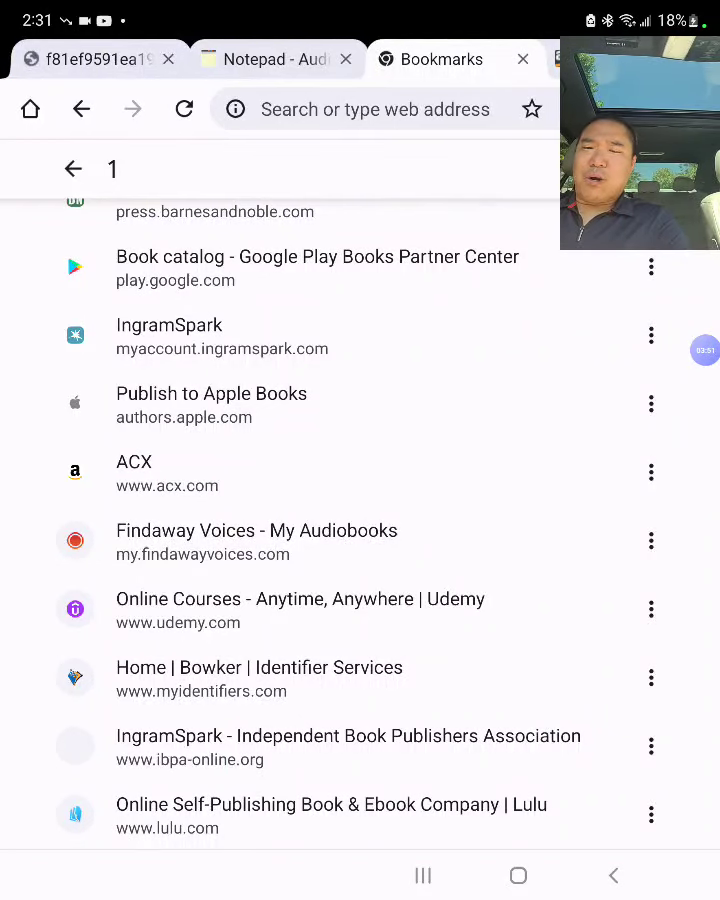
scroll("down", 3)
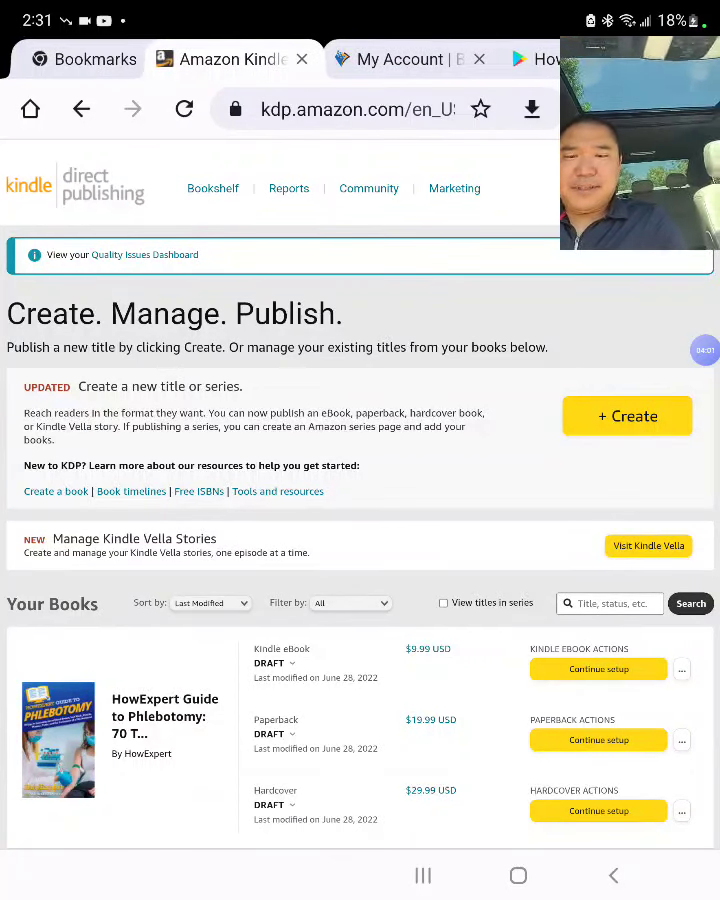
Step: Resume setup of the Phlebotomy Kindle eBook draft and review its details
left_click(184, 108)
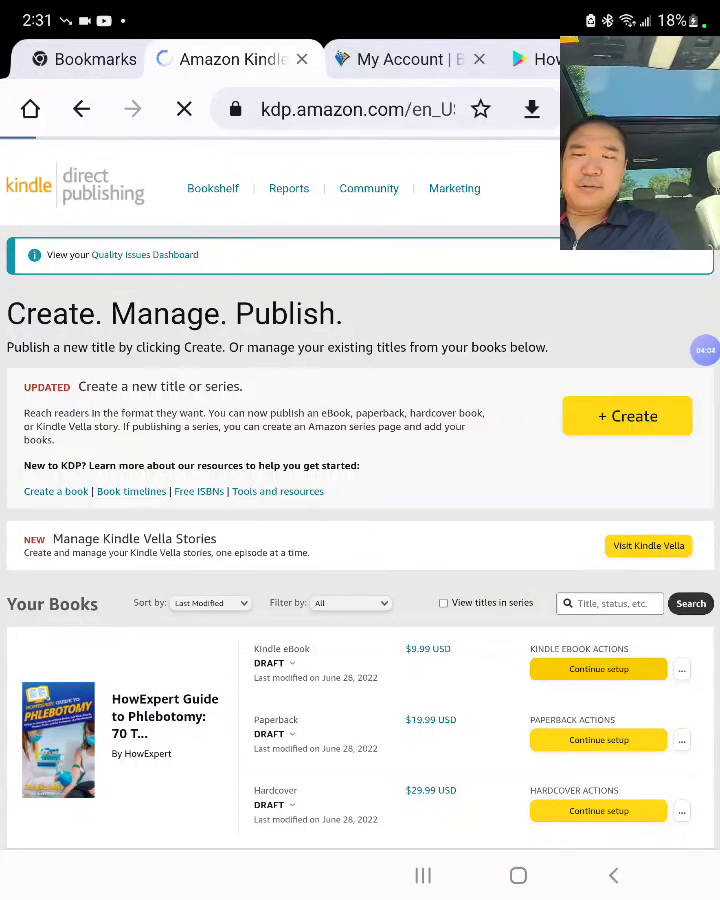
left_click(598, 668)
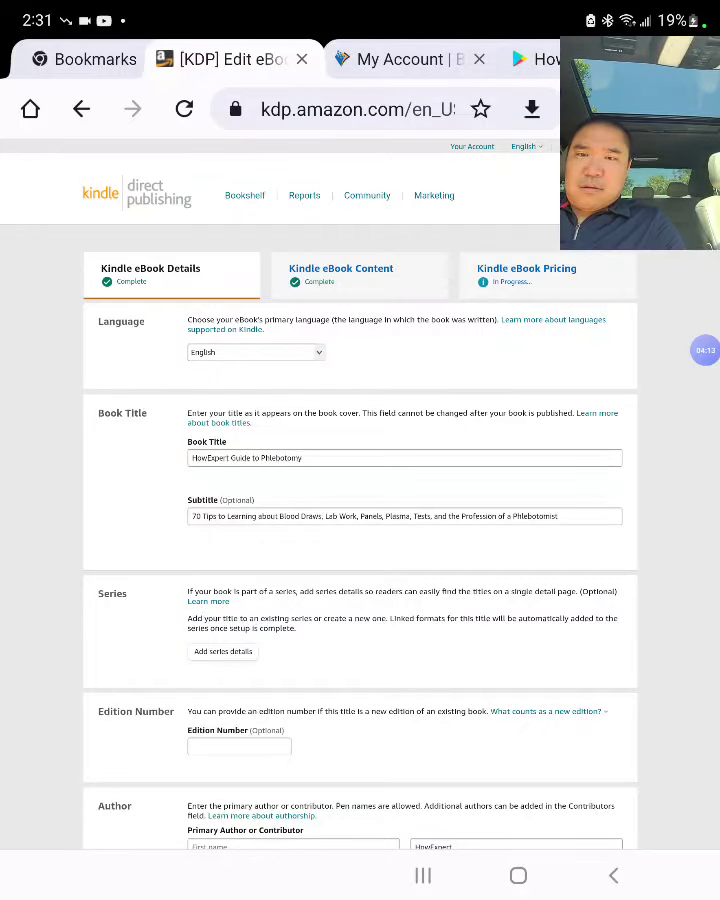
scroll("down", 3)
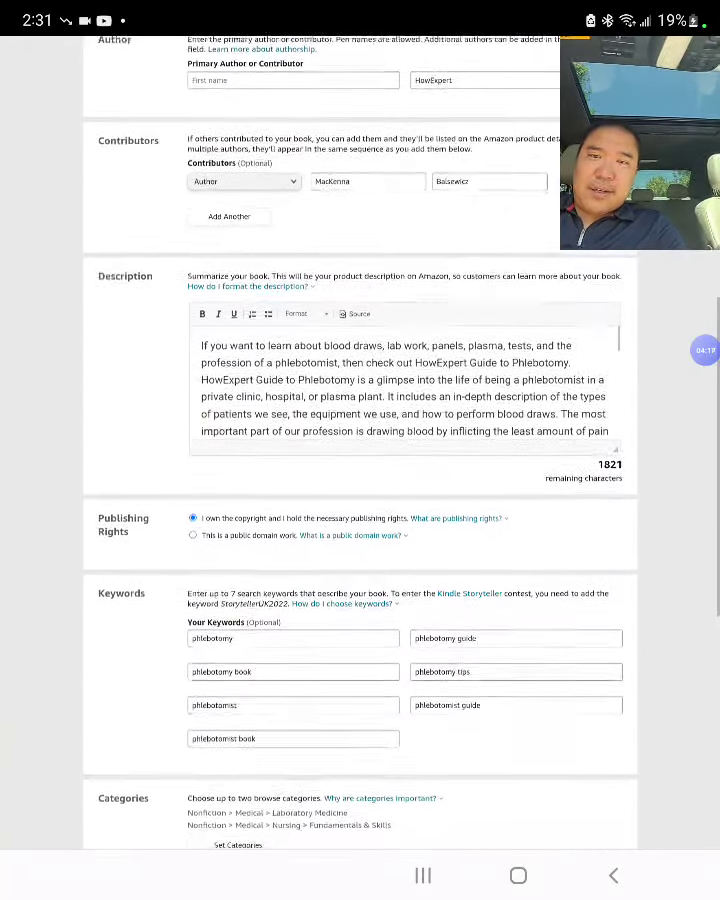
scroll("down", 3)
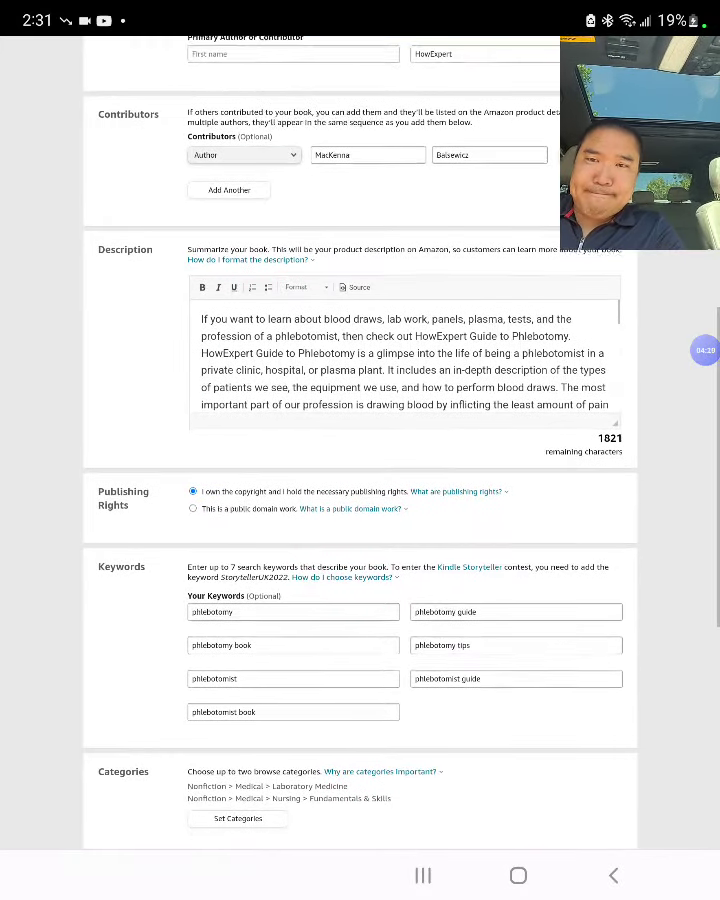
scroll("down", 3)
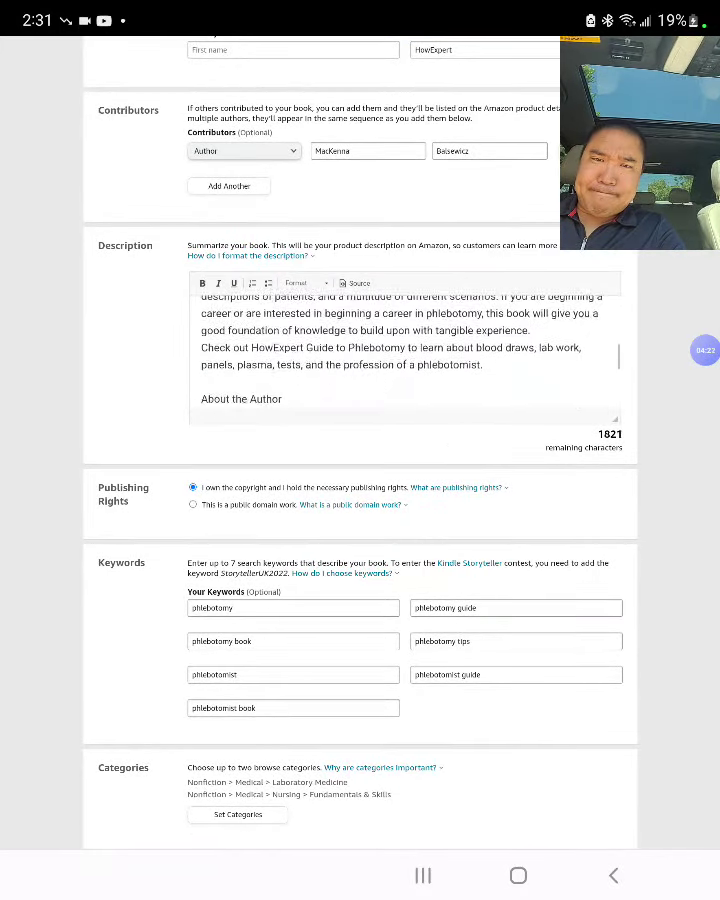
scroll("down", 3)
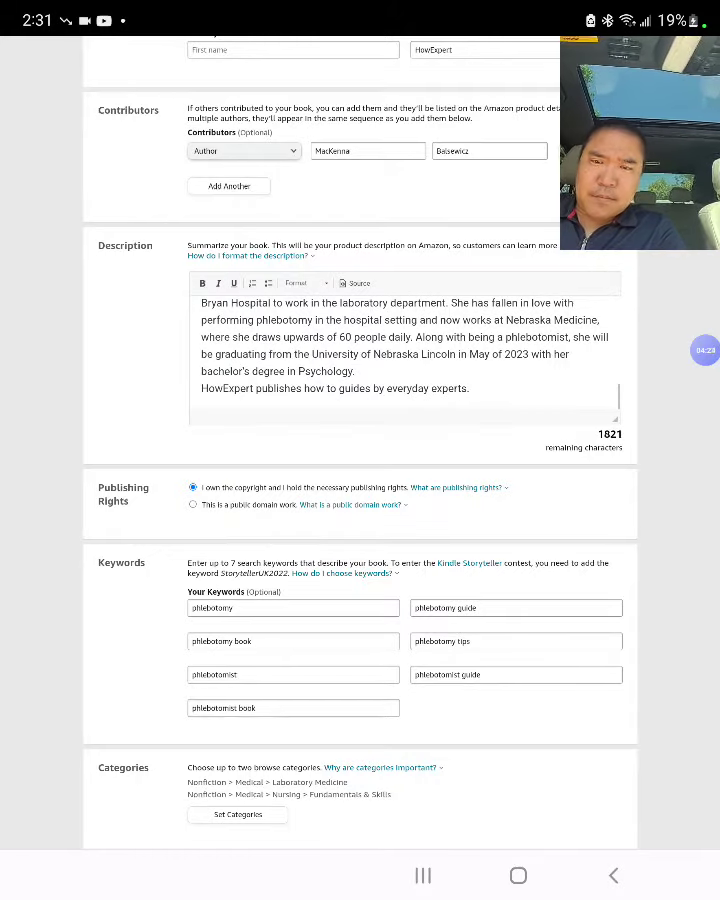
scroll("down", 3)
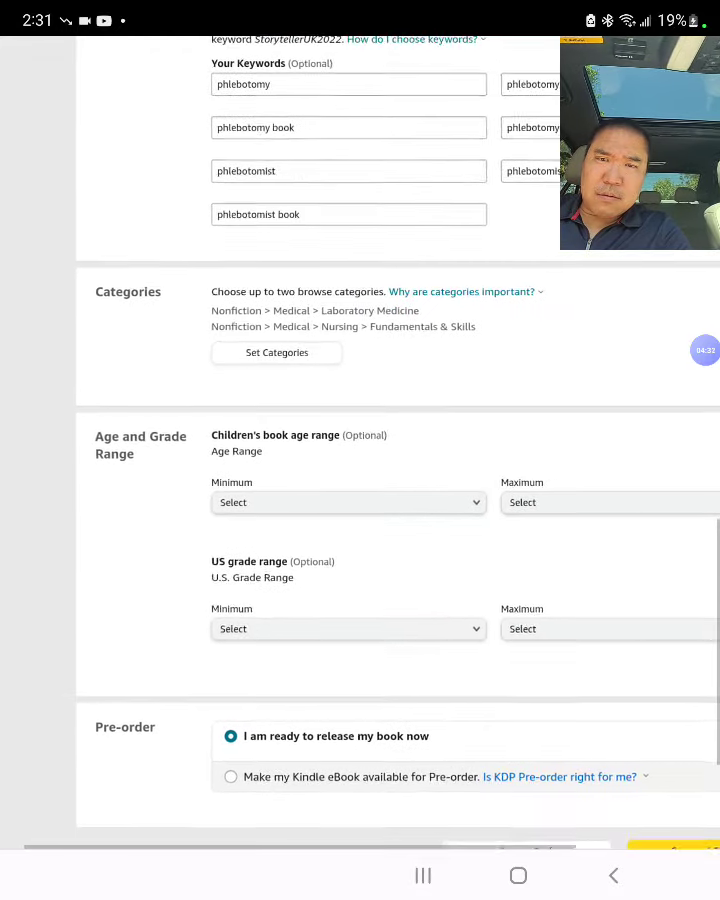
scroll("down", 3)
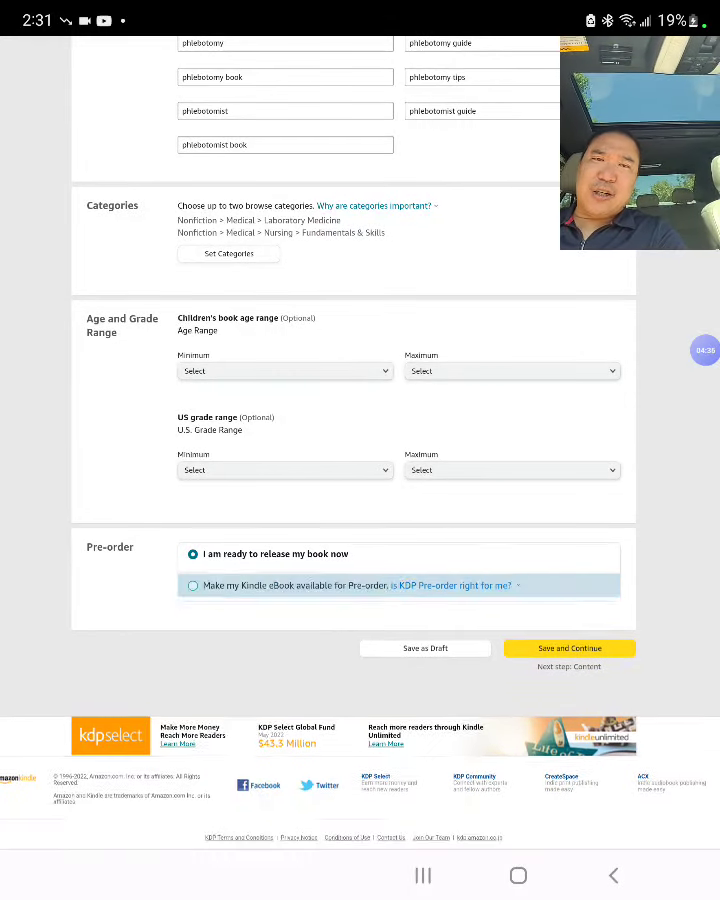
Step: Save the eBook details and continue to the content page
left_click(192, 584)
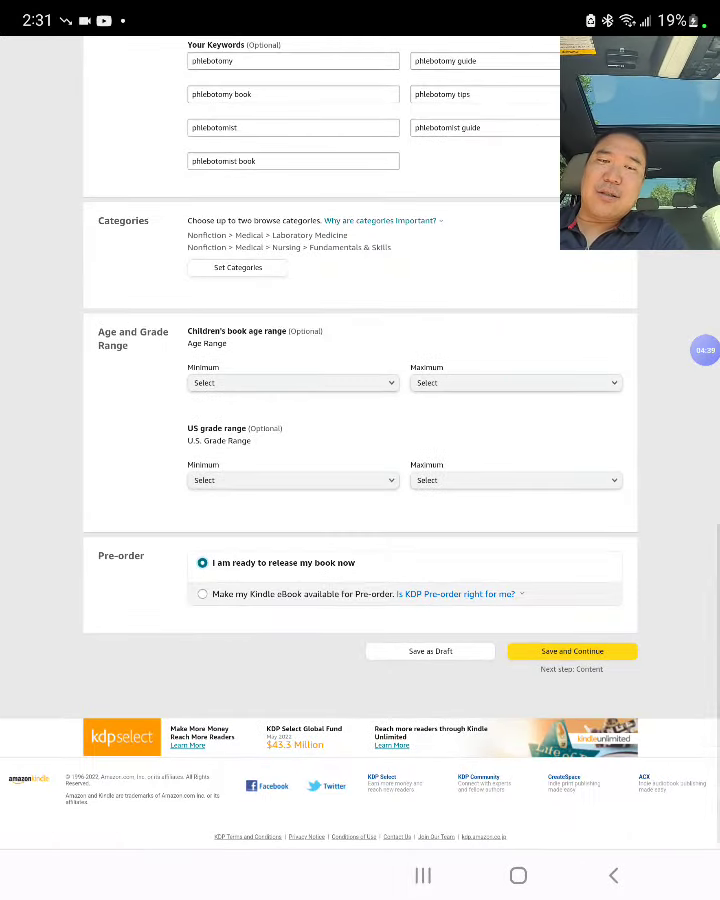
left_click(572, 652)
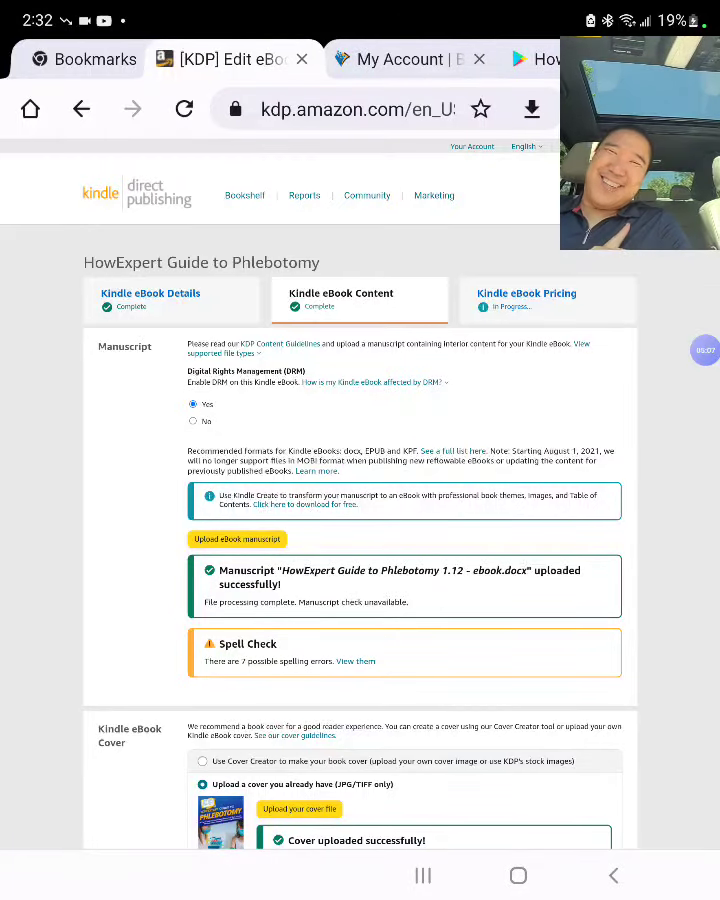
Step: Review the uploaded manuscript and cover, then save content and continue to pricing
scroll("down", 3)
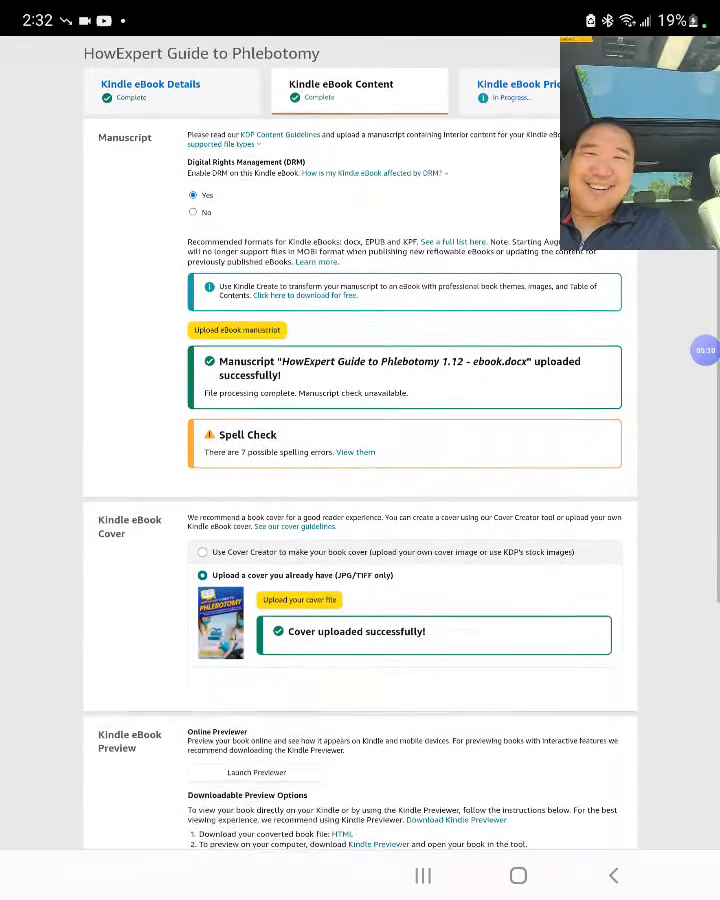
scroll("down", 3)
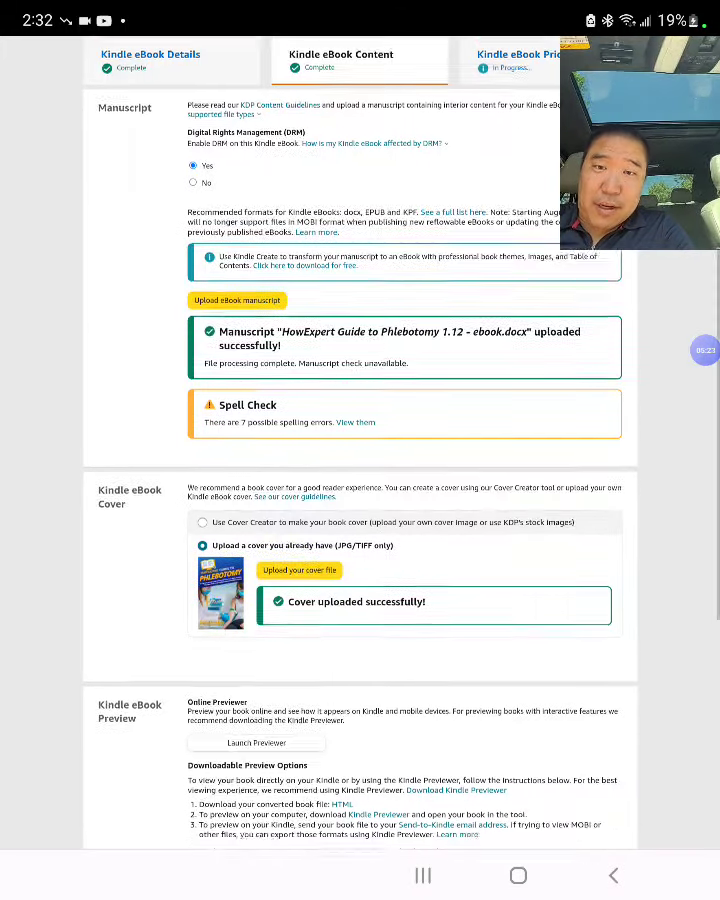
scroll("down", 3)
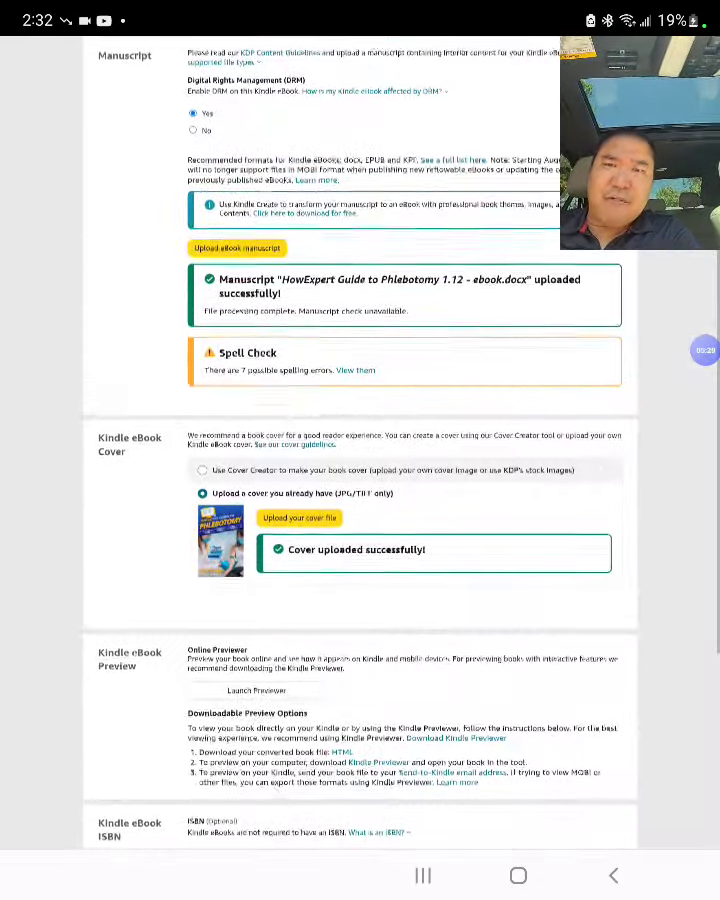
scroll("down", 3)
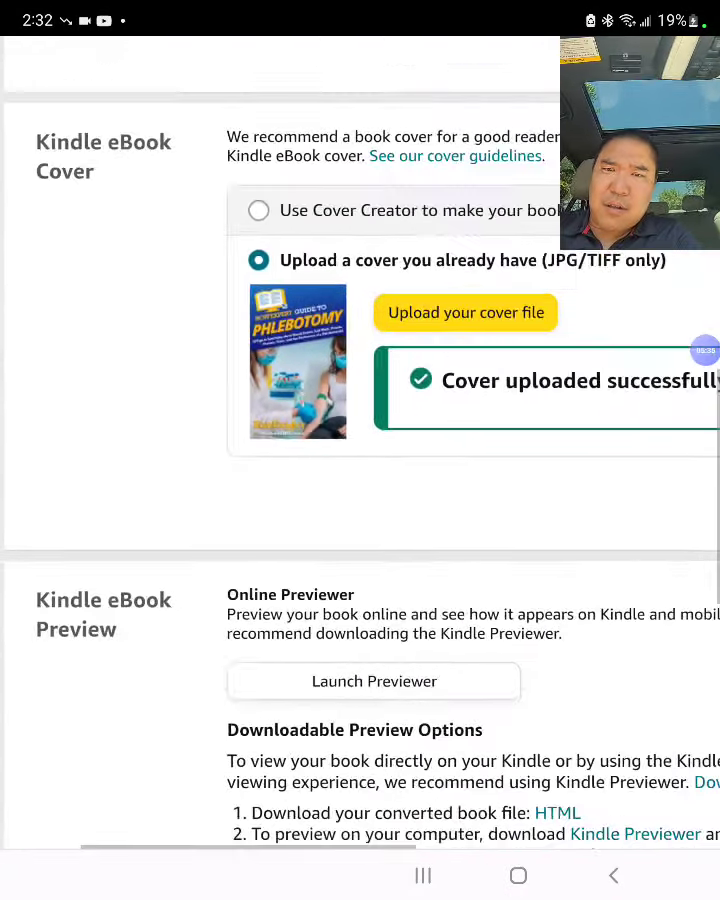
scroll("down", 3)
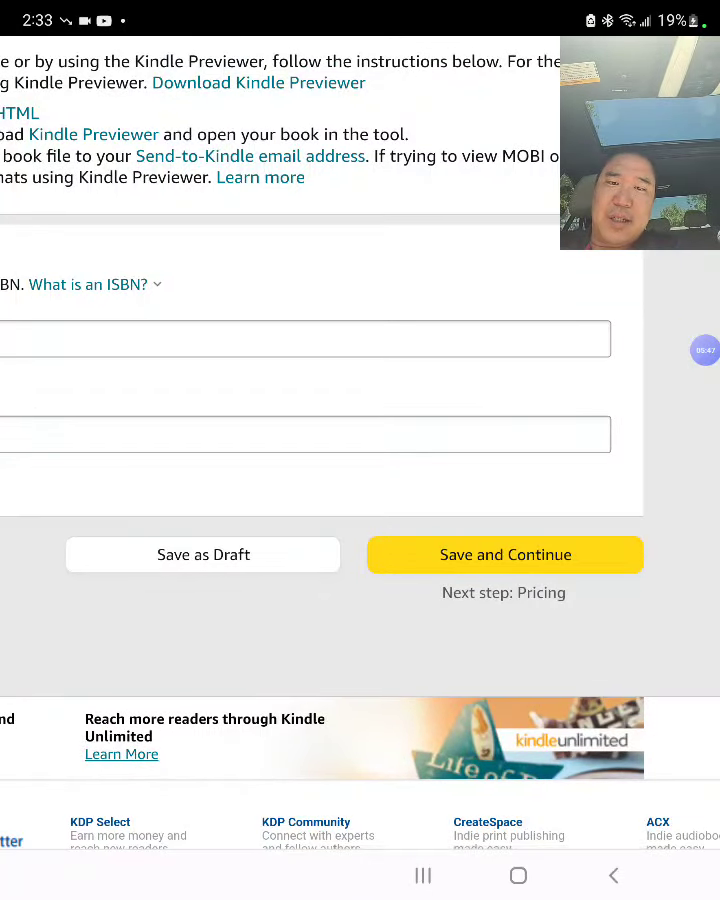
left_click(504, 556)
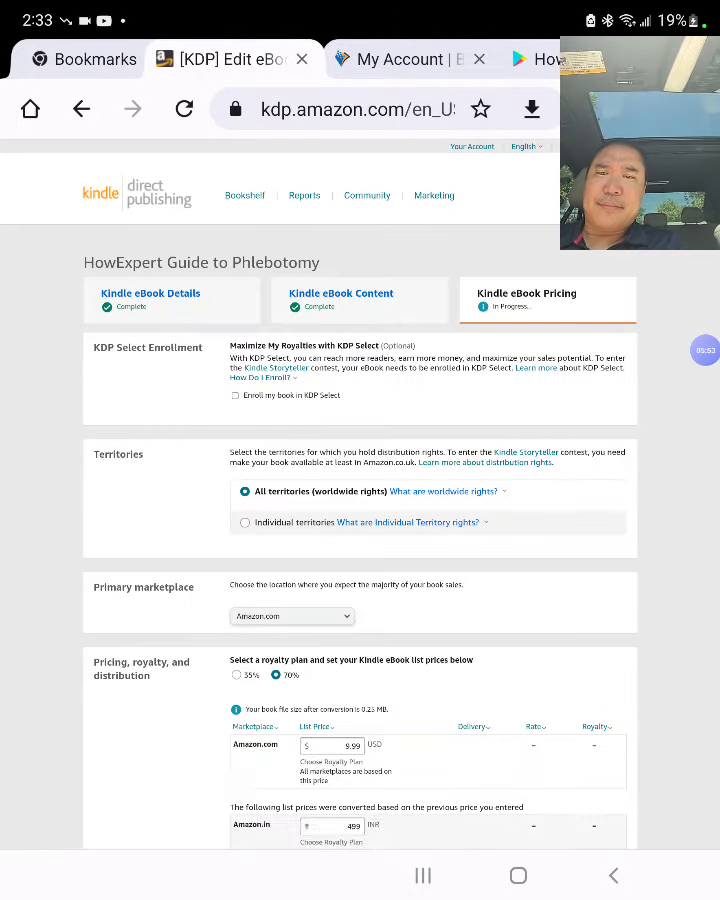
scroll("down", 3)
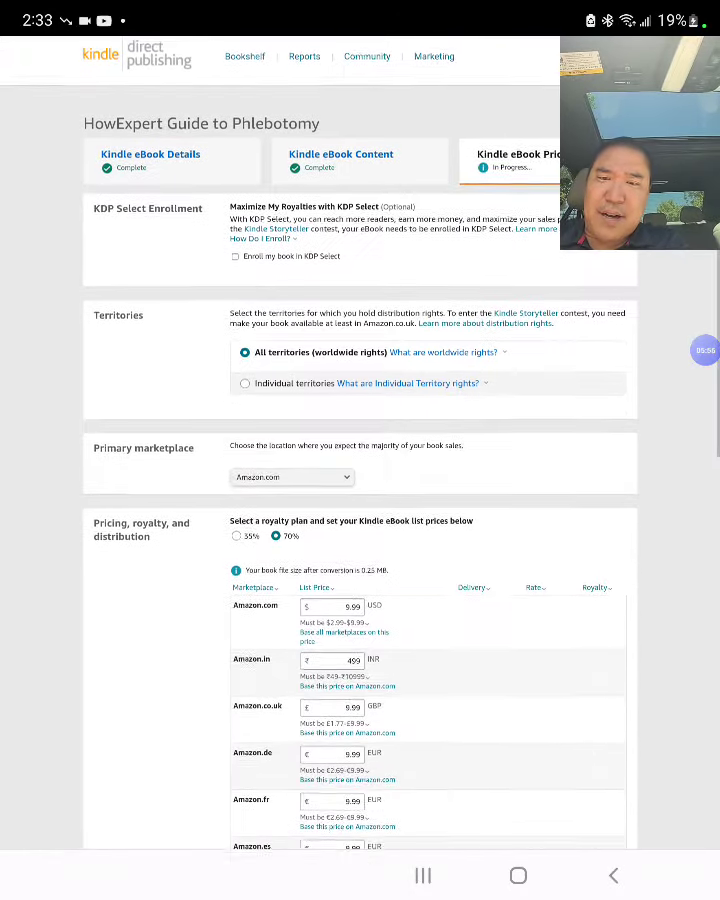
scroll("down", 3)
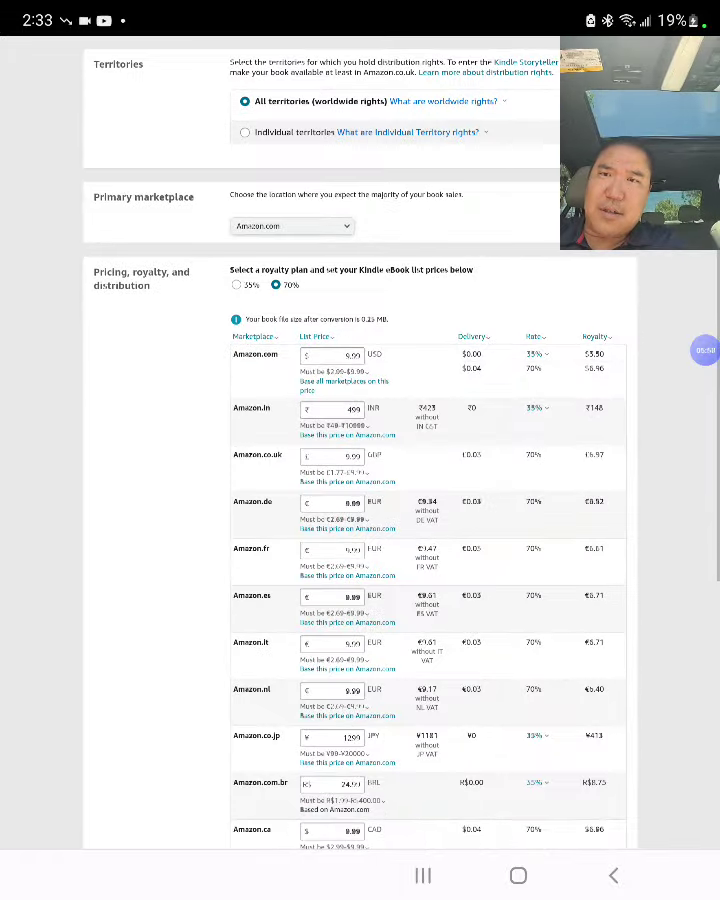
scroll("down", 3)
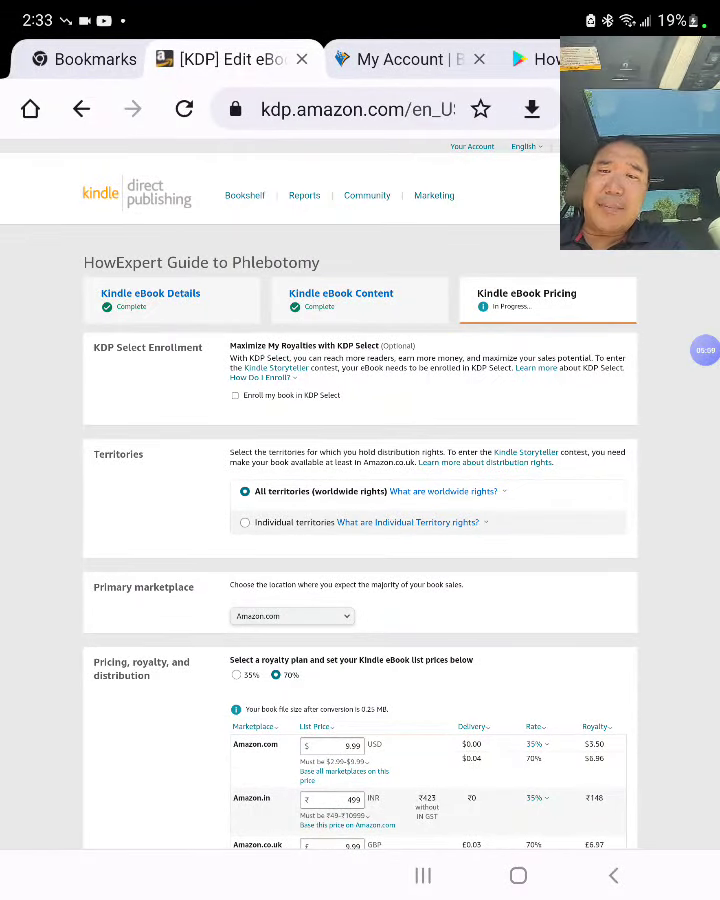
scroll("down", 3)
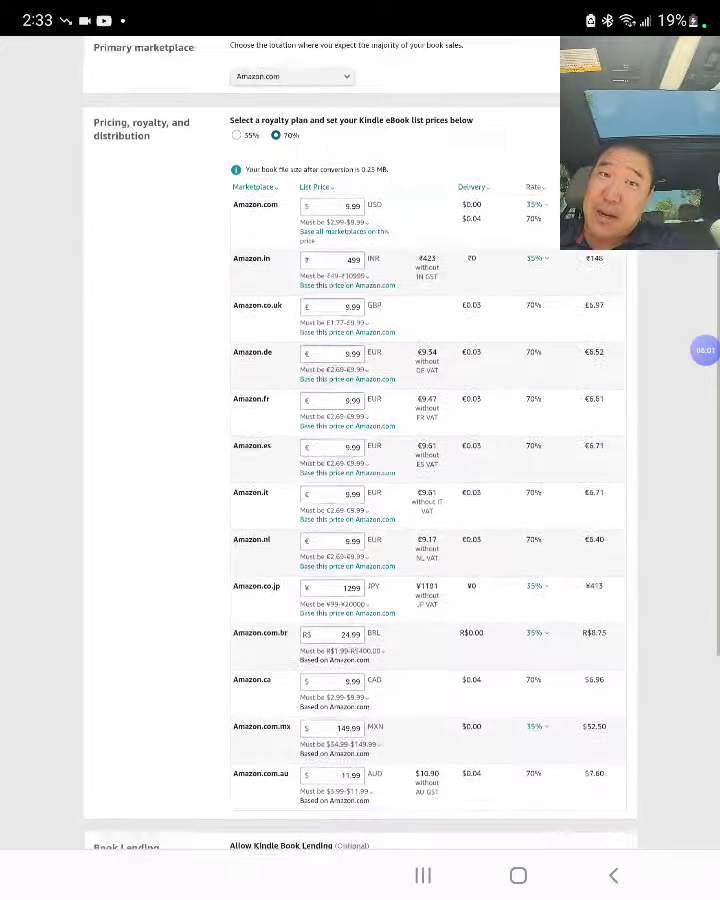
scroll("down", 3)
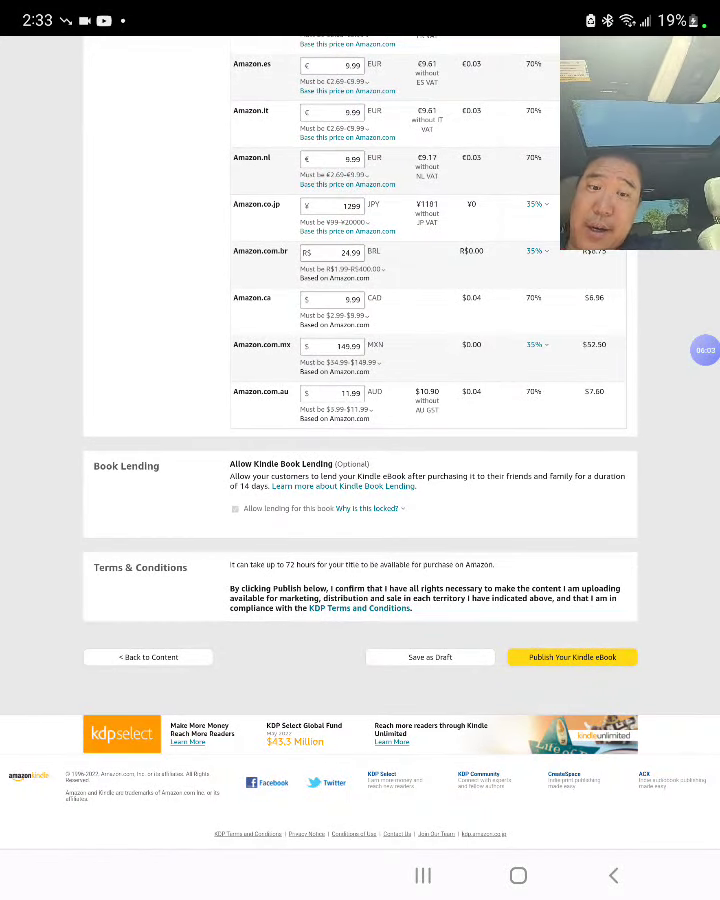
left_click(572, 656)
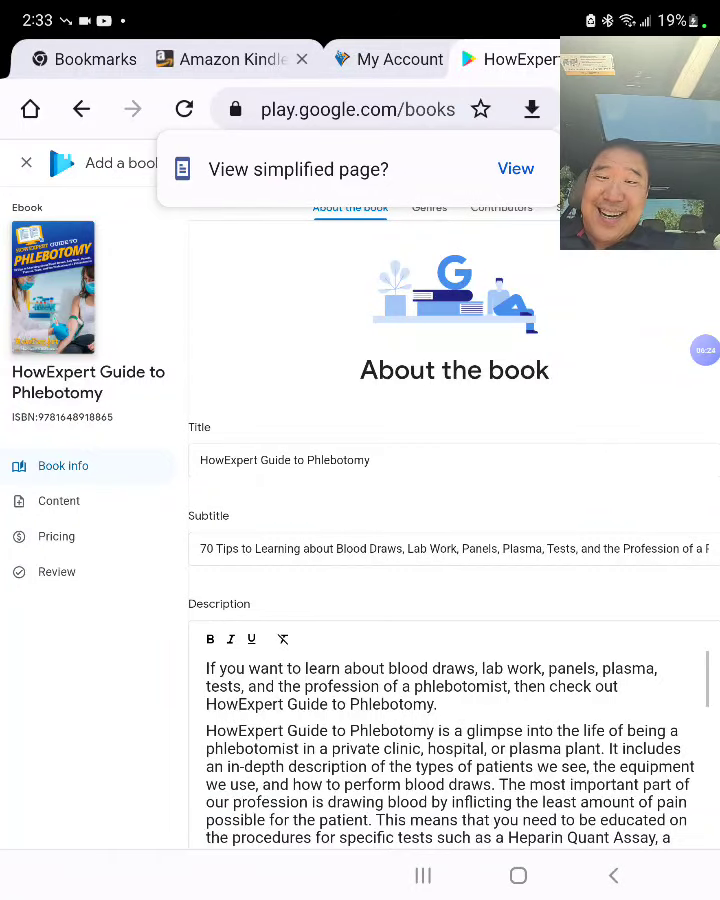
Step: Set page count to 89, then save through About the book, Genres and Contributors
scroll("down", 3)
type("8")
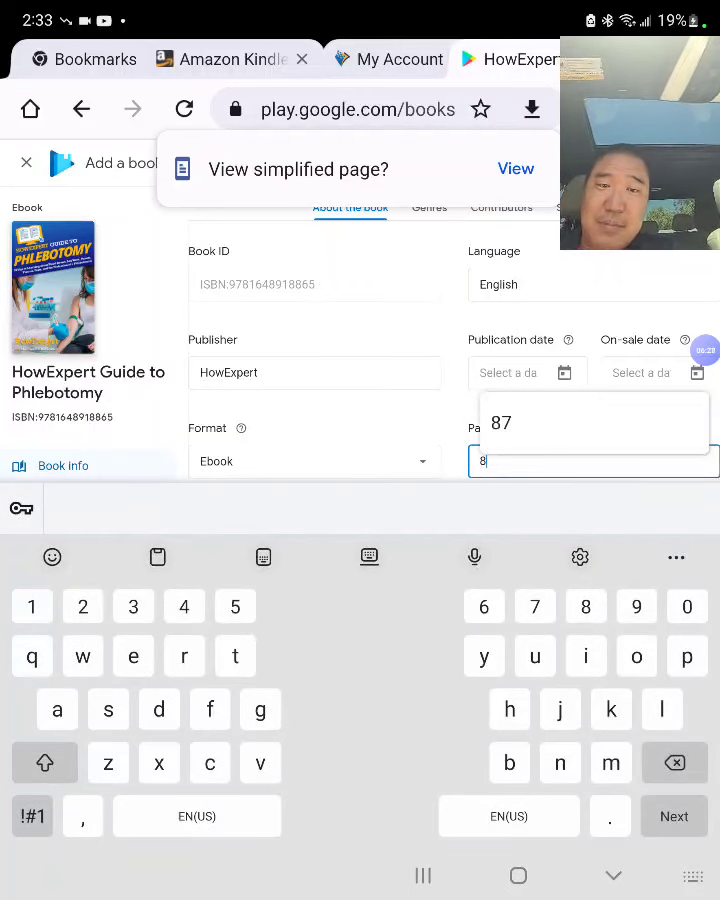
type("9")
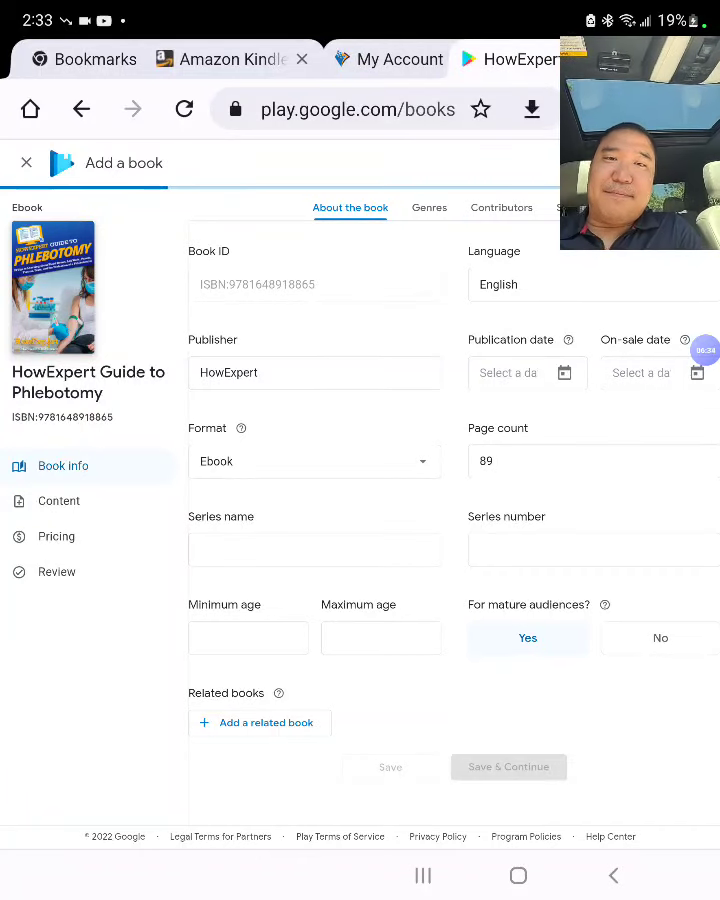
left_click(428, 208)
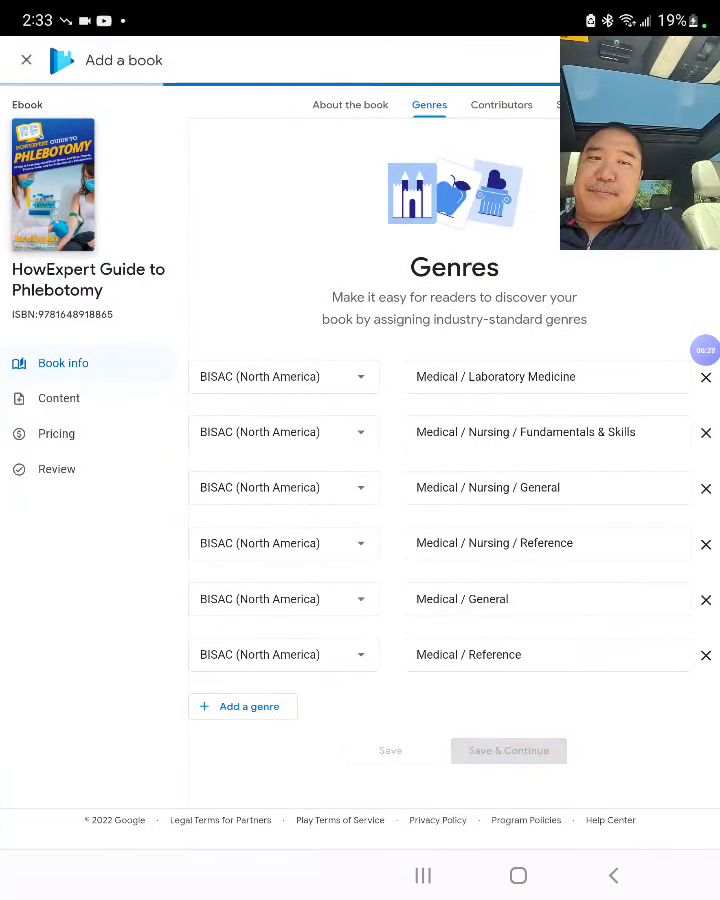
left_click(500, 104)
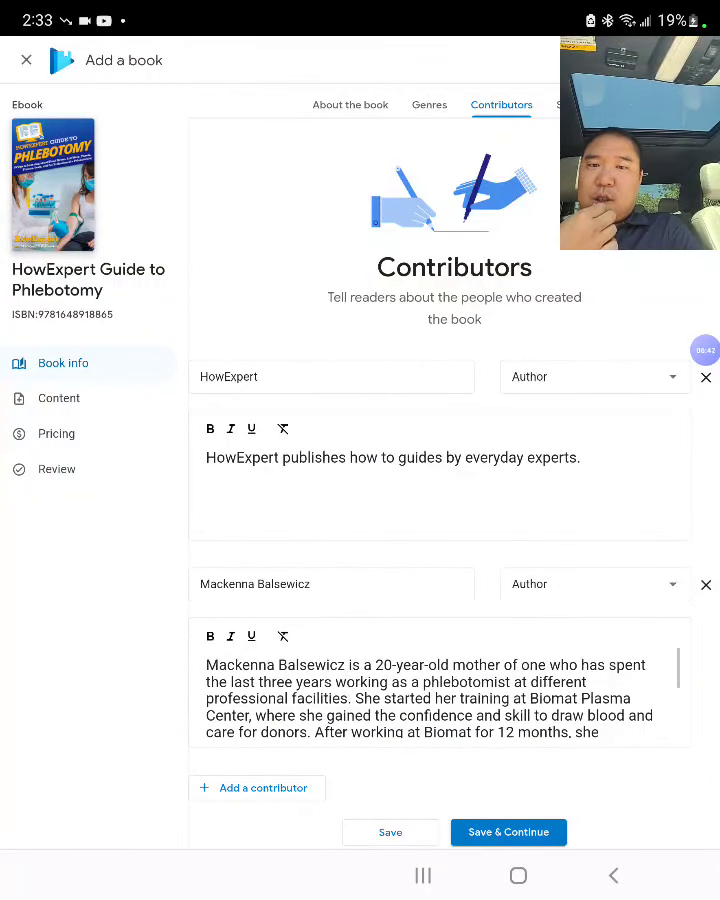
left_click(508, 832)
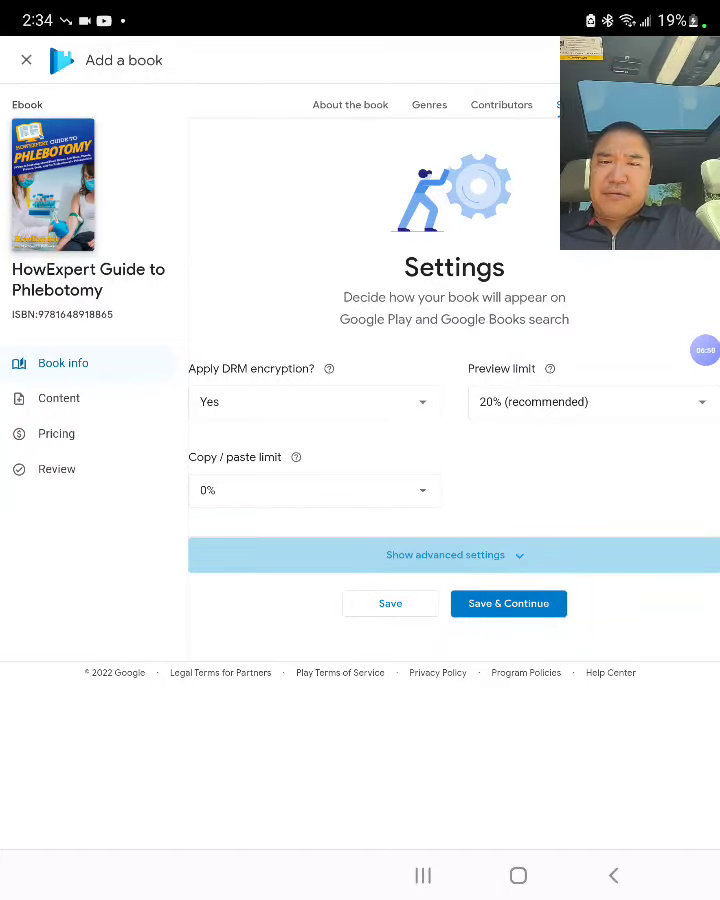
Step: Accept DRM settings, keep the USD 9.99 price, and publish the ebook to Google Play
left_click(452, 556)
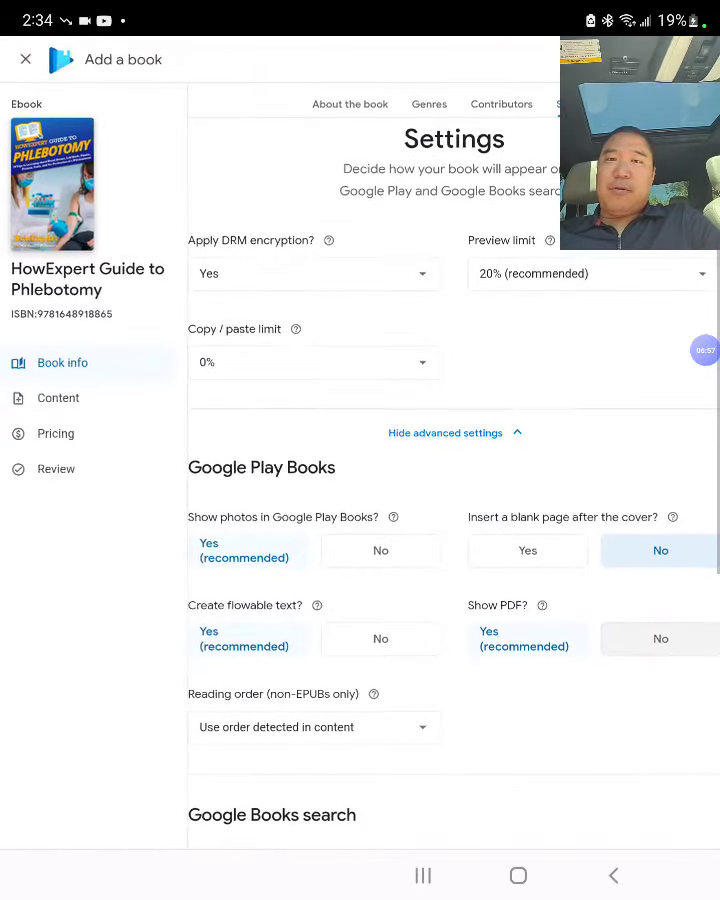
scroll("down", 3)
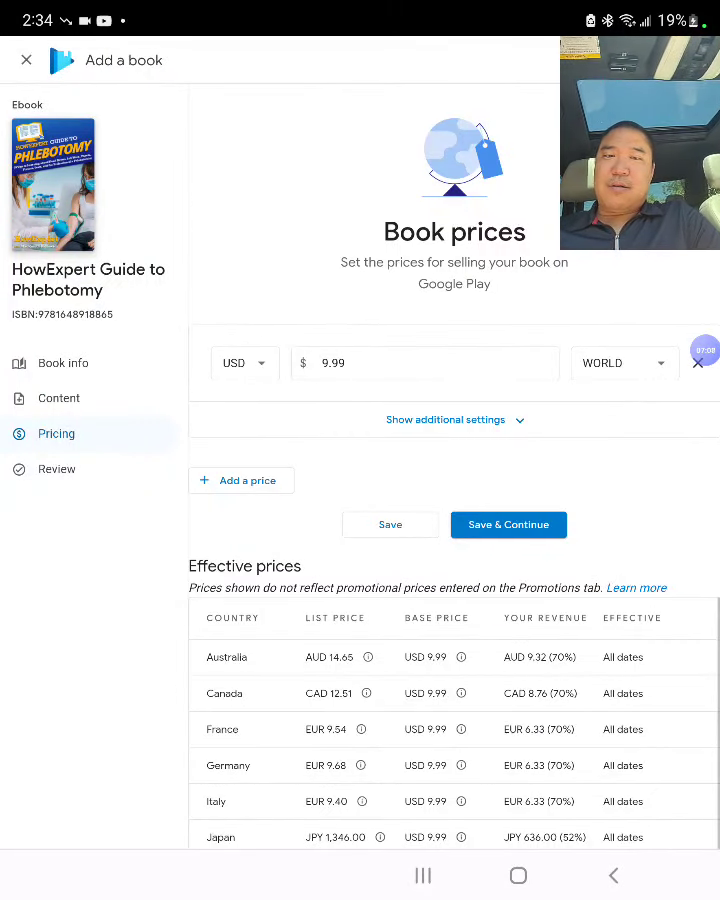
left_click(508, 524)
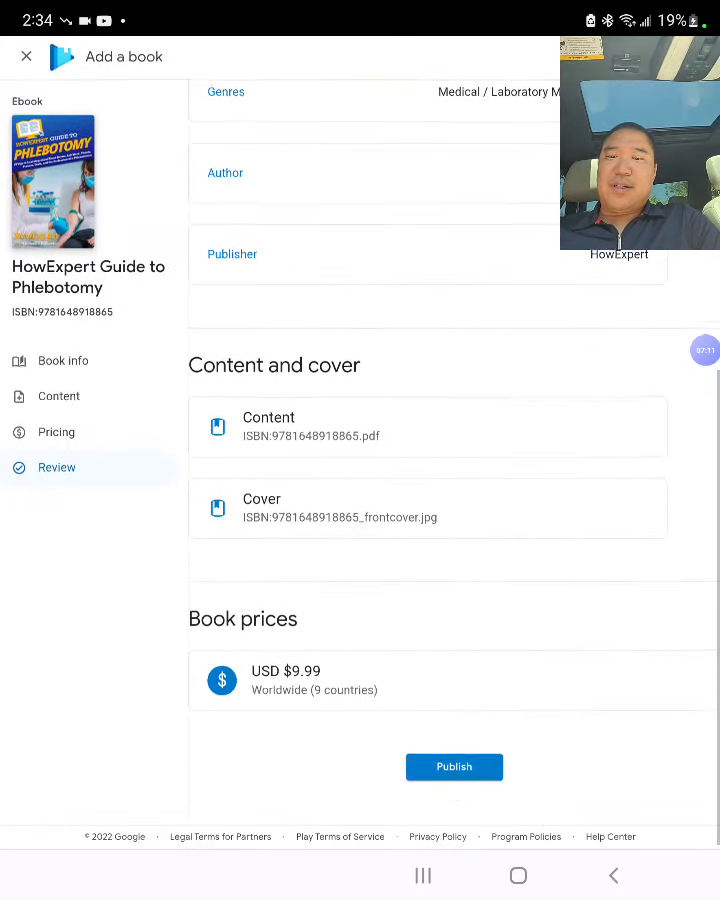
left_click(454, 768)
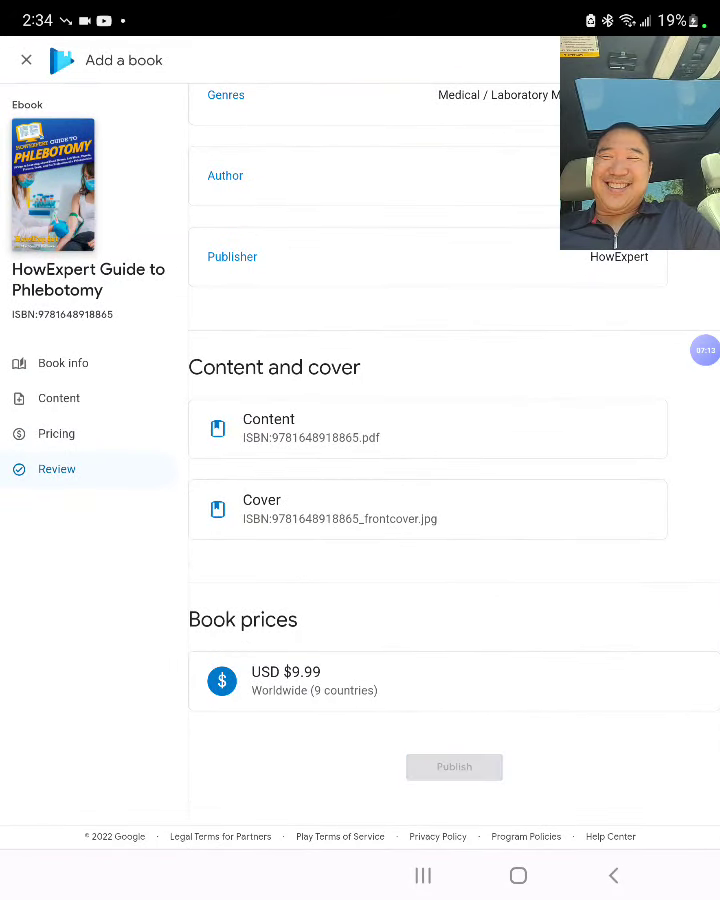
left_click(454, 768)
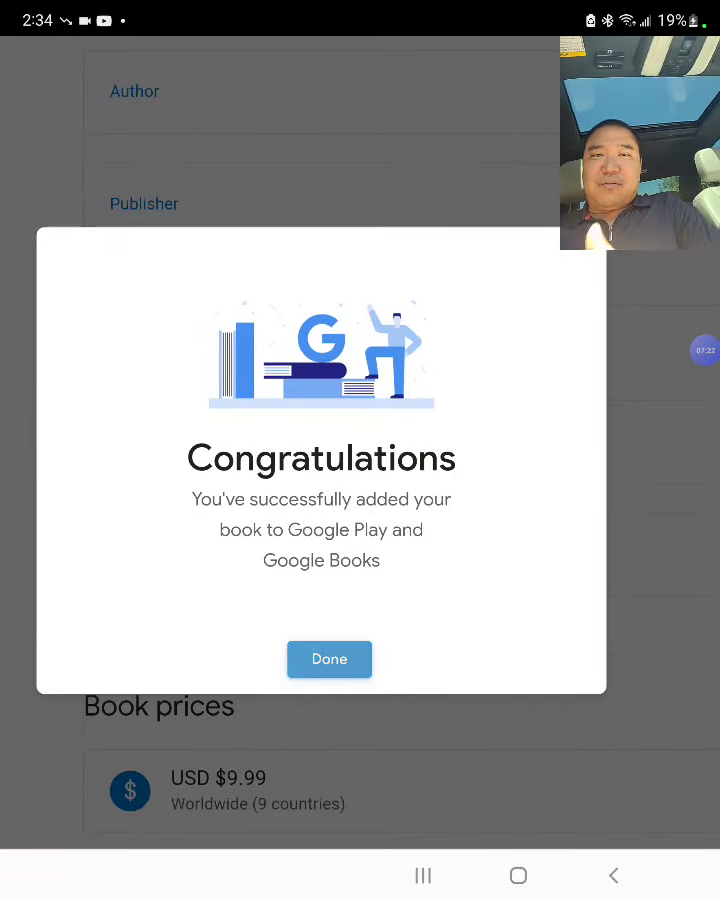
left_click(328, 660)
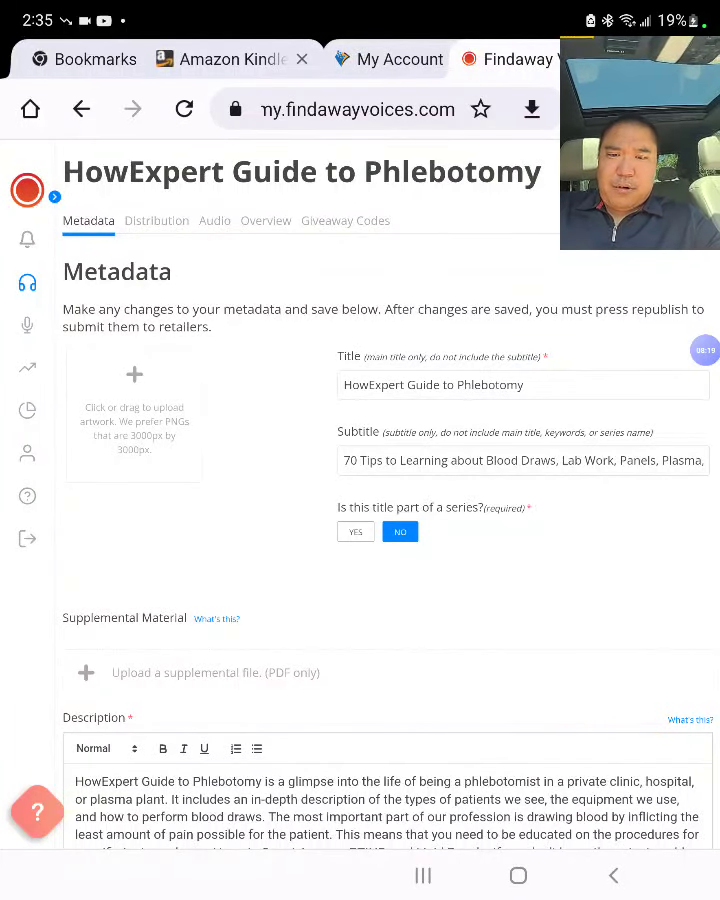
Step: Scroll through the Findaway Voices metadata form down to the Keywords field
scroll("down", 3)
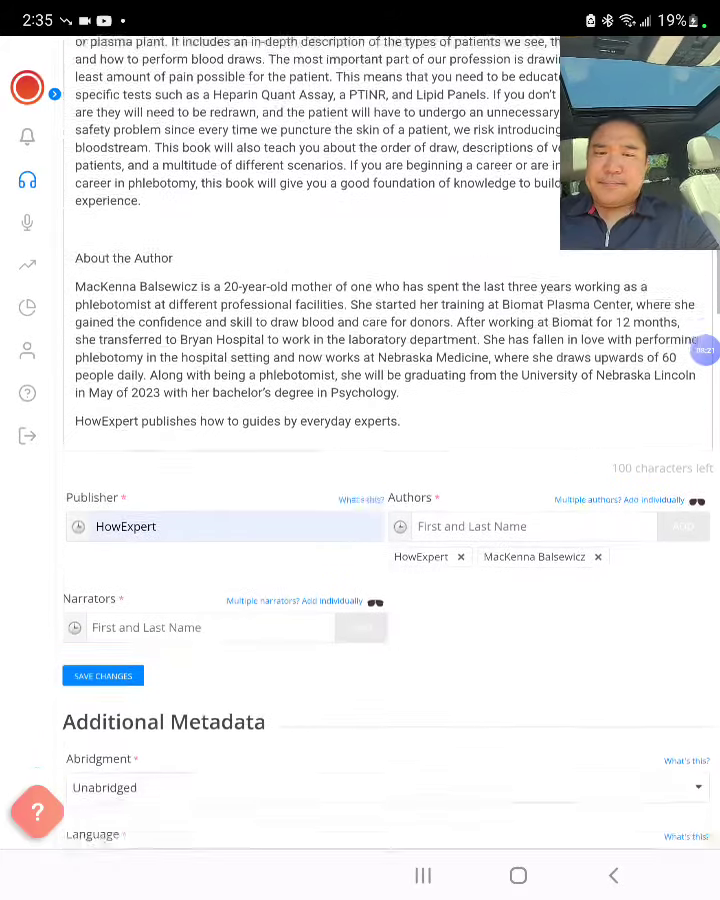
scroll("down", 3)
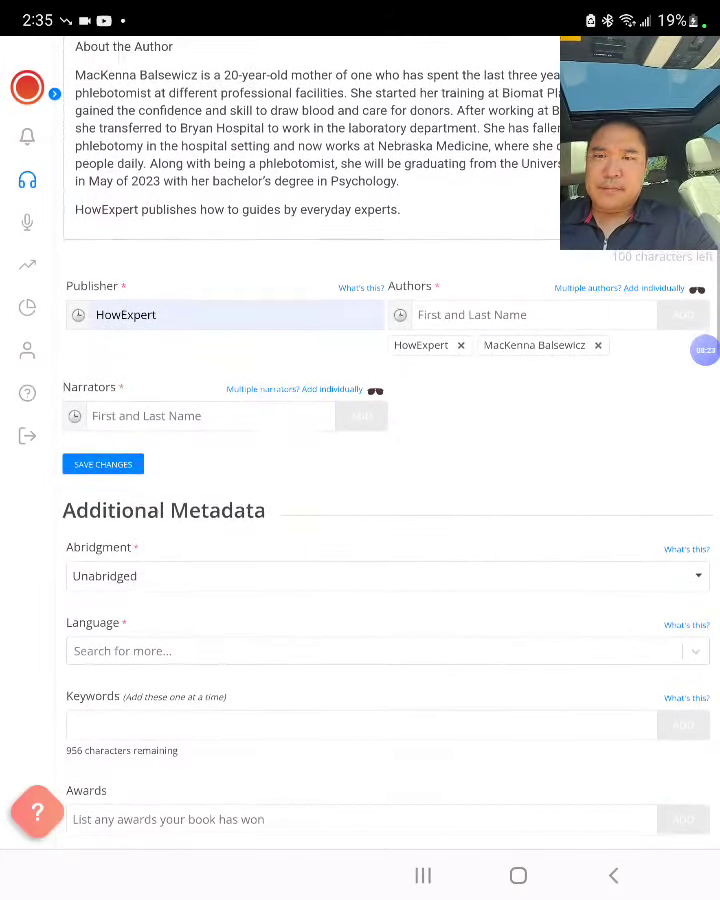
scroll("down", 3)
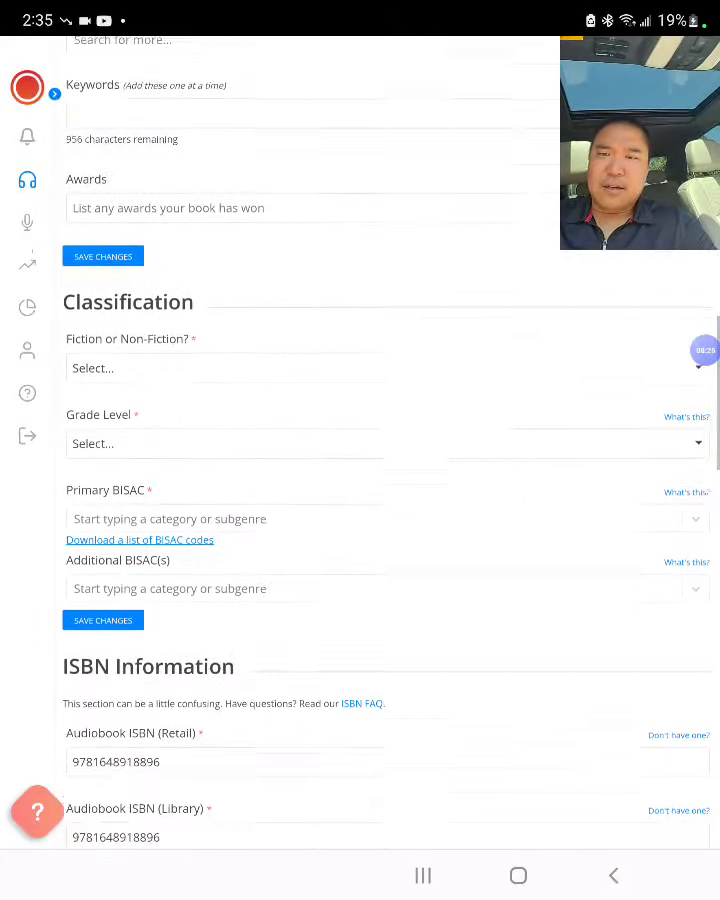
scroll("down", 3)
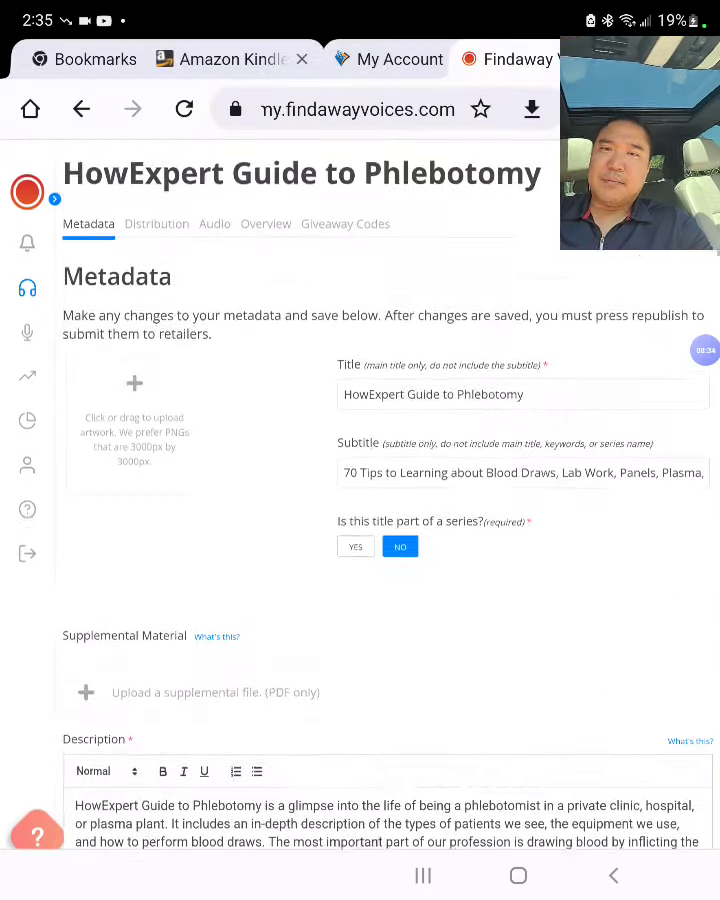
scroll("down", 3)
type("Phl")
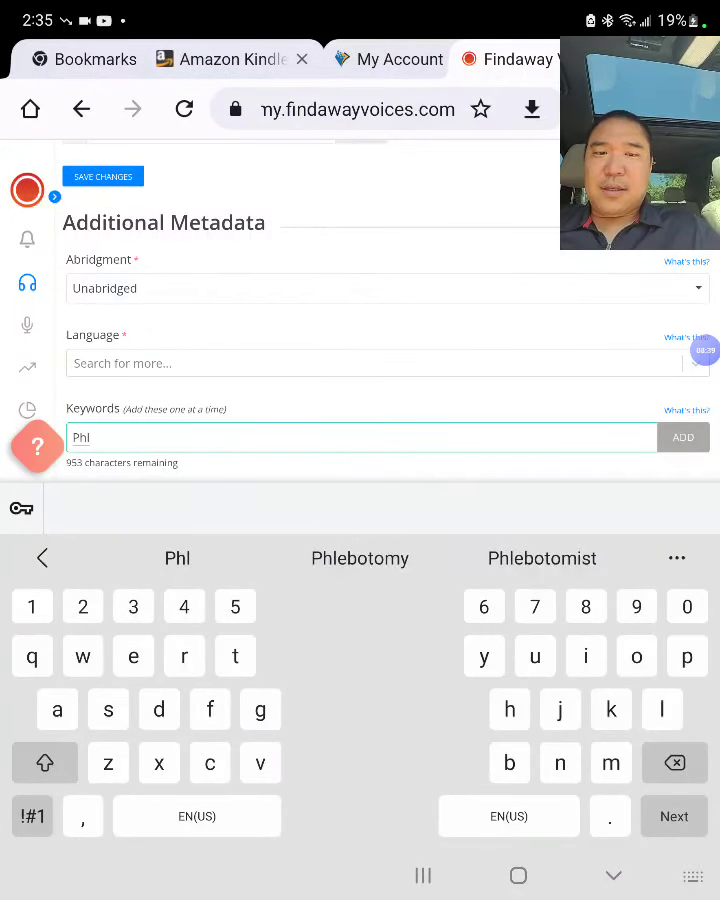
Step: Add Phlebotomy and Phlebotomist as audiobook keywords
left_click(360, 558)
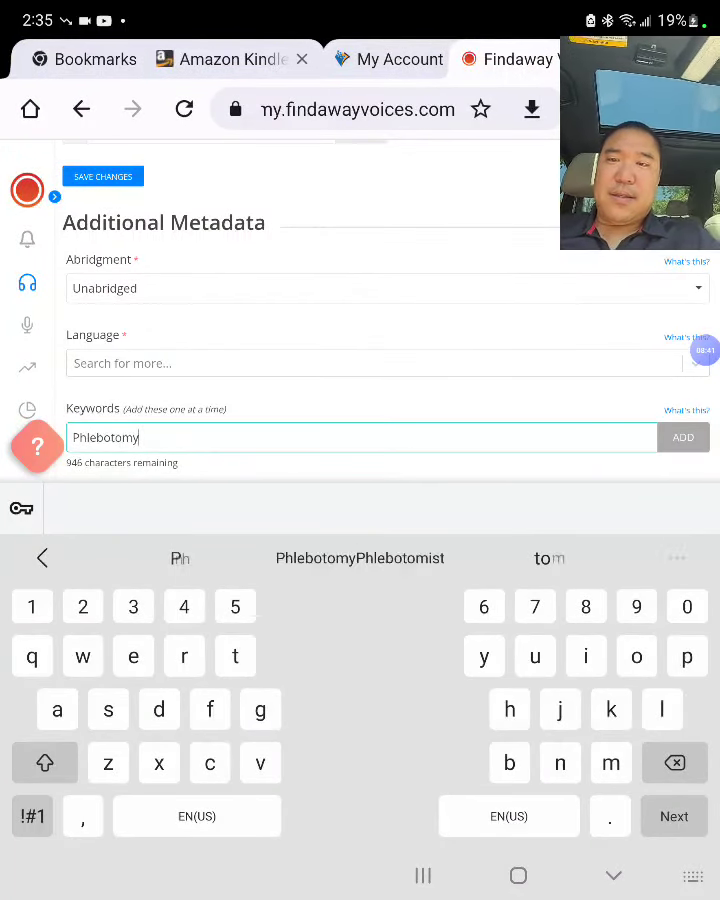
left_click(684, 436)
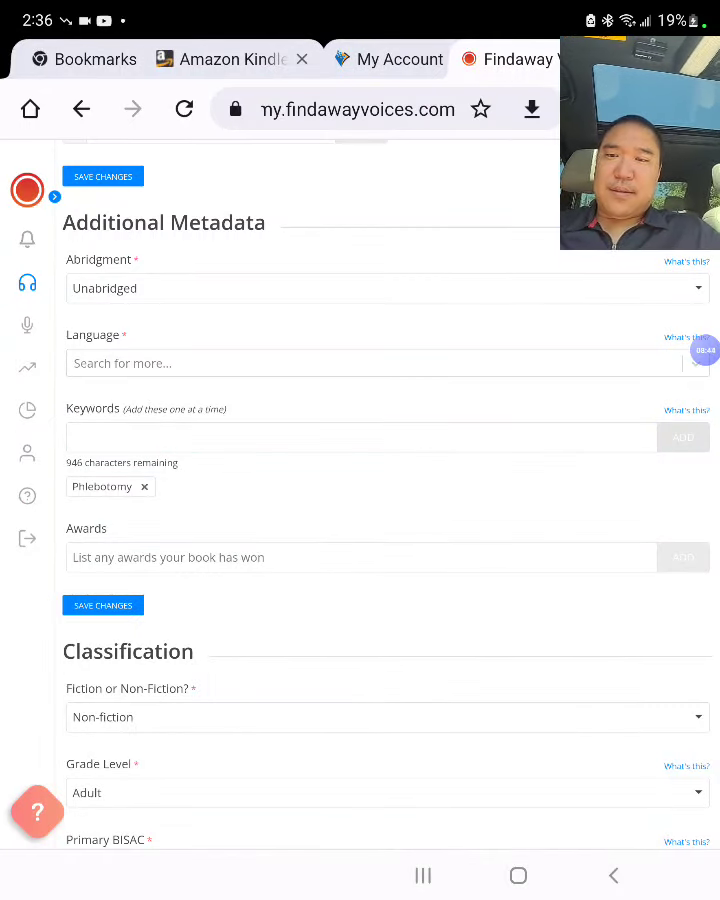
type("Phlebotomist")
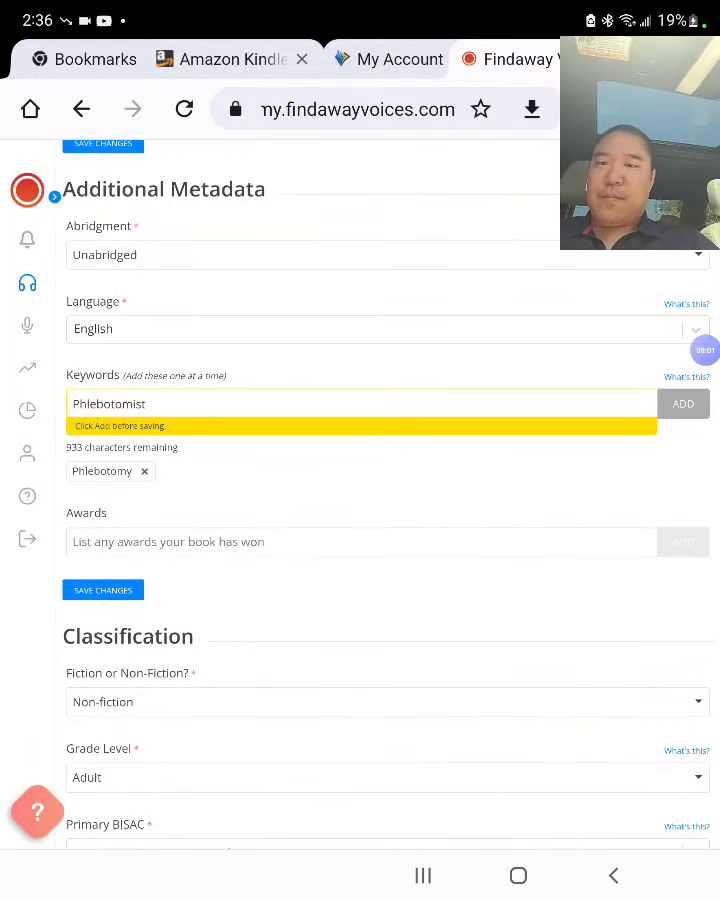
left_click(684, 404)
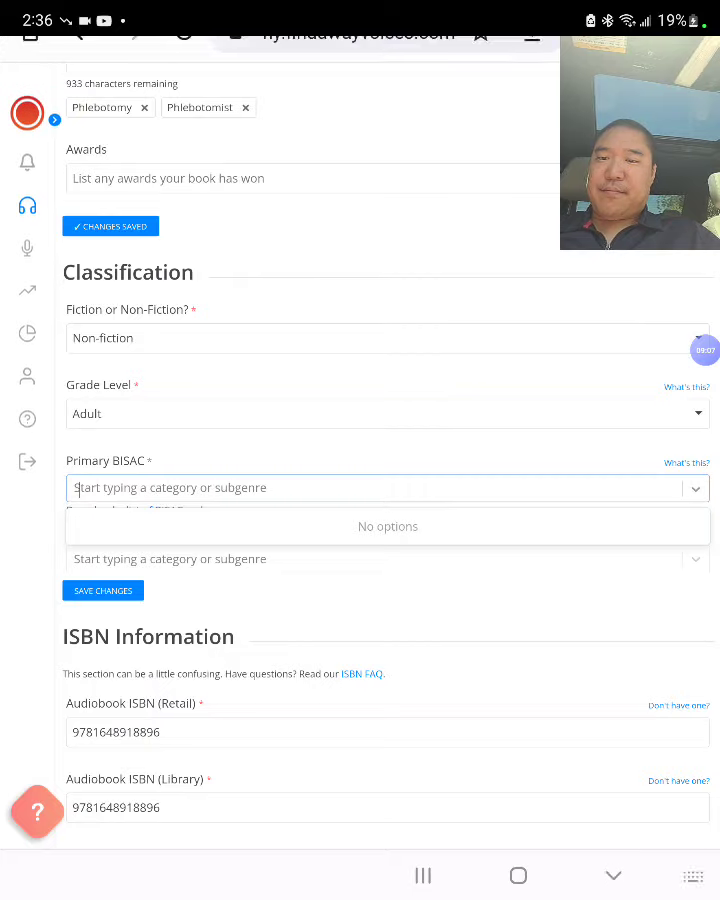
Step: Set MEDICAL / General as the audiobook's primary BISAC category
type("medic")
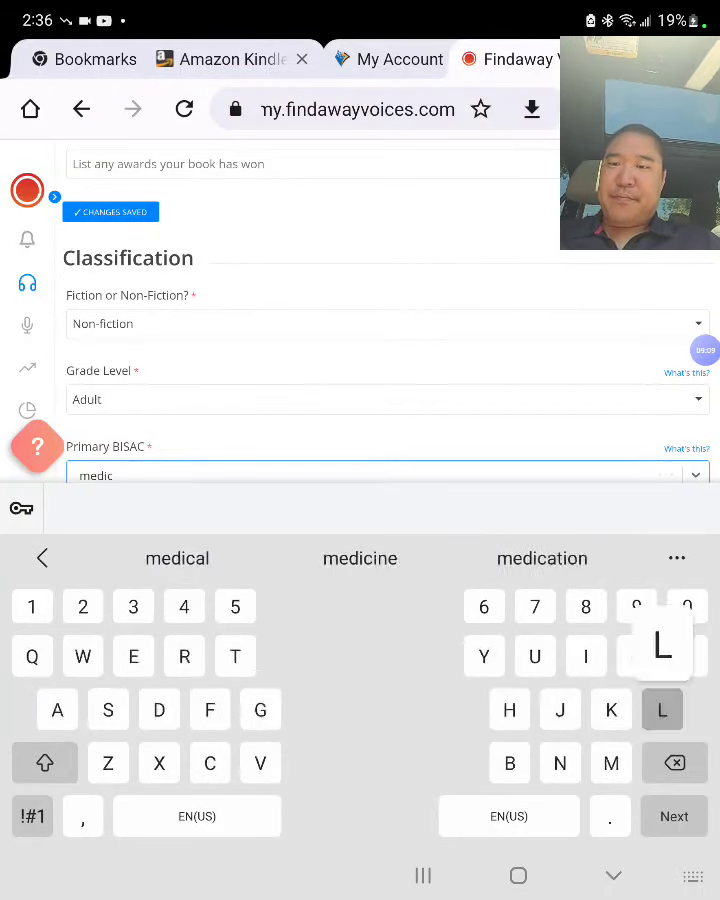
scroll("down", 3)
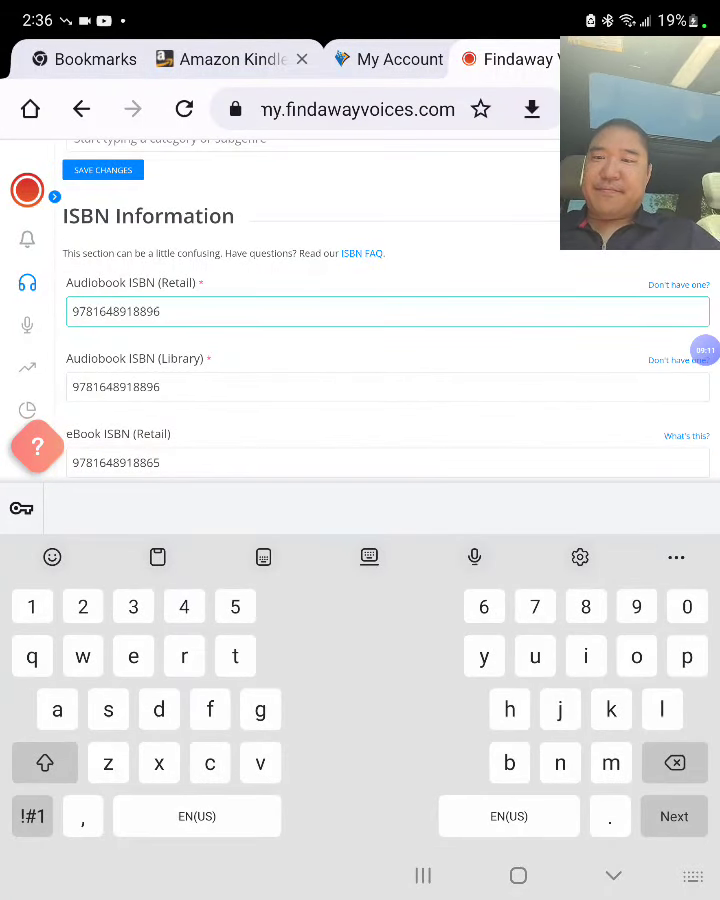
scroll("down", 3)
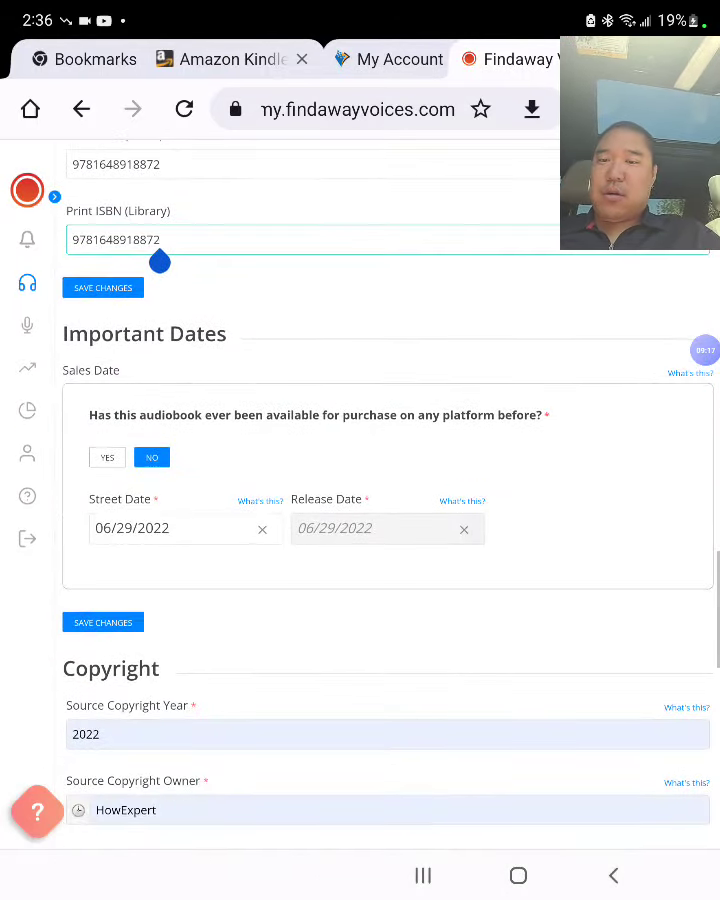
scroll("up", 3)
type("m")
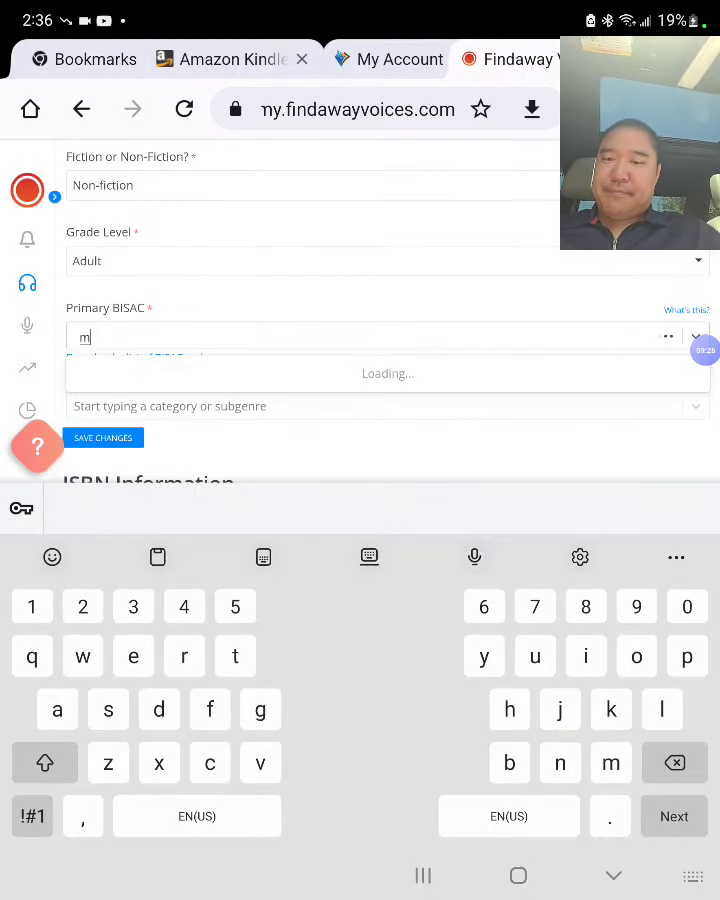
type("edical")
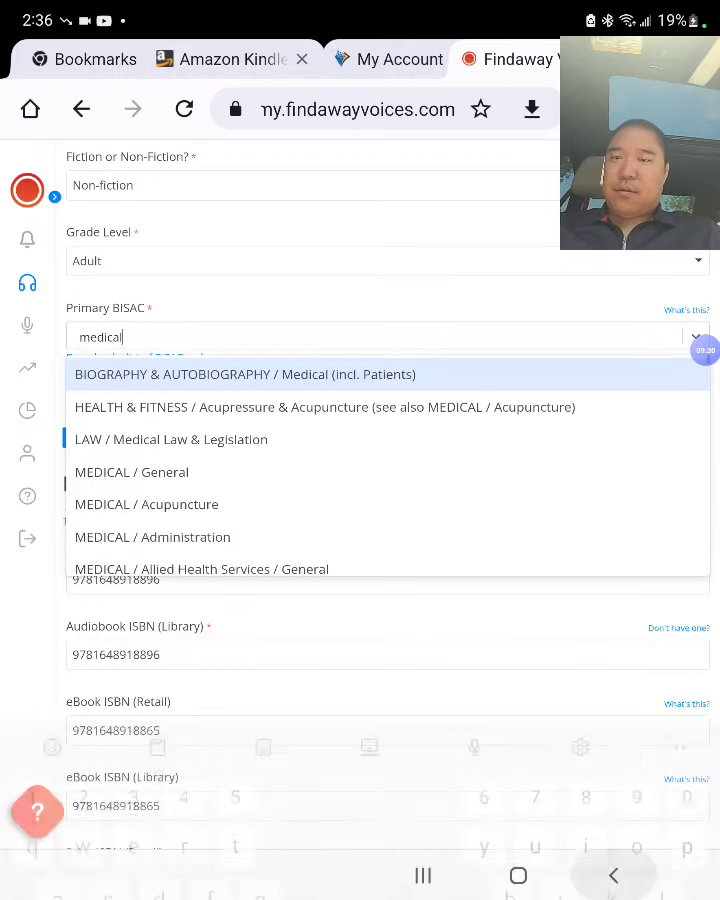
left_click(132, 472)
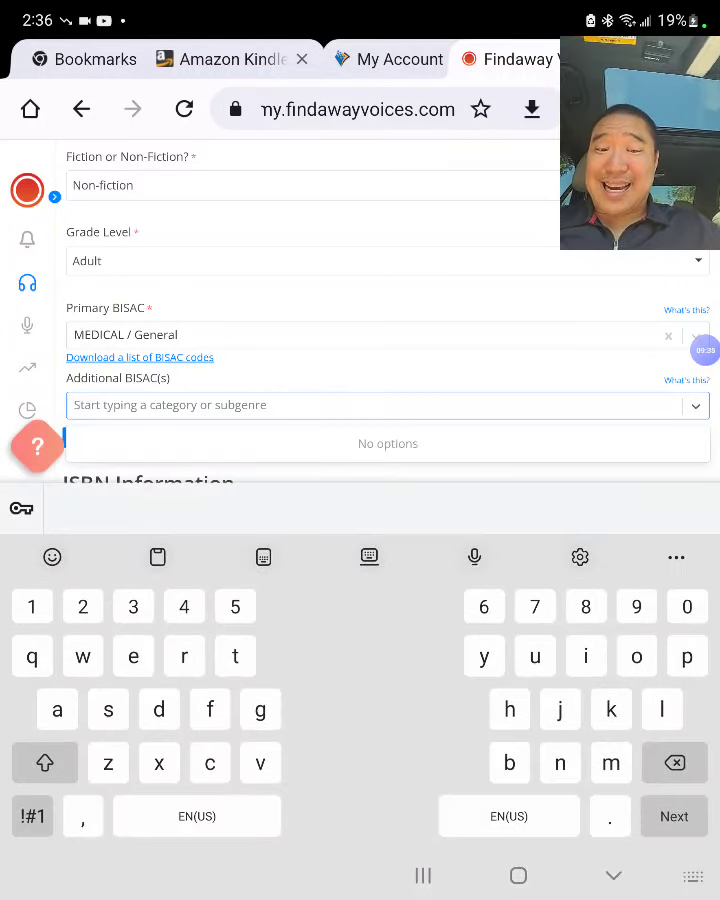
Step: Add MEDICAL / Reference as an additional BISAC category and save the classification
type("medical")
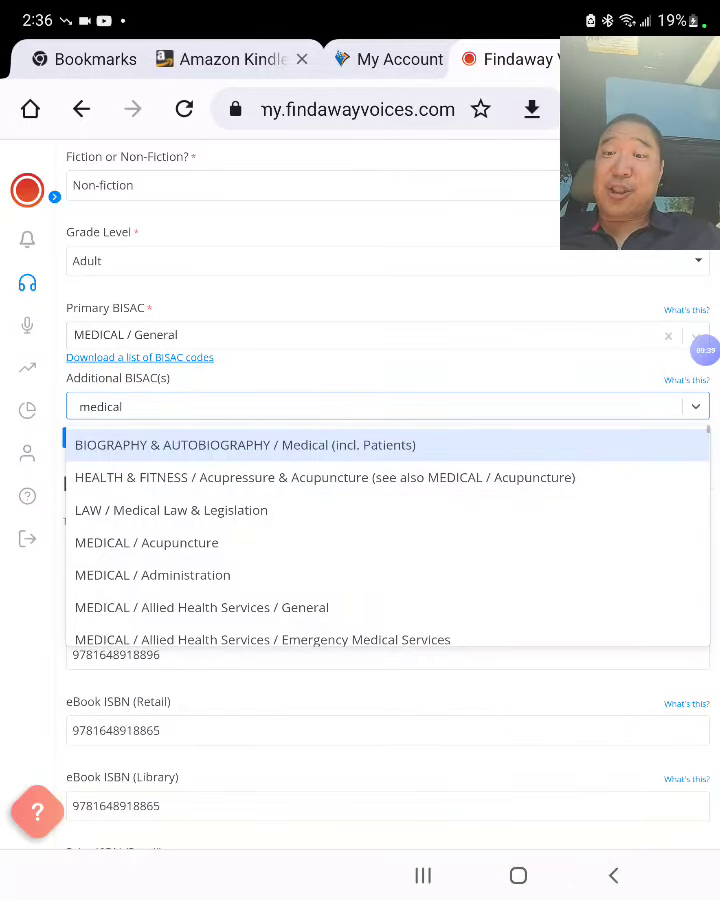
scroll("down", 3)
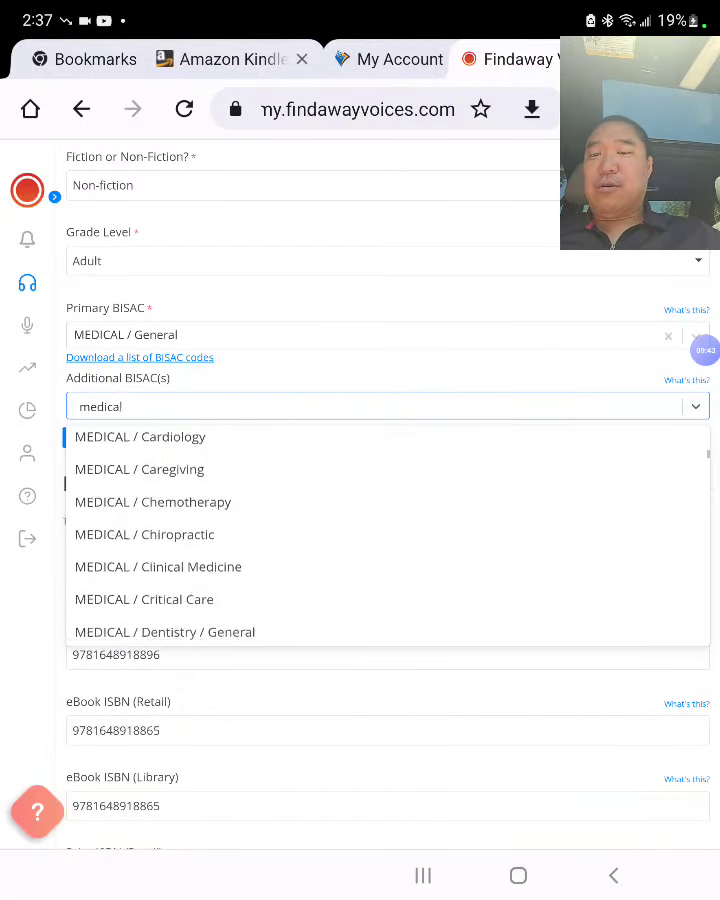
scroll("down", 3)
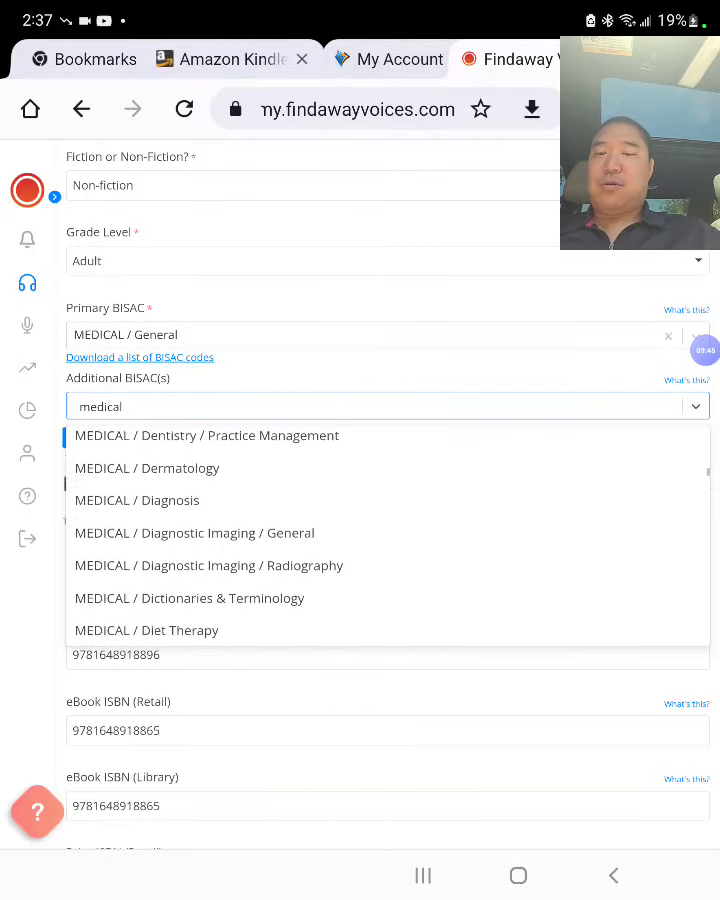
scroll("down", 3)
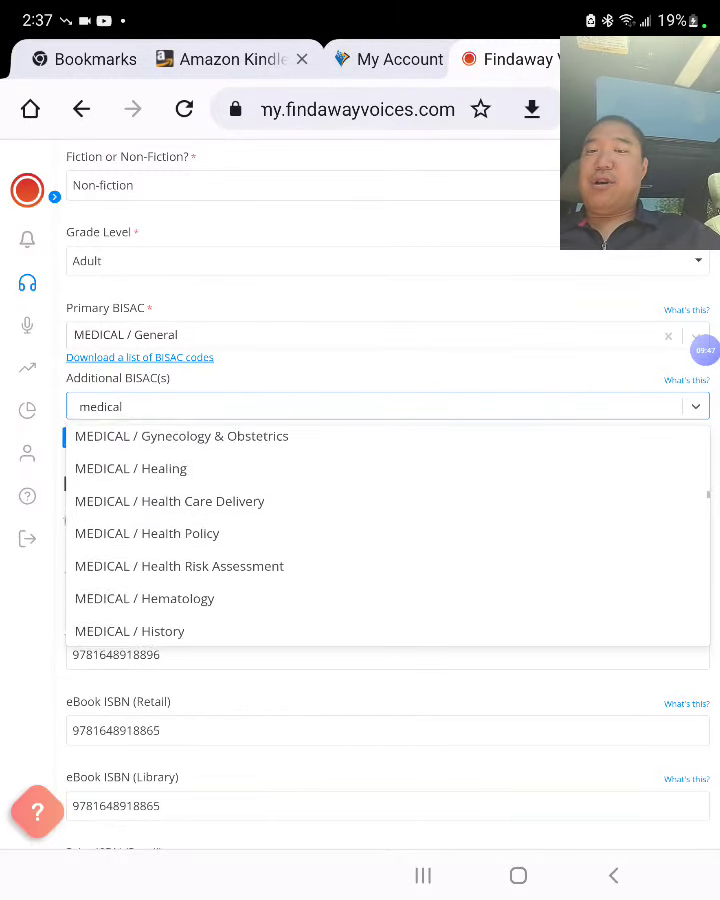
scroll("down", 3)
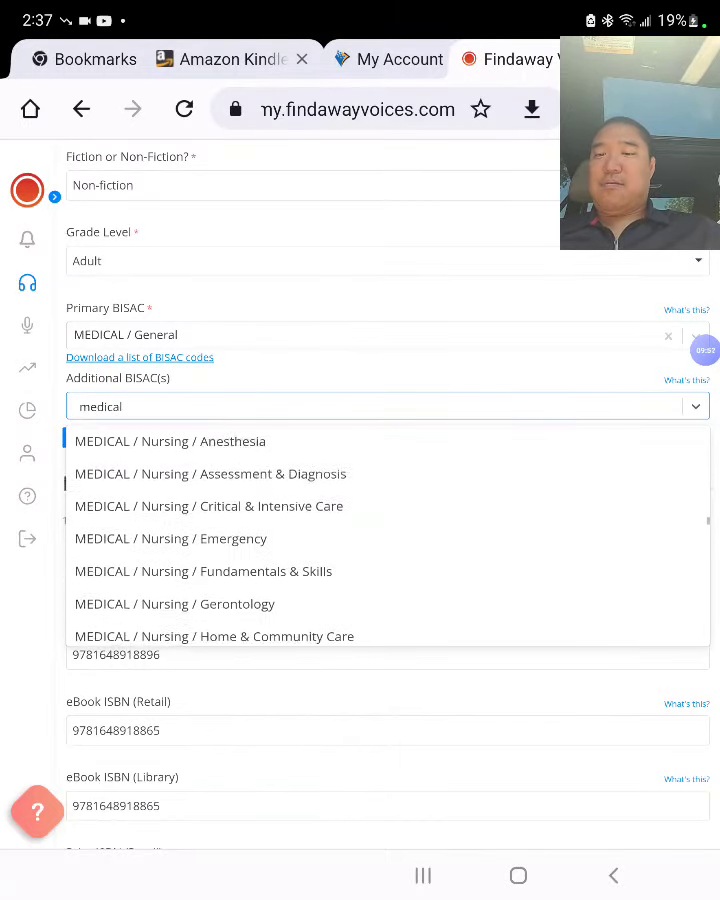
scroll("down", 3)
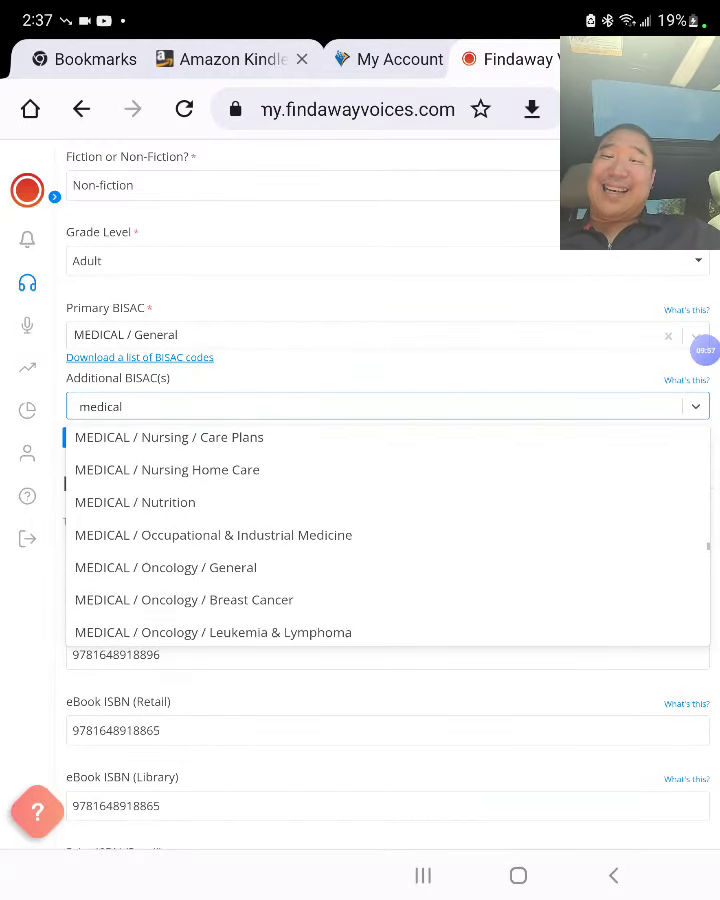
scroll("down", 3)
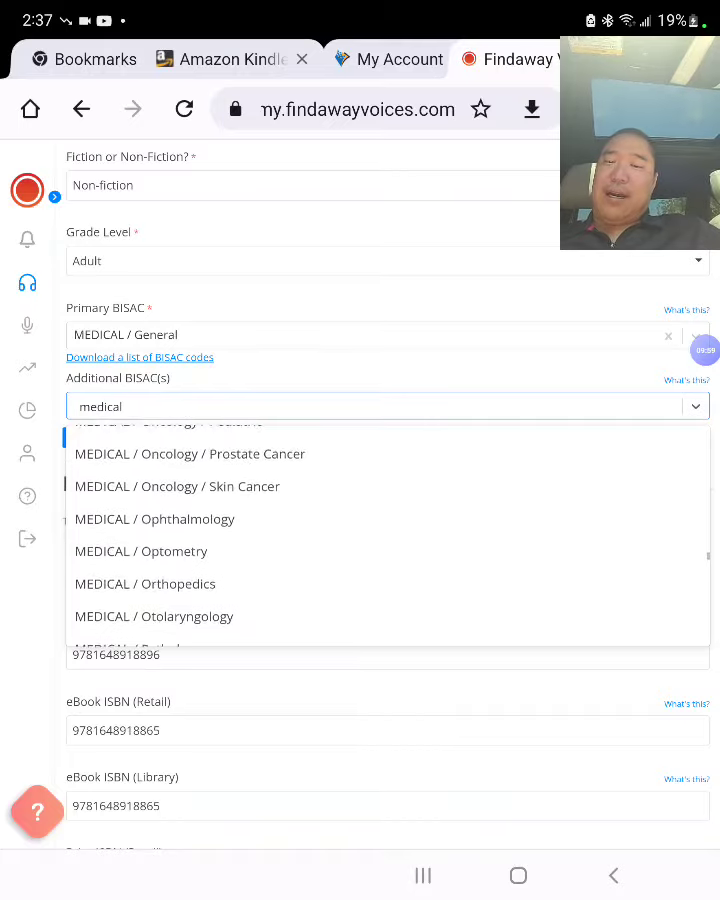
scroll("down", 3)
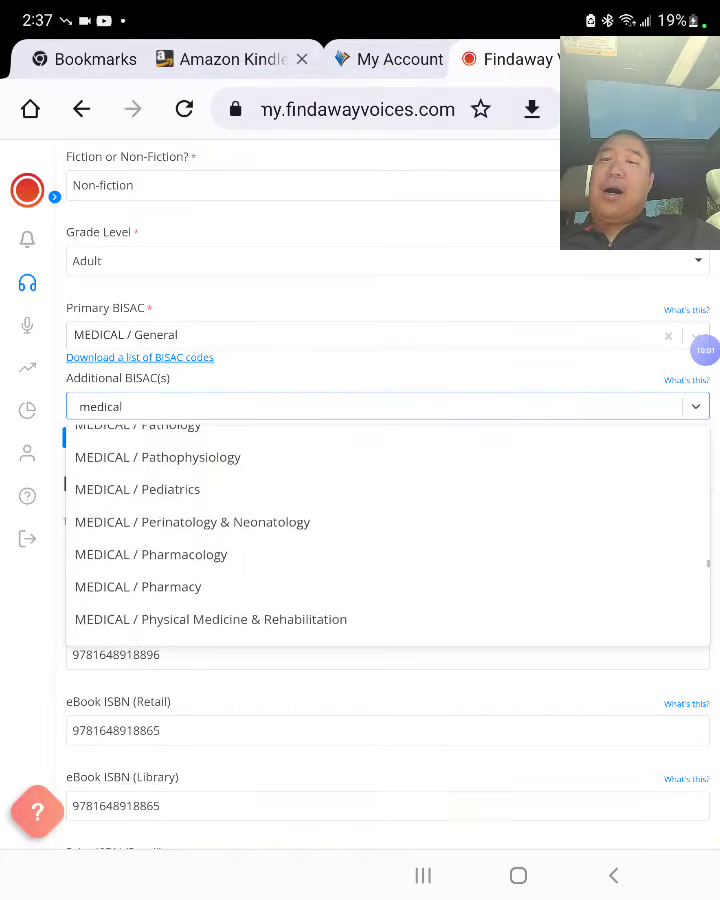
scroll("down", 3)
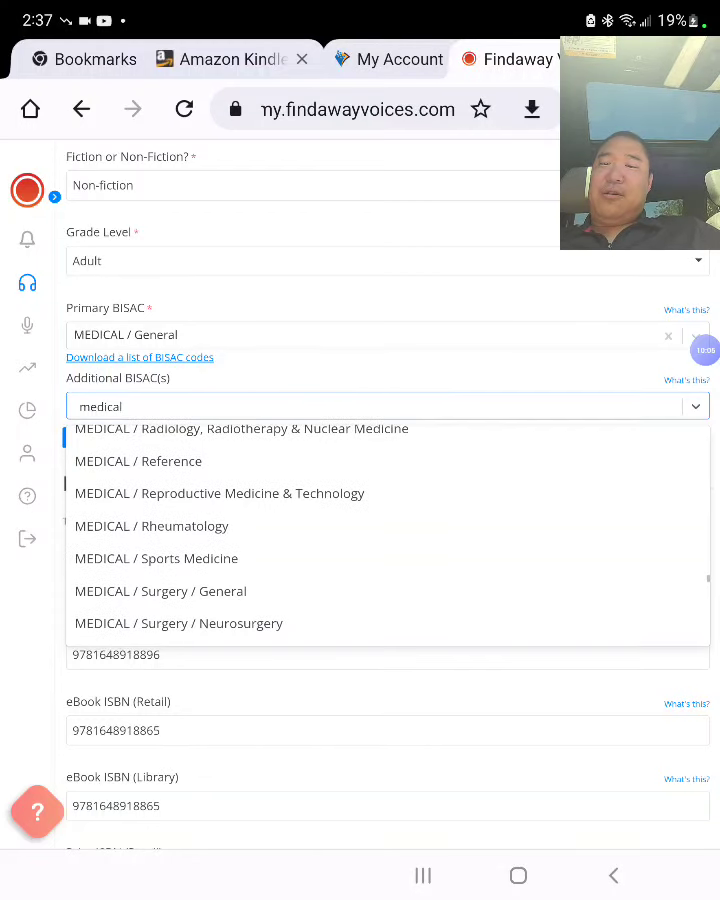
left_click(138, 460)
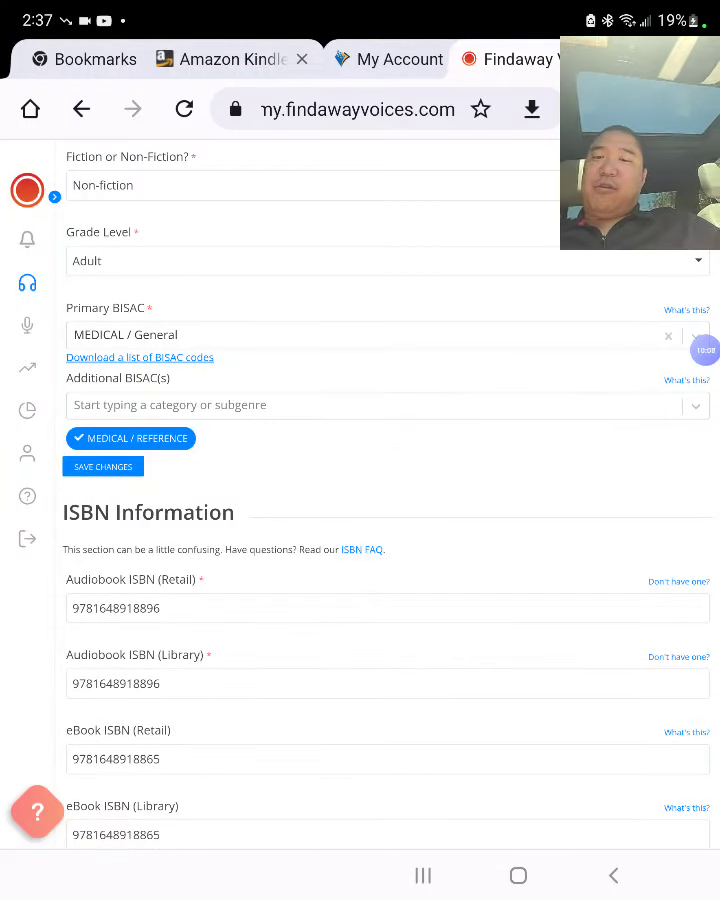
left_click(102, 466)
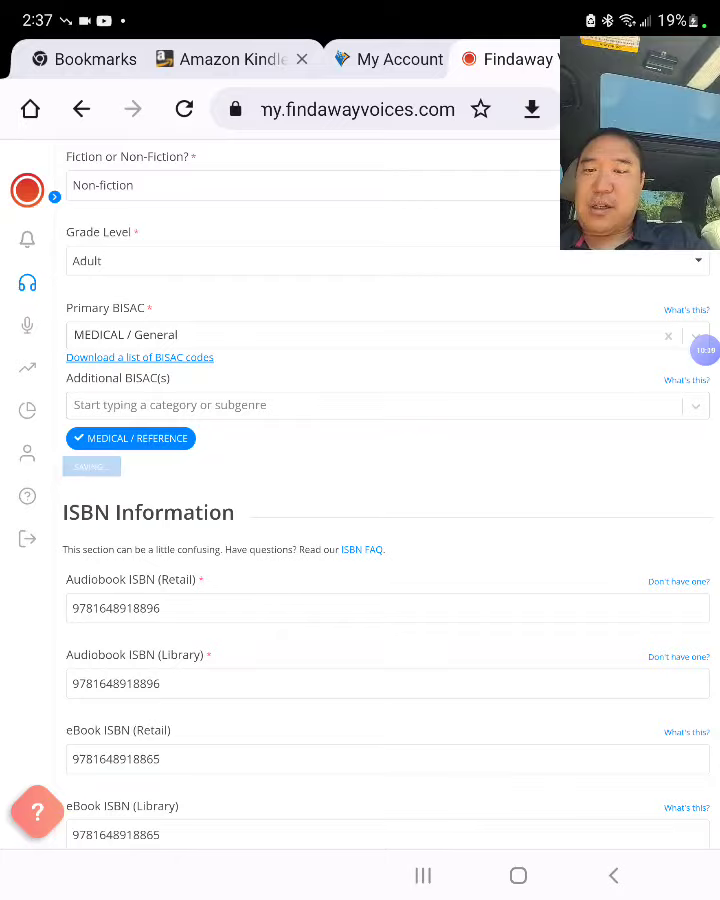
Step: Scroll past copyright and pricing and open the audiobook's Distribution page
scroll("down", 3)
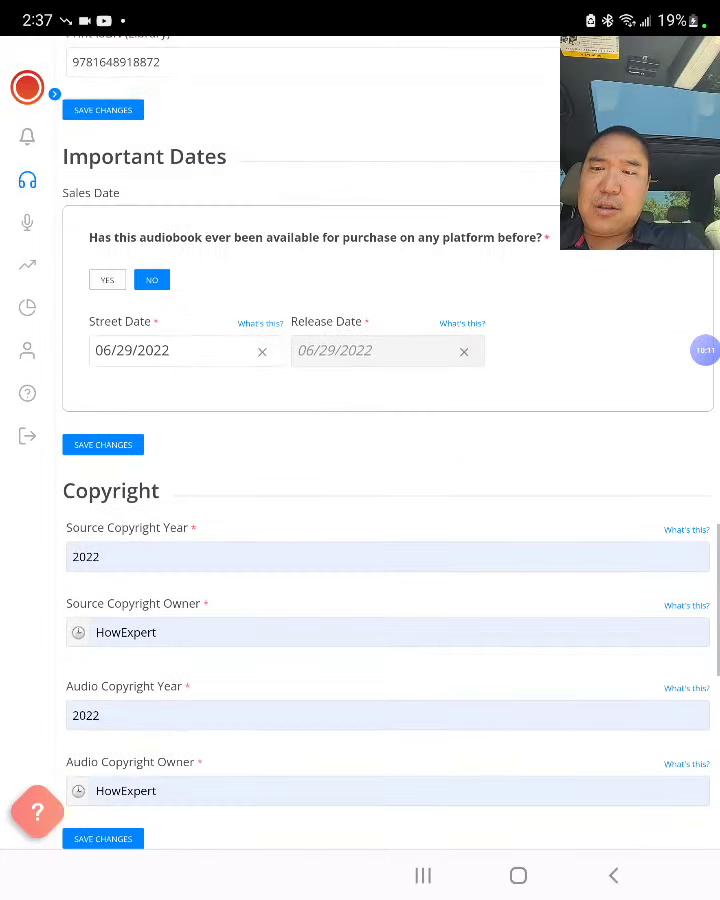
scroll("down", 3)
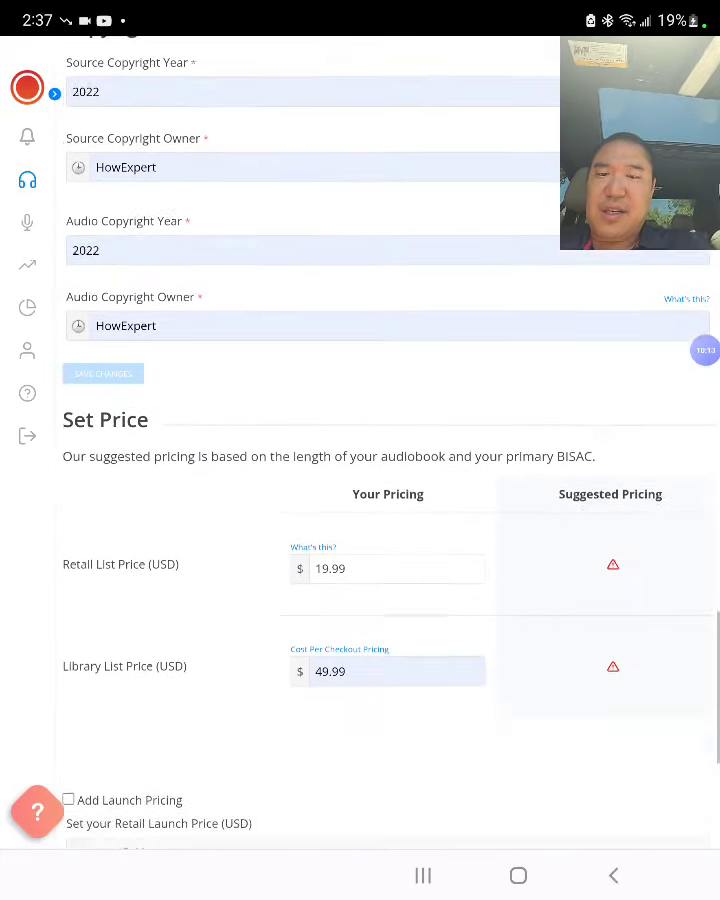
scroll("down", 3)
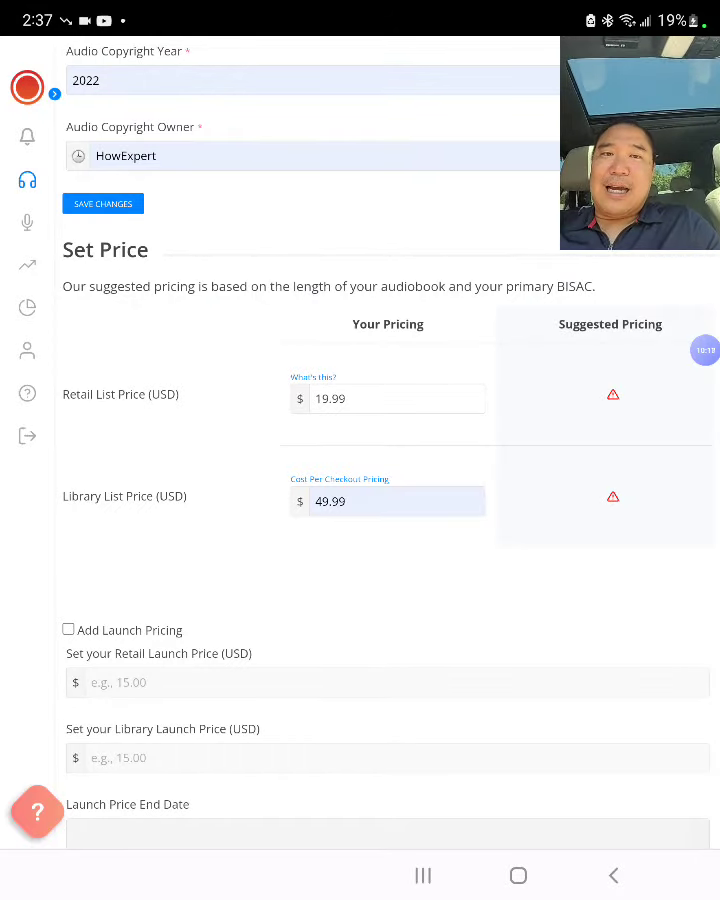
left_click(156, 220)
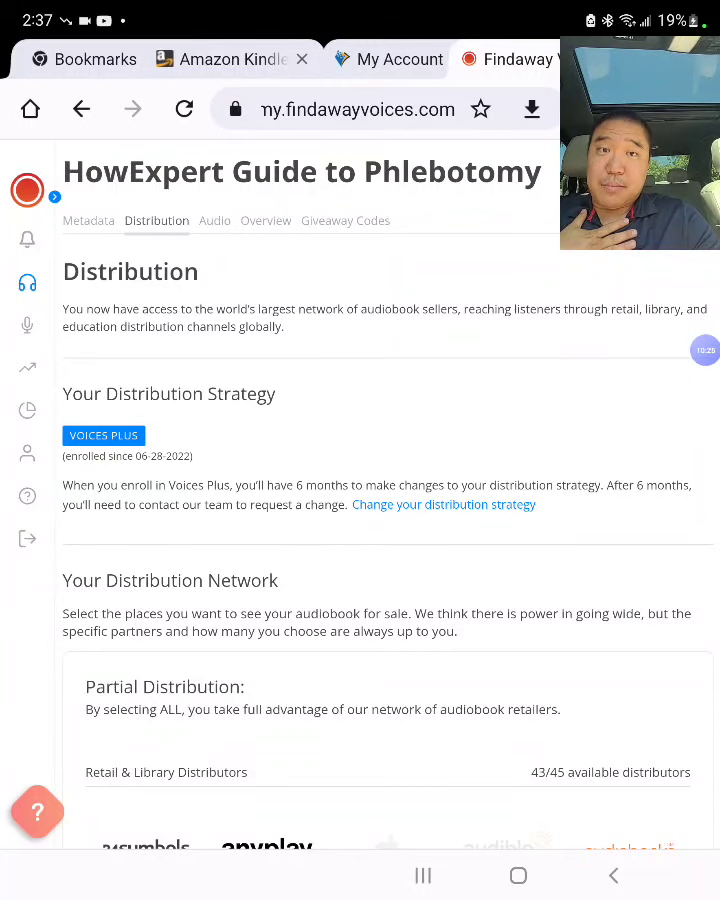
scroll("down", 3)
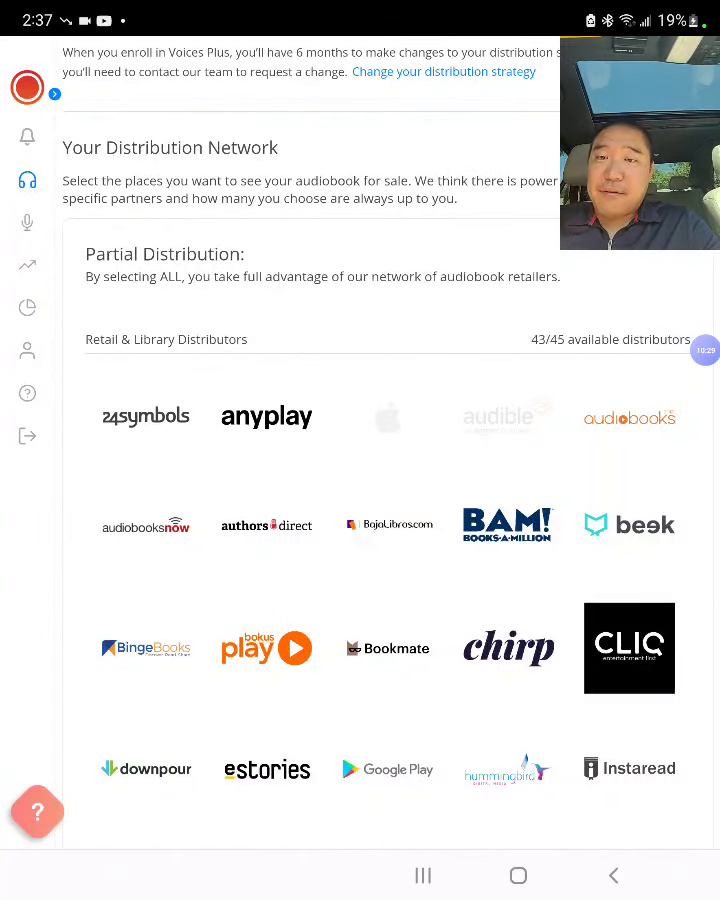
scroll("down", 3)
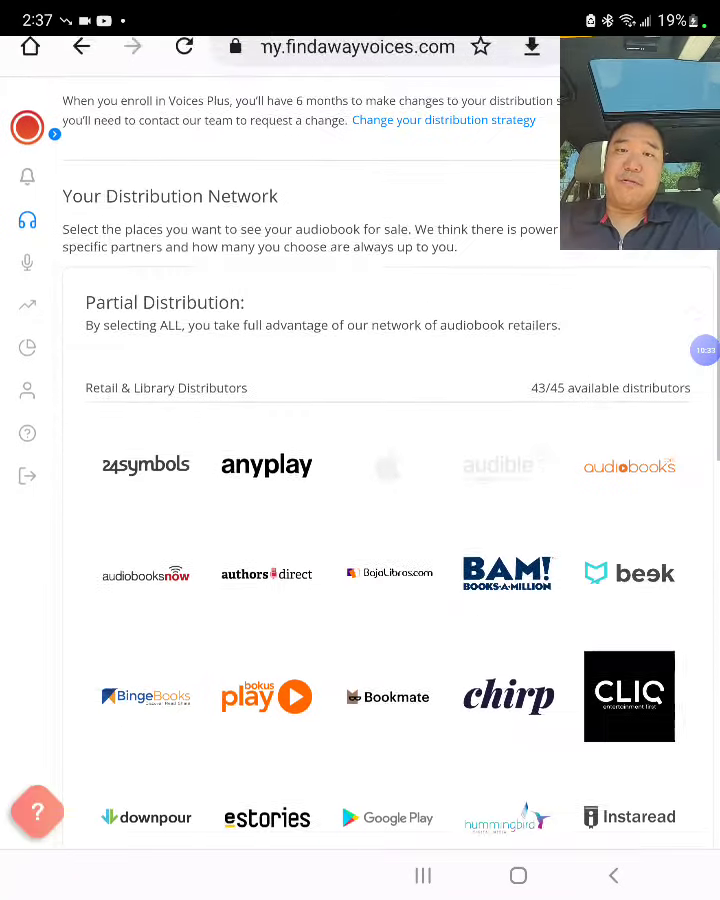
scroll("down", 3)
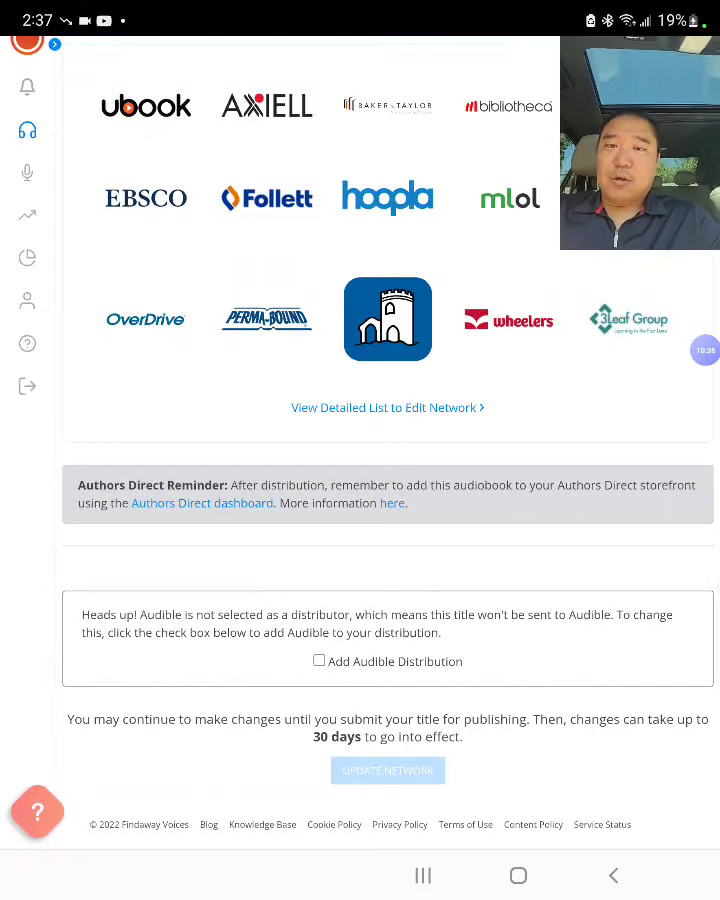
left_click(388, 408)
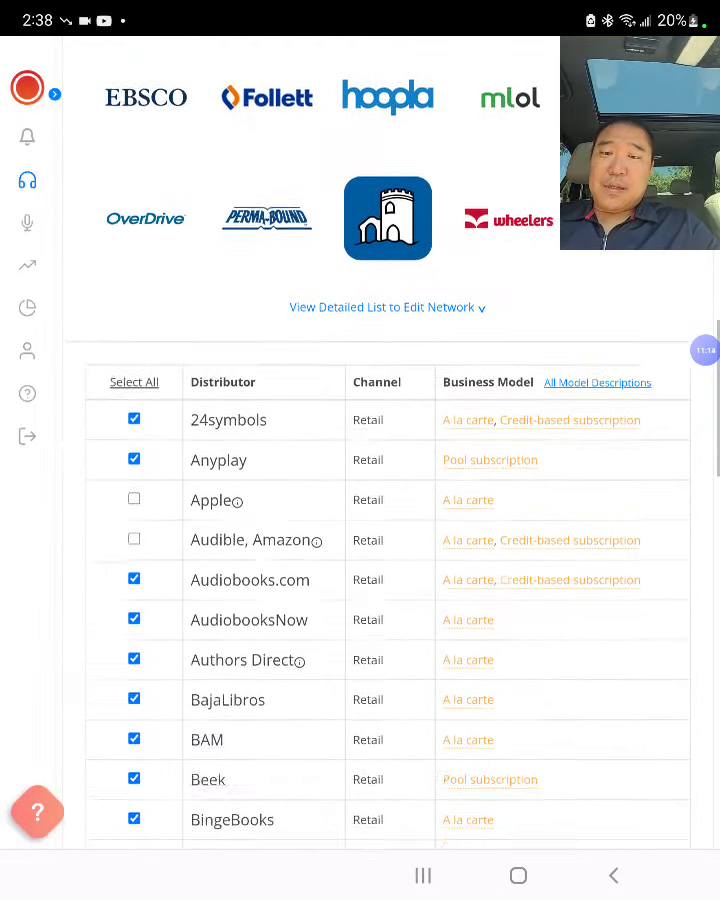
scroll("down", 3)
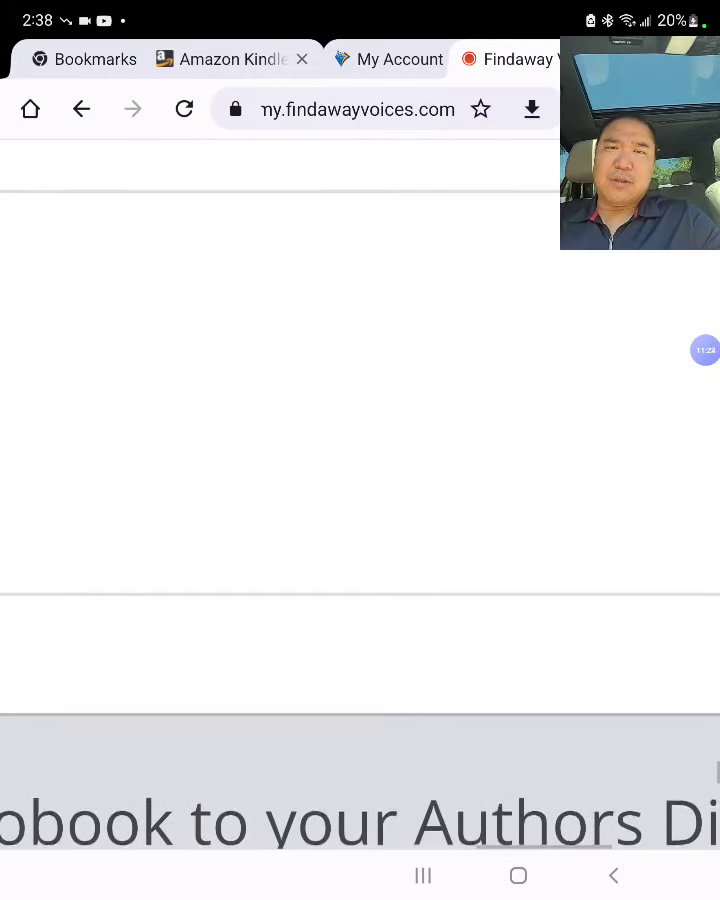
scroll("down", 3)
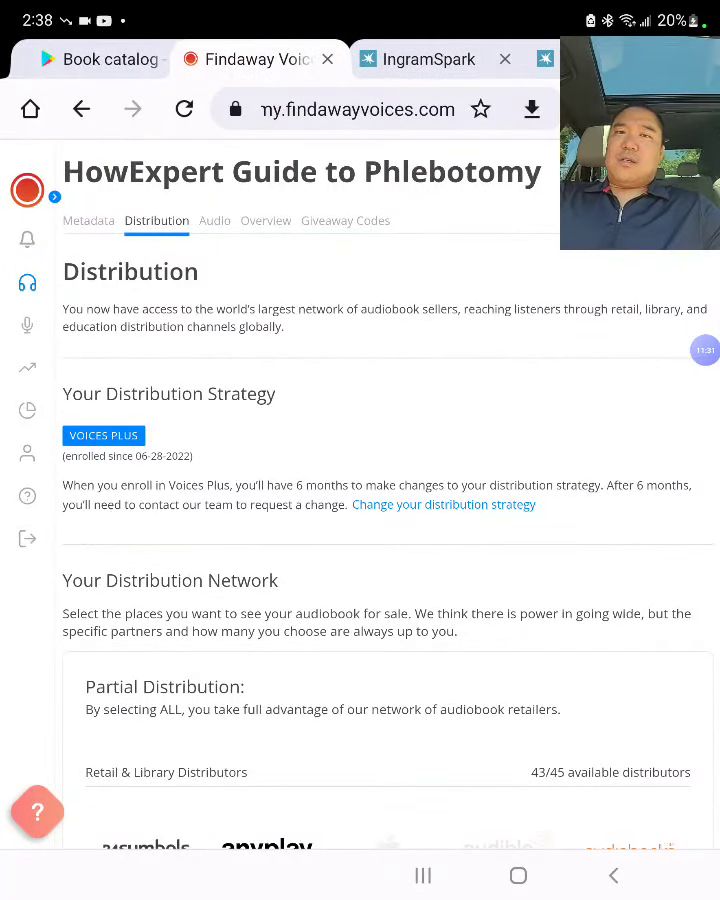
left_click(430, 60)
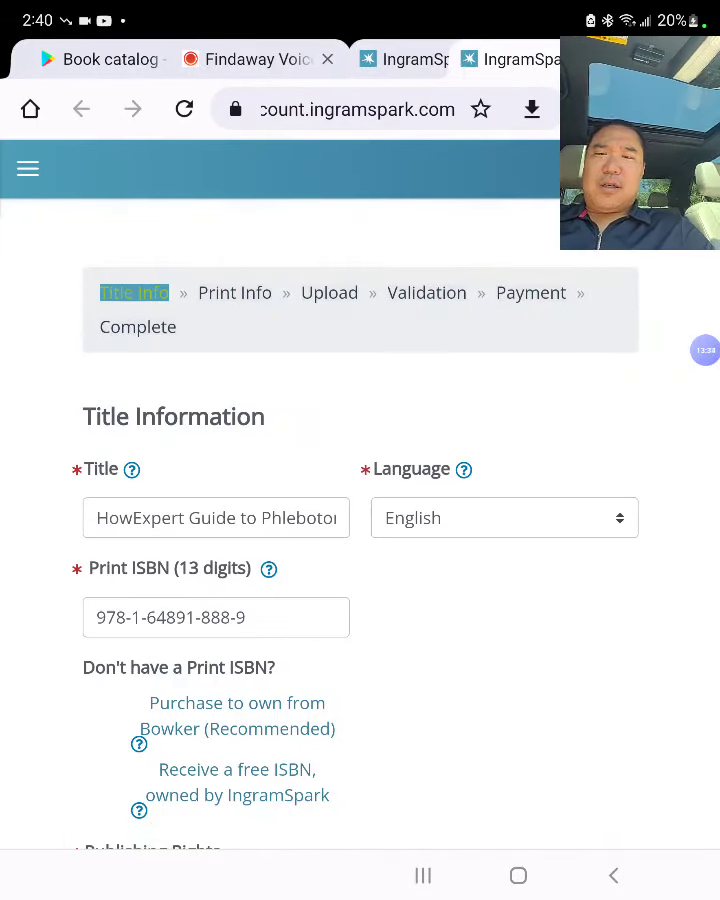
Step: Scroll through the Title Information form, submit it and continue to Print Information
scroll("down", 3)
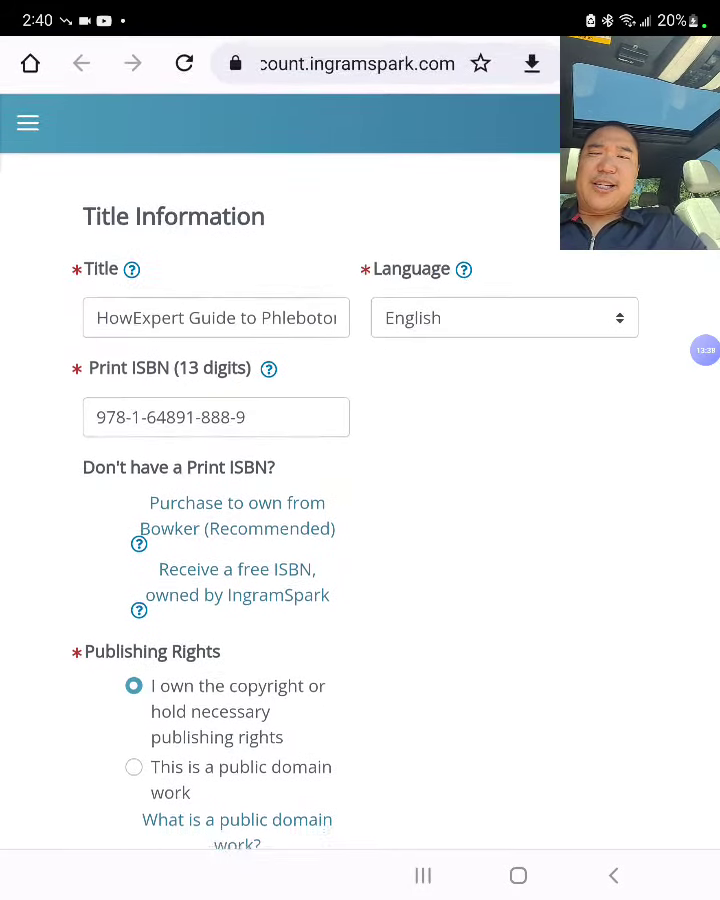
scroll("down", 3)
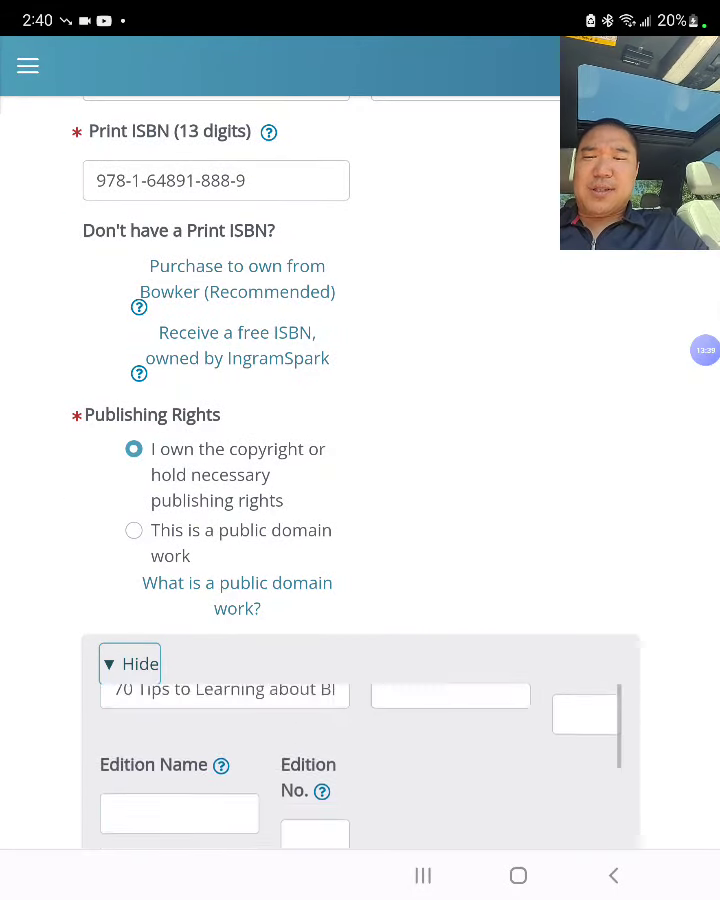
scroll("down", 3)
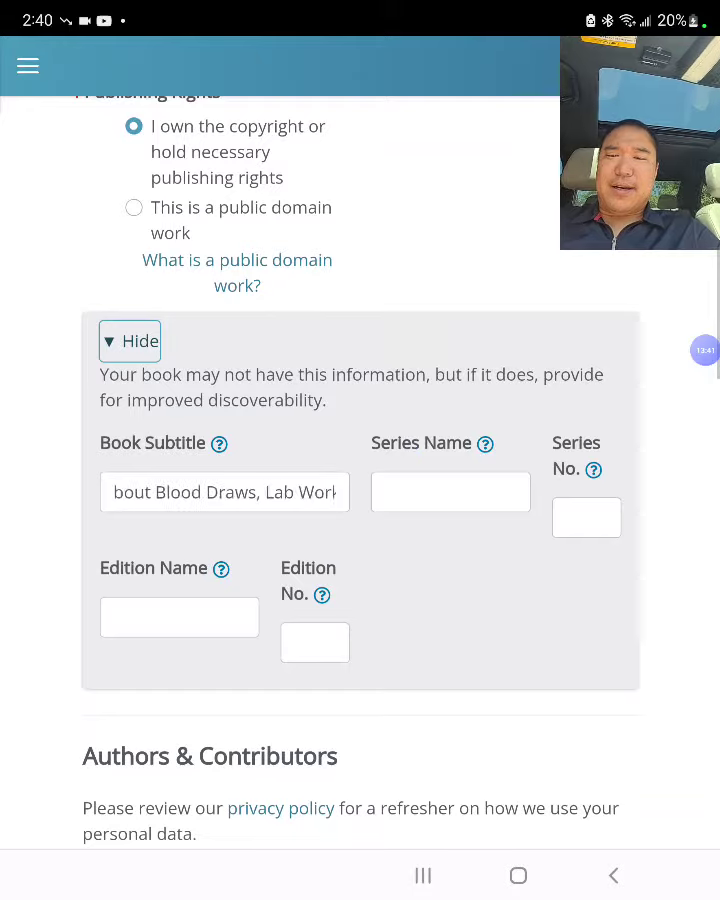
scroll("down", 3)
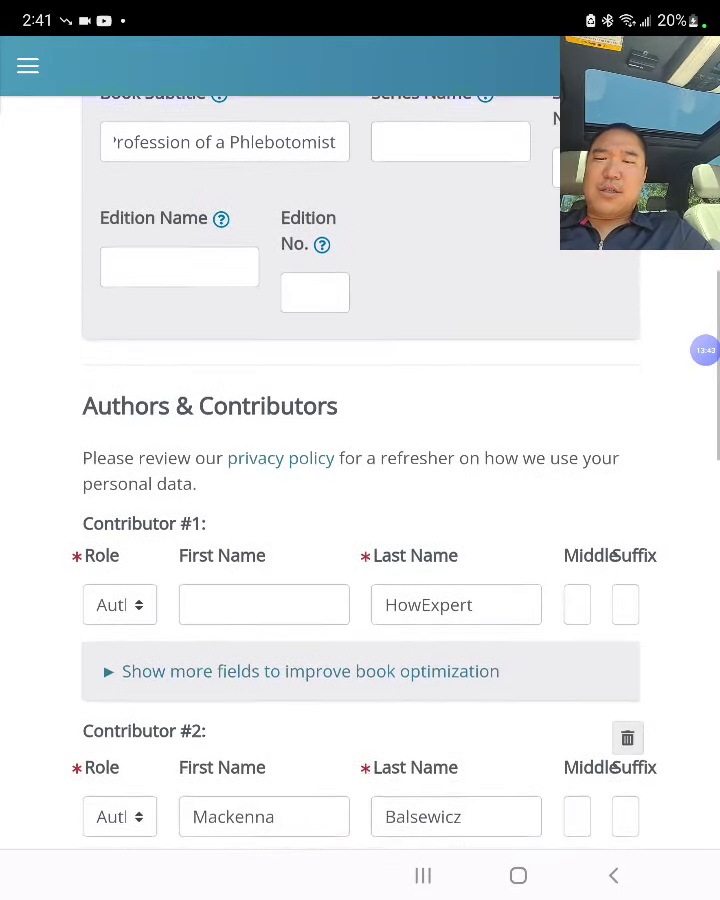
scroll("down", 3)
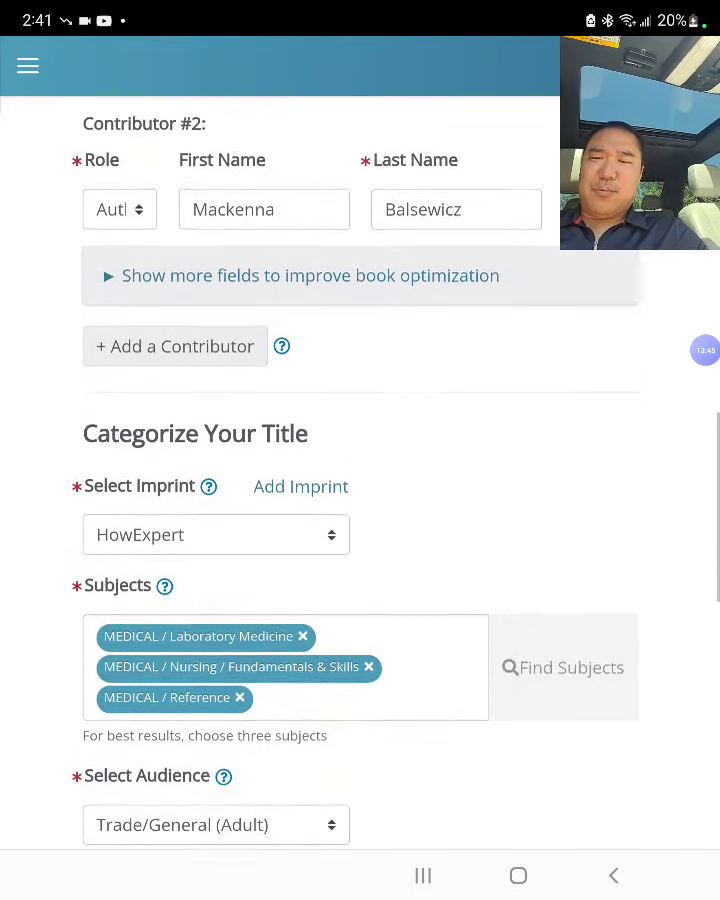
scroll("down", 3)
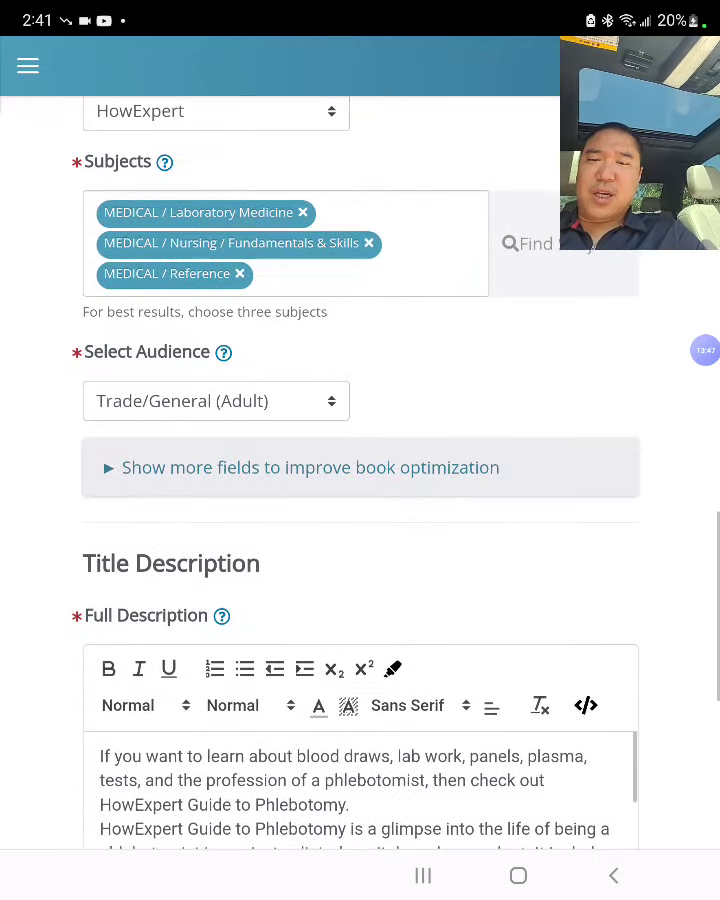
scroll("down", 3)
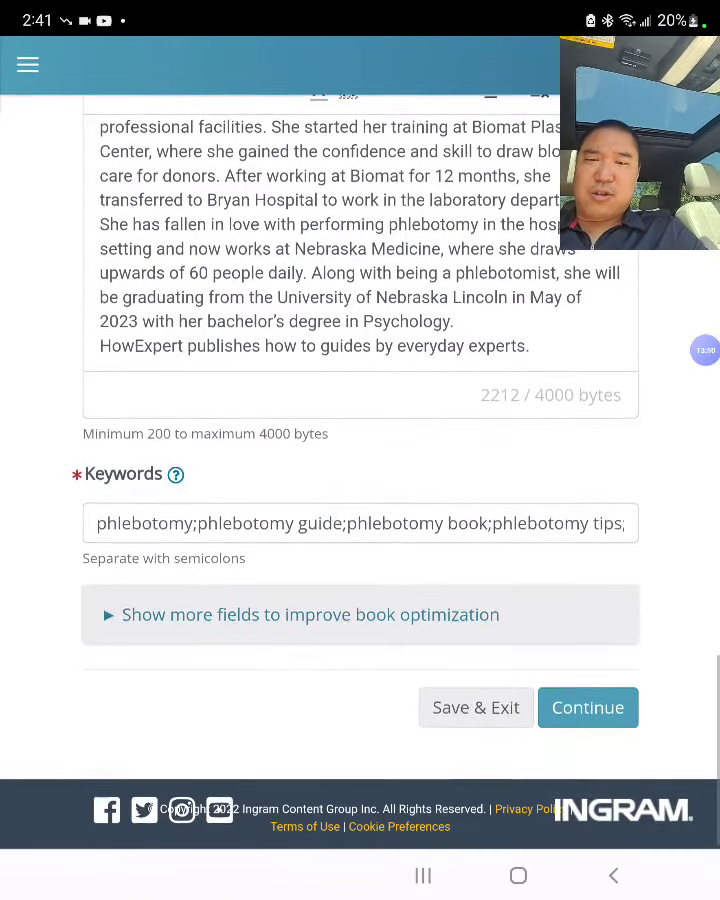
left_click(588, 708)
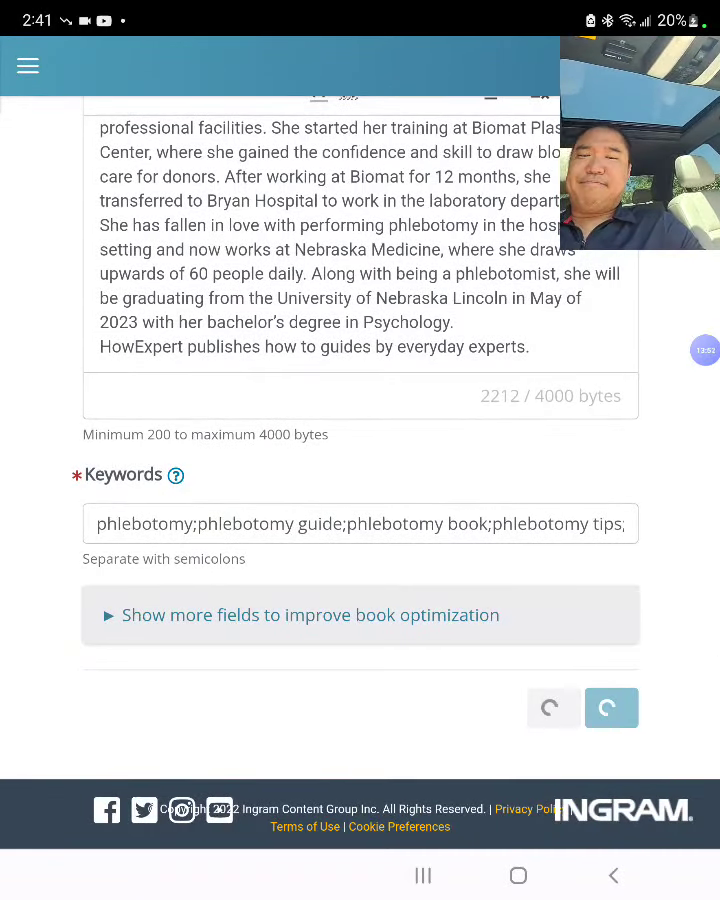
left_click(610, 708)
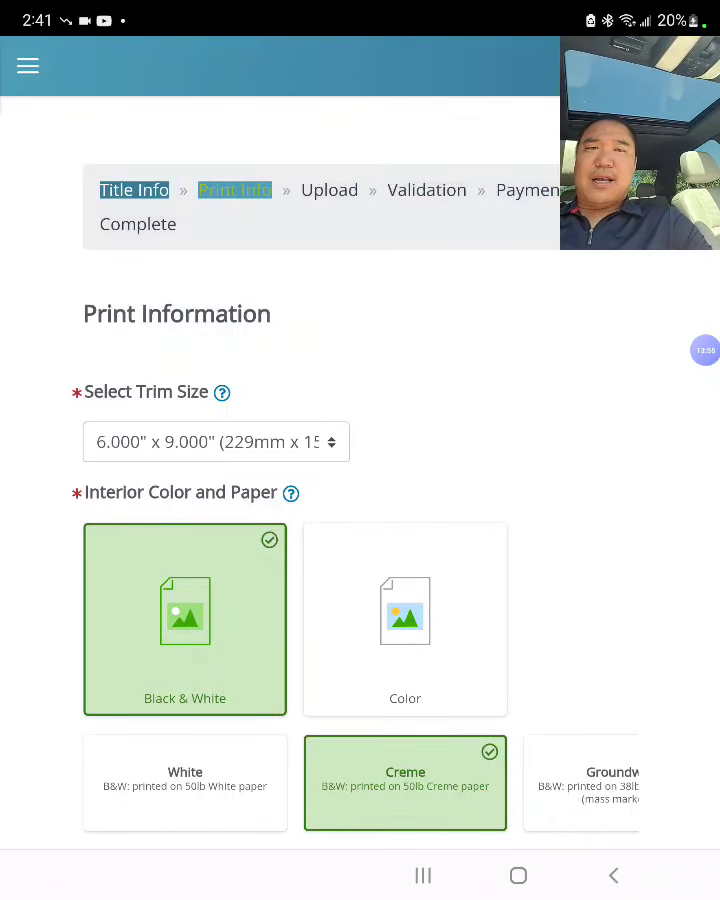
Step: Review the hardback's 6x9 gloss case-laminate print information and six-market pricing
scroll("down", 3)
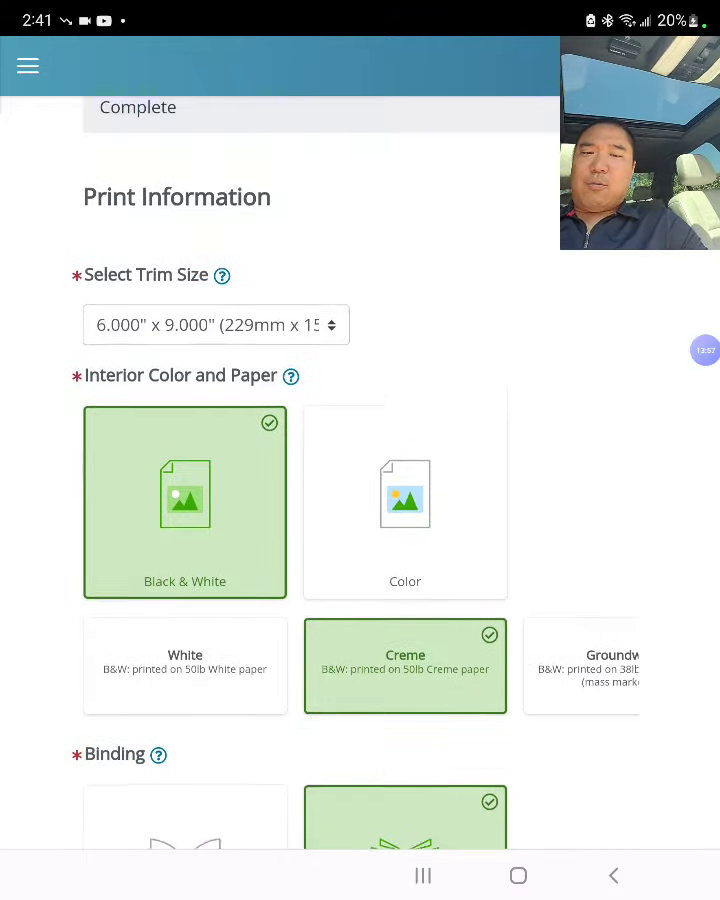
scroll("down", 3)
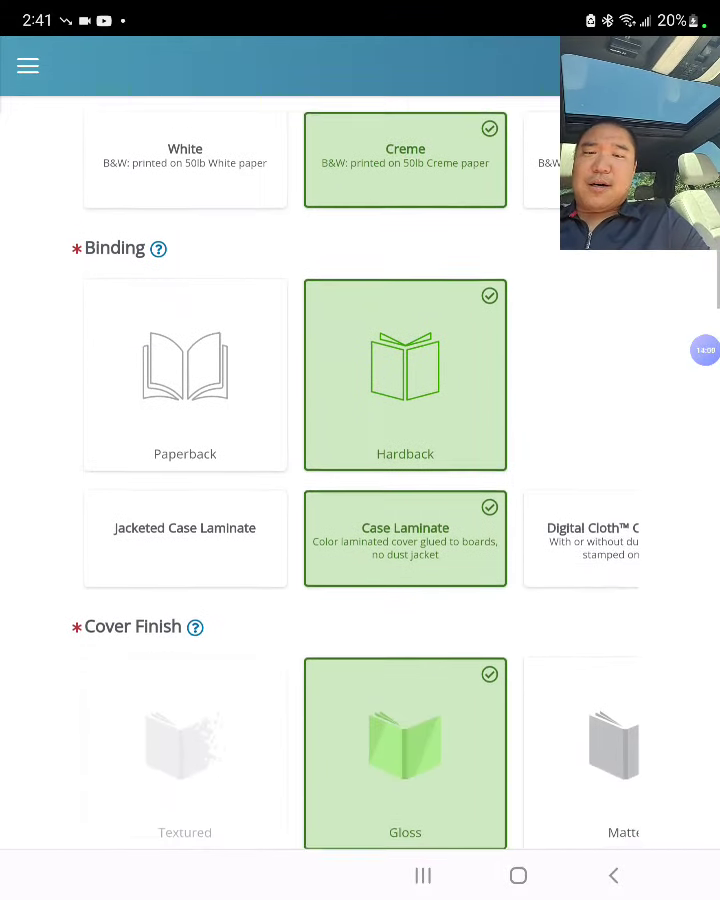
scroll("down", 3)
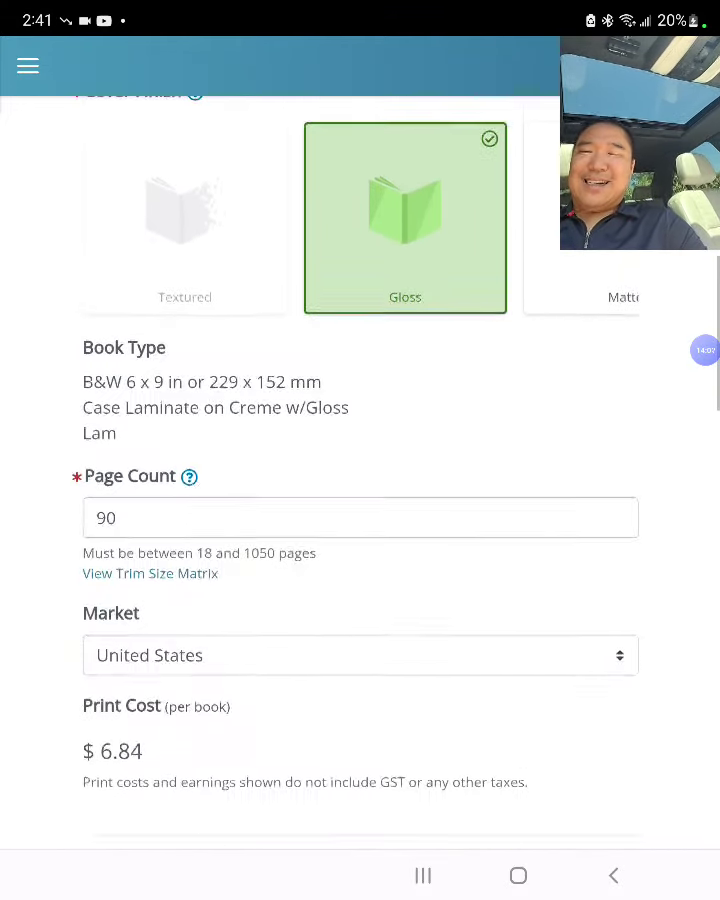
scroll("down", 3)
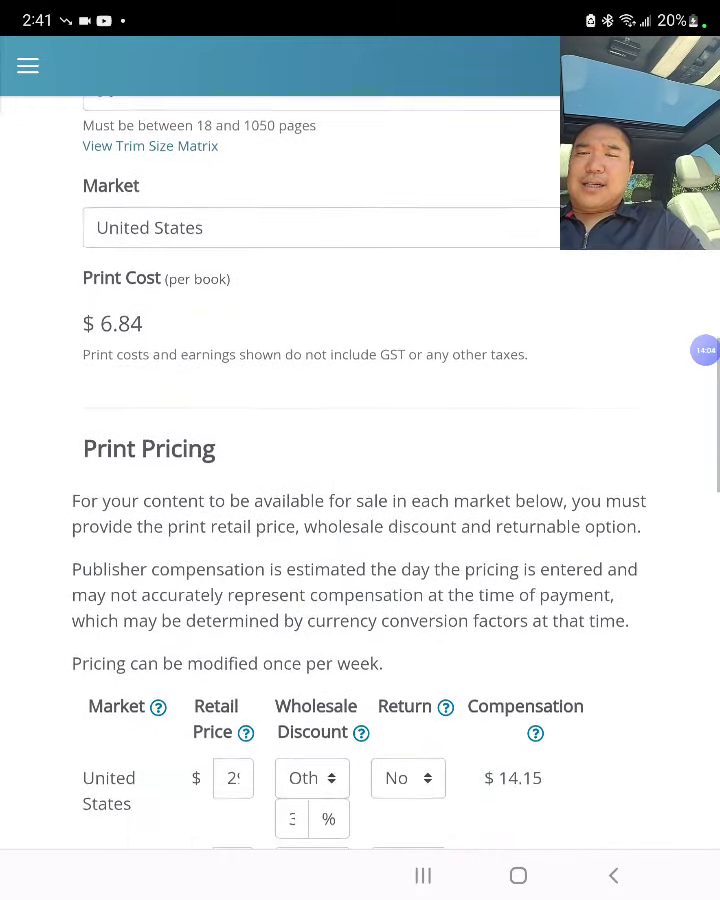
scroll("down", 3)
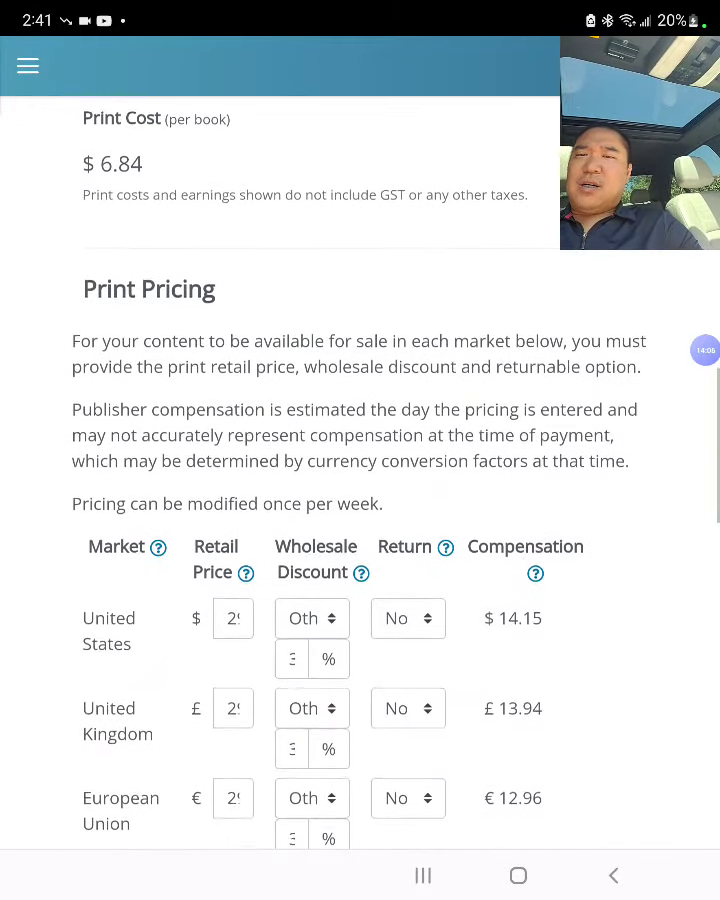
scroll("down", 3)
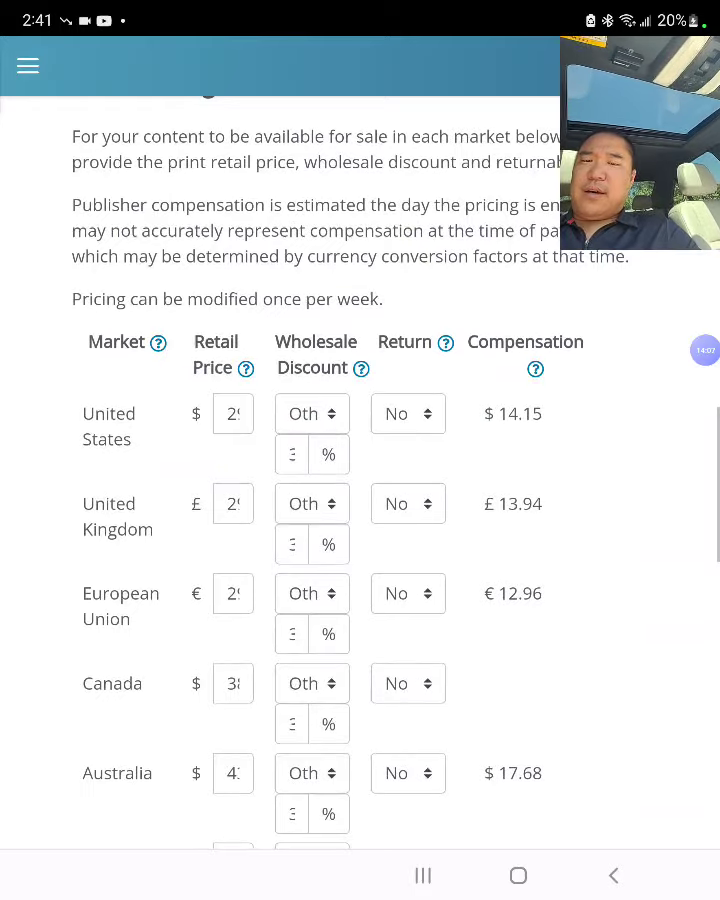
scroll("down", 3)
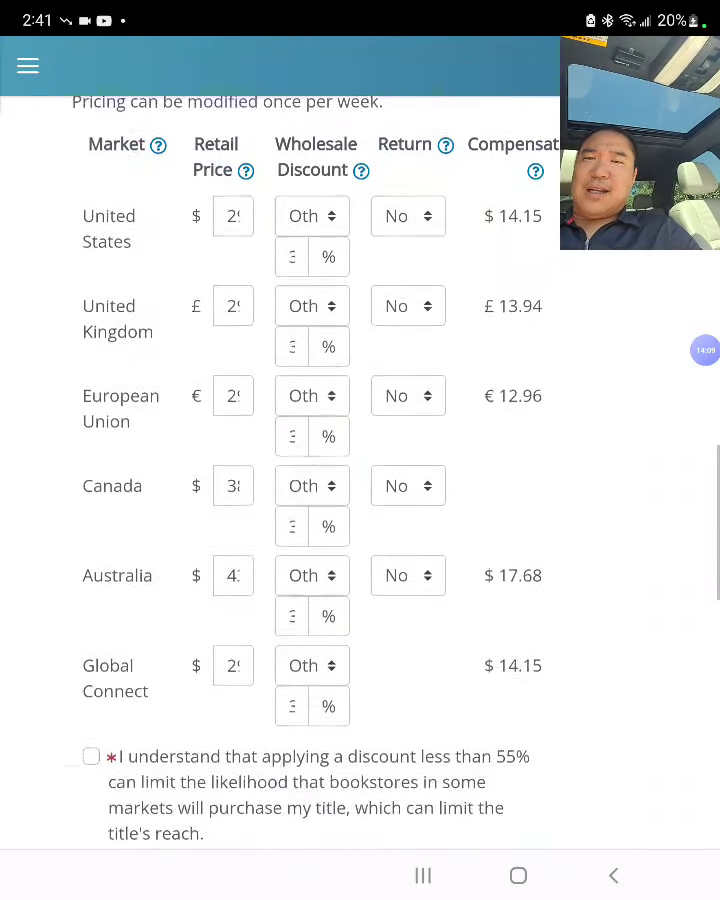
scroll("down", 3)
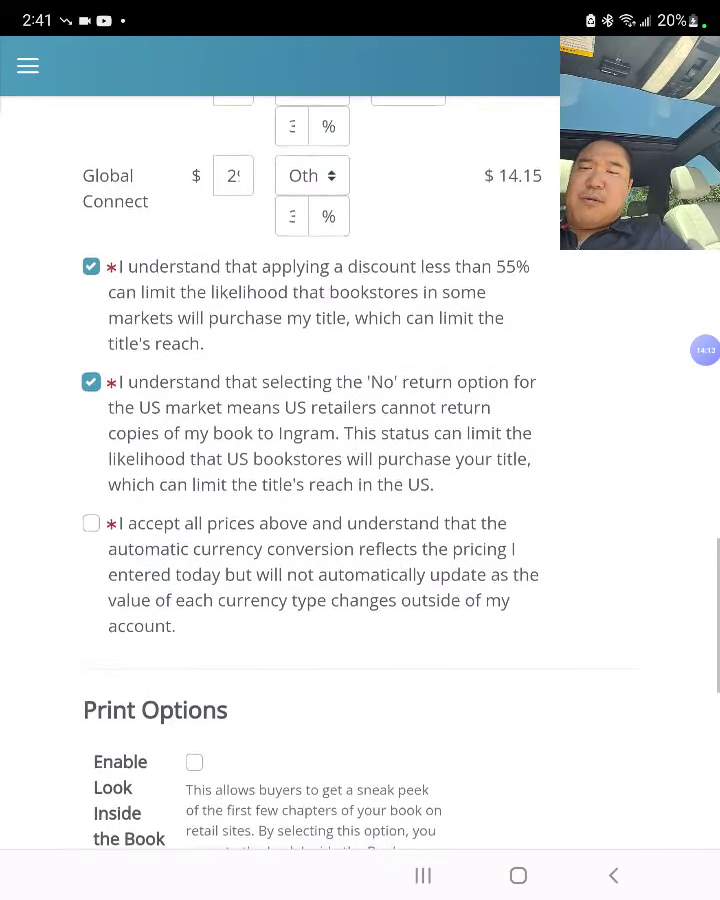
scroll("down", 3)
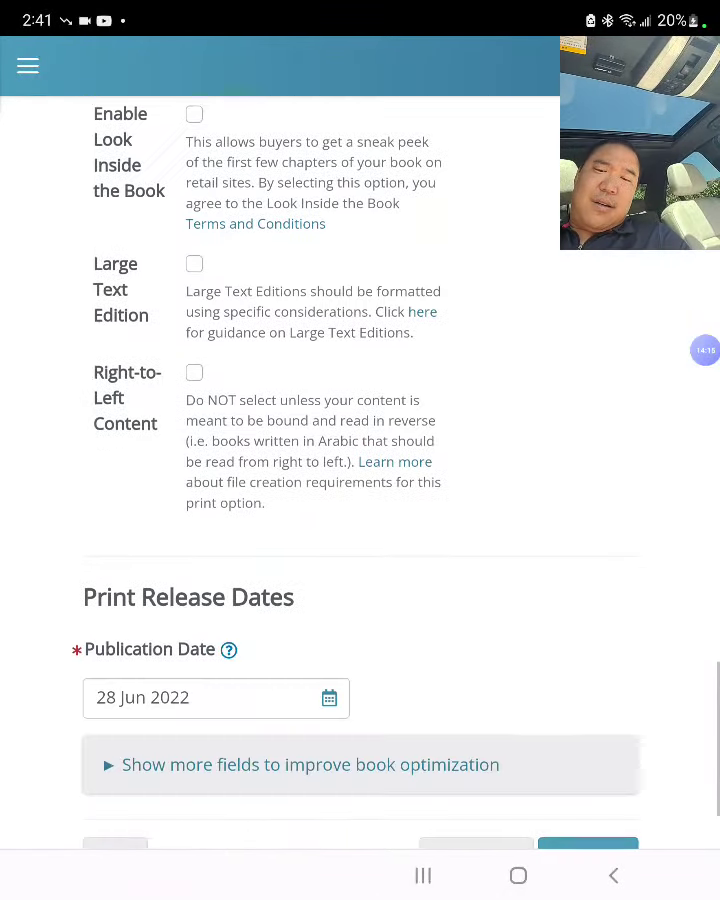
scroll("down", 3)
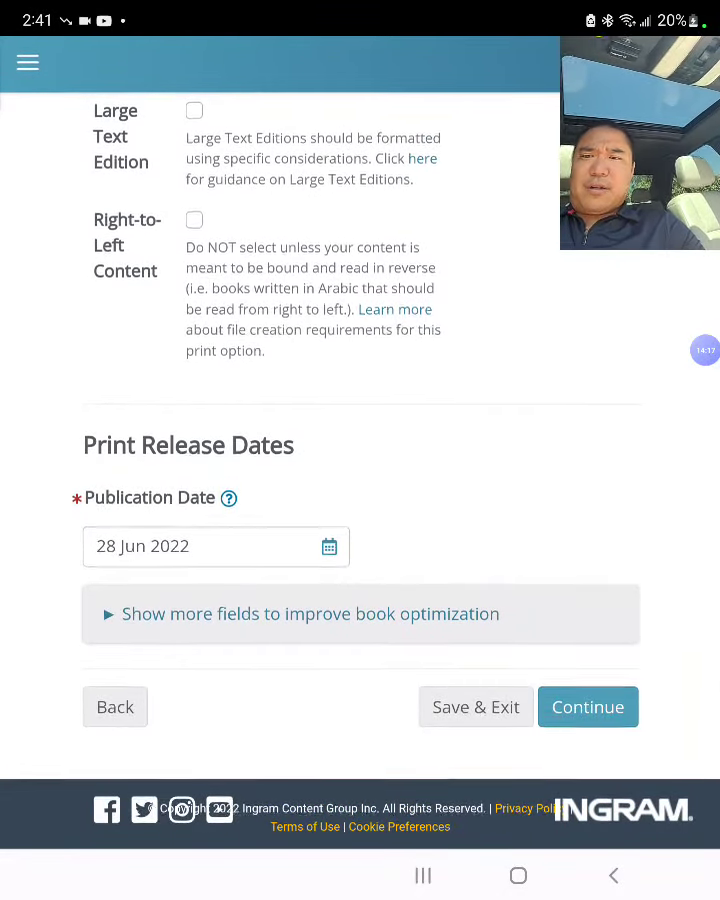
Step: Accept the pricing acknowledgements and continue to the Print Upload page
left_click(588, 708)
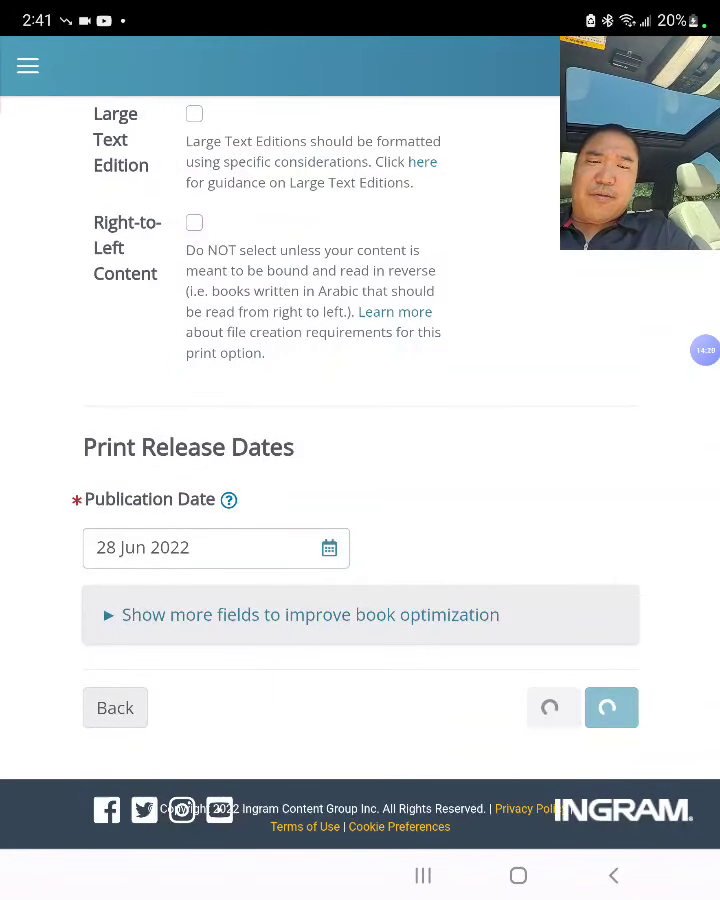
left_click(610, 708)
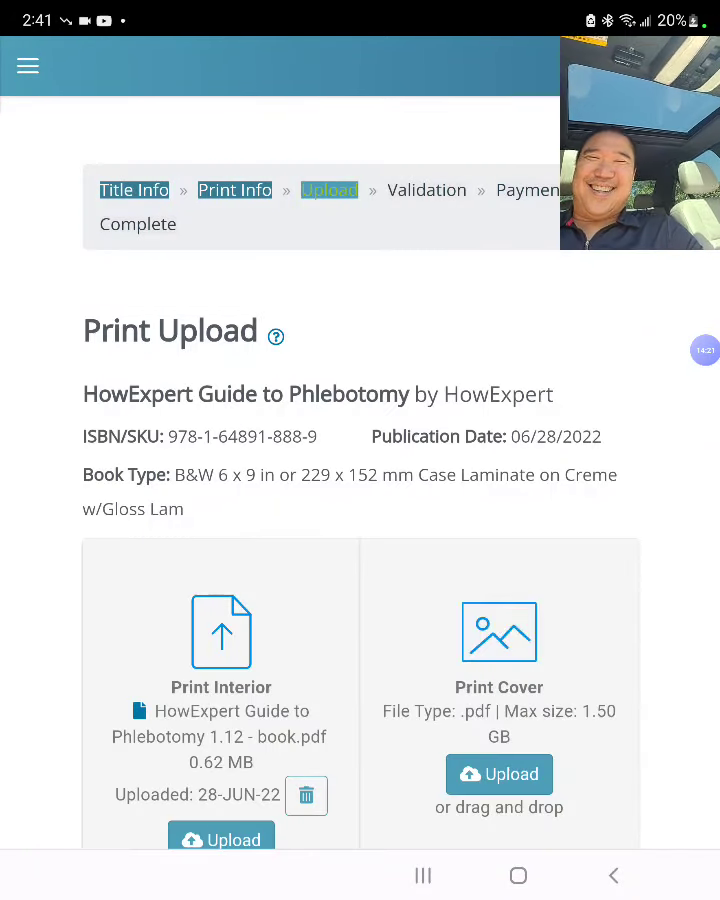
scroll("down", 3)
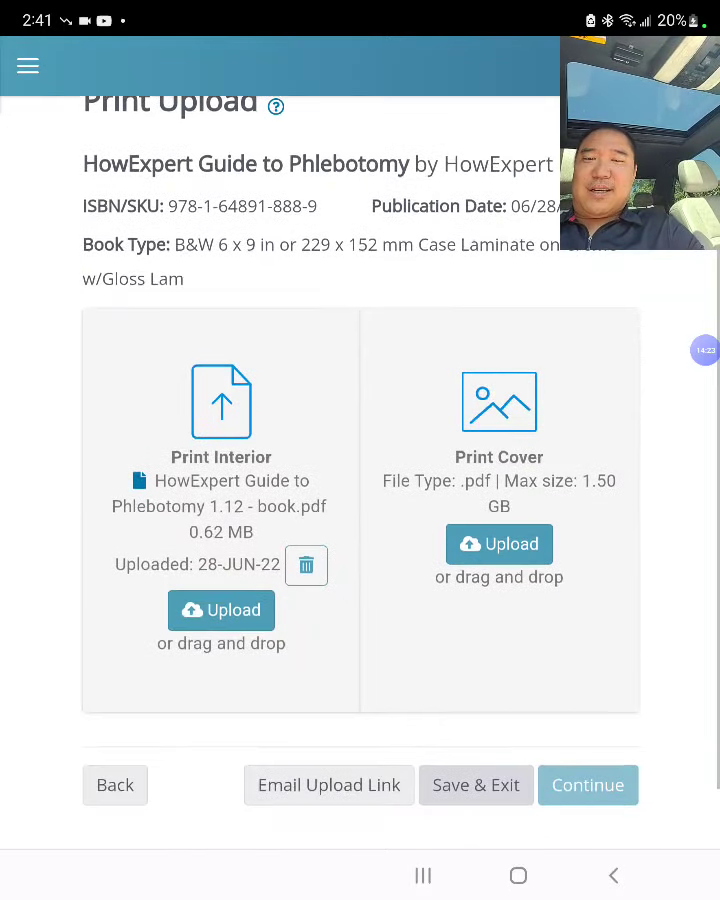
scroll("down", 3)
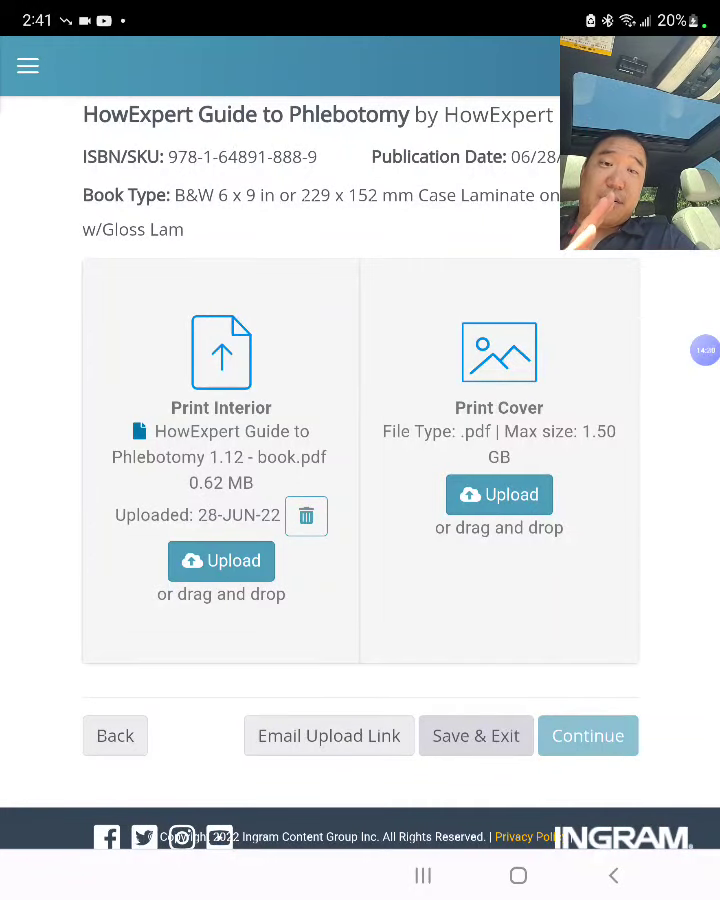
scroll("down", 3)
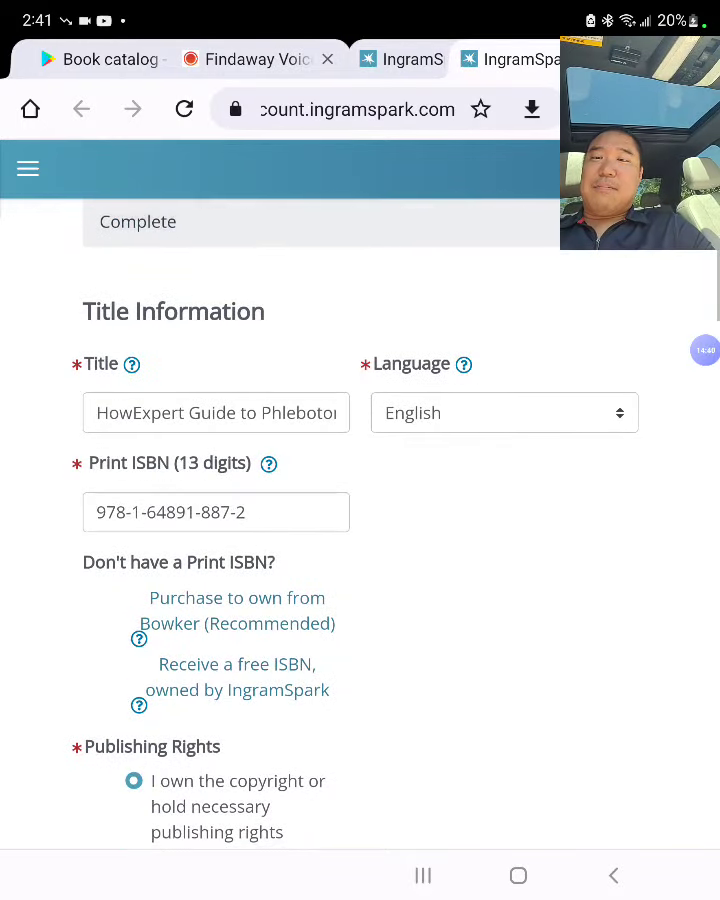
Step: Review the paperback's title, contributors, subjects, description and keywords, then continue to Print Information
scroll("down", 3)
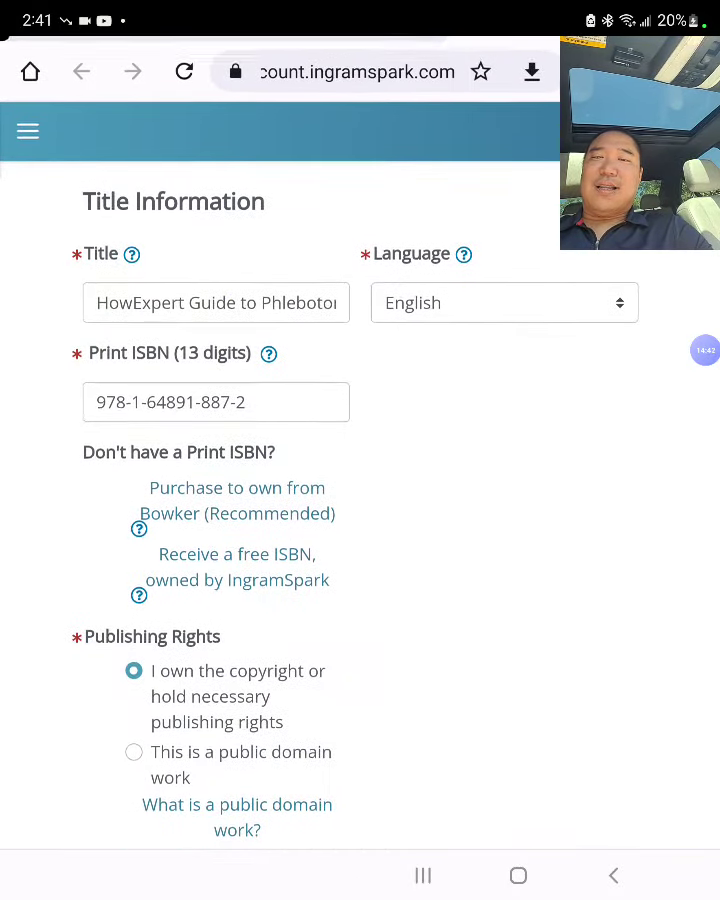
scroll("down", 3)
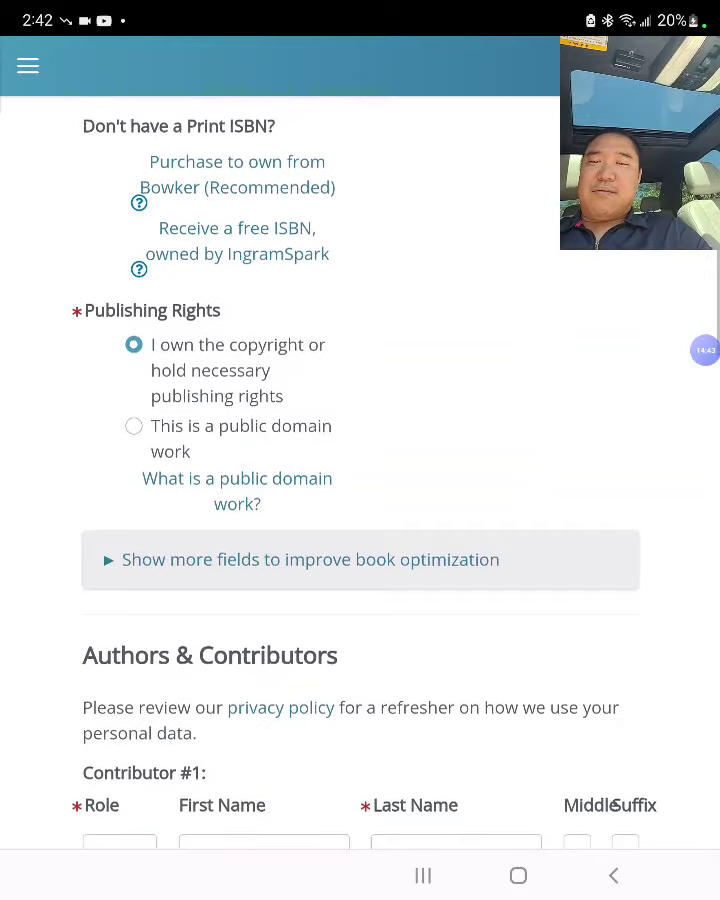
scroll("down", 3)
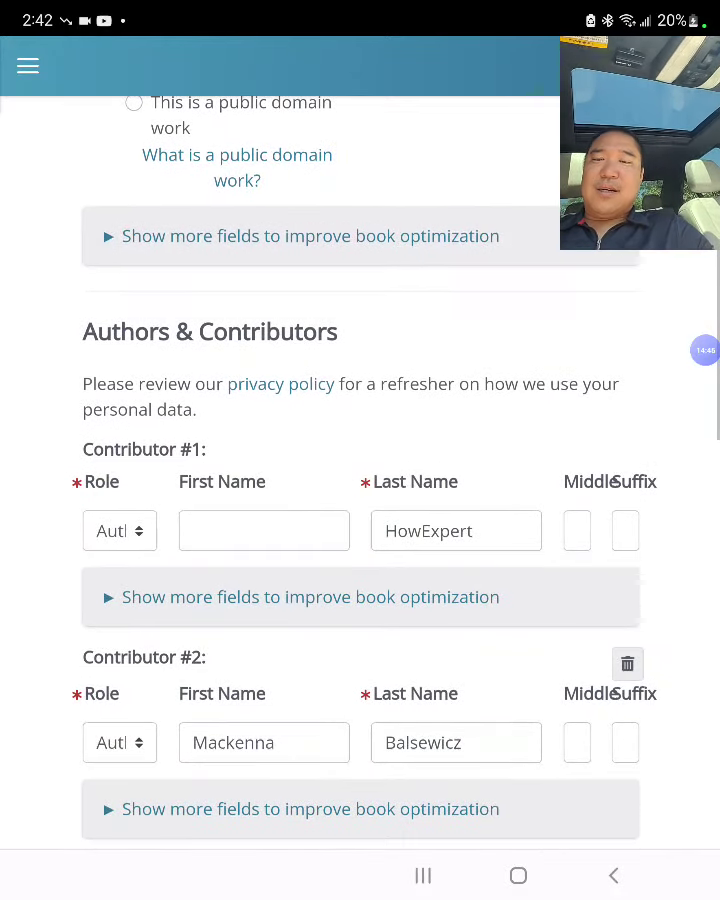
scroll("down", 3)
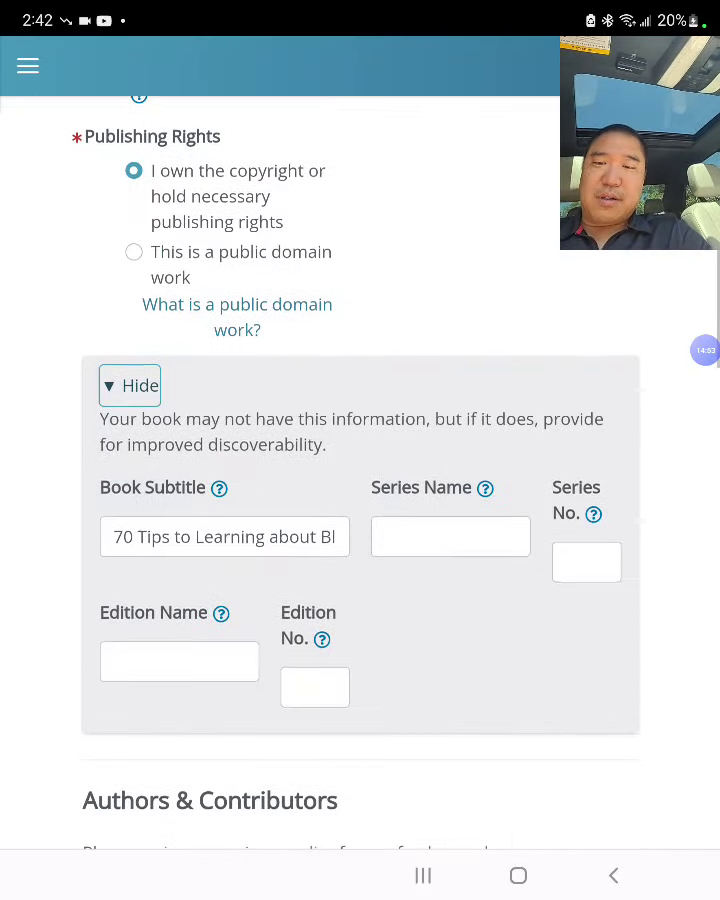
scroll("down", 3)
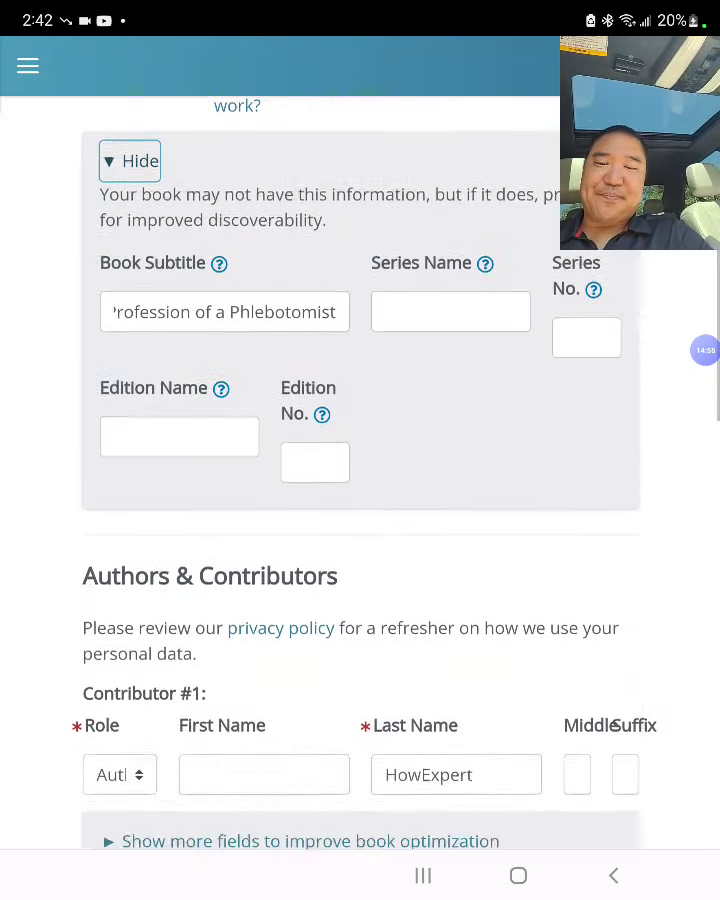
scroll("down", 3)
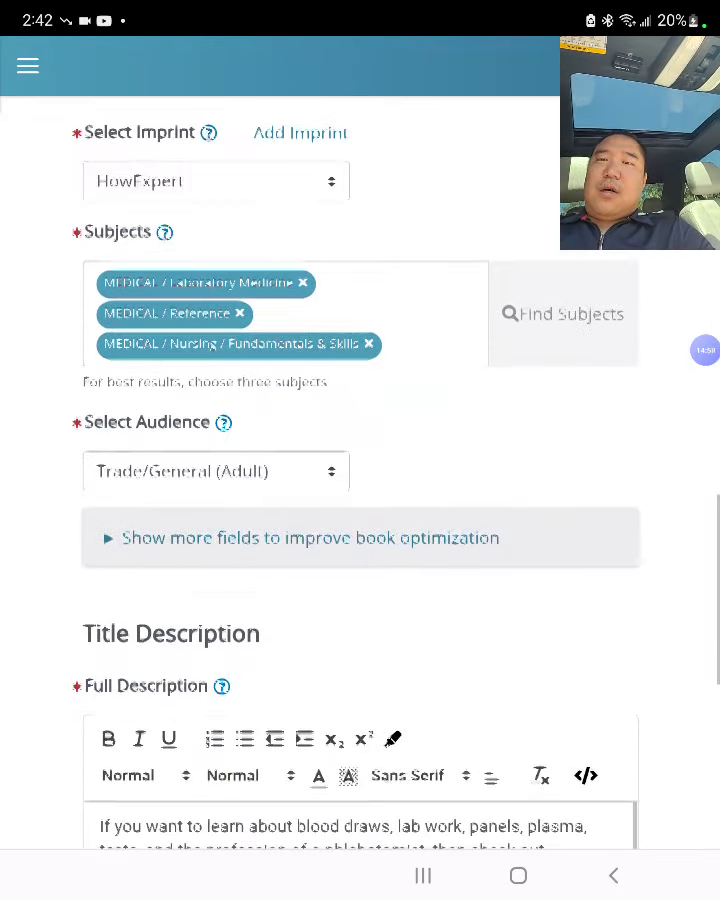
scroll("down", 3)
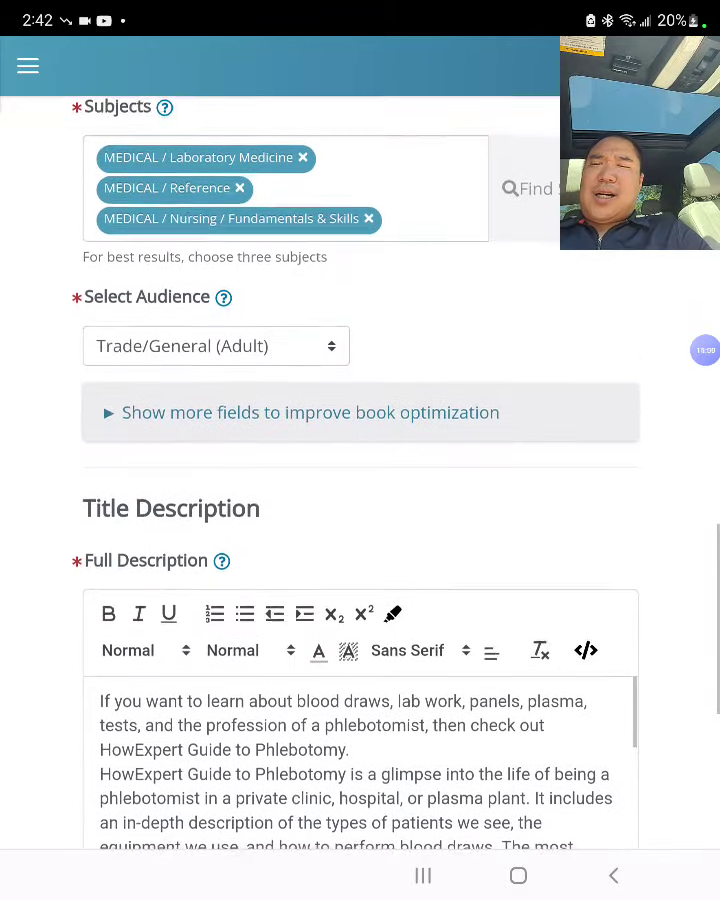
scroll("down", 3)
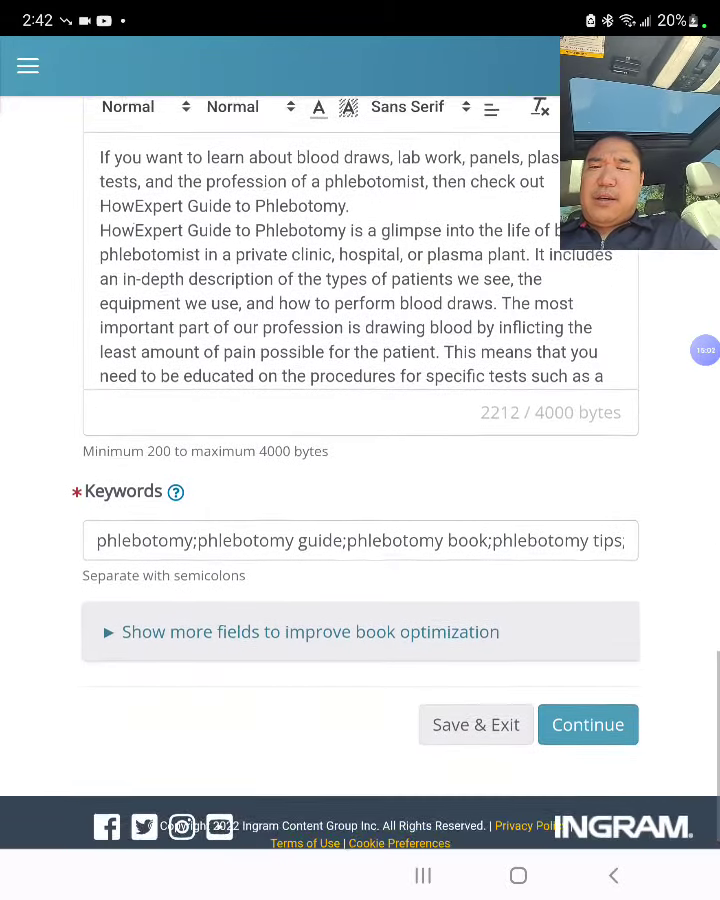
left_click(588, 724)
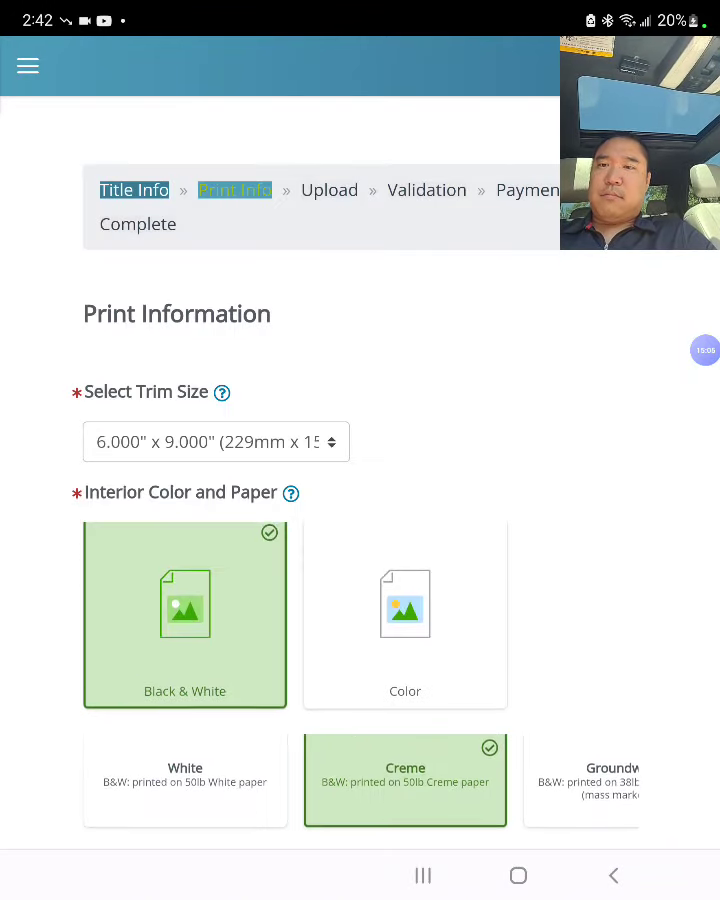
Step: Keep the paperback's 6x9 creme gloss perfect-bound specs and pricing, then continue to Print Upload
scroll("down", 3)
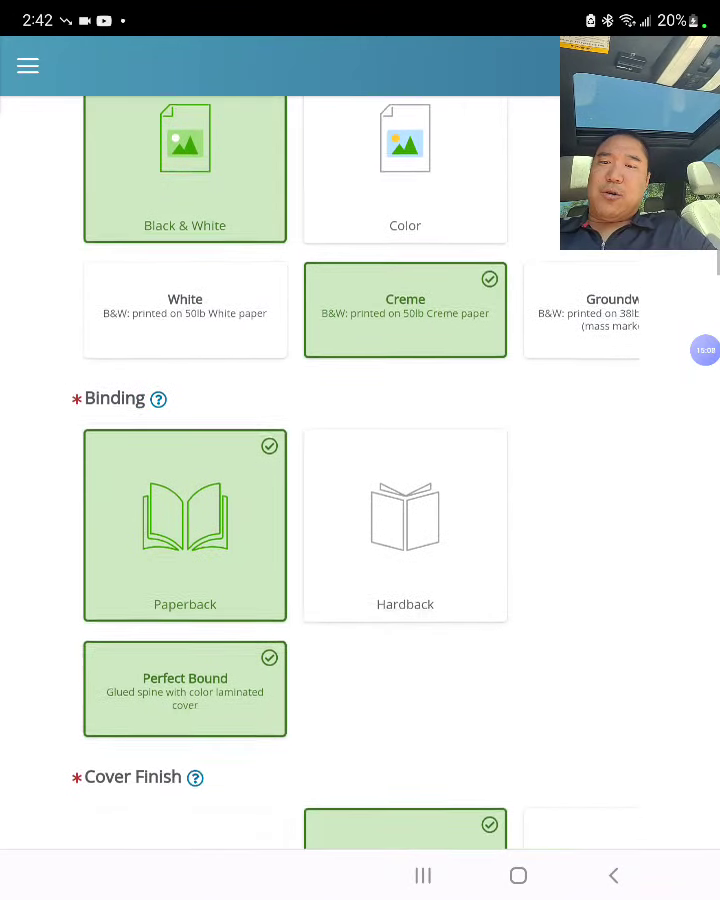
scroll("down", 3)
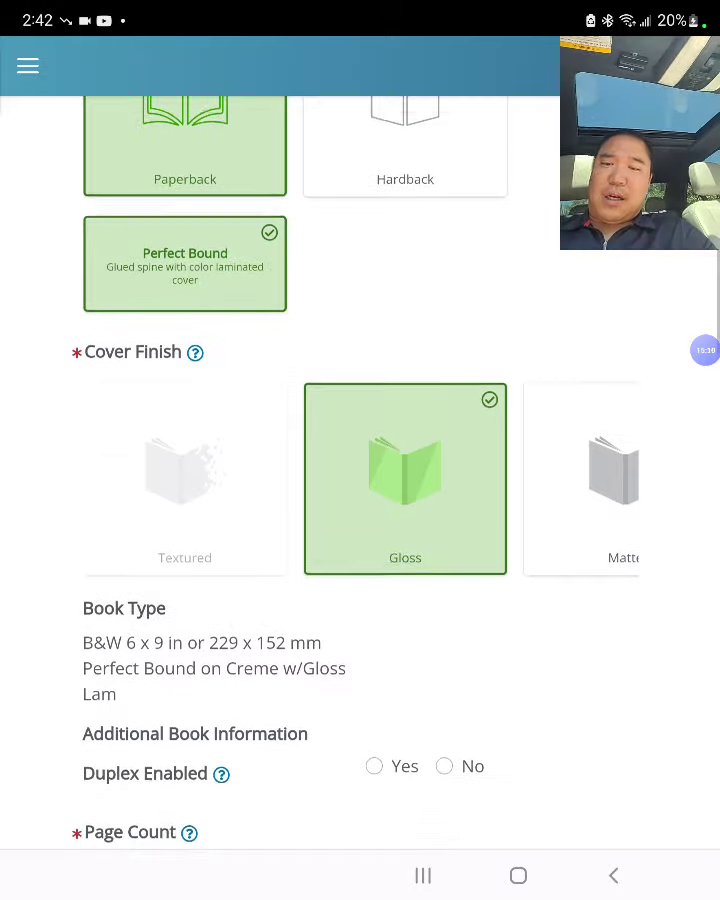
scroll("down", 3)
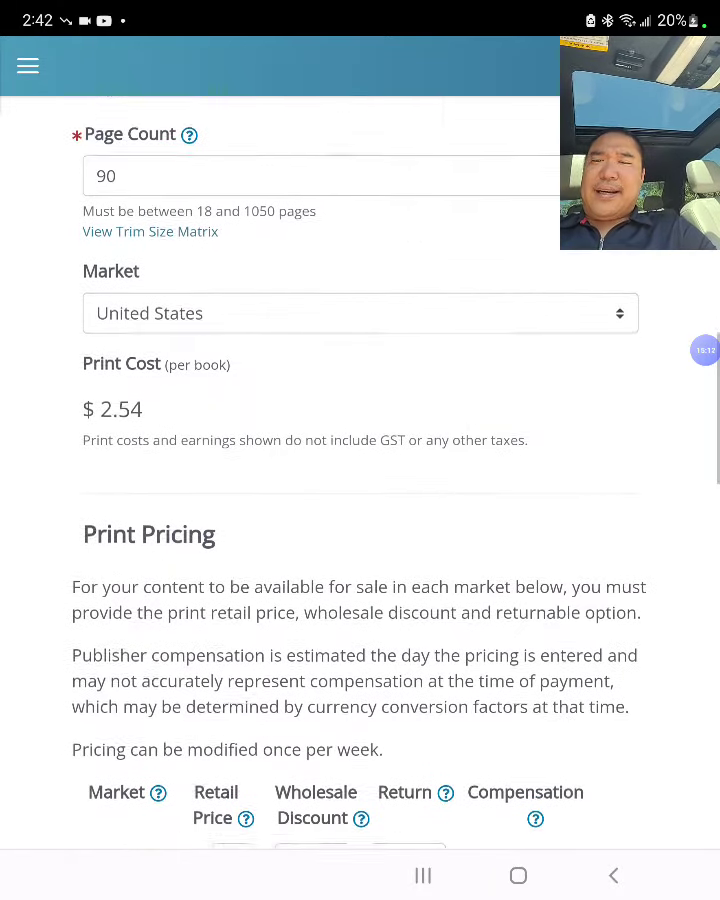
scroll("down", 3)
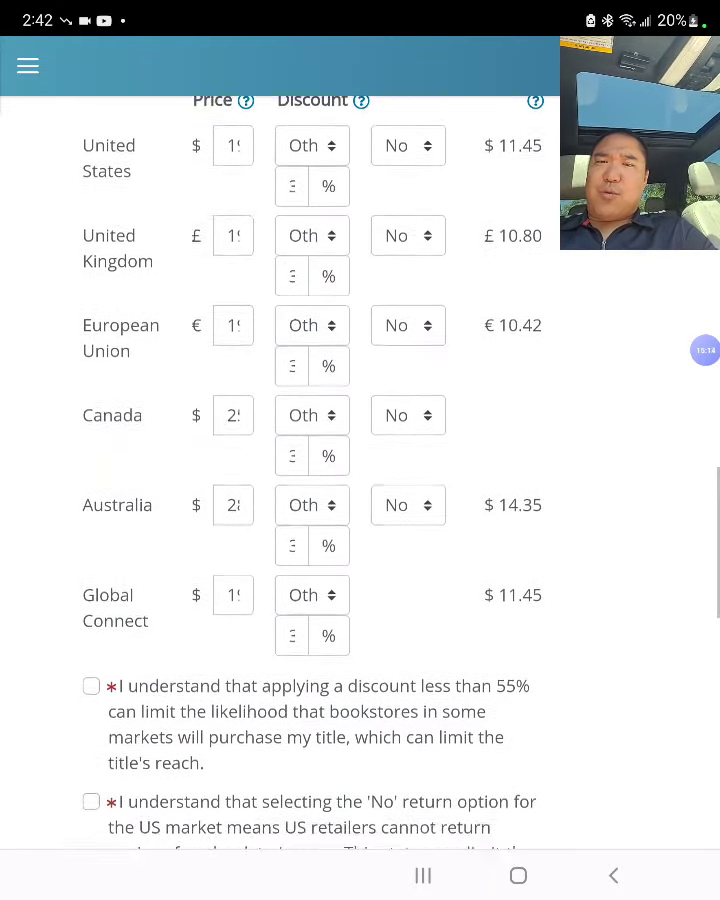
scroll("down", 3)
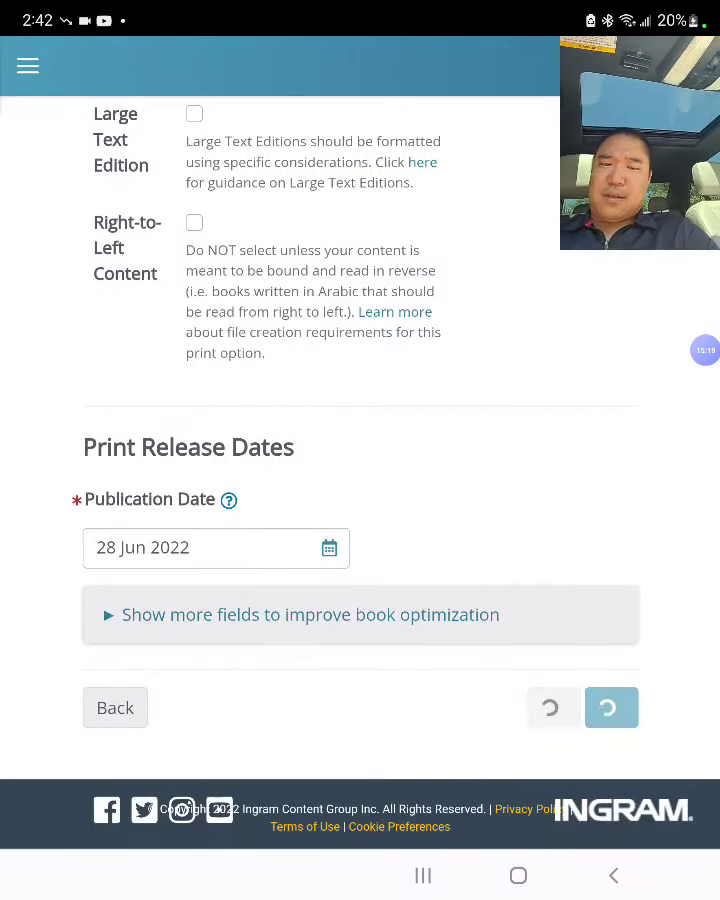
left_click(612, 708)
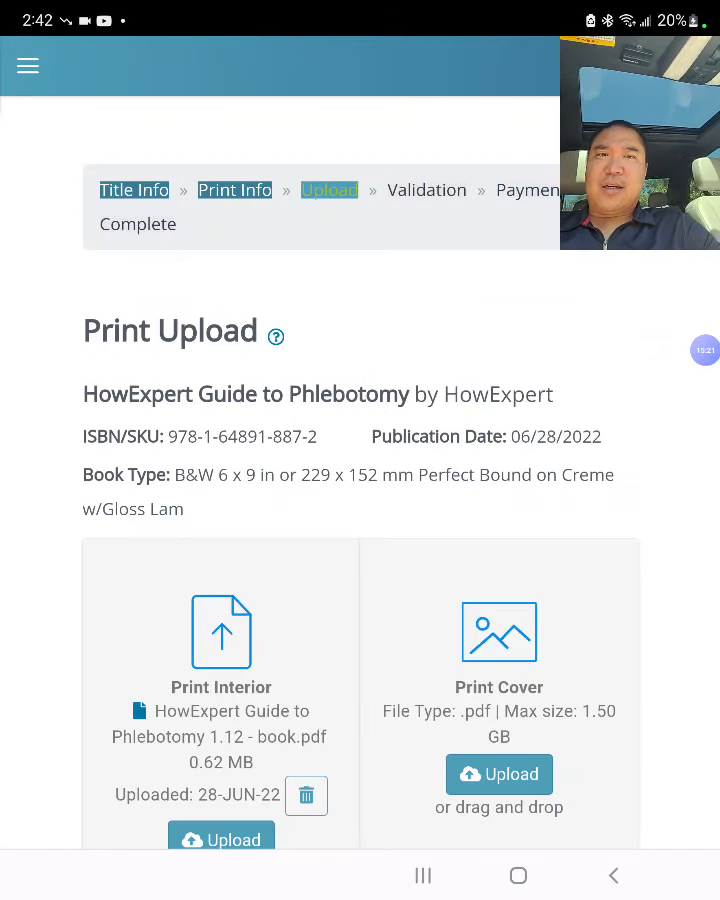
Step: Scroll the paperback Print Upload page before returning to the hardcover Case Laminate upload page
scroll("down", 3)
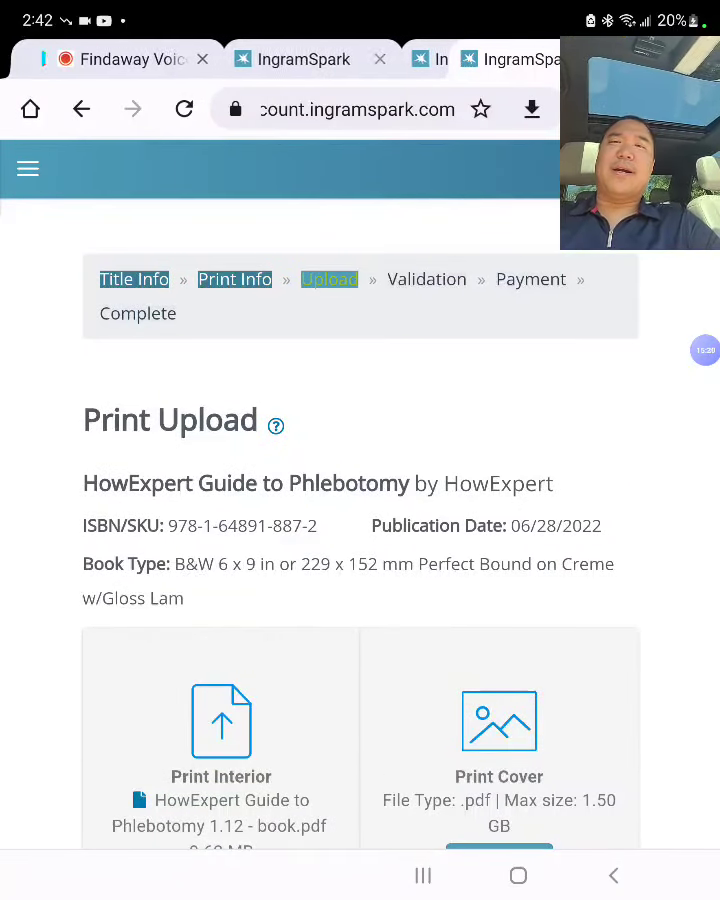
scroll("down", 3)
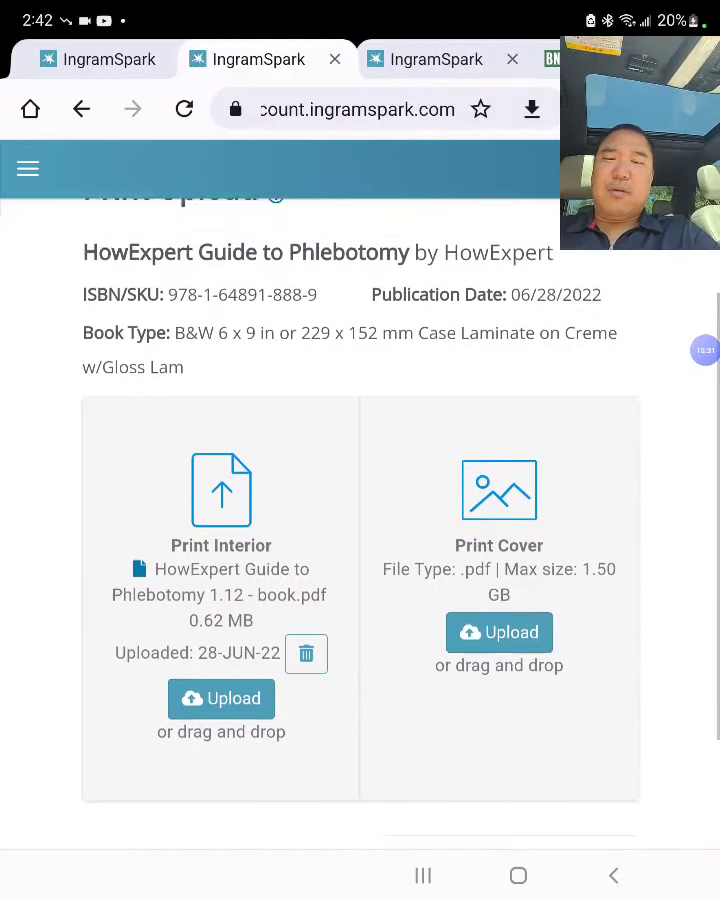
scroll("down", 3)
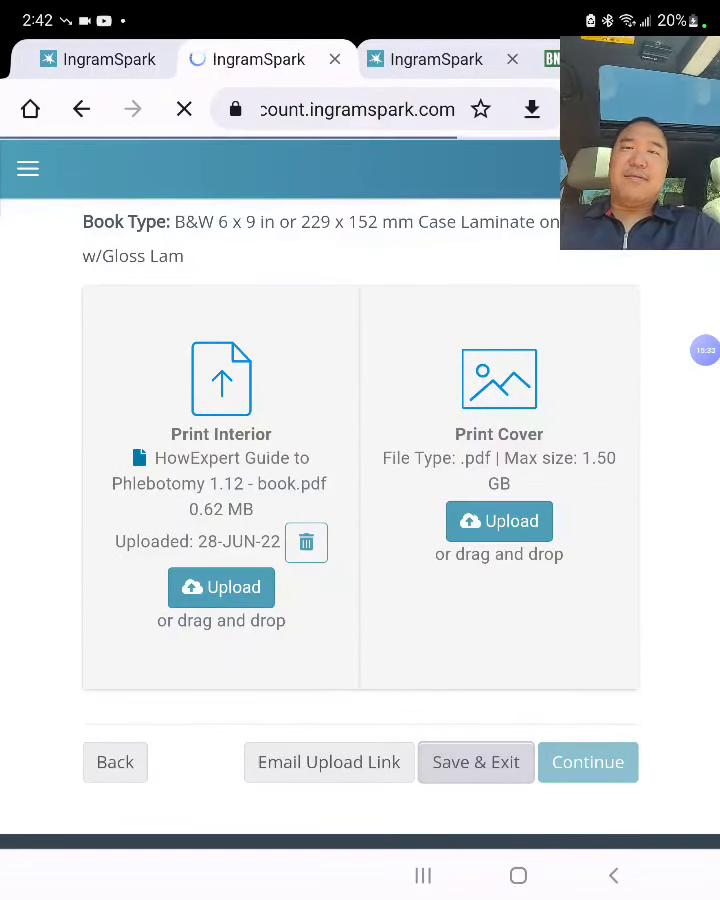
scroll("down", 3)
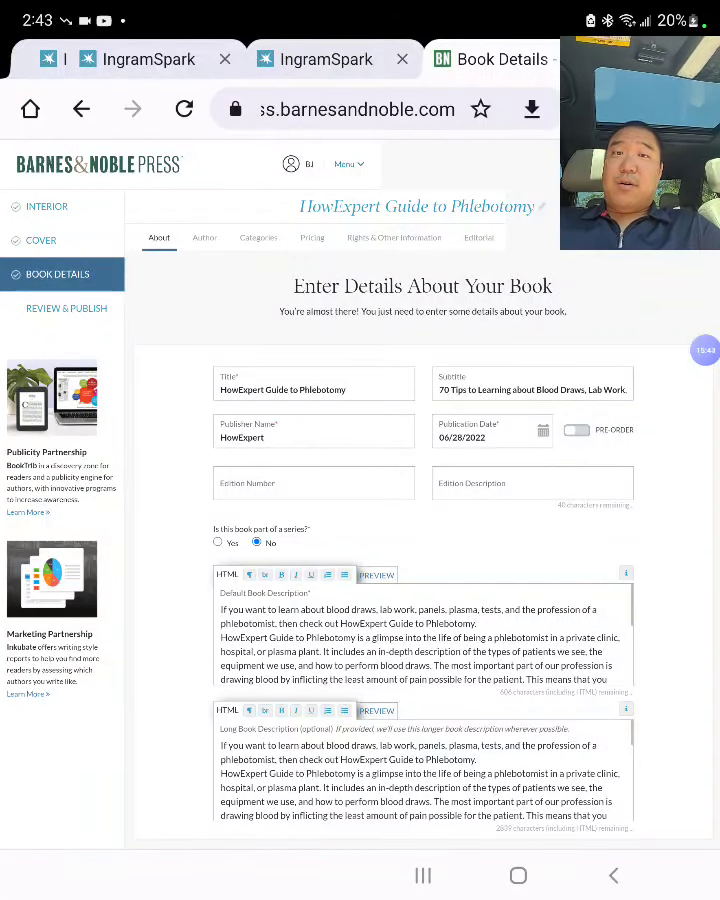
Step: Save the About and Author details and review the Categories section toward Editorial Reviews
scroll("down", 3)
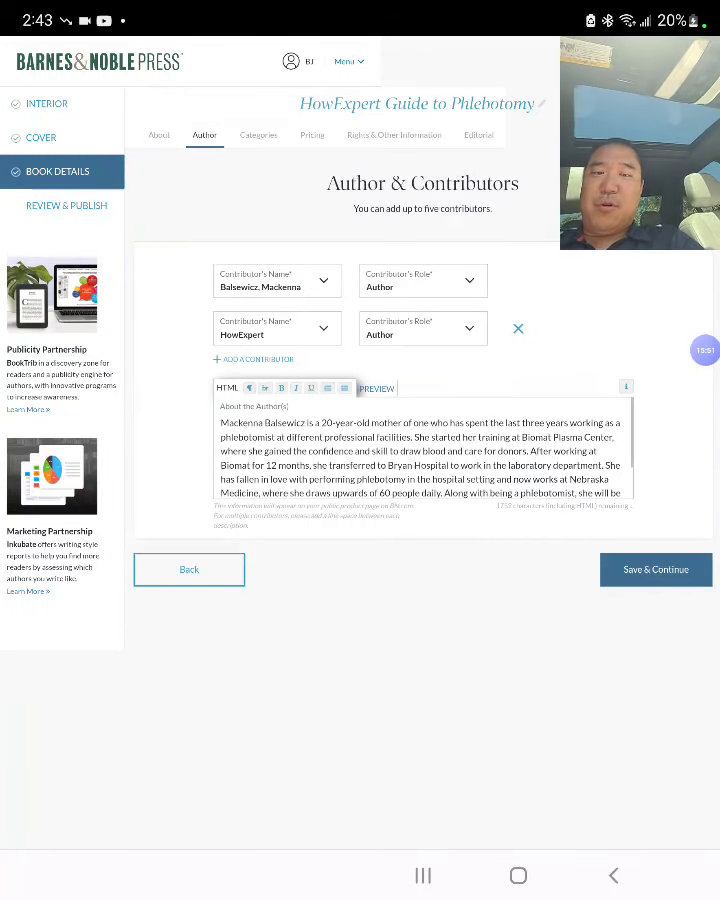
left_click(656, 568)
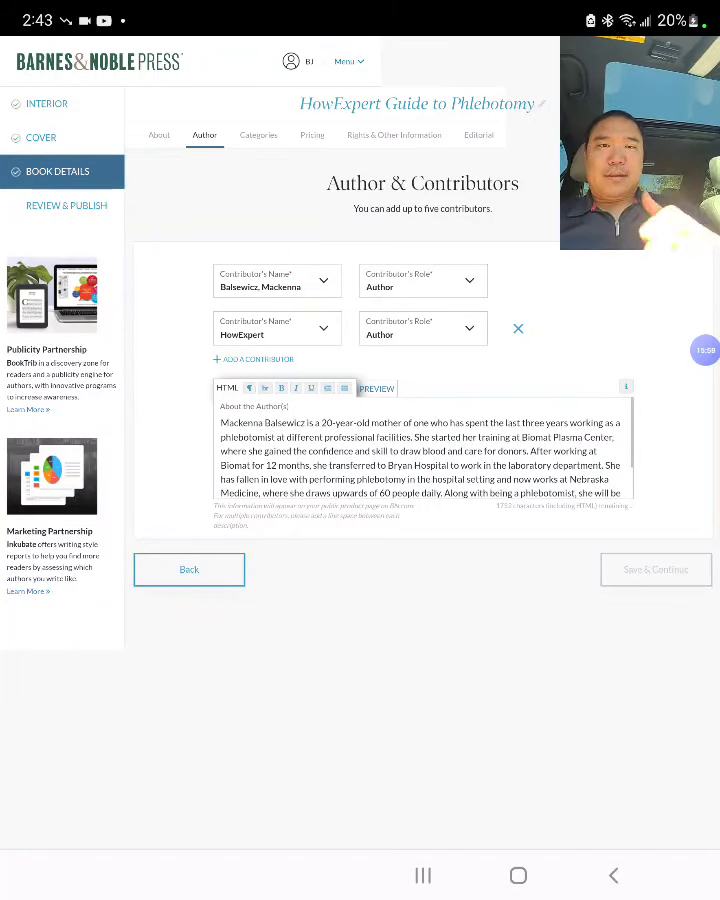
left_click(258, 136)
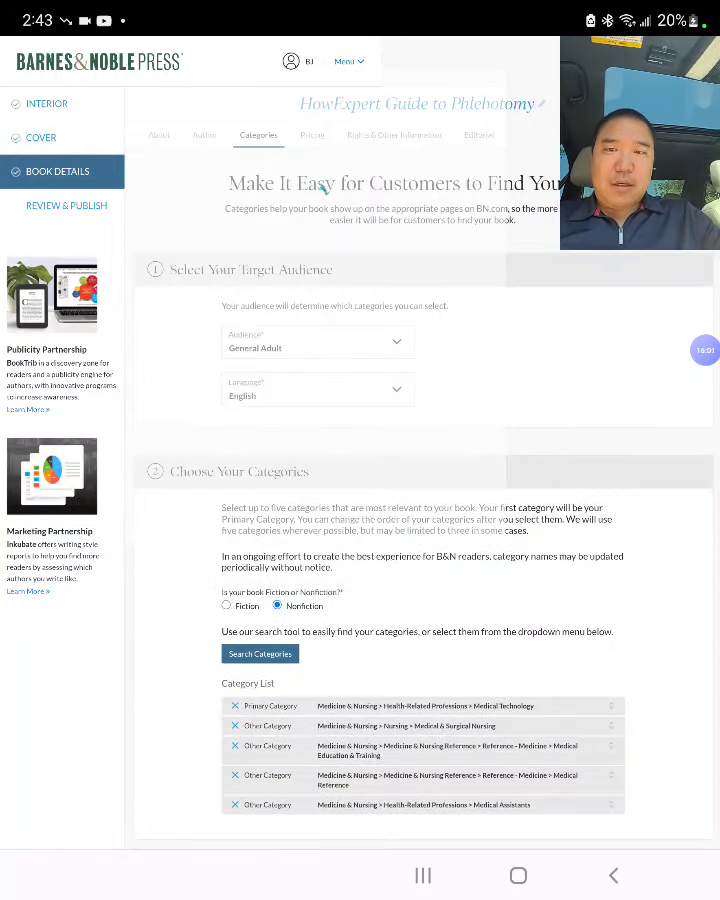
scroll("down", 3)
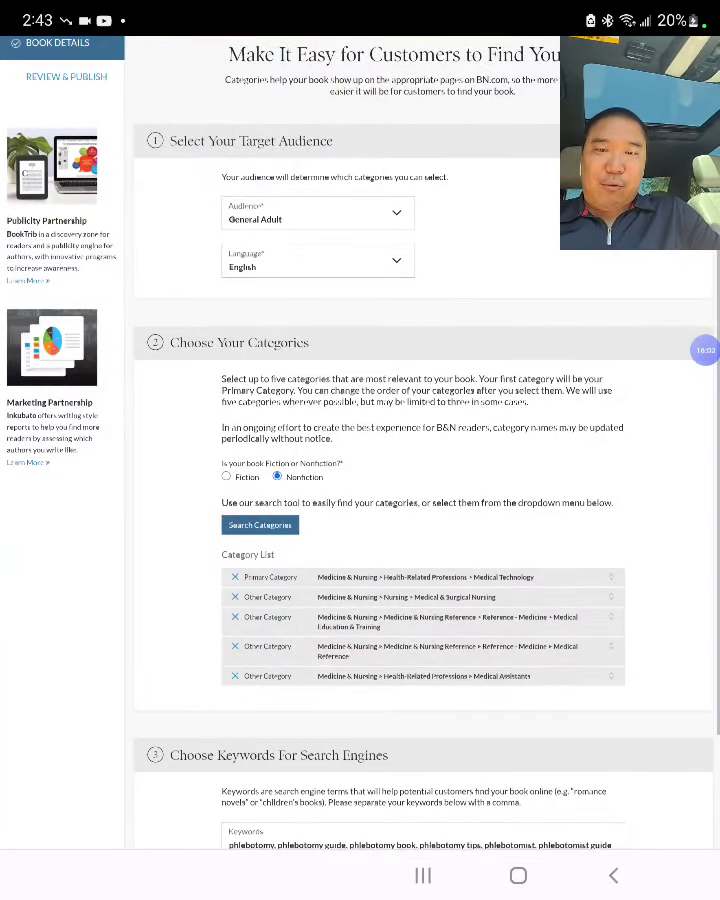
scroll("down", 3)
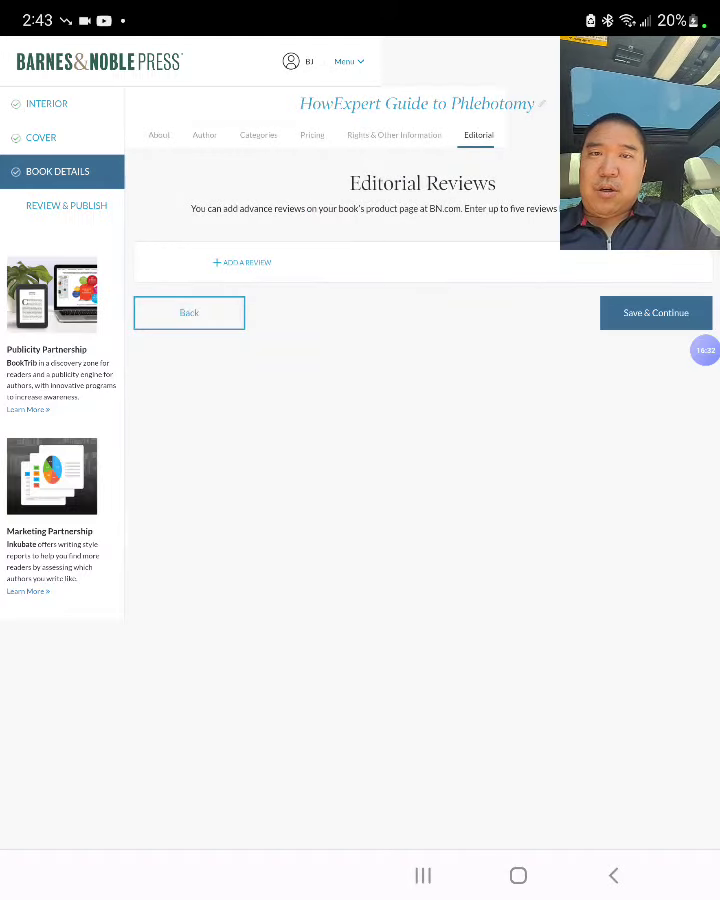
Step: Check the eBook's Review & Publish summary and confirm Put On Sale, returning to My Projects
left_click(656, 312)
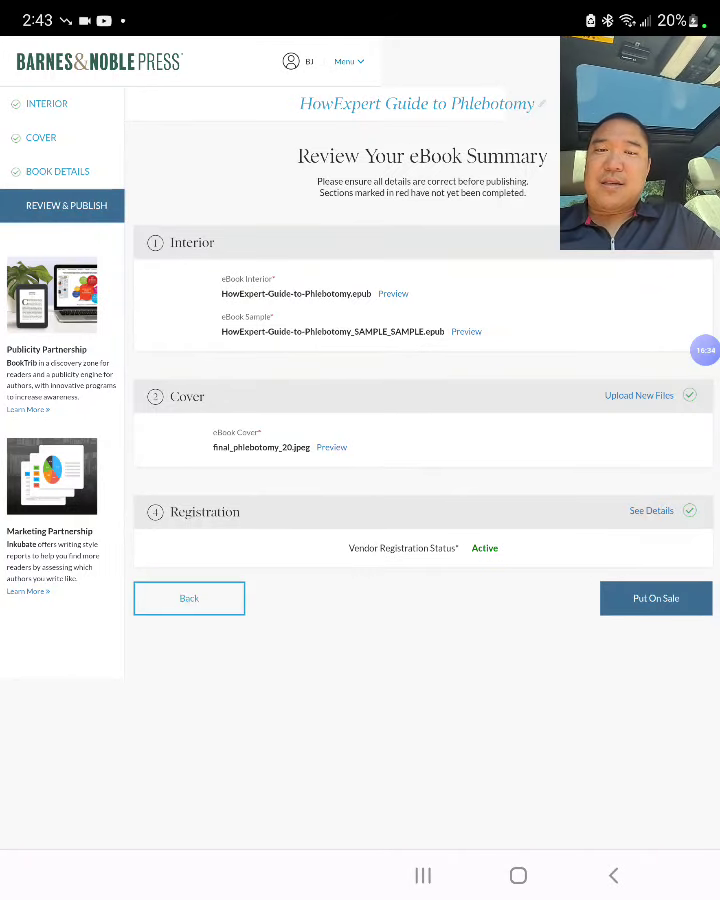
scroll("down", 3)
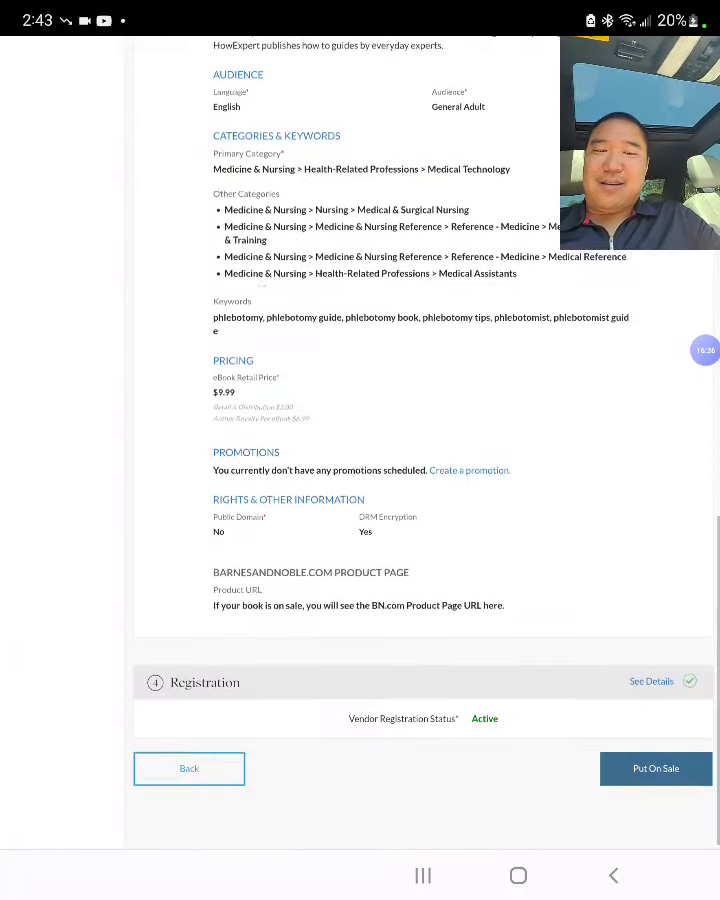
left_click(656, 768)
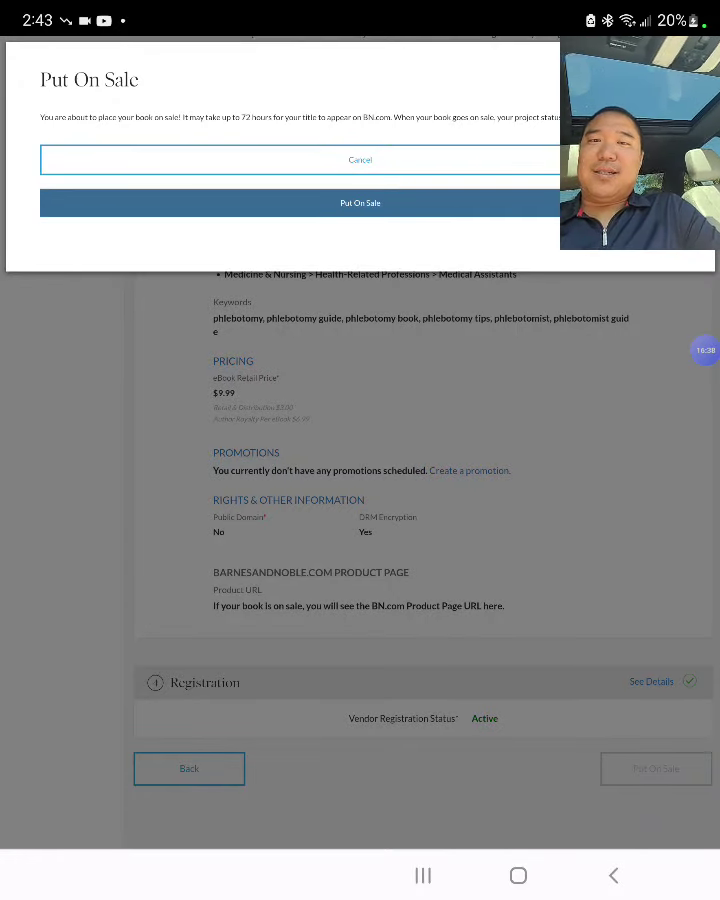
left_click(360, 160)
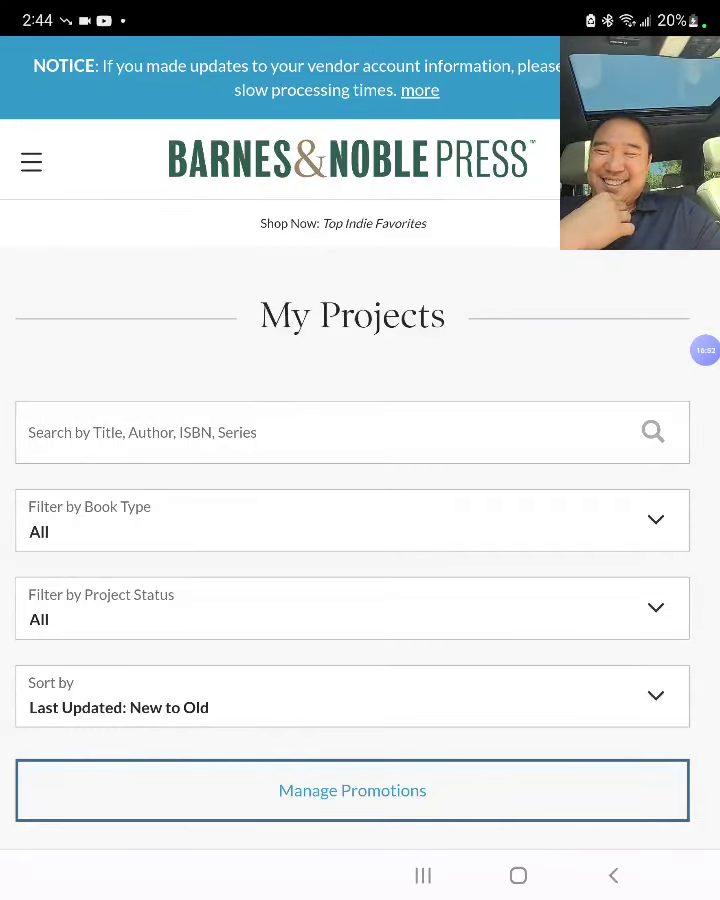
scroll("down", 3)
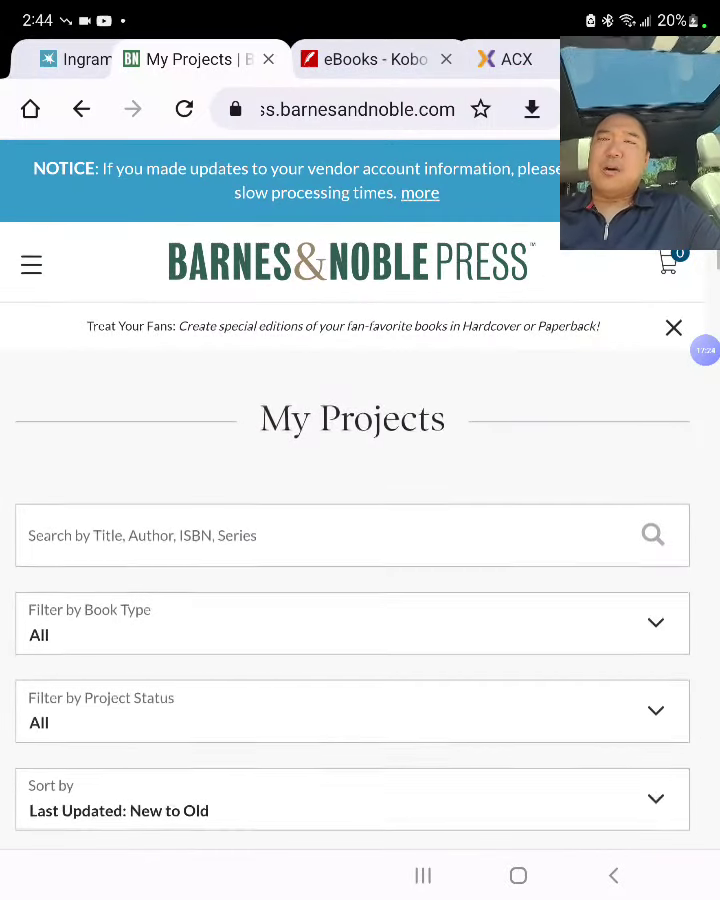
left_click(376, 60)
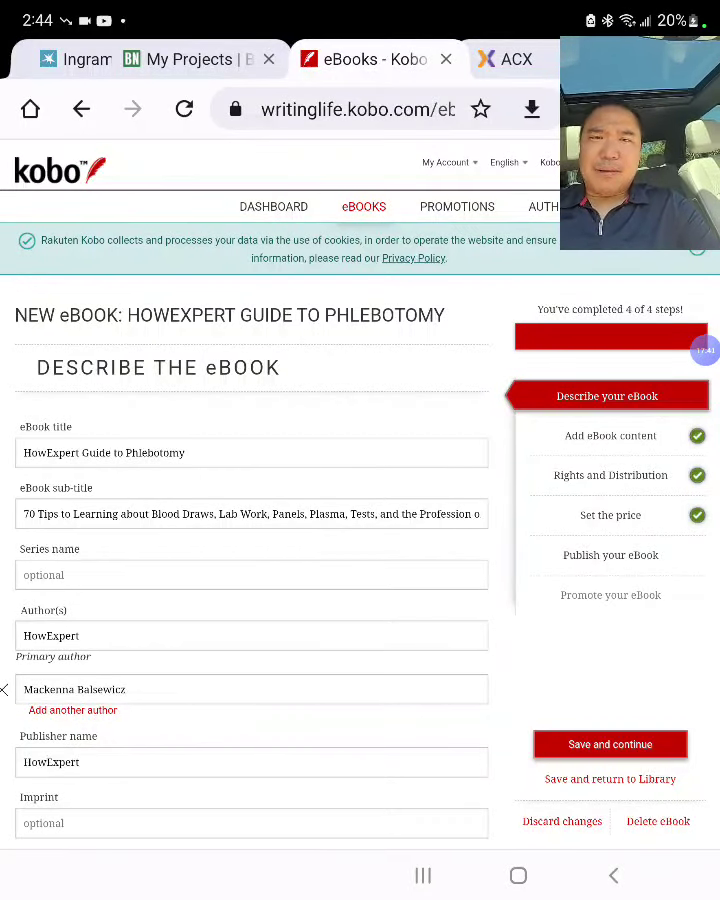
Step: Scroll through the Describe the eBook details before reaching the Add eBook Content page
scroll("down", 3)
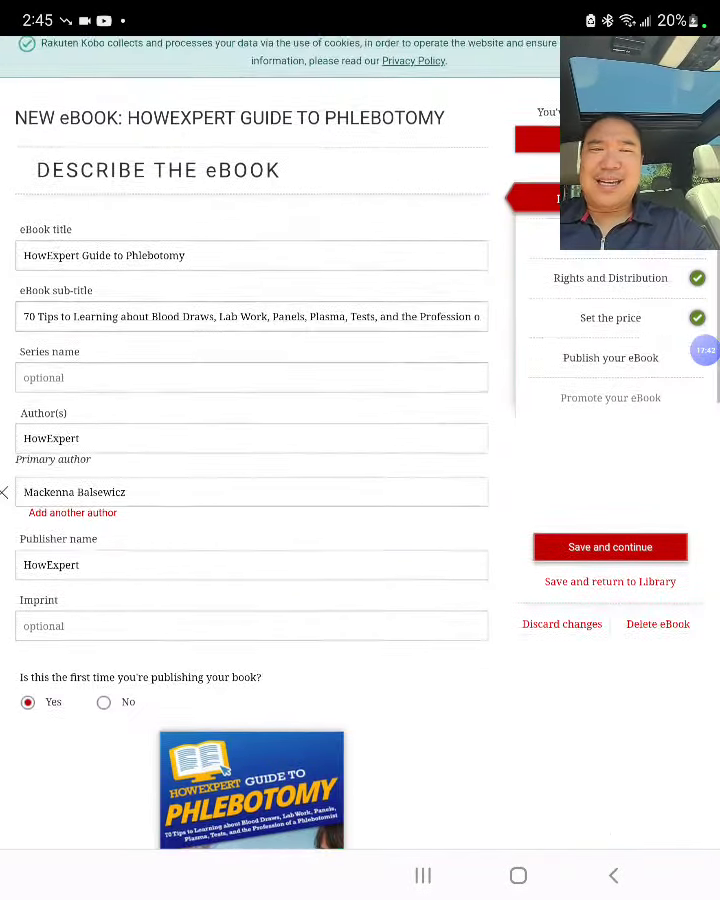
scroll("down", 3)
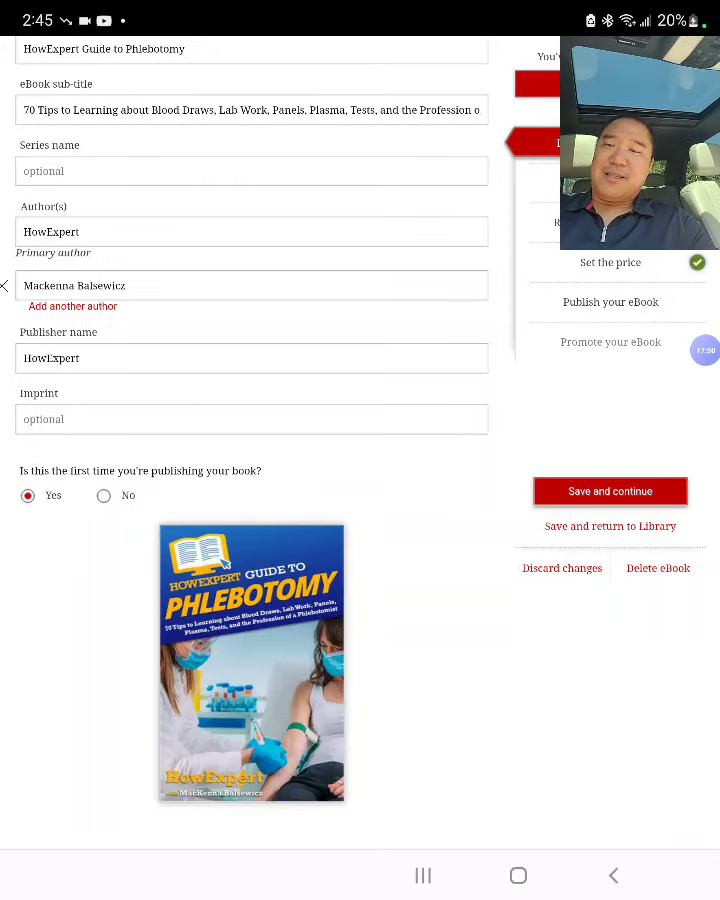
scroll("down", 3)
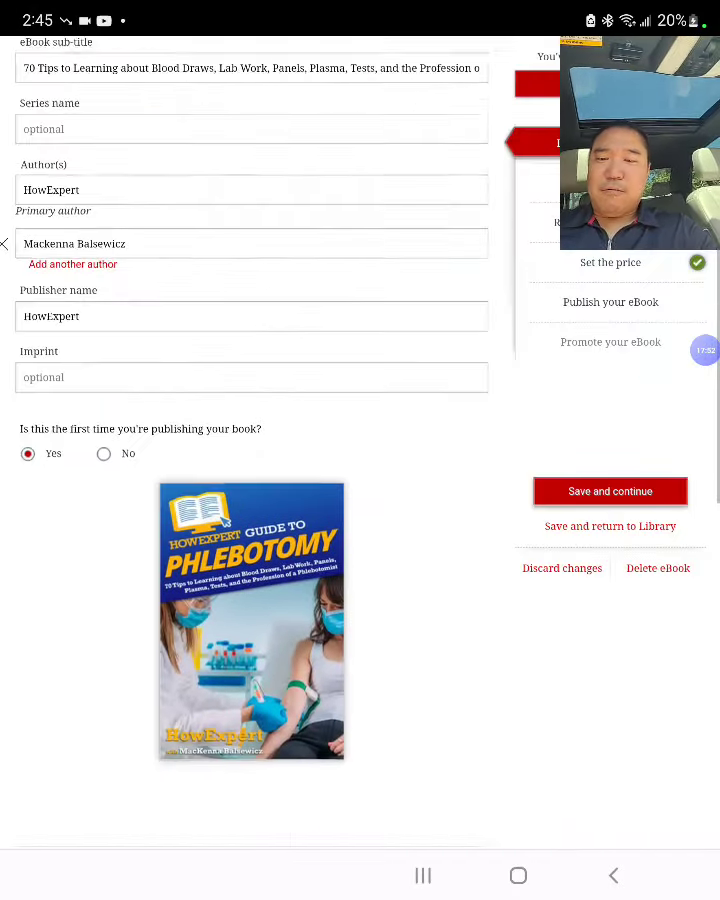
scroll("down", 3)
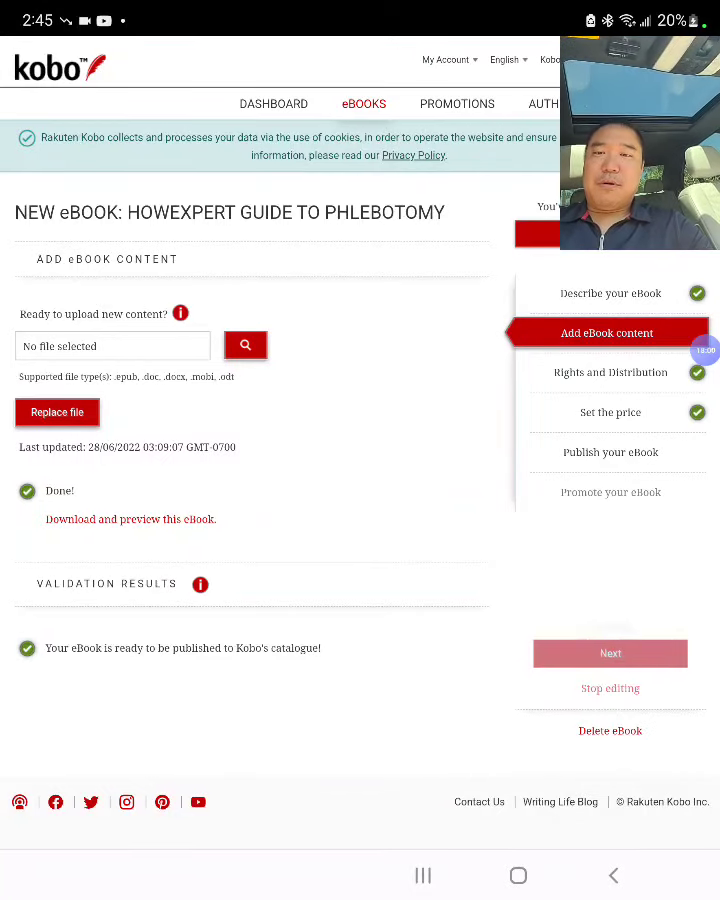
Step: Pass through Rights and Distribution and pricing, publish the eBook on Kobo and dismiss the review notice
left_click(608, 372)
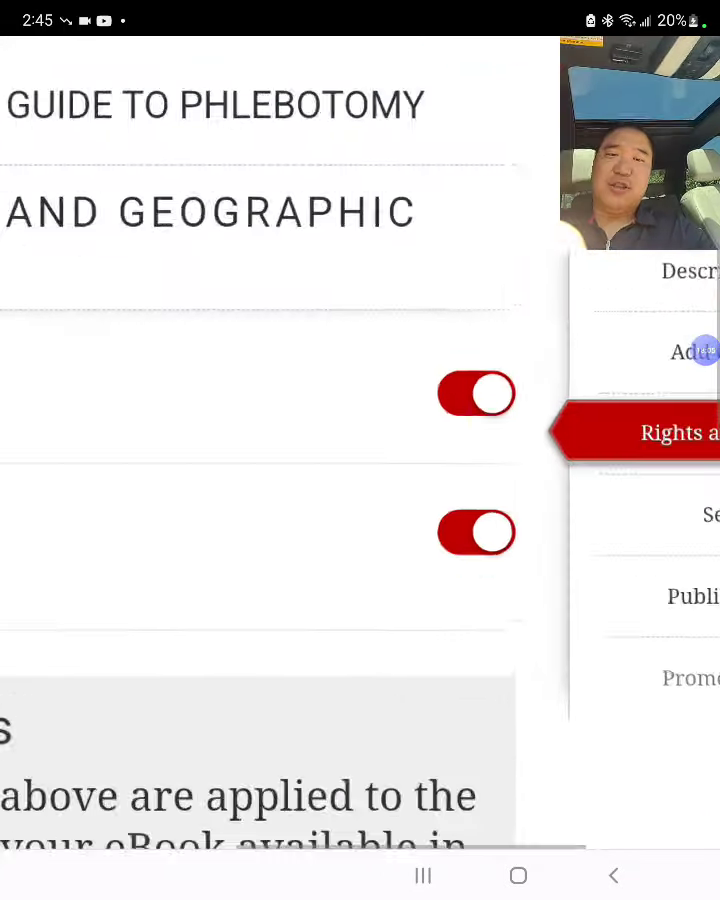
scroll("down", 3)
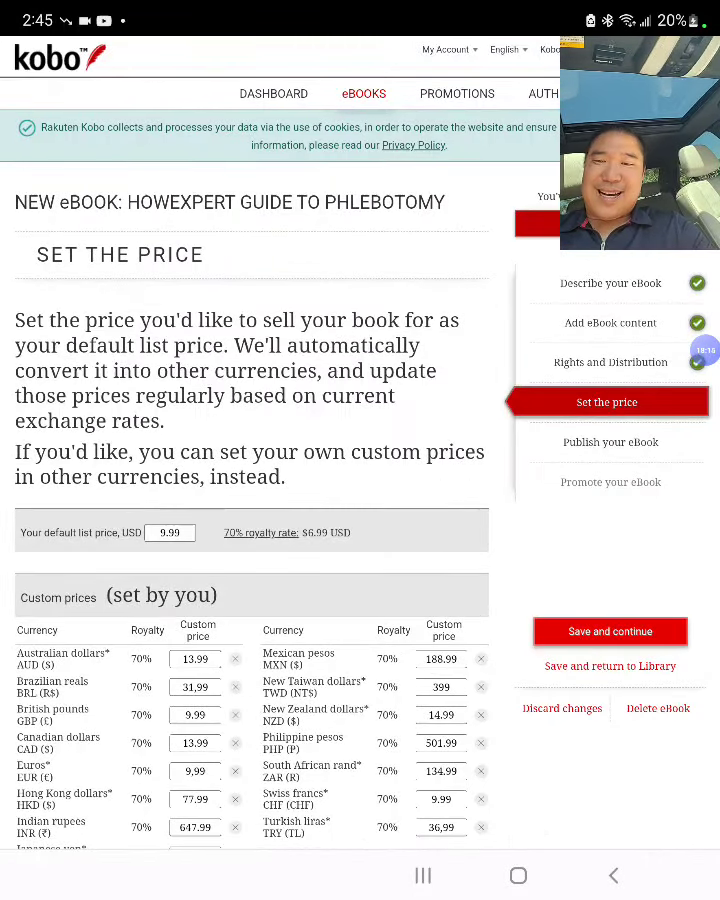
scroll("down", 3)
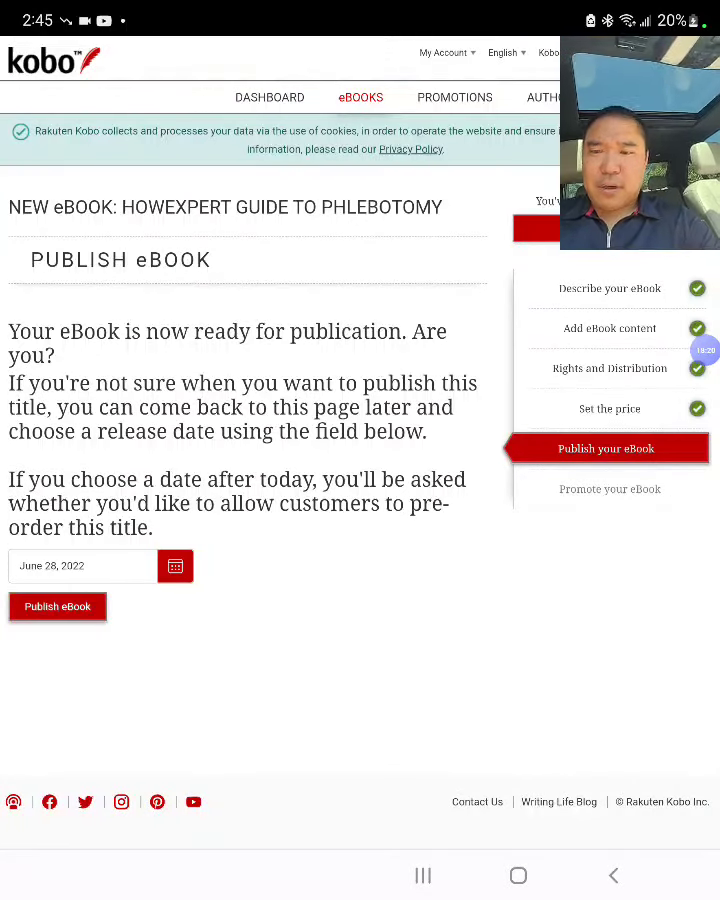
left_click(56, 606)
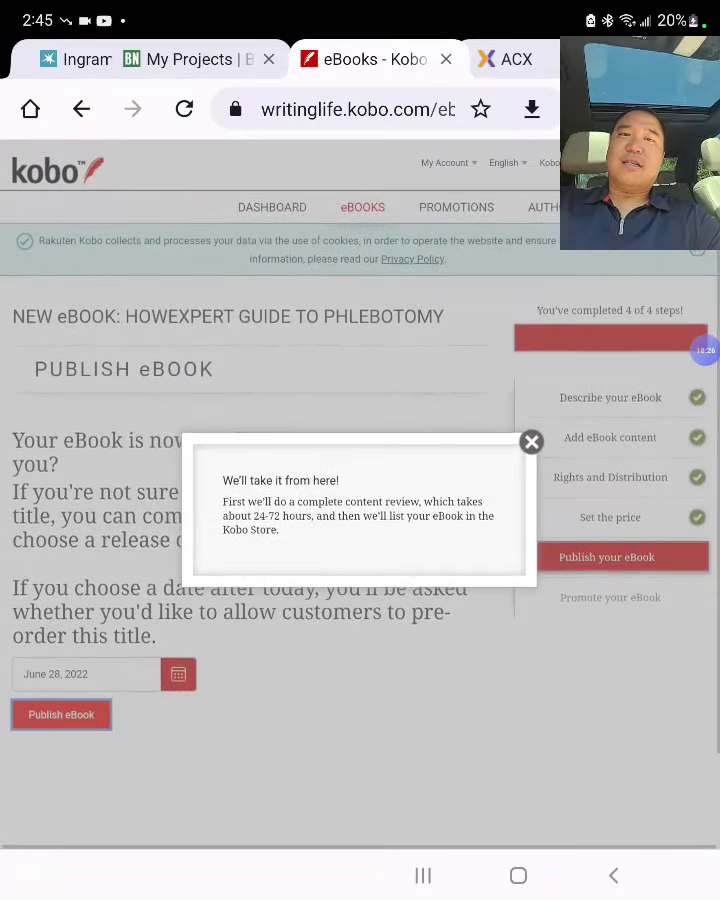
left_click(504, 60)
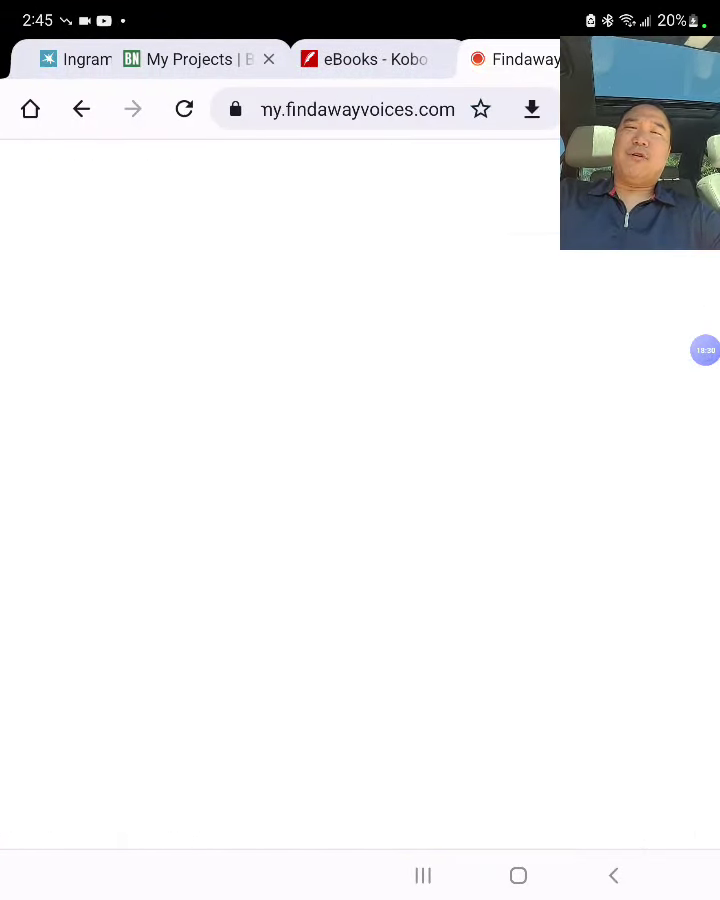
Step: Search ACX for 'HowExpert Guide to Phlebotomy', then switch to the Findaway Voices audiobook tab
left_click(512, 60)
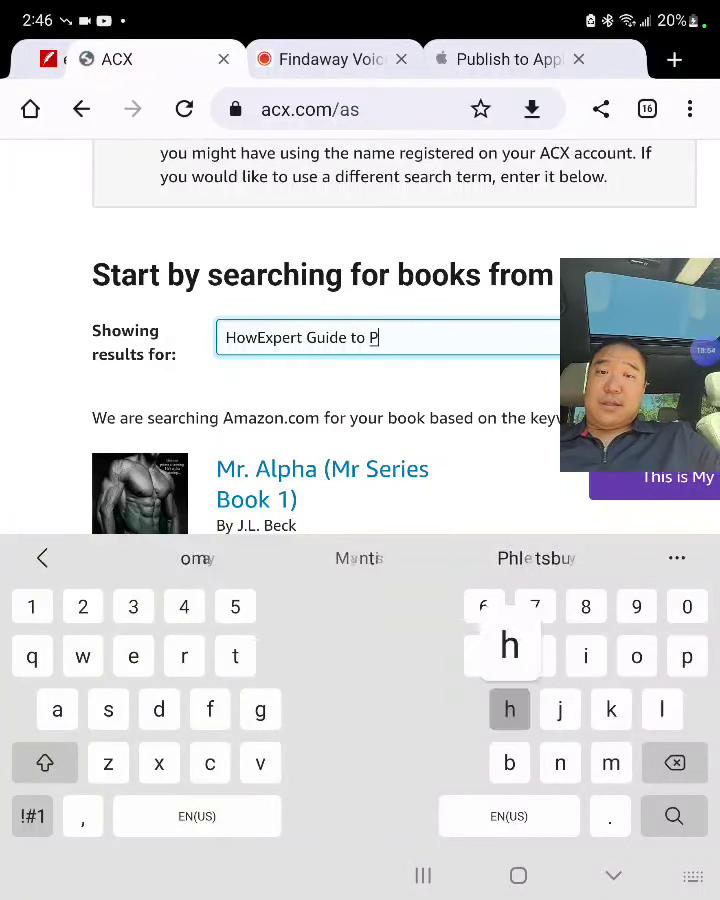
type("hlebotomy")
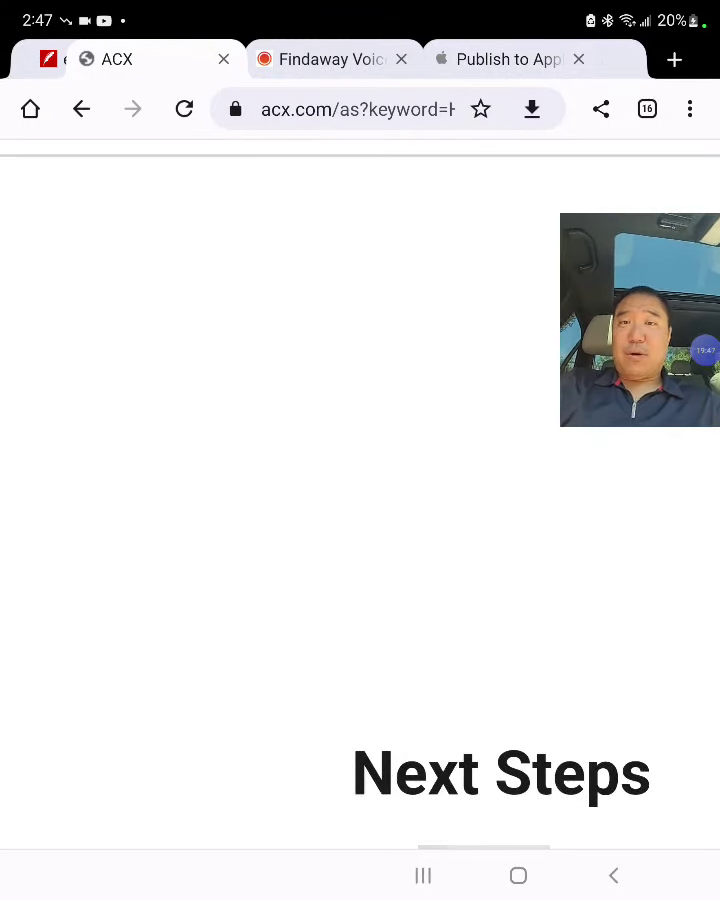
left_click(332, 60)
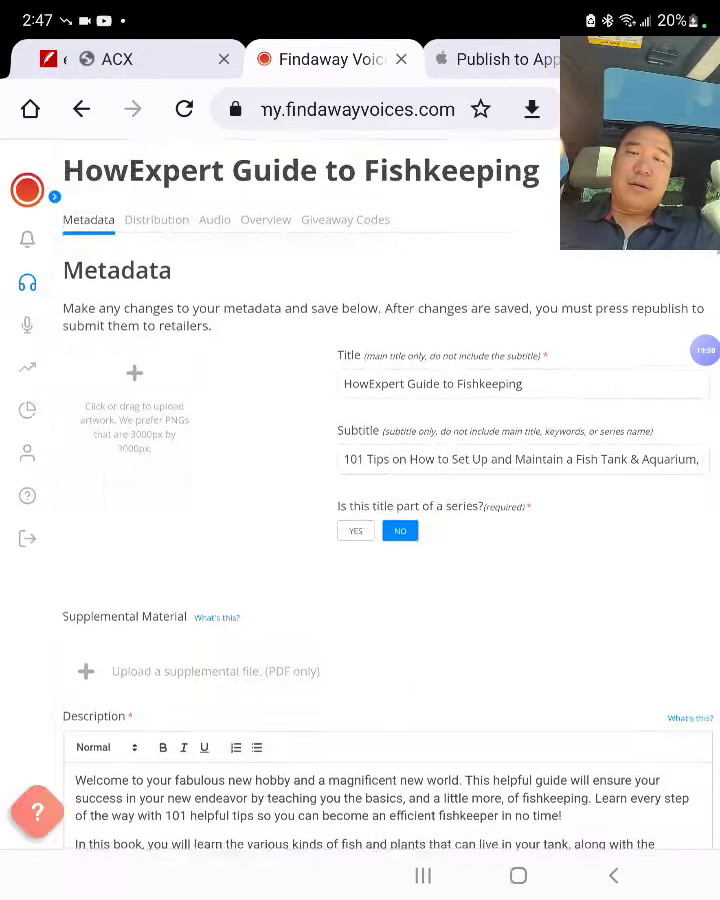
scroll("down", 3)
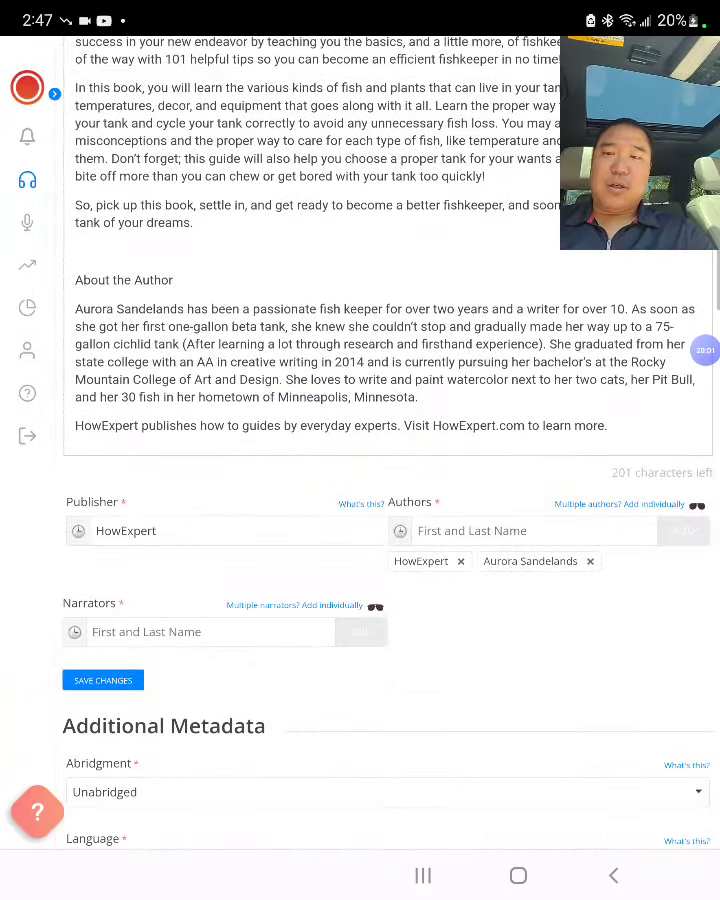
scroll("down", 3)
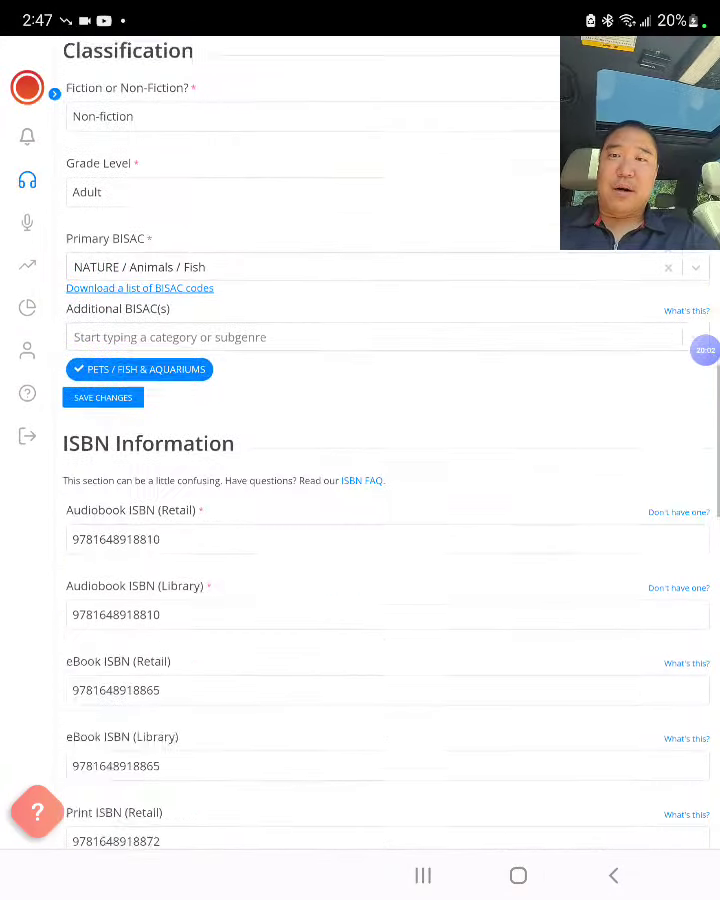
scroll("down", 3)
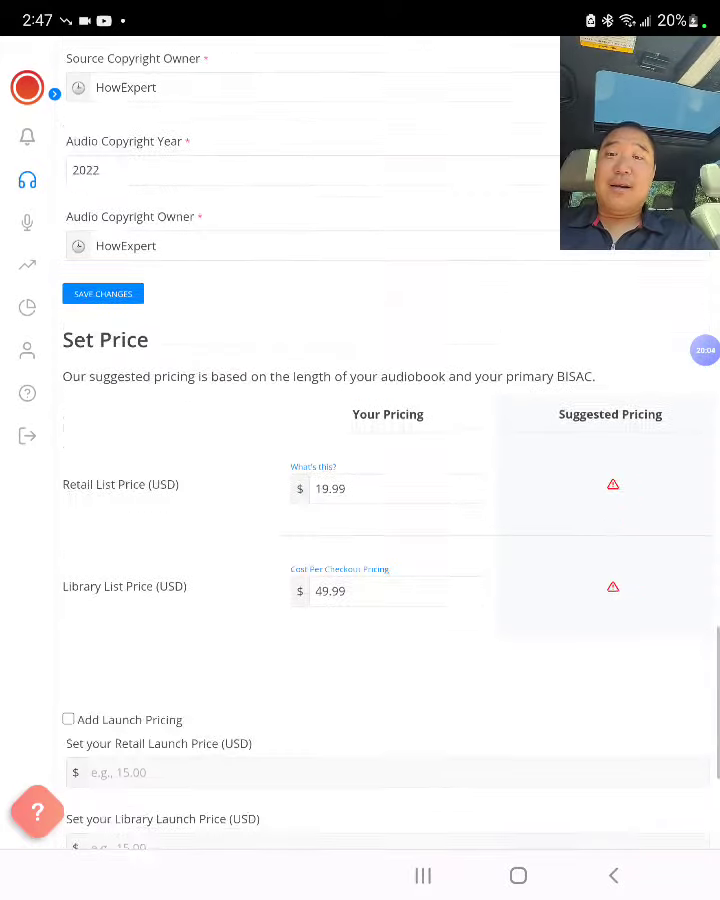
scroll("down", 3)
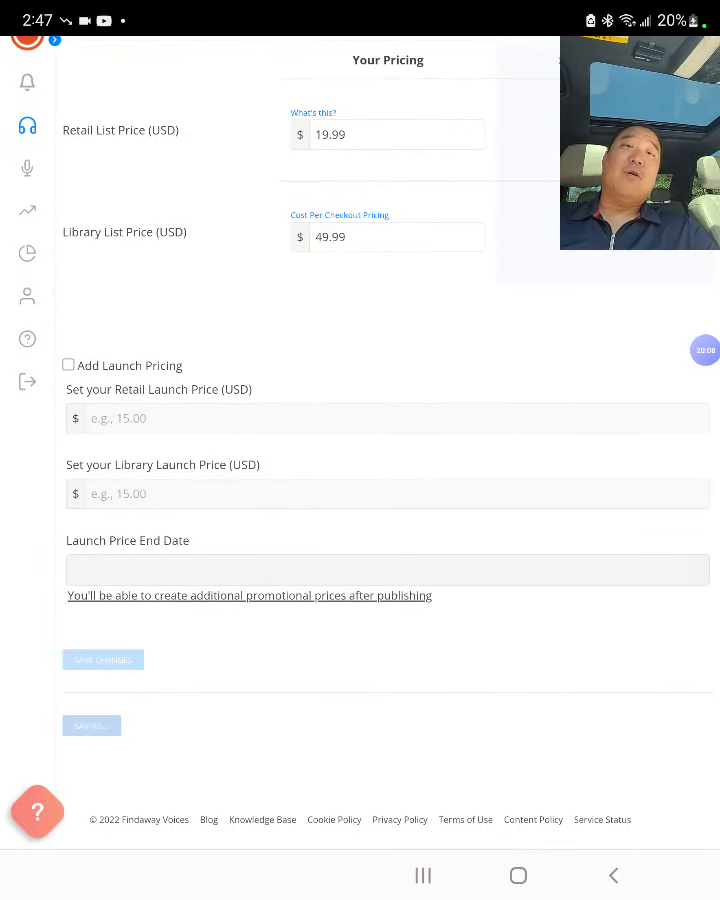
left_click(102, 660)
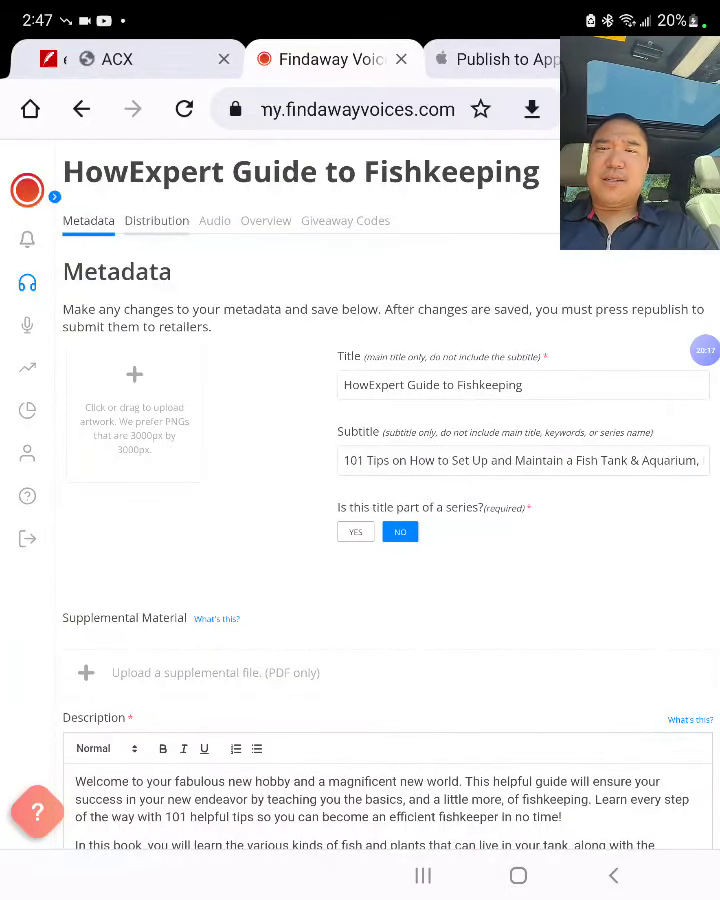
left_click(156, 220)
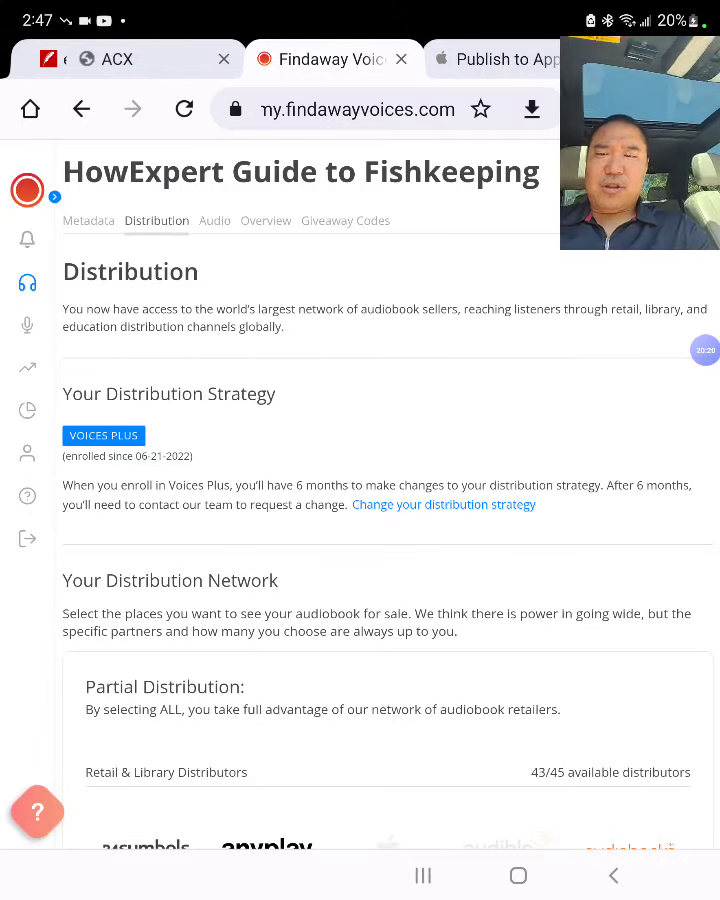
Step: Review the Fishkeeping audiobook's Distribution tab and its detailed list of distributors
scroll("down", 3)
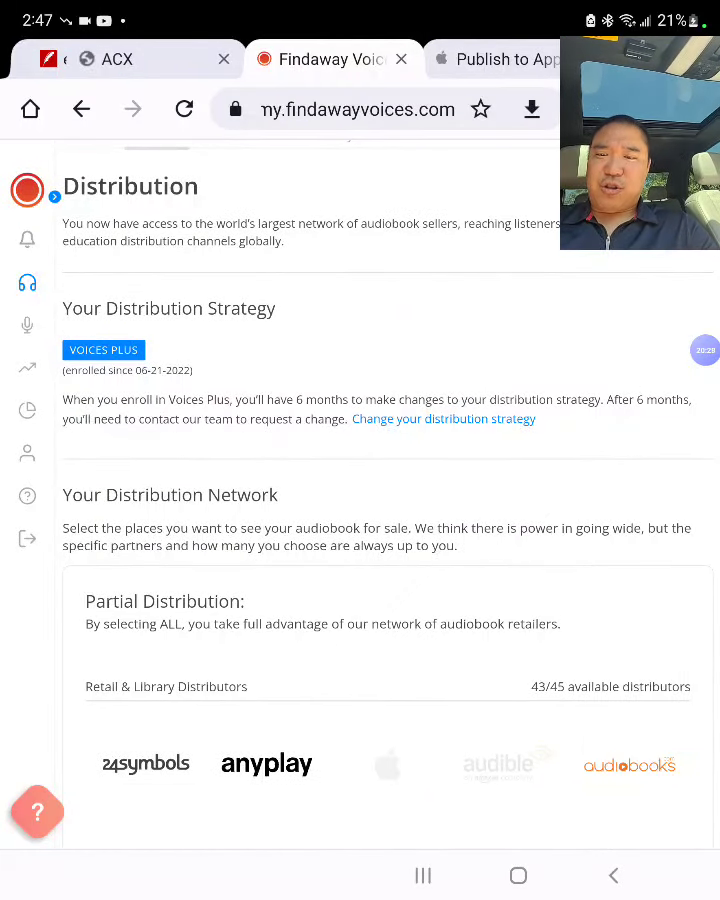
scroll("down", 3)
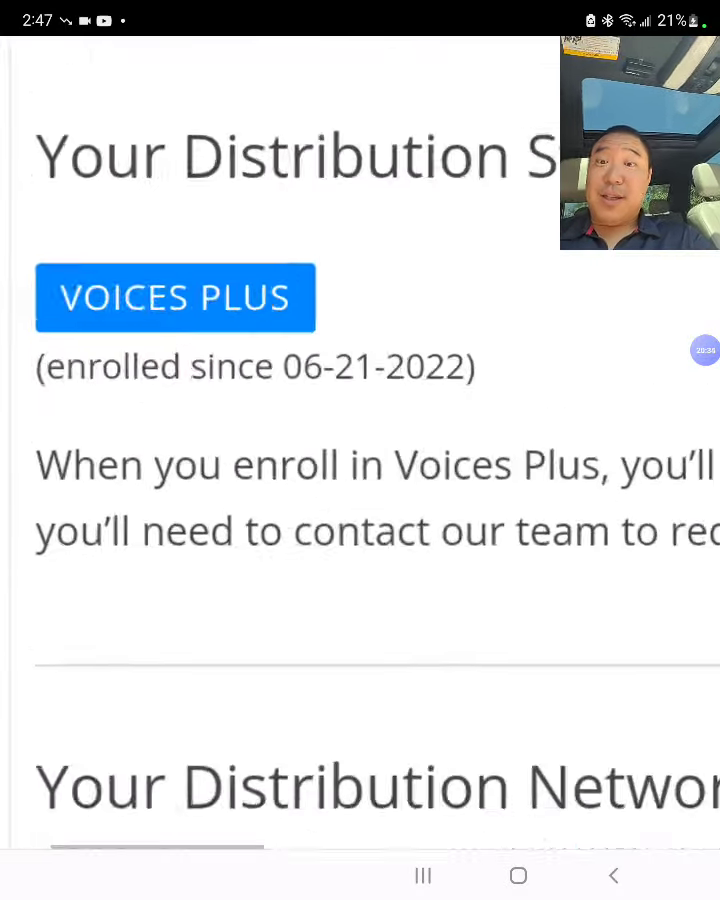
scroll("down", 3)
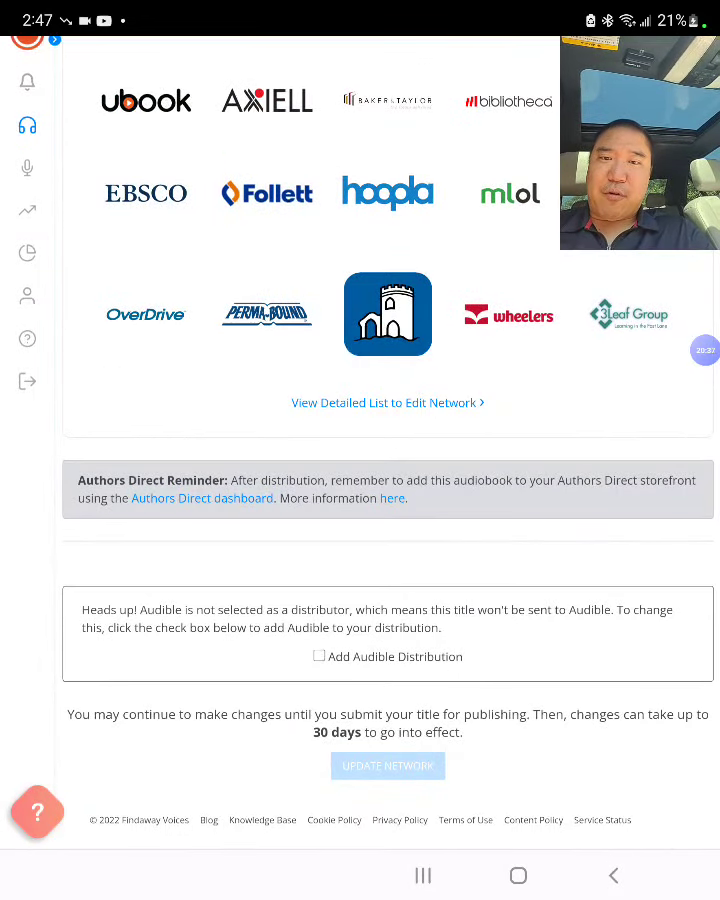
left_click(388, 402)
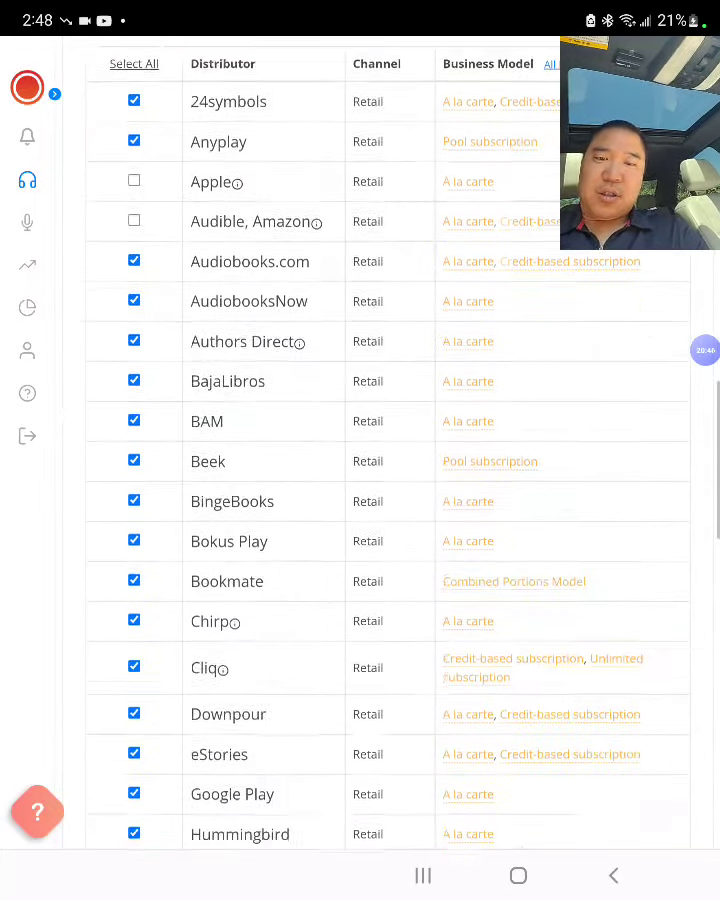
scroll("down", 3)
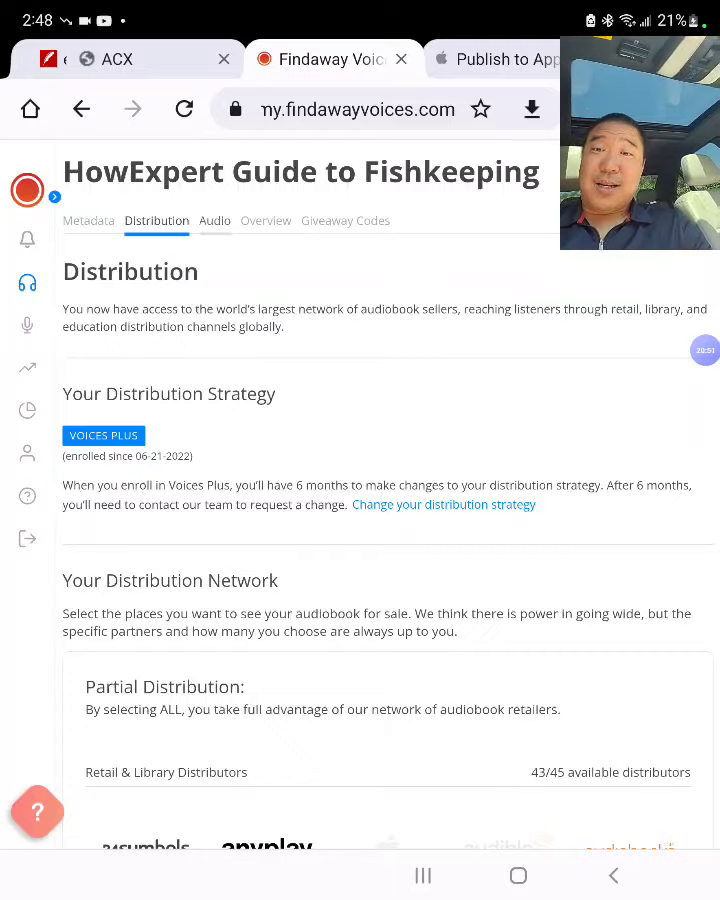
Step: Check the audiobook's Audio files, then view its Overview with title, subtitle and description
left_click(216, 220)
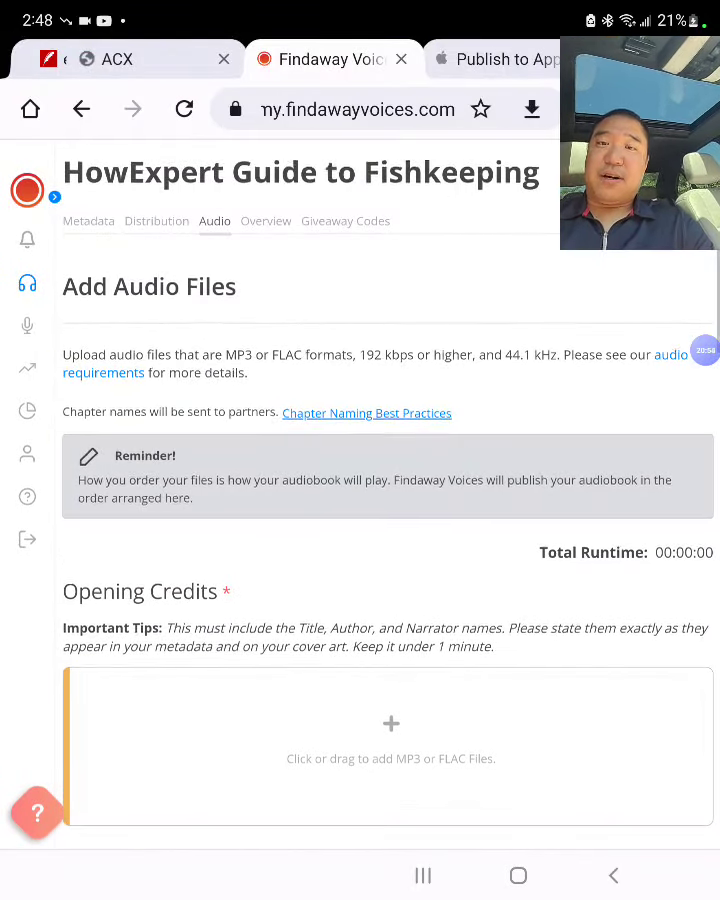
left_click(264, 220)
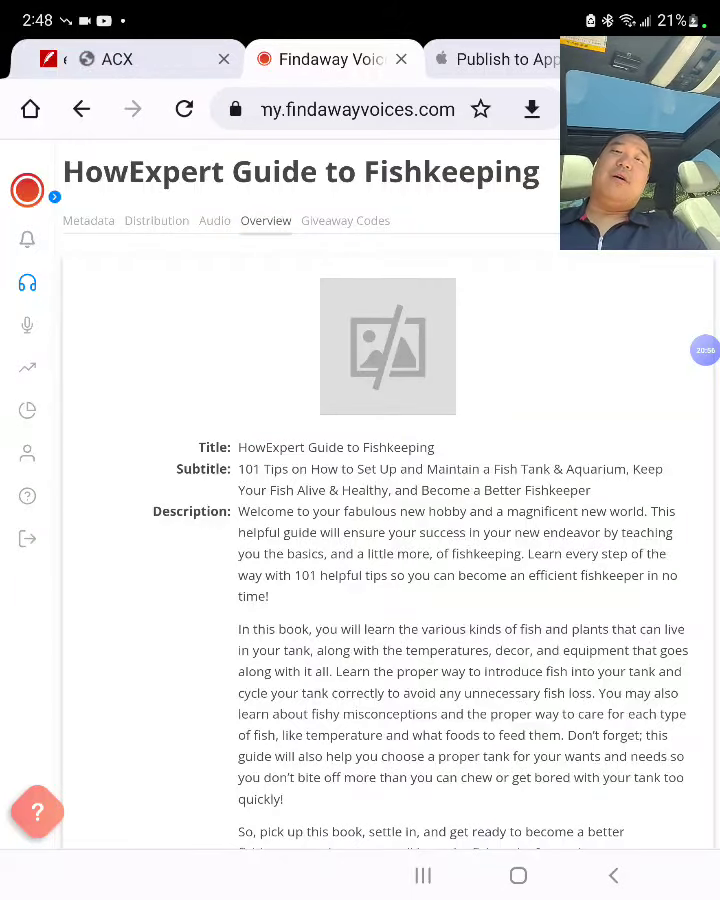
scroll("down", 3)
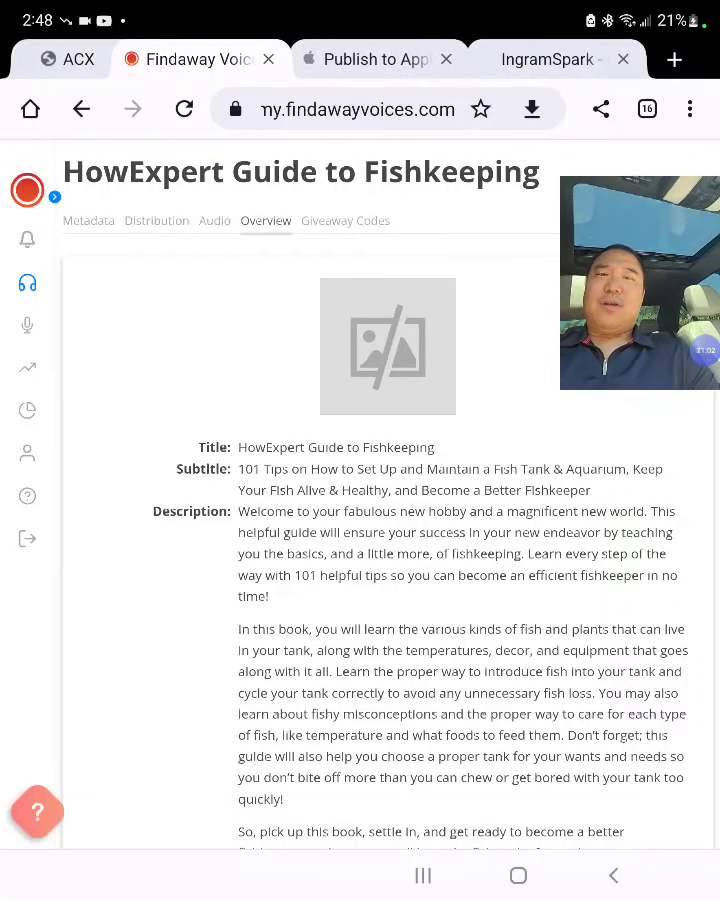
Step: Attach the Phlebotomy book file, sample EPUB and cover image, then continue past the upload step
left_click(376, 60)
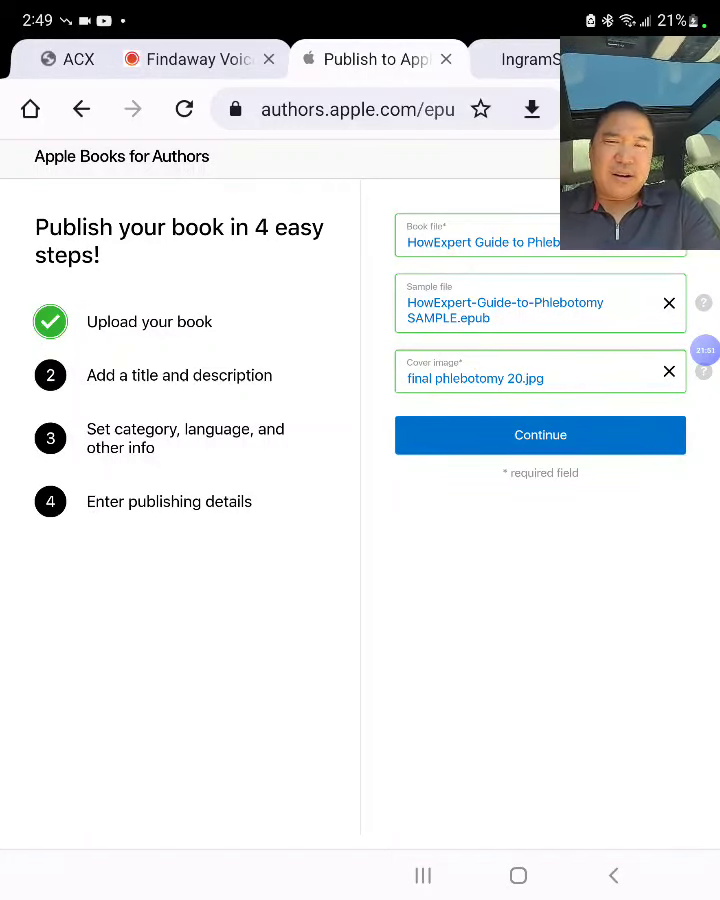
left_click(540, 436)
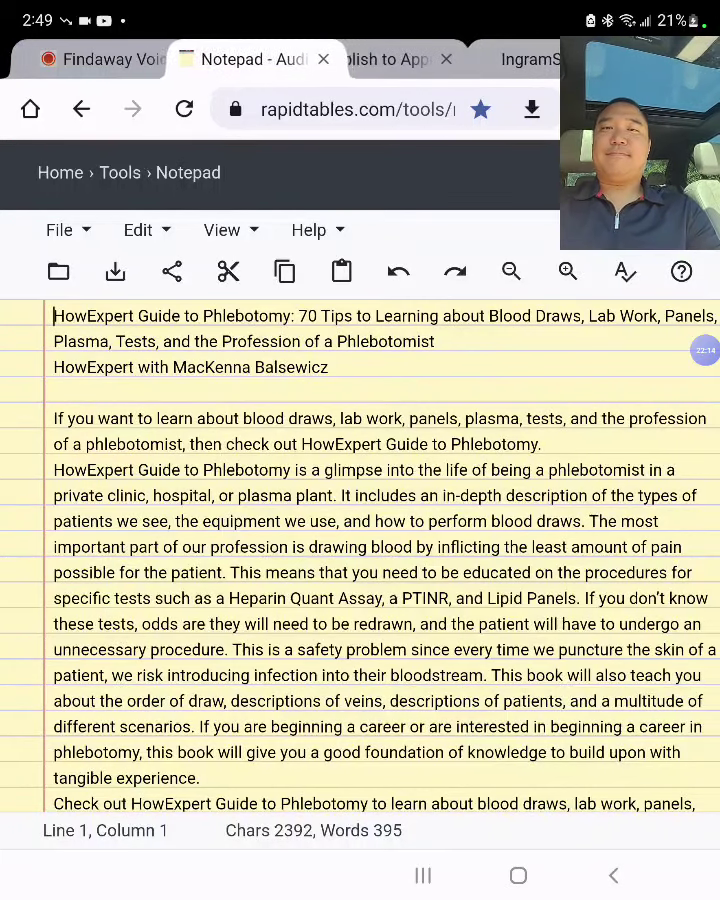
Step: Copy the full title line from Notepad and shorten the book title to 'HowExpert Guide to Phlebotomy'
double_click(94, 316)
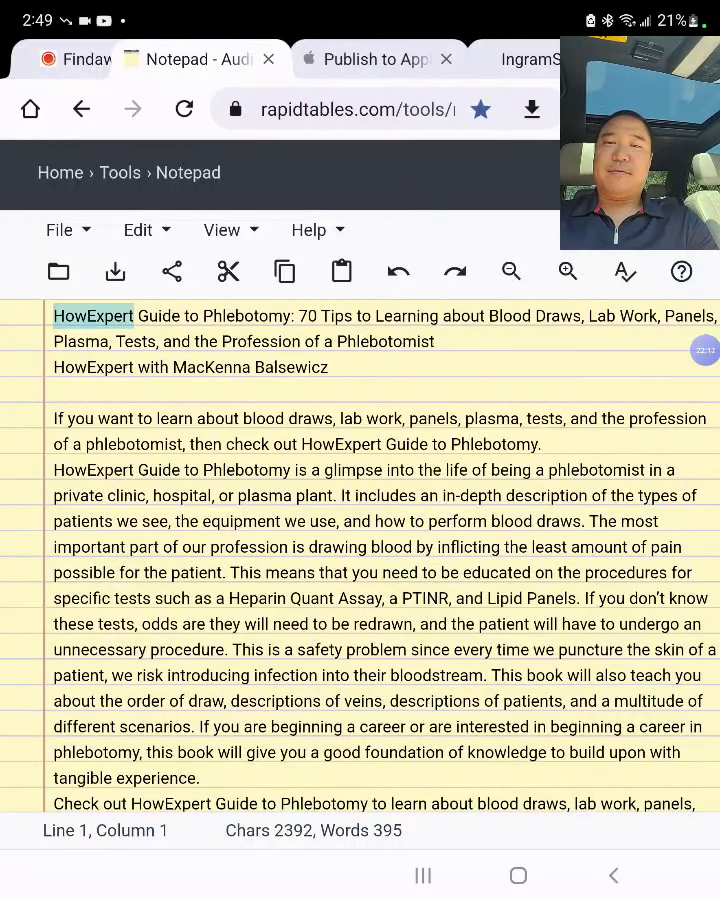
left_click(260, 368)
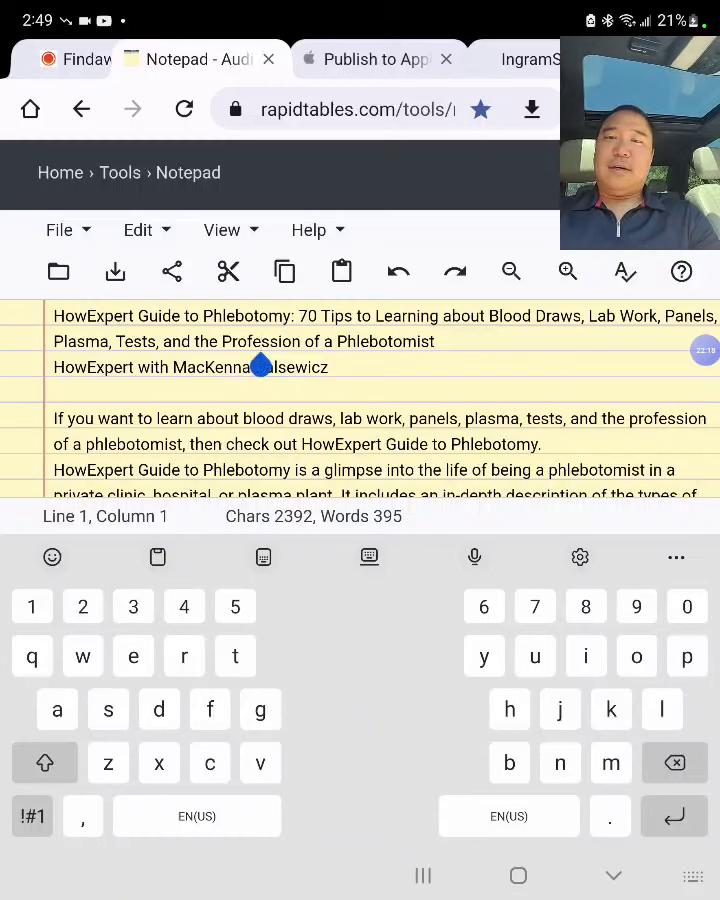
double_click(170, 316)
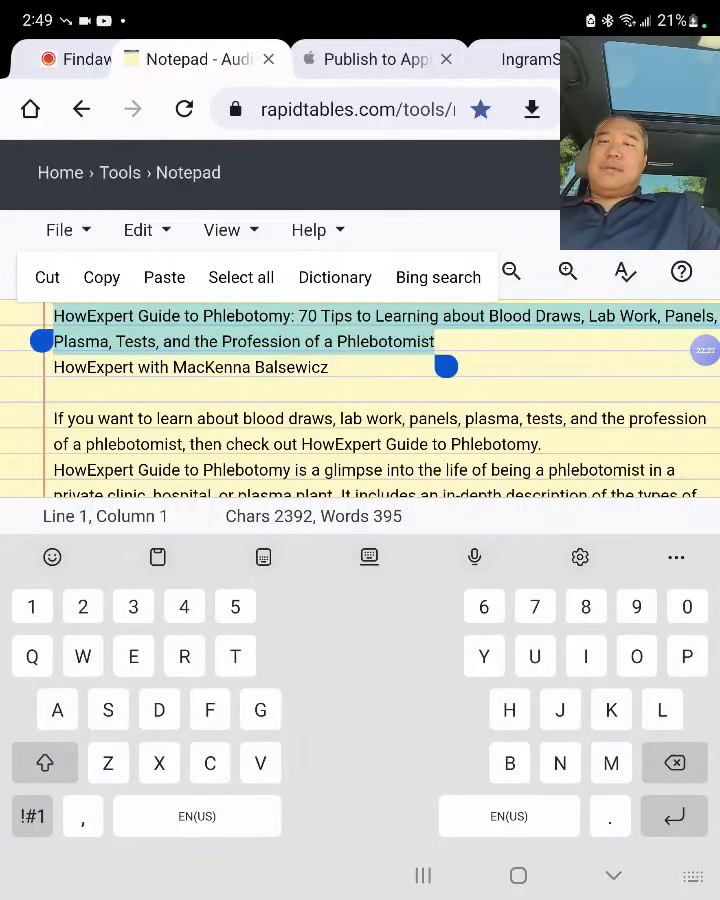
left_click(376, 60)
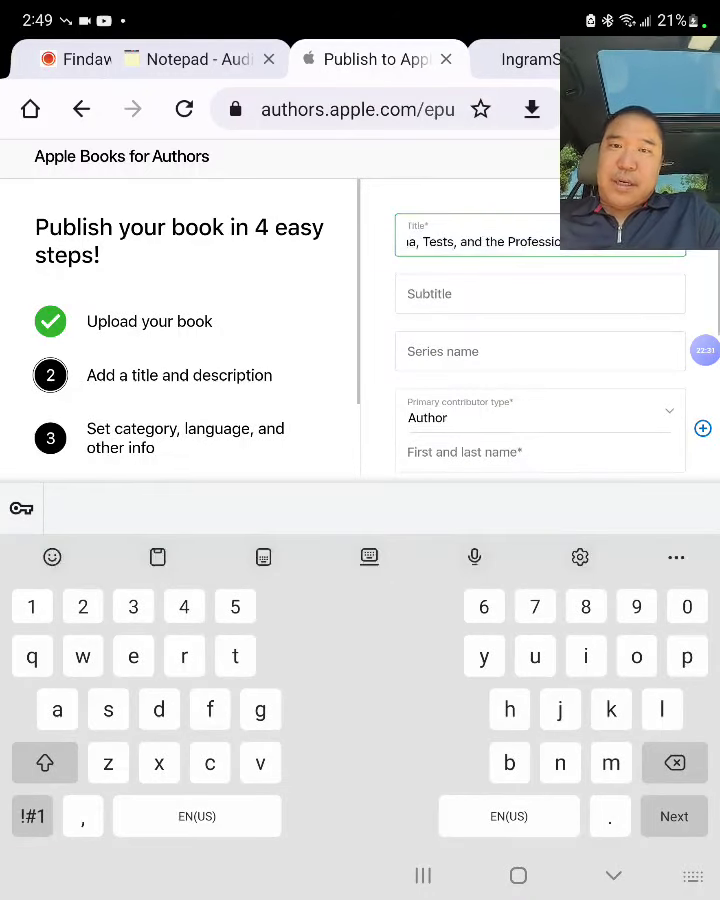
left_click(540, 240)
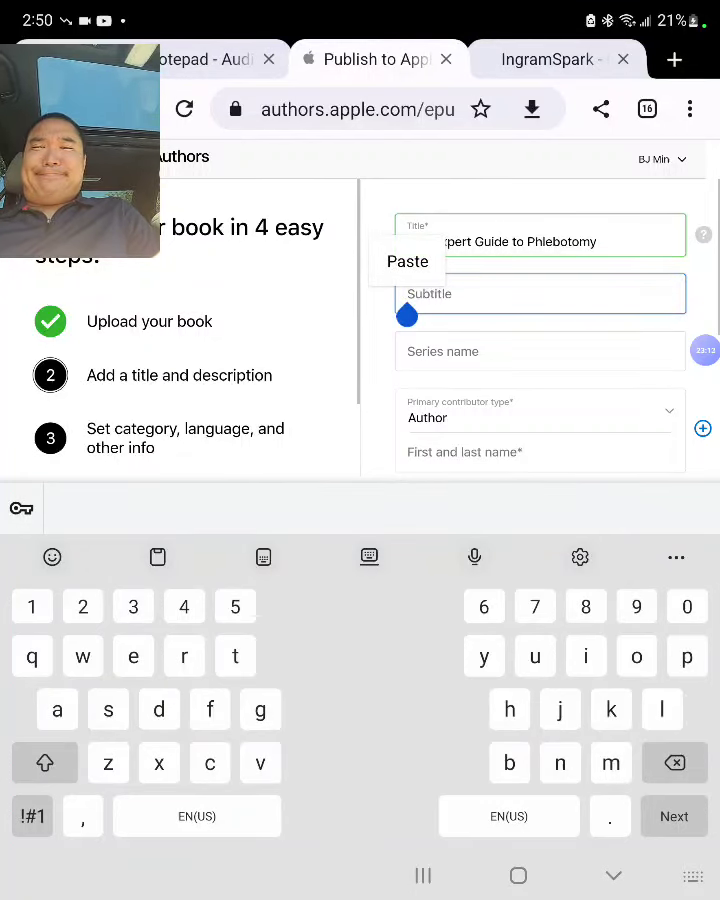
Step: Paste the tips tagline as subtitle, set HowExpert as author and copy the co-author's name from Notepad
left_click(408, 260)
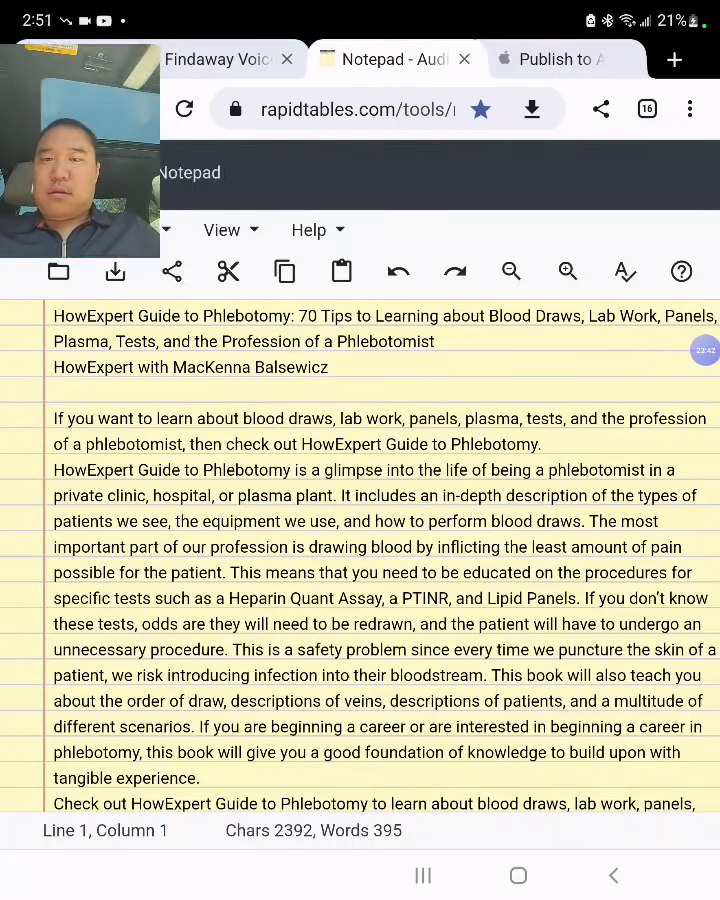
scroll("down", 3)
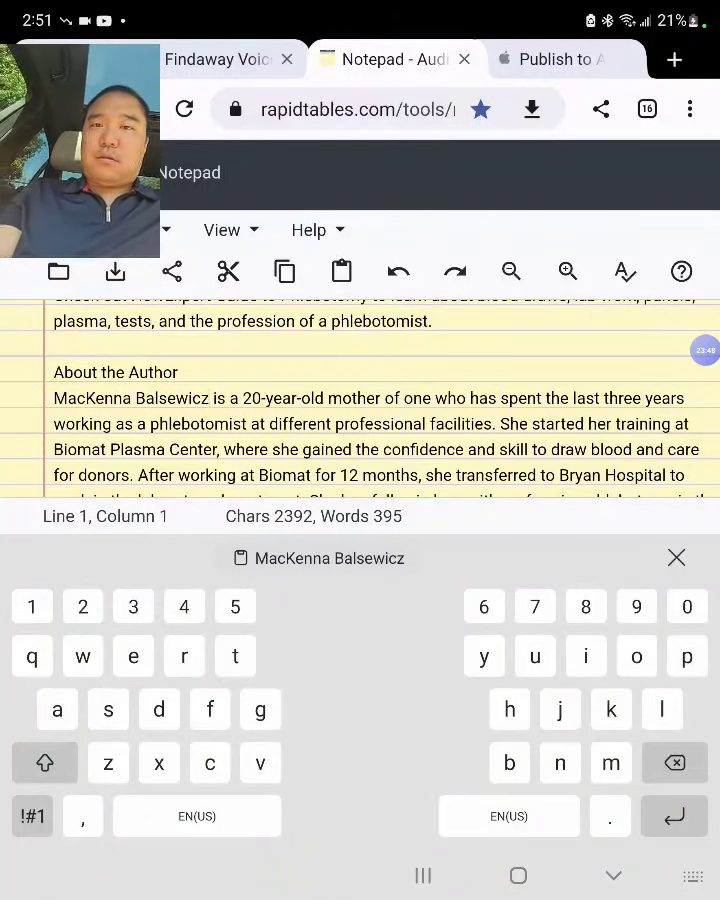
left_click(550, 60)
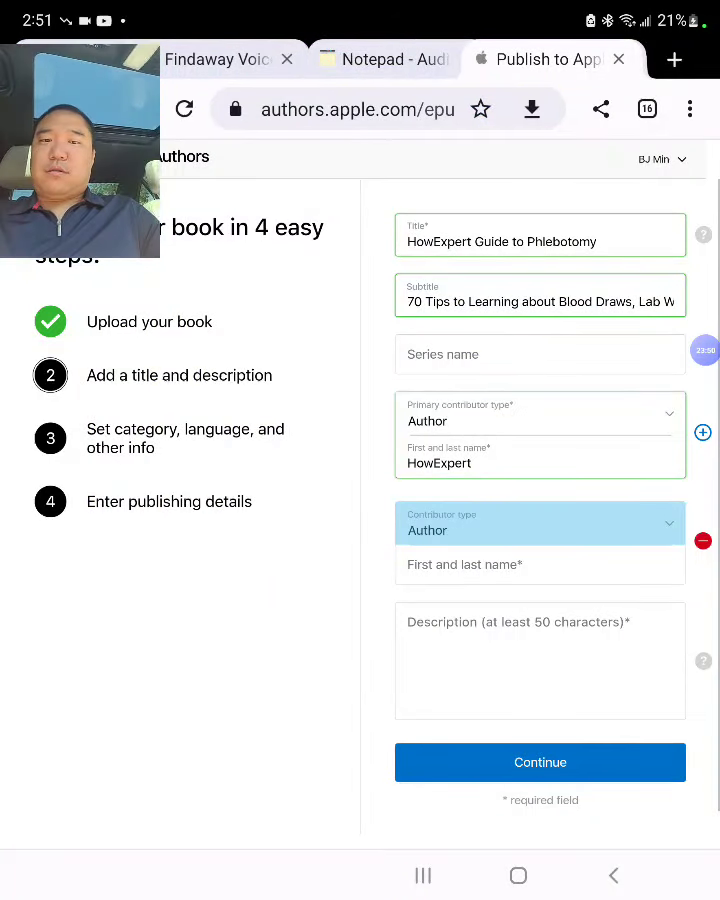
type("MacKenna Balsewicz")
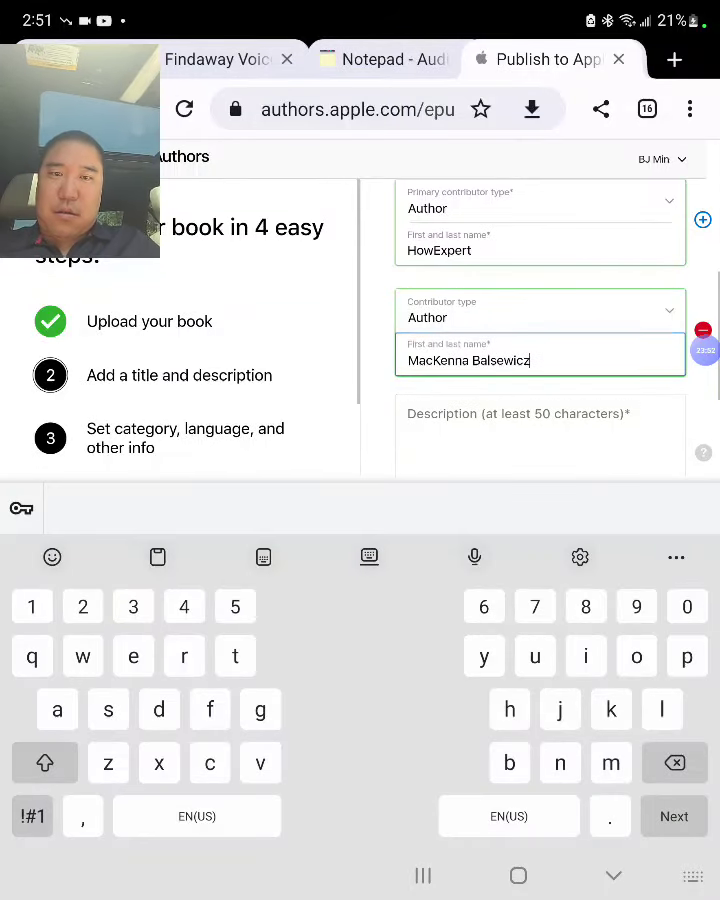
left_click(390, 60)
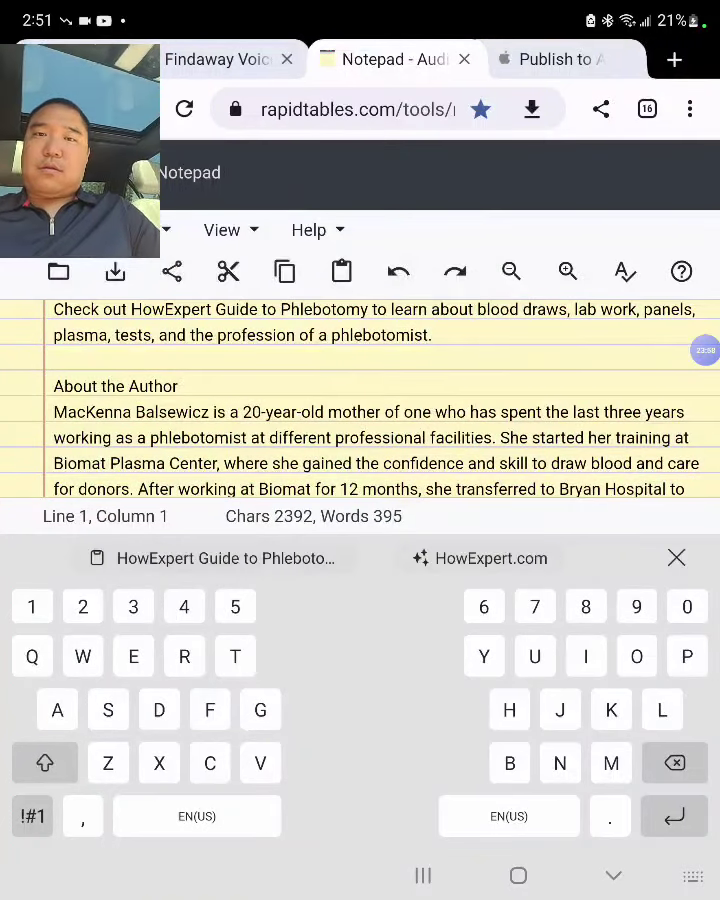
left_click(548, 60)
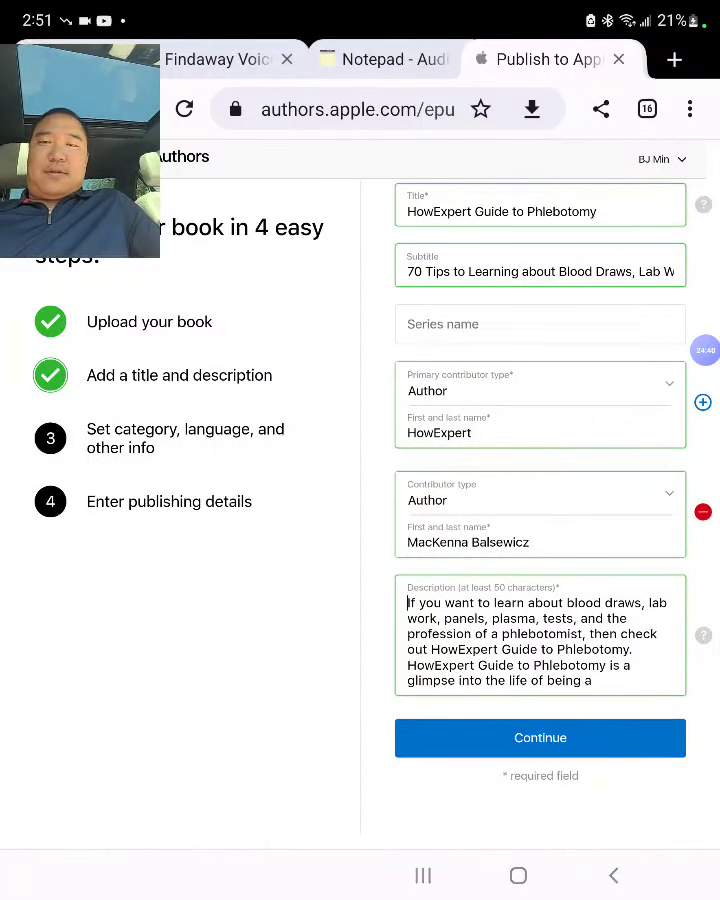
Step: Set the primary, second and third subject categories to Medical
left_click(540, 738)
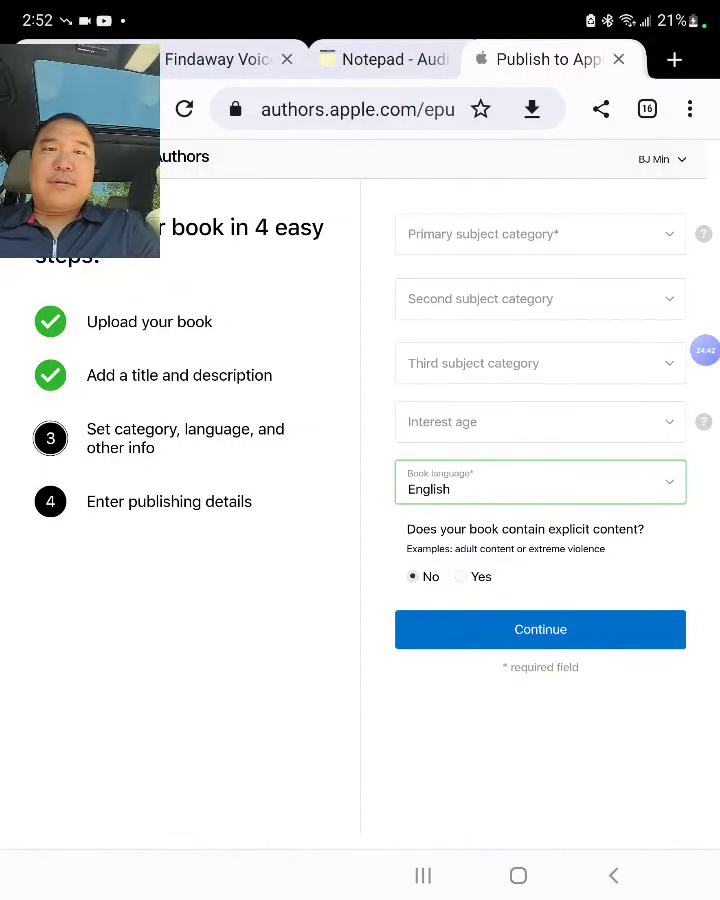
left_click(540, 234)
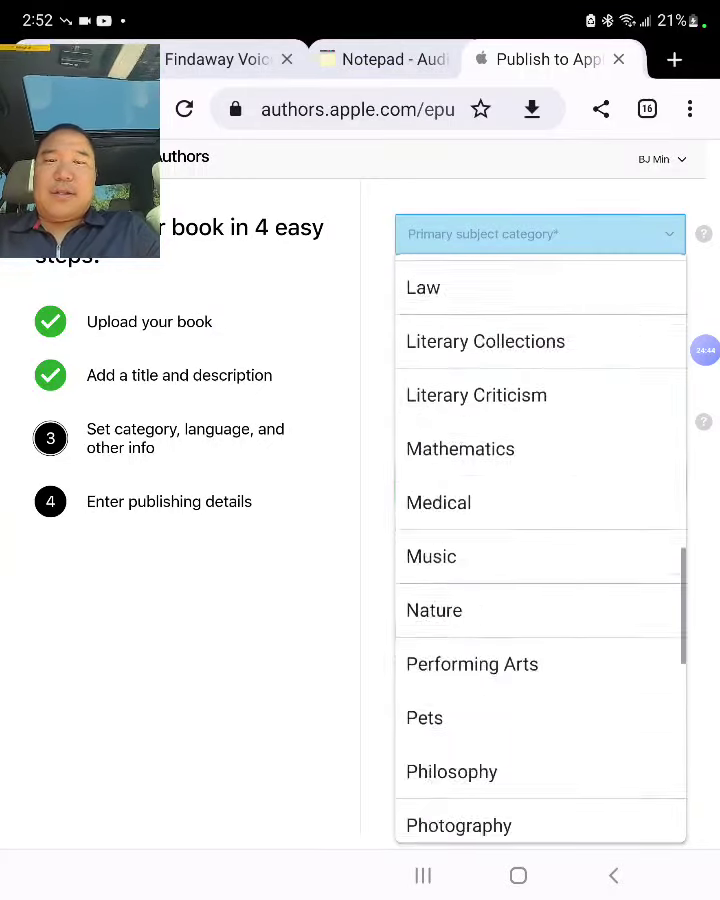
scroll("down", 3)
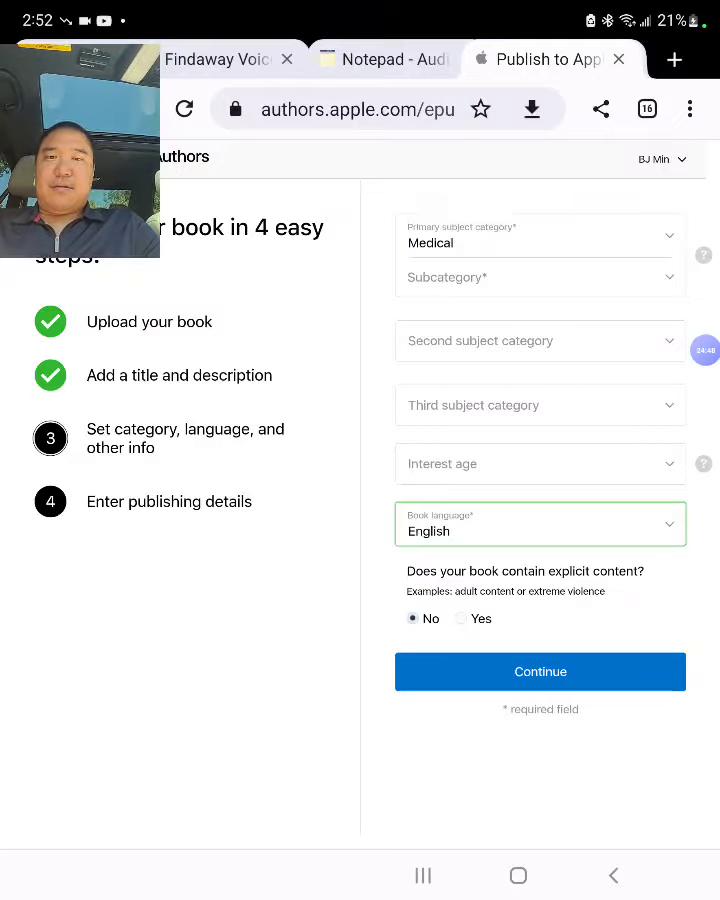
left_click(540, 340)
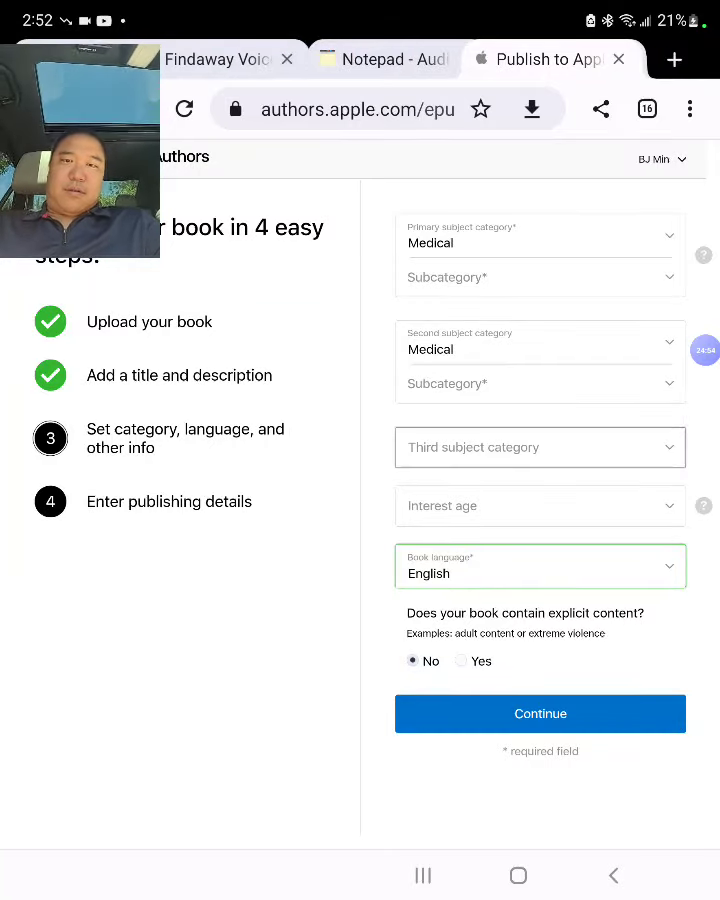
left_click(540, 448)
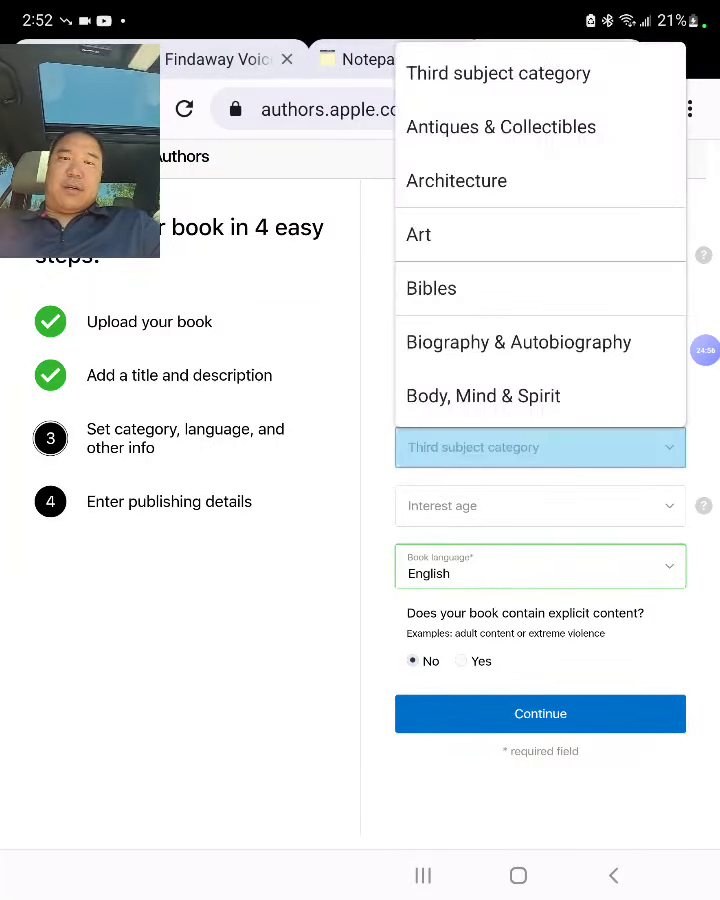
scroll("down", 3)
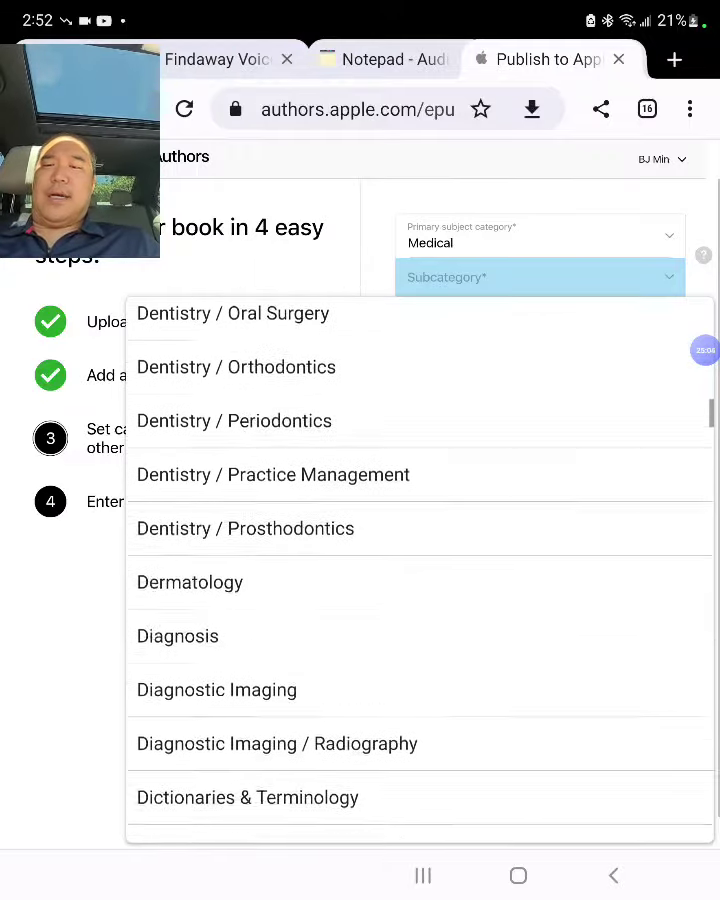
scroll("down", 3)
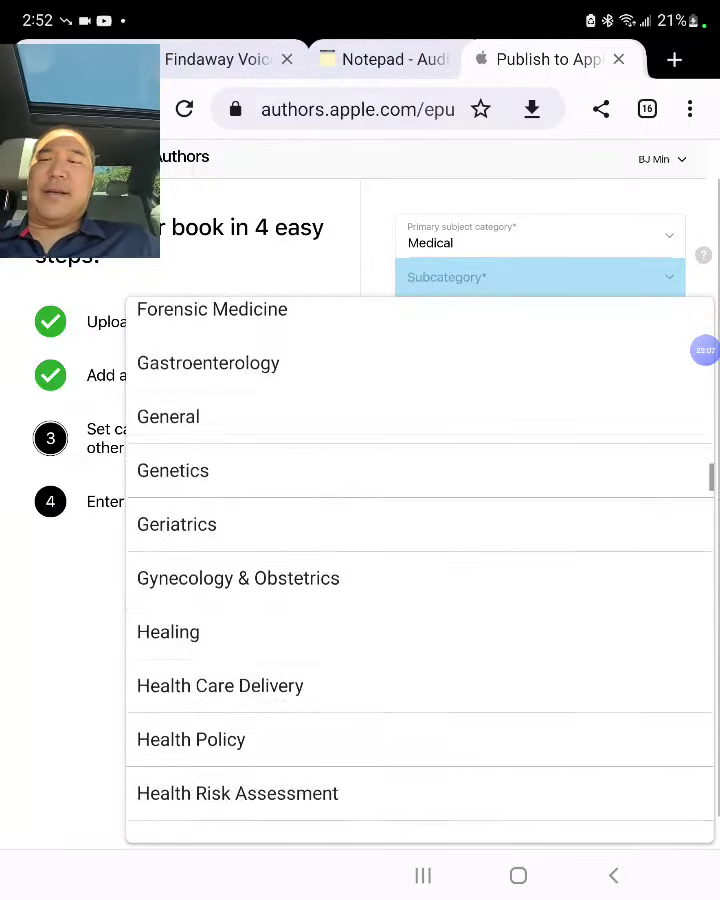
Step: Choose General, Reference and Research as the three subcategories and continue to publishing details
left_click(168, 416)
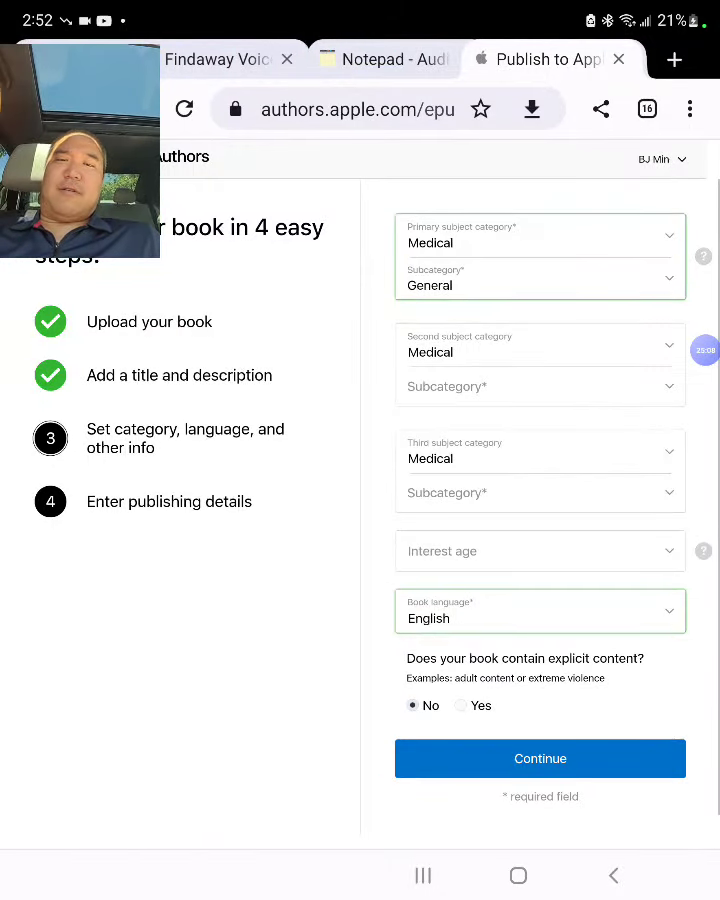
left_click(540, 386)
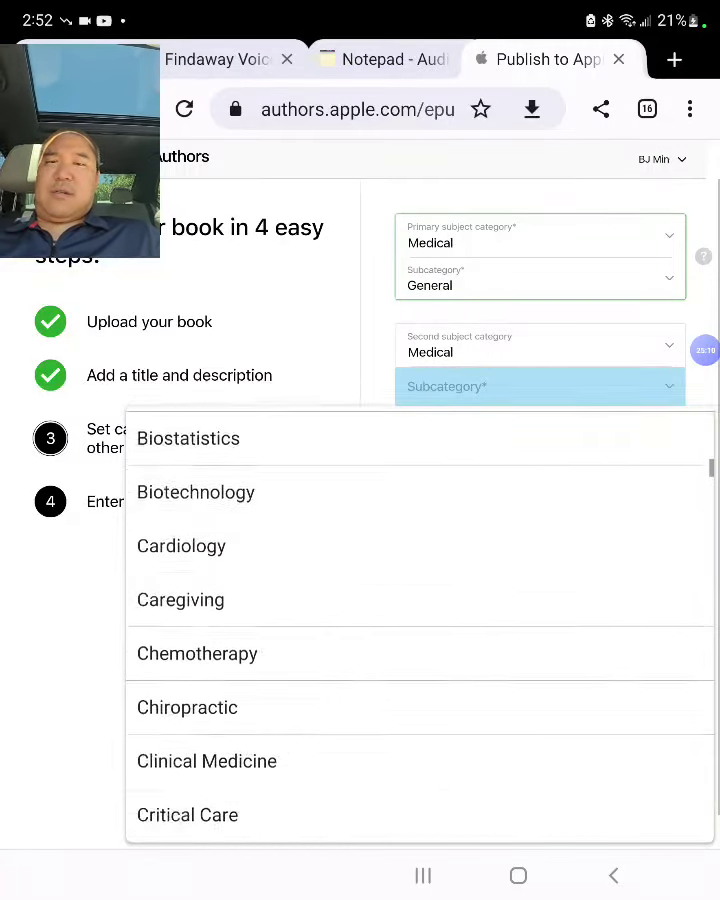
scroll("down", 3)
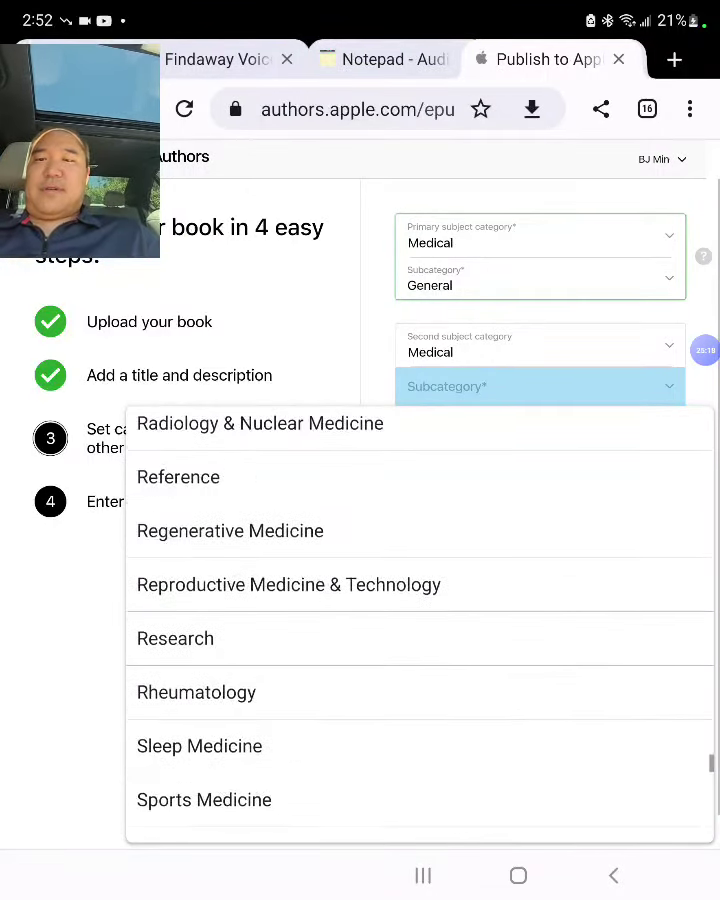
left_click(178, 476)
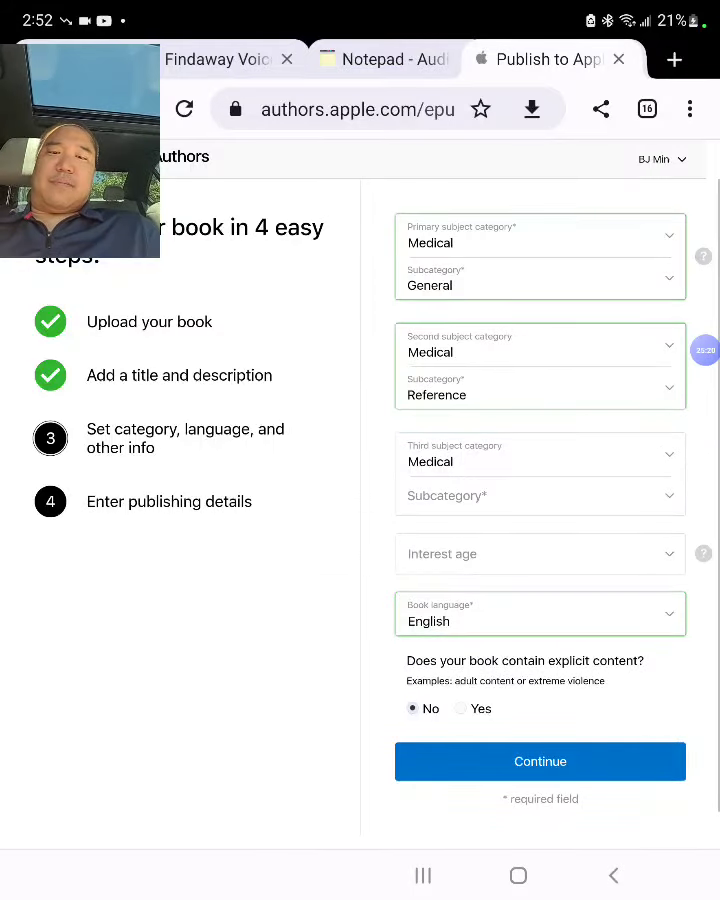
left_click(540, 496)
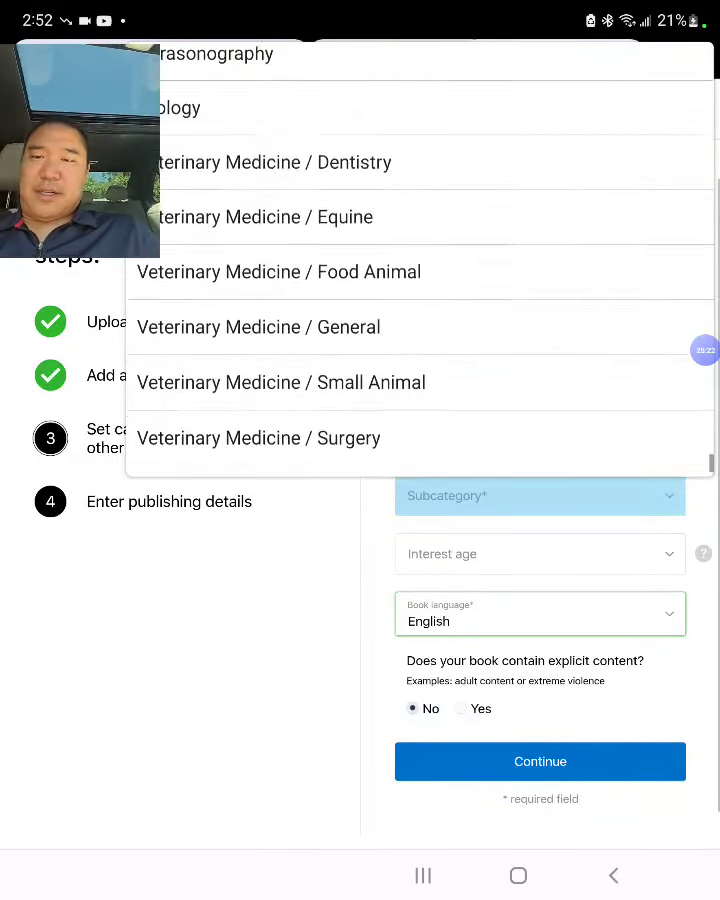
scroll("down", 3)
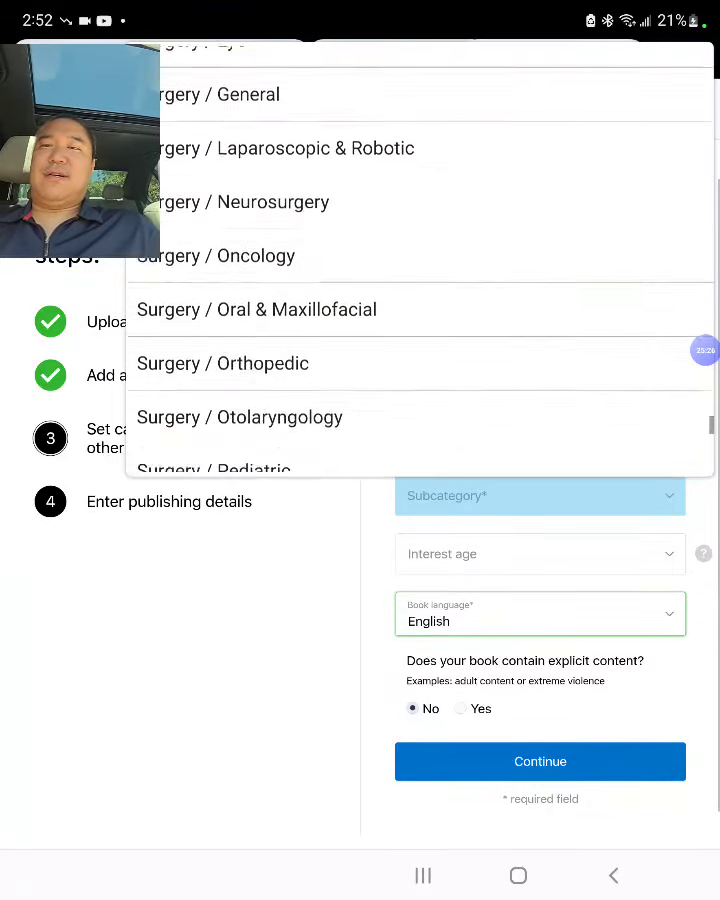
scroll("up", 3)
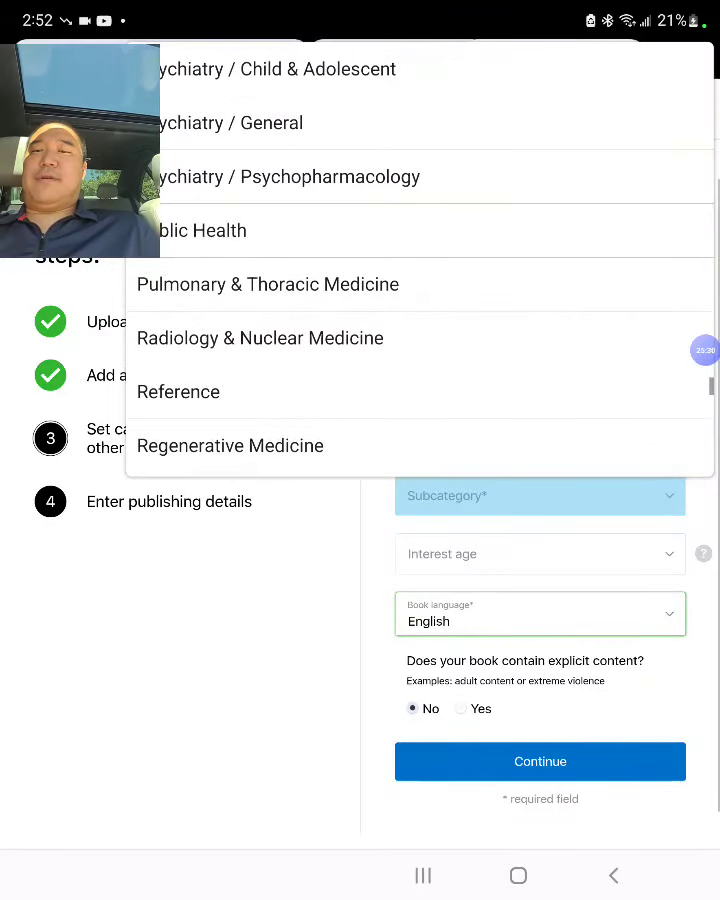
scroll("down", 3)
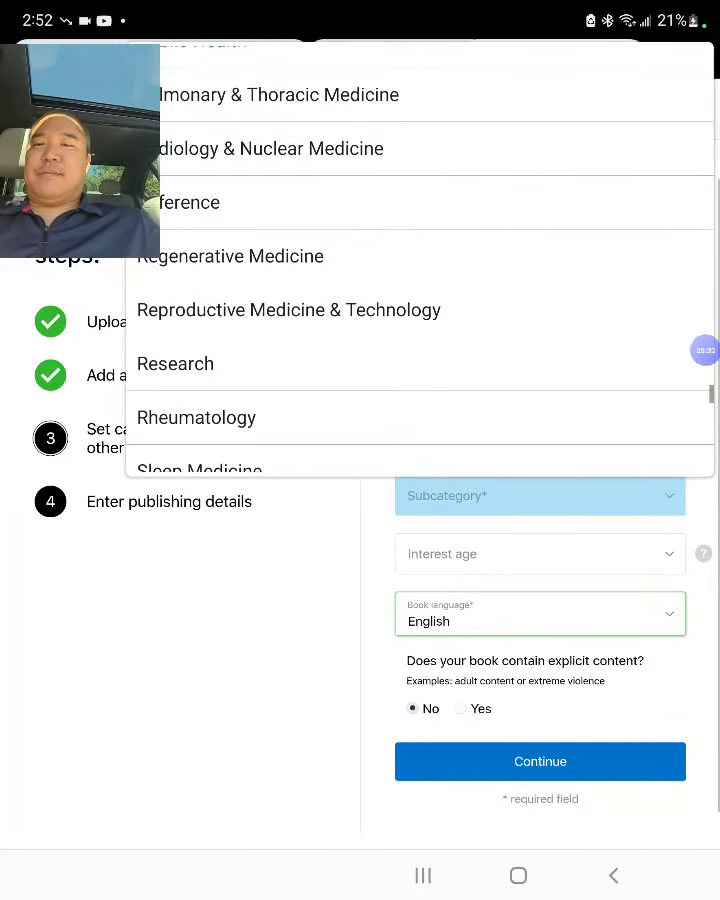
left_click(176, 364)
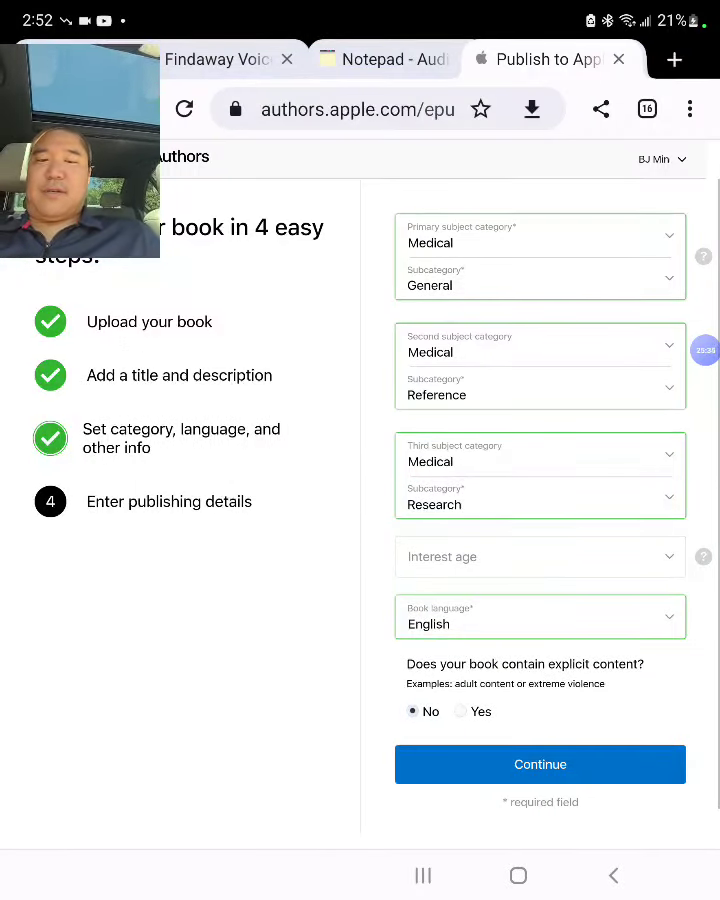
left_click(540, 764)
type("h")
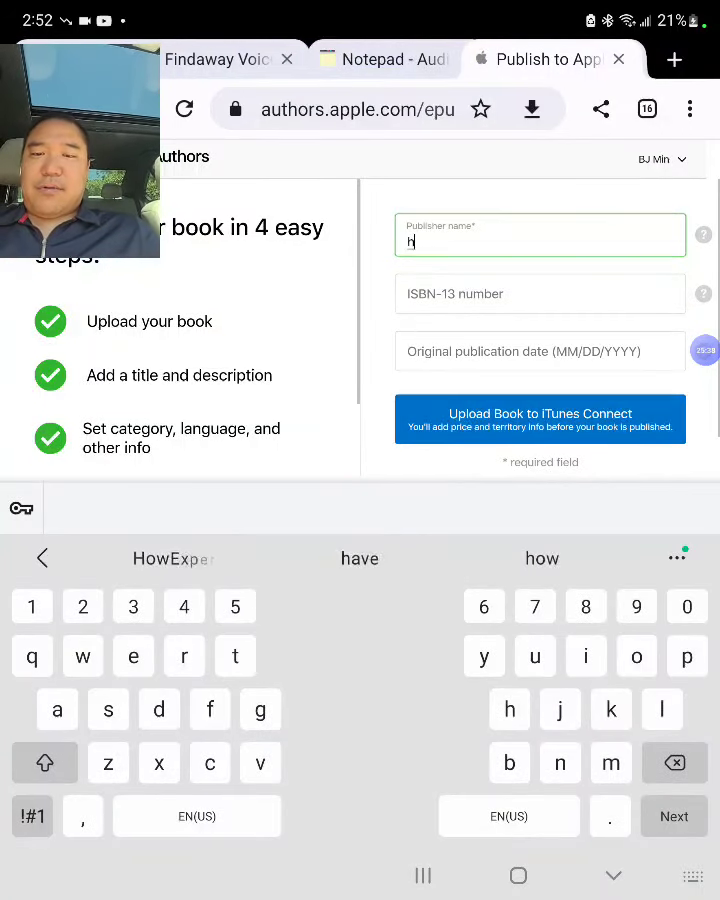
type("owExpert")
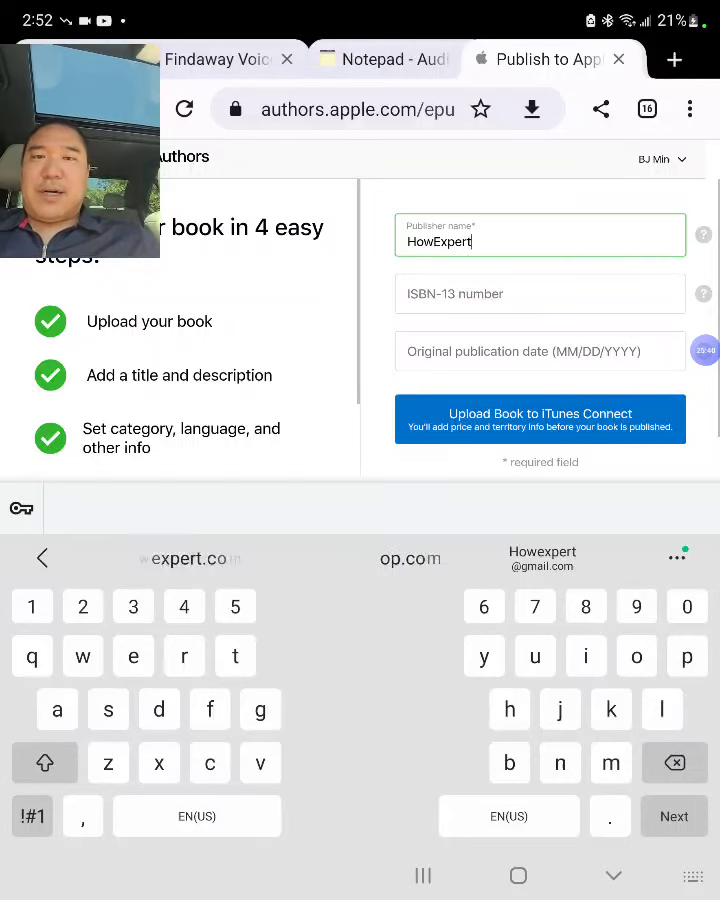
left_click(540, 292)
type("978-1-64891-886-5")
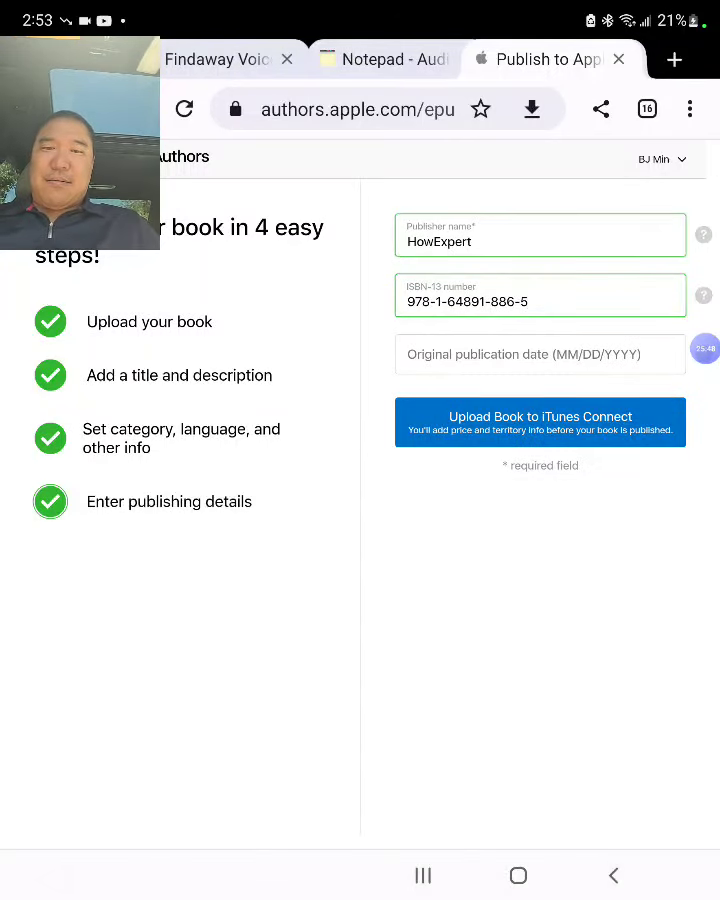
left_click(540, 422)
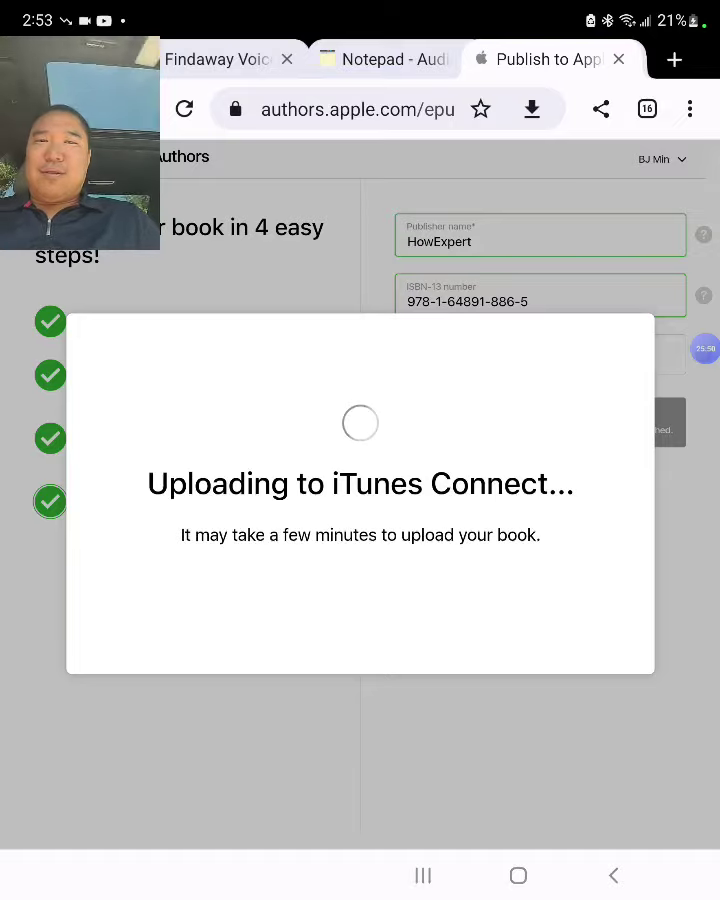
Step: Delete the duplicate ISBN line from the Notepad notes and switch to the IBPA IngramSpark benefit page
left_click(390, 60)
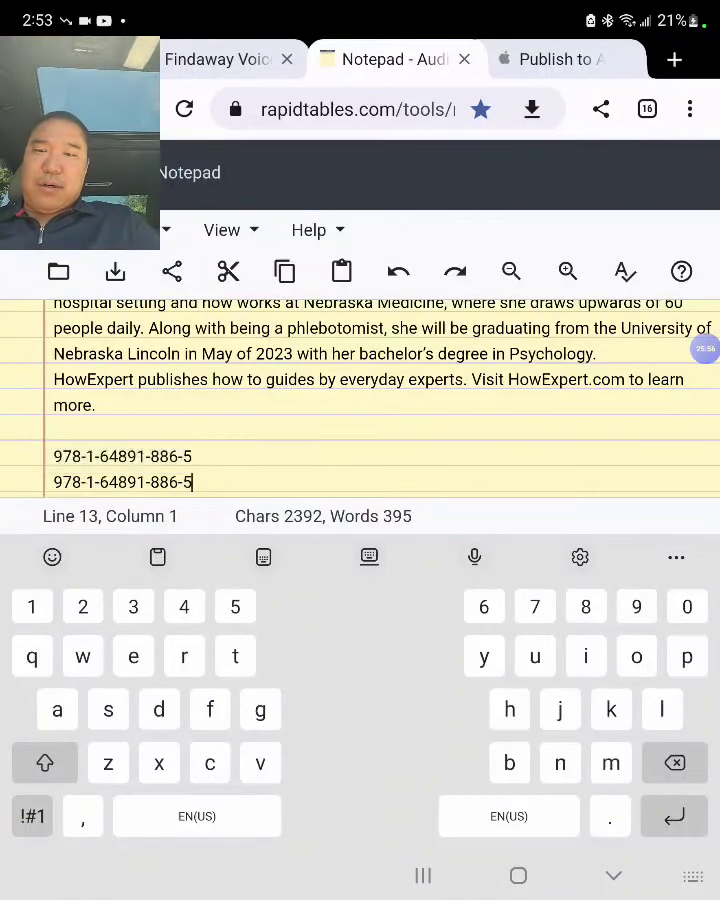
double_click(122, 456)
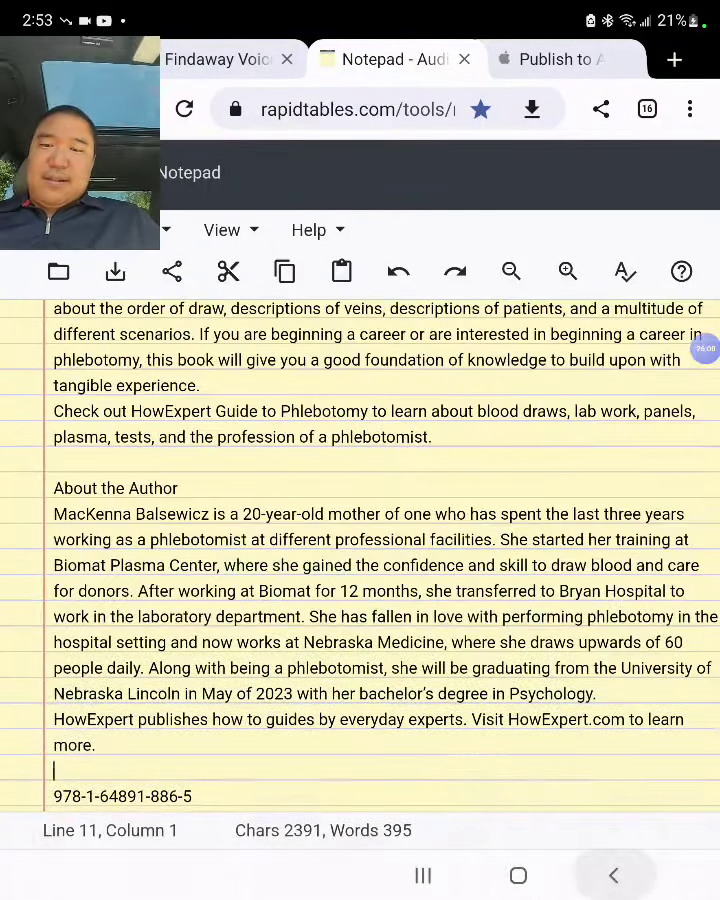
left_click(540, 60)
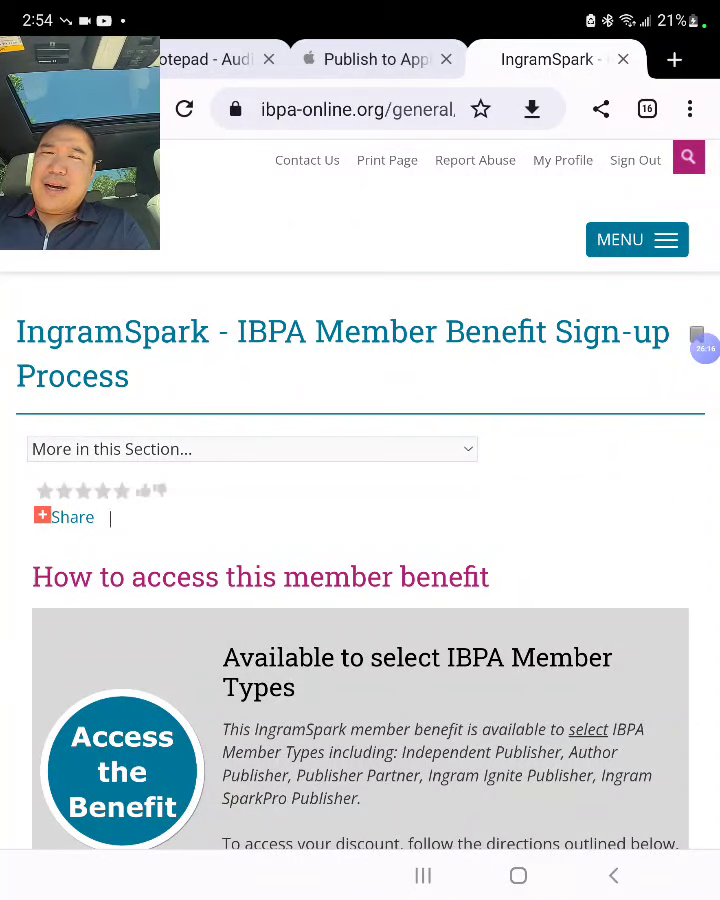
Step: Return to the Apple Books upload page showing the 'You're almost done!' notice
left_click(64, 516)
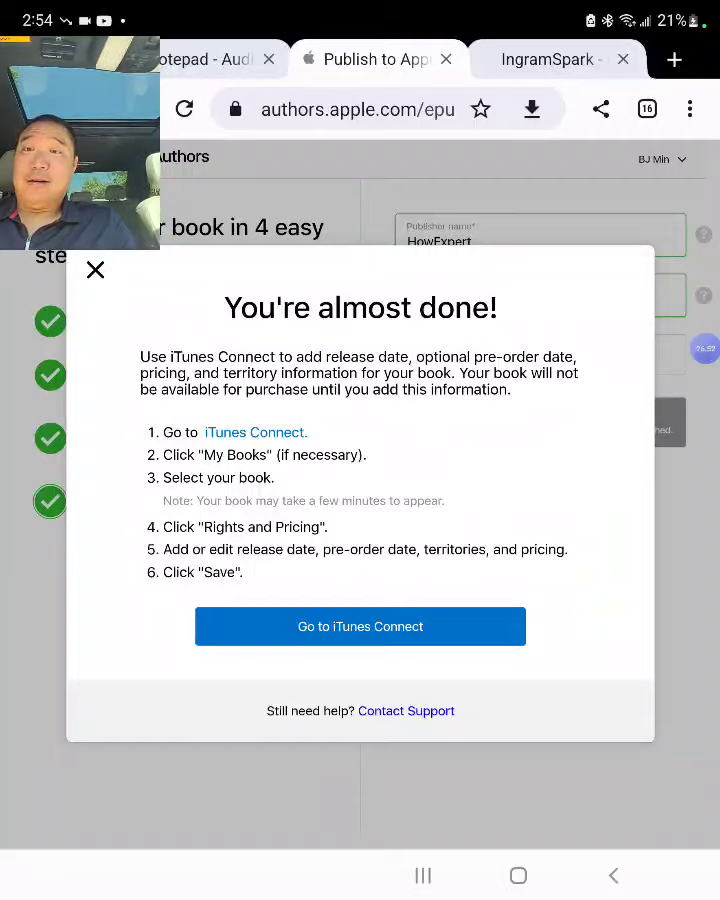
Step: Continue to iTunes Connect and open the HowExpert Guide to Phlebotomy book page showing Waiting for Review
left_click(360, 626)
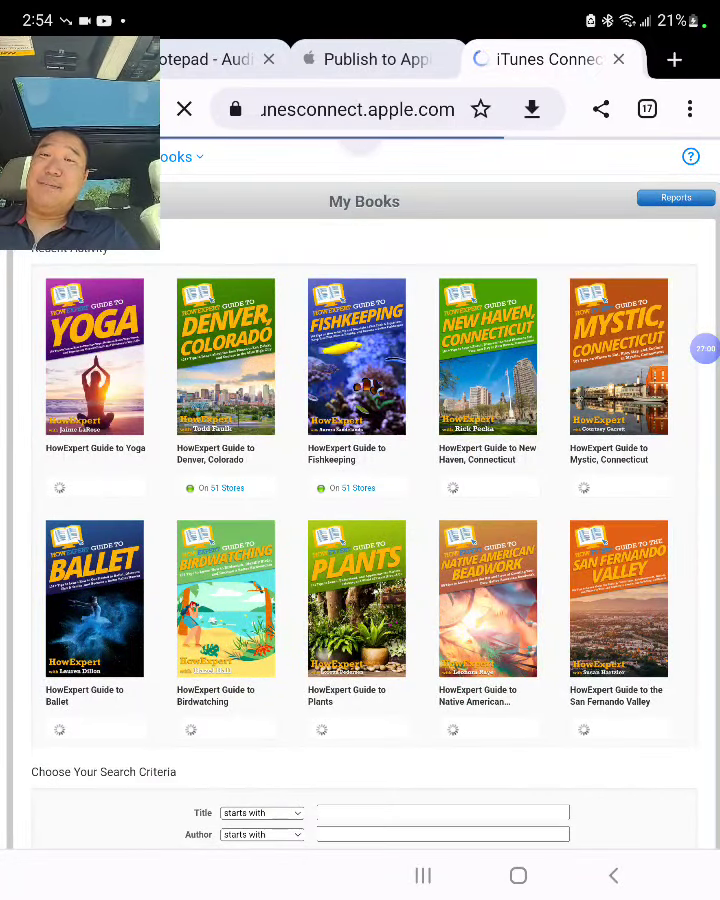
left_click(96, 356)
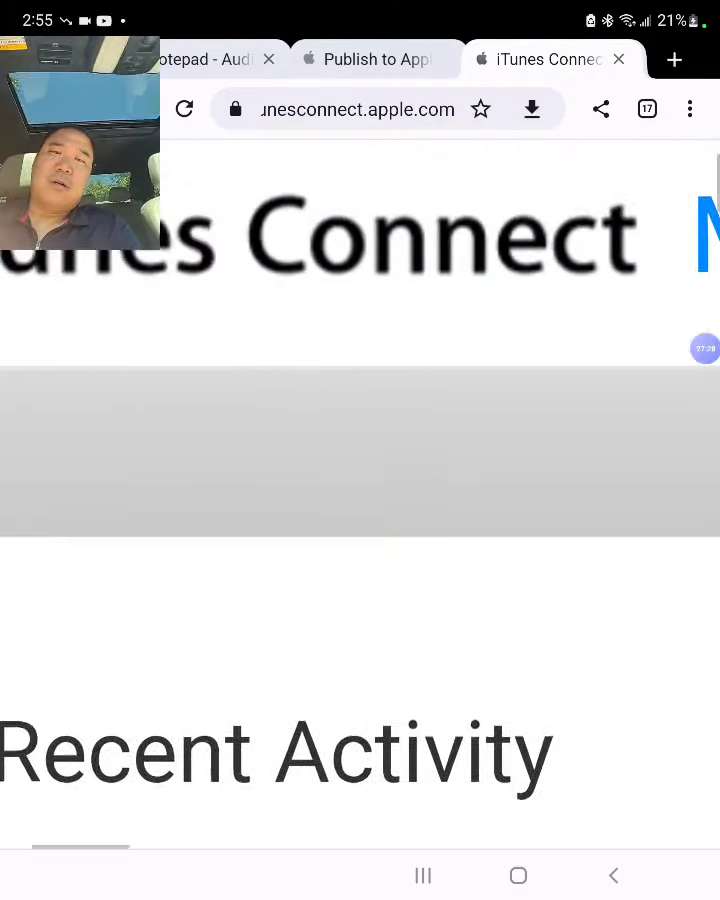
scroll("down", 3)
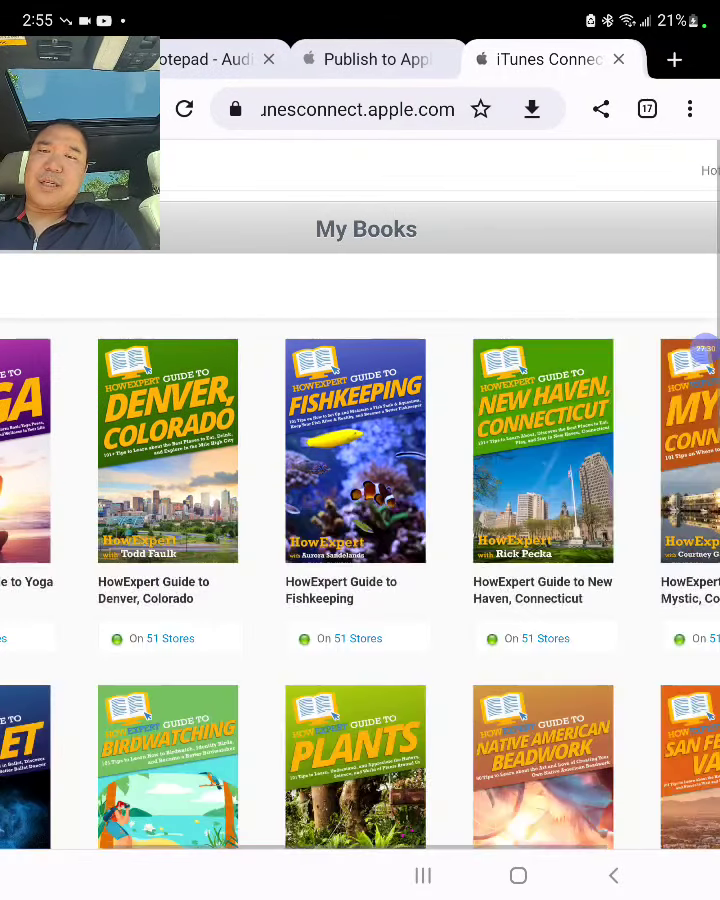
scroll("down", 3)
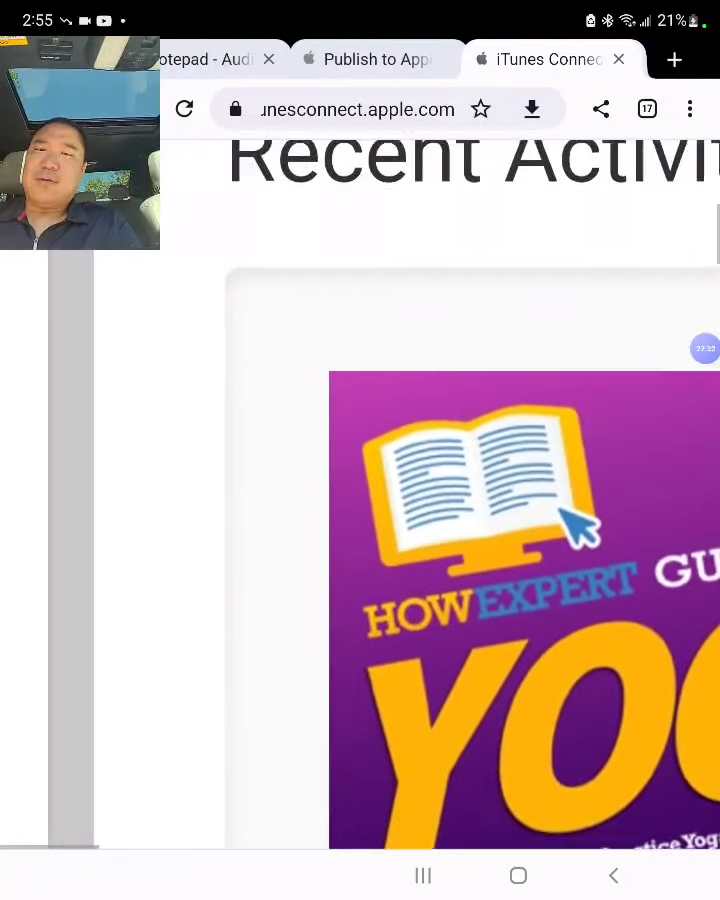
scroll("down", 3)
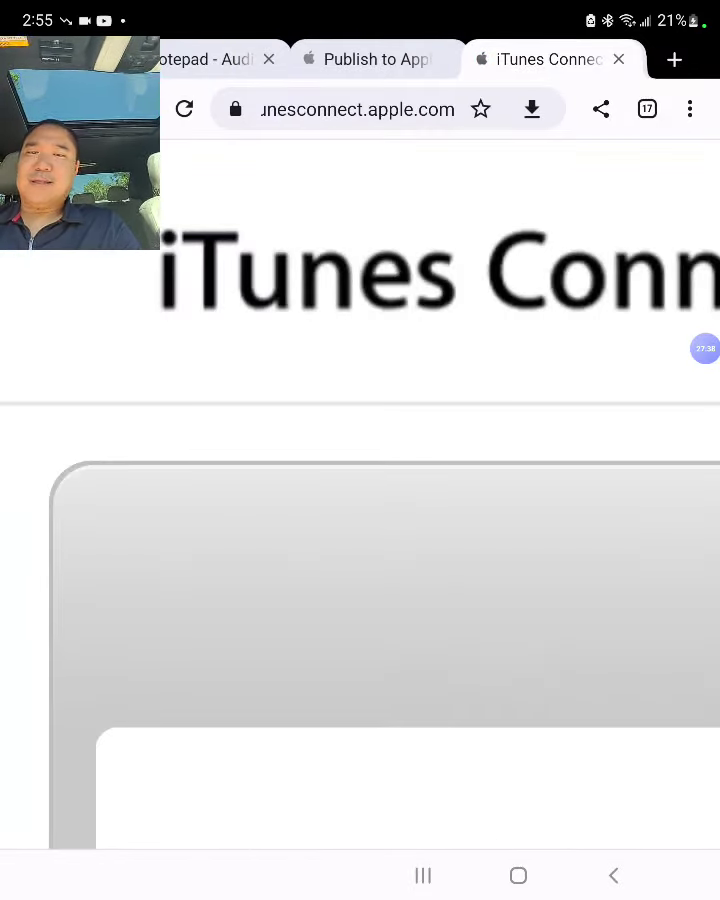
scroll("down", 3)
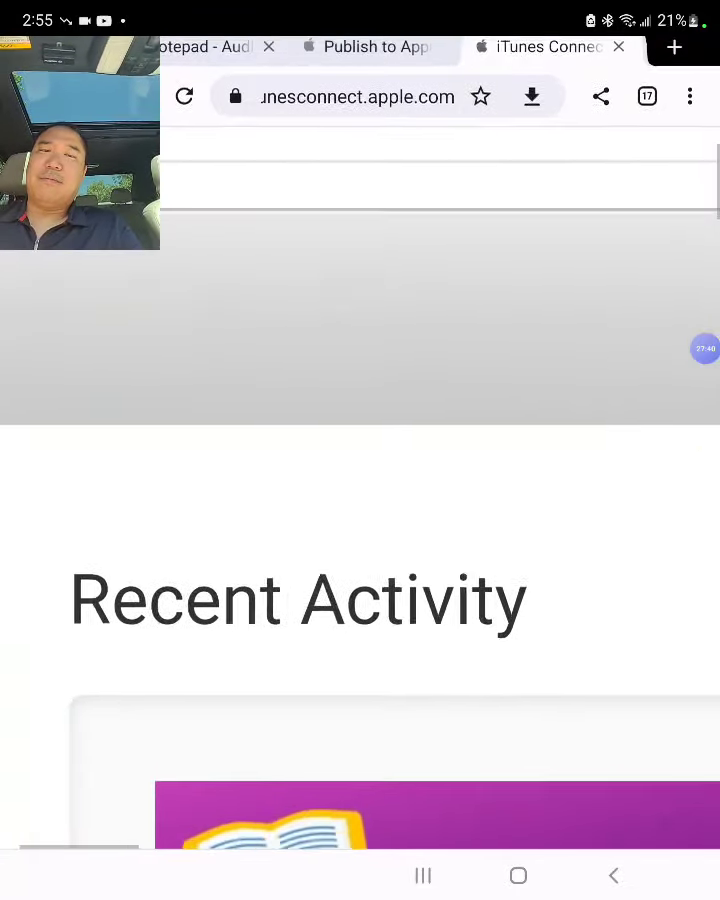
scroll("up", 3)
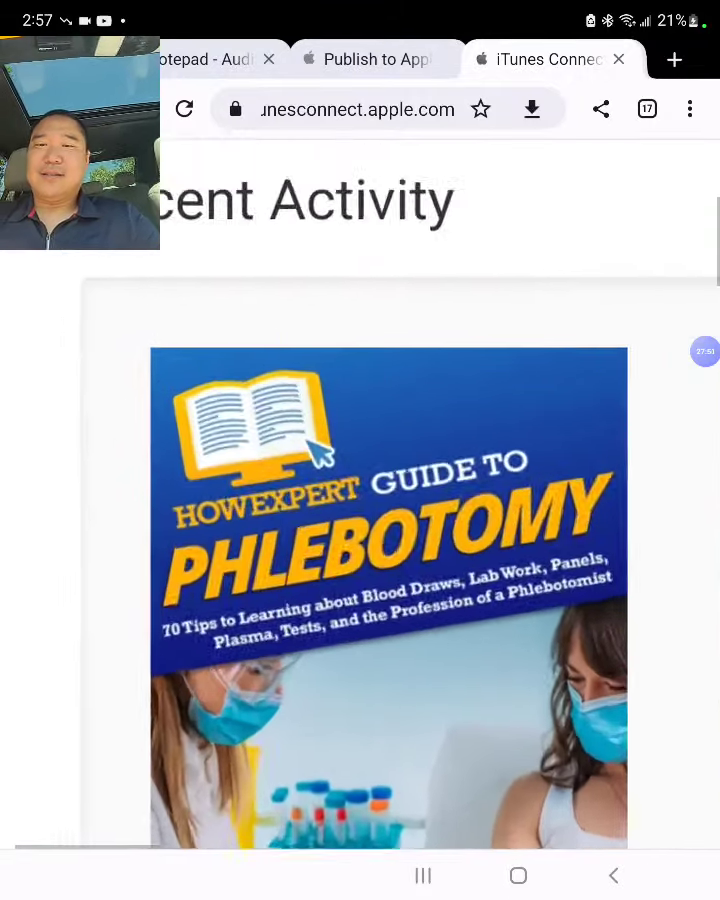
scroll("down", 3)
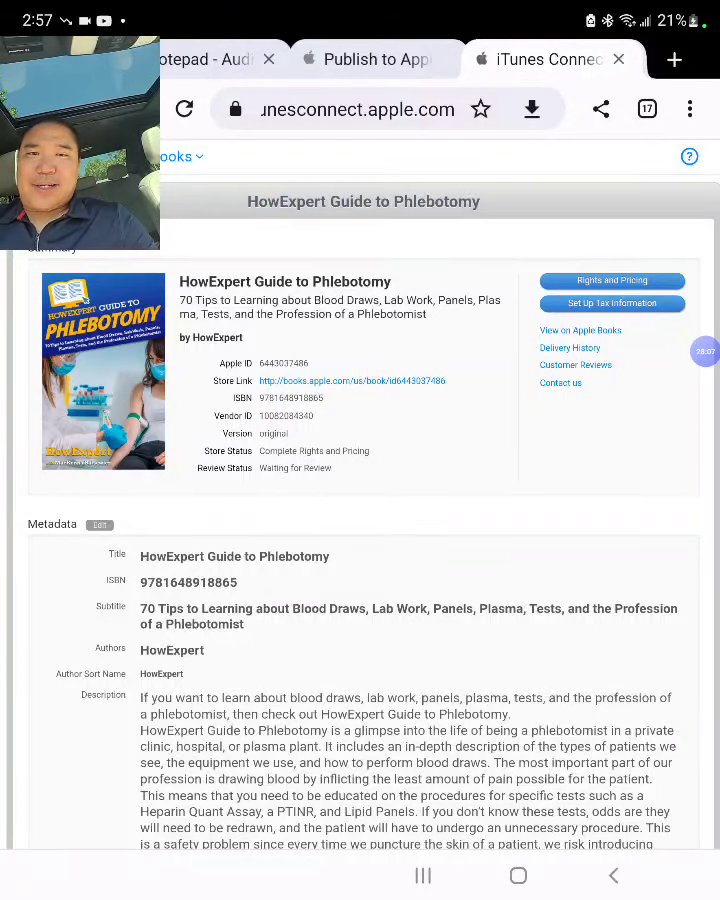
Step: Reach the Add New Countries or Regions form from the Phlebotomy book's Rights and Pricing
scroll("down", 3)
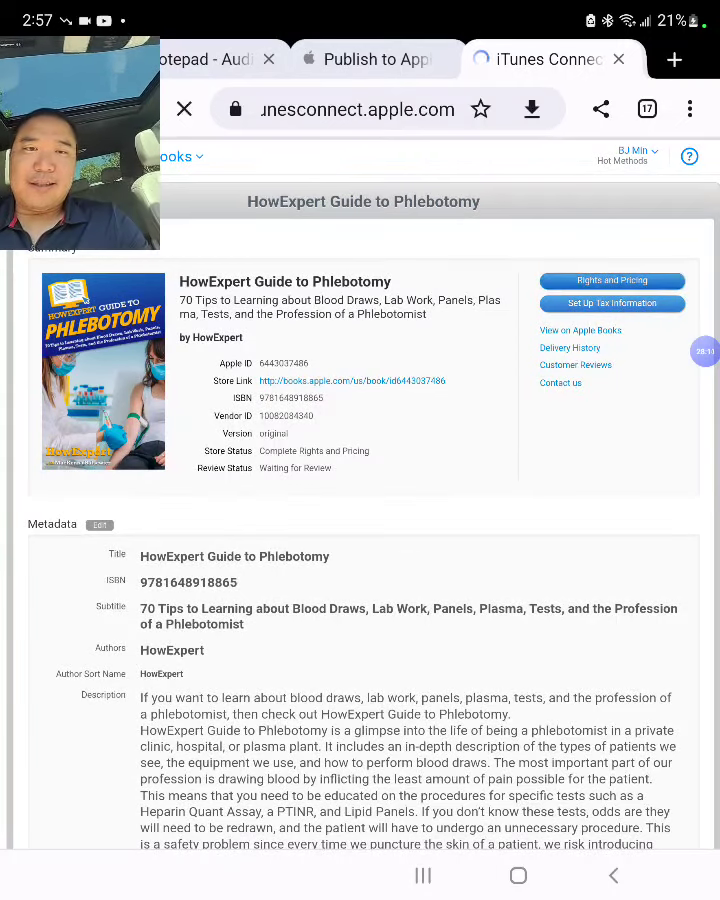
left_click(612, 280)
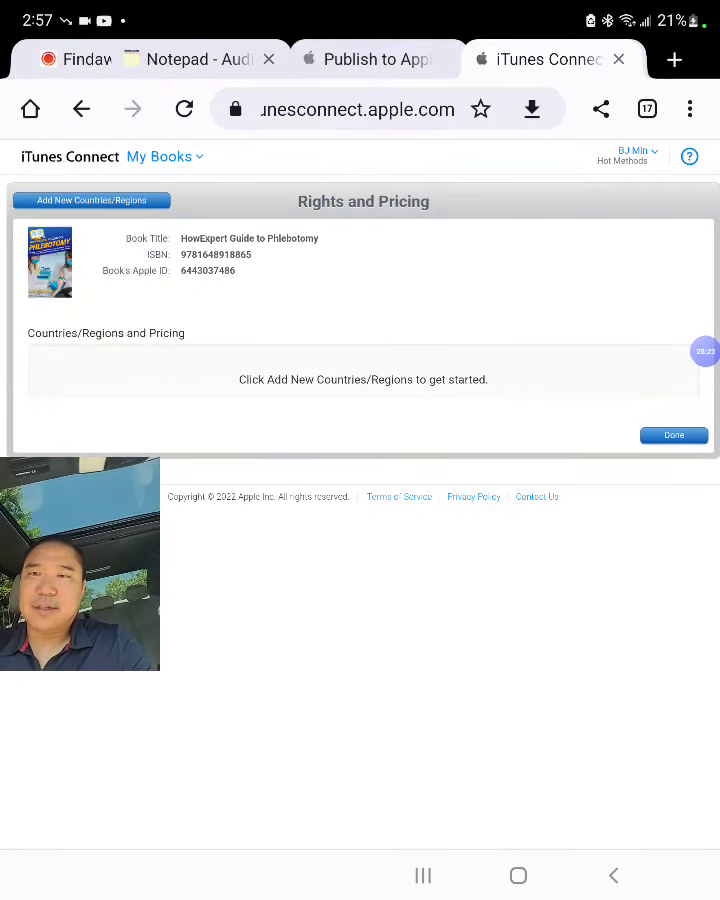
left_click(184, 108)
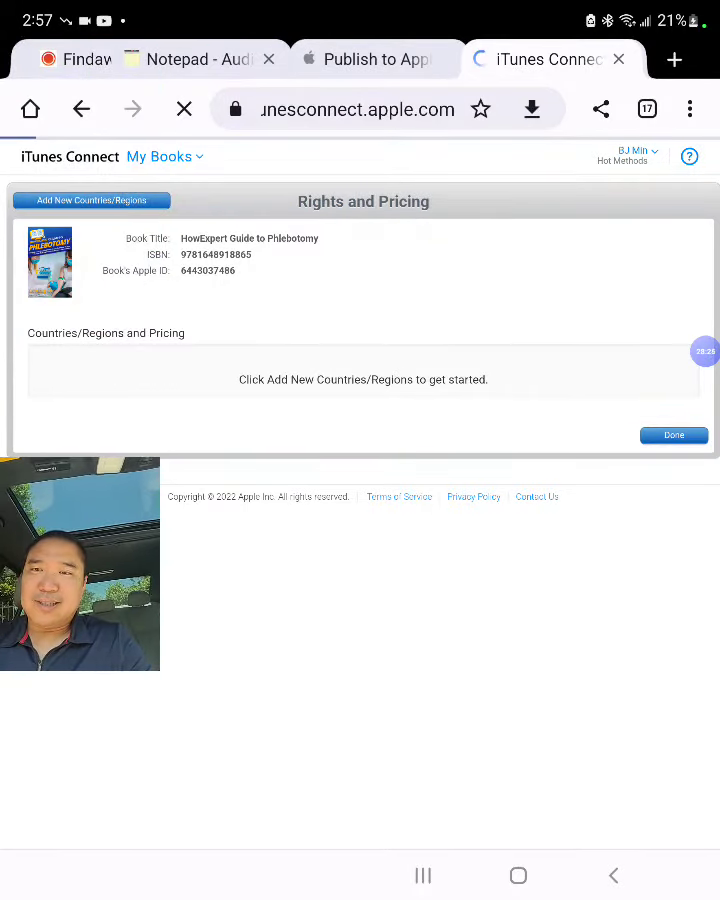
left_click(90, 200)
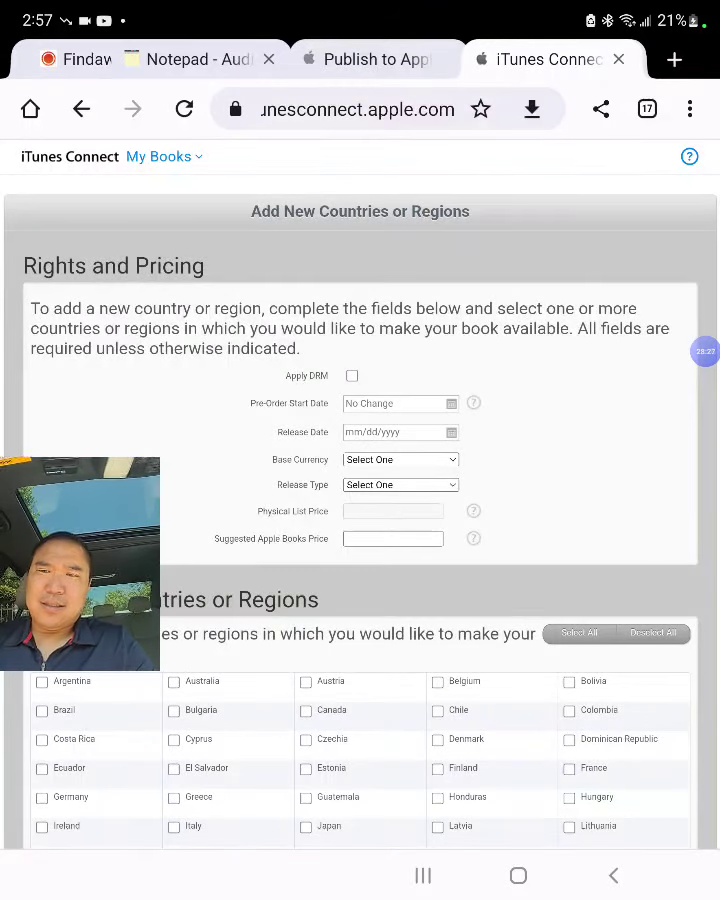
Step: Enable DRM, set base currency to US Dollar and release type to New Release
left_click(352, 376)
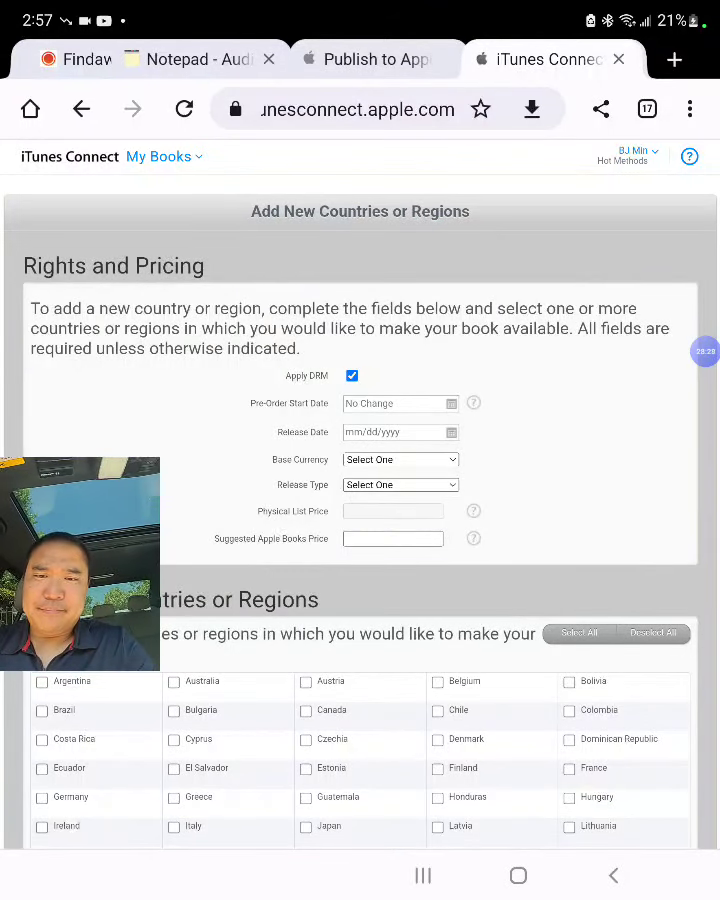
scroll("down", 3)
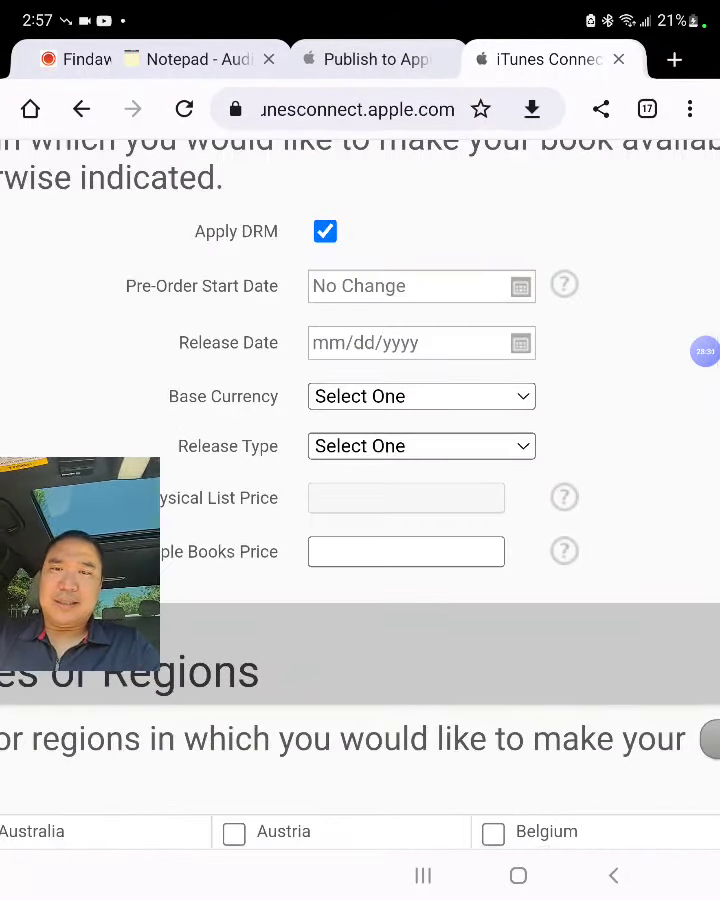
left_click(420, 396)
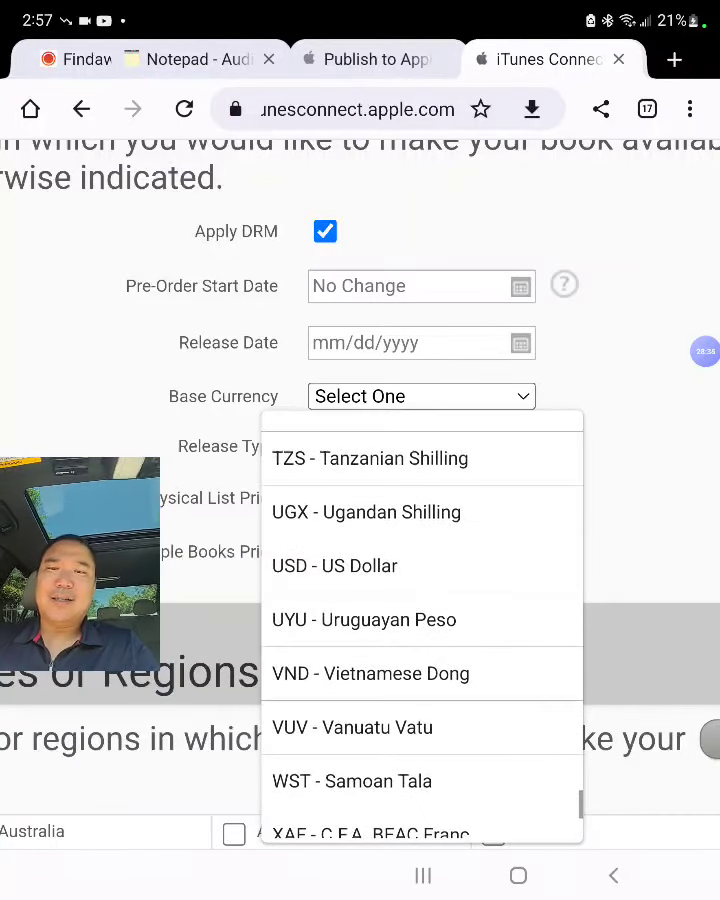
left_click(334, 564)
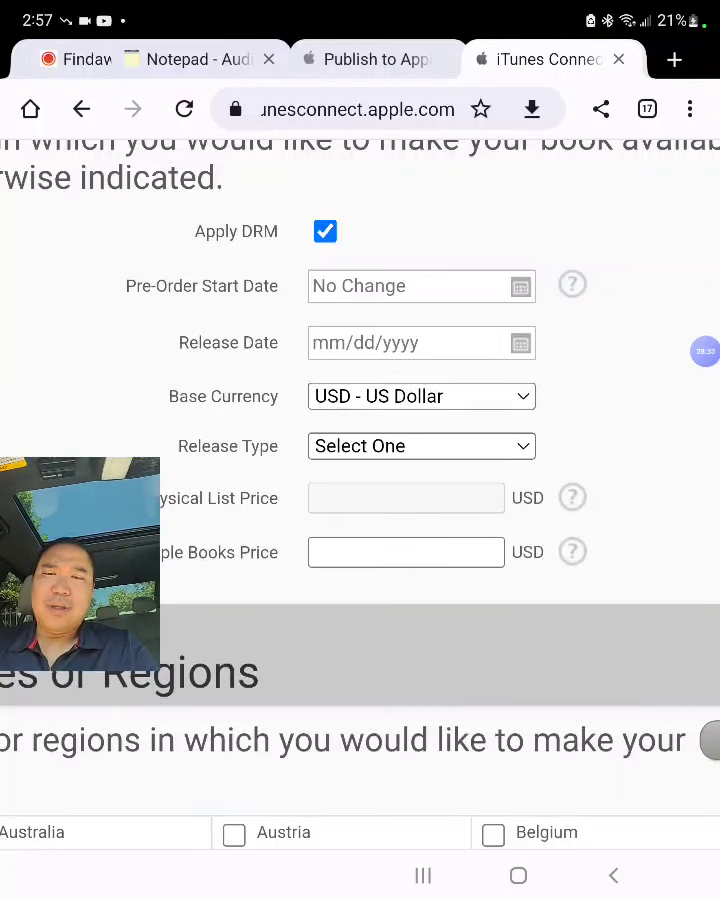
left_click(420, 446)
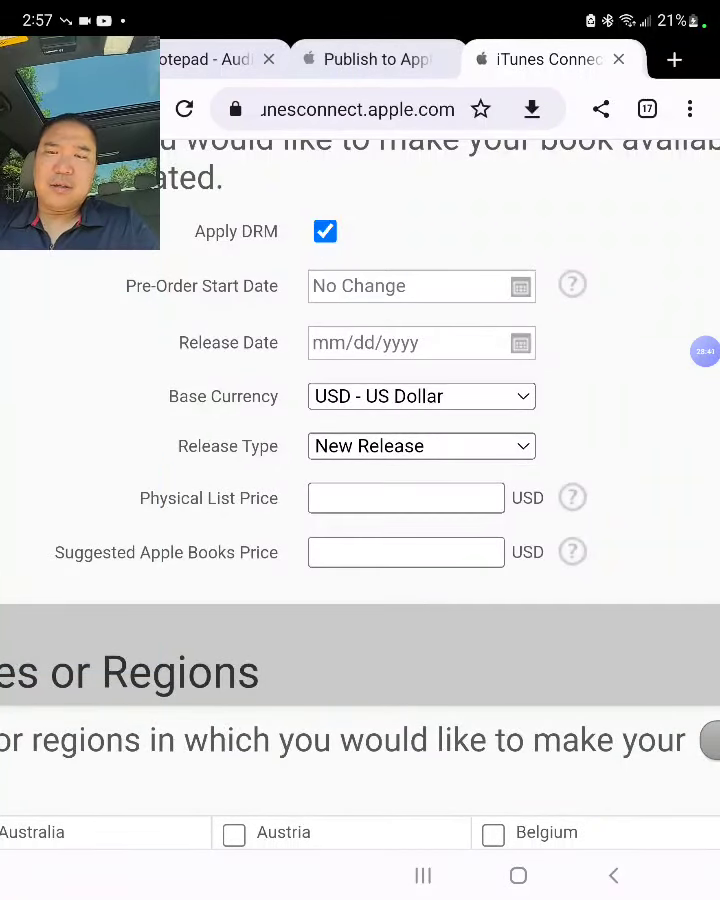
Step: Enter the 19.99 list price, select all countries and continue to the confirmation review
left_click(404, 498)
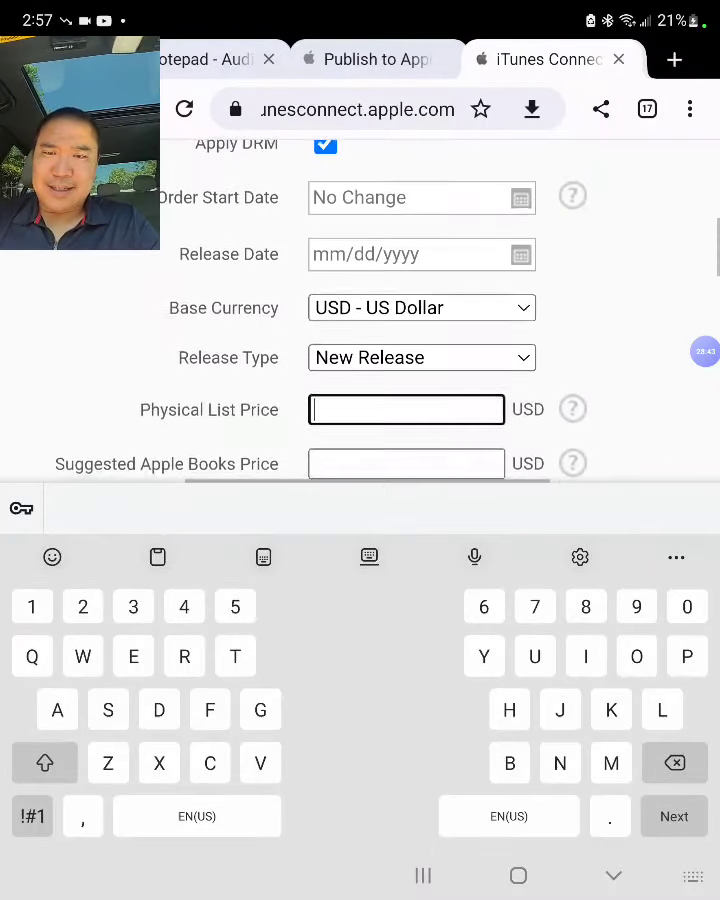
type("19.99")
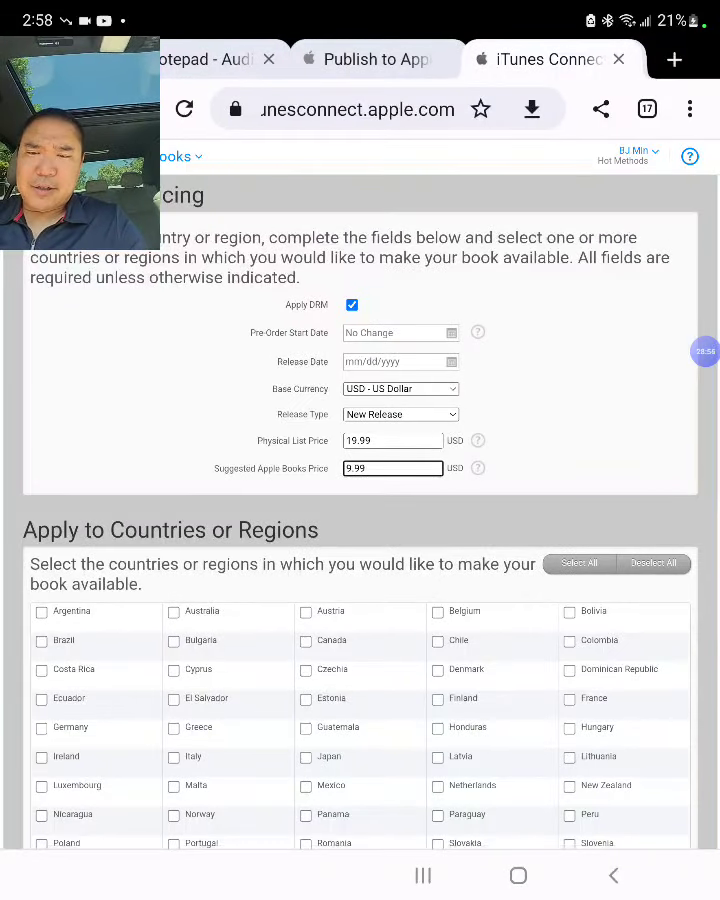
left_click(578, 564)
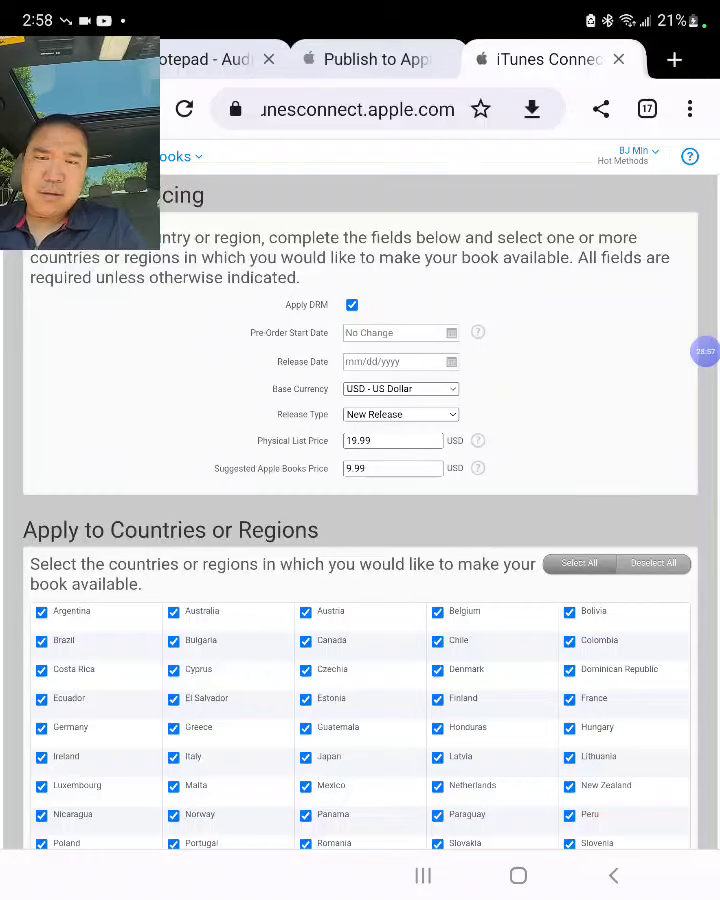
scroll("down", 3)
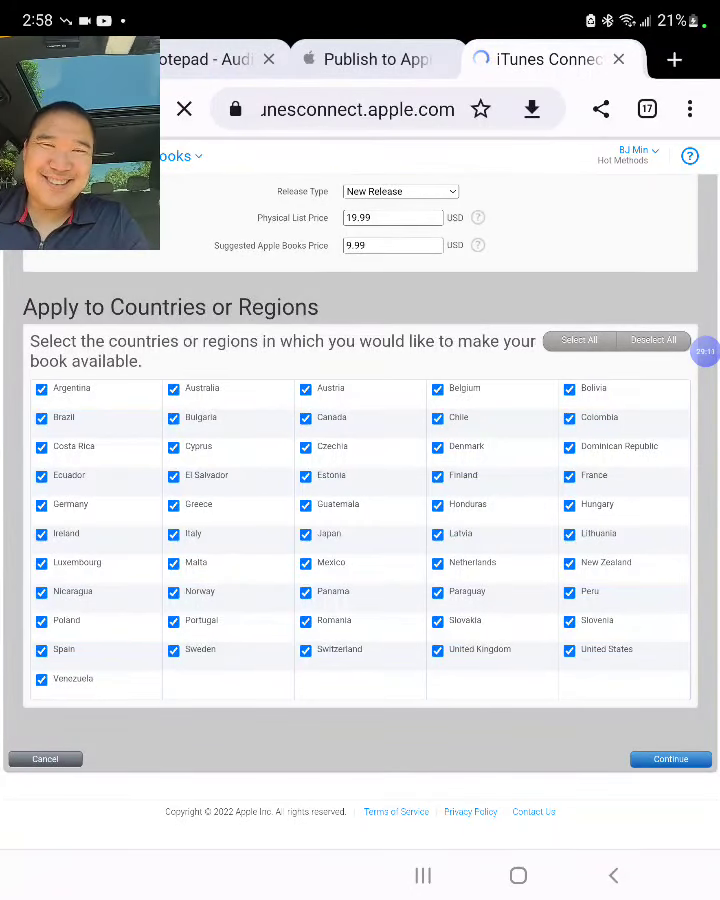
left_click(670, 758)
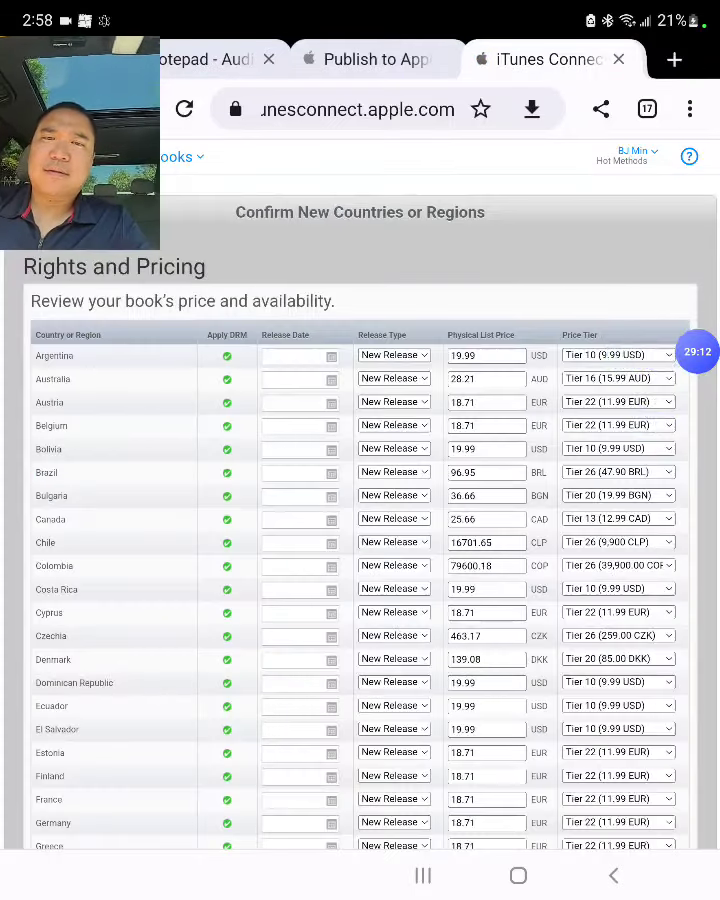
Step: Review the per-country prices, confirm with Done and return to the My Books list
scroll("down", 3)
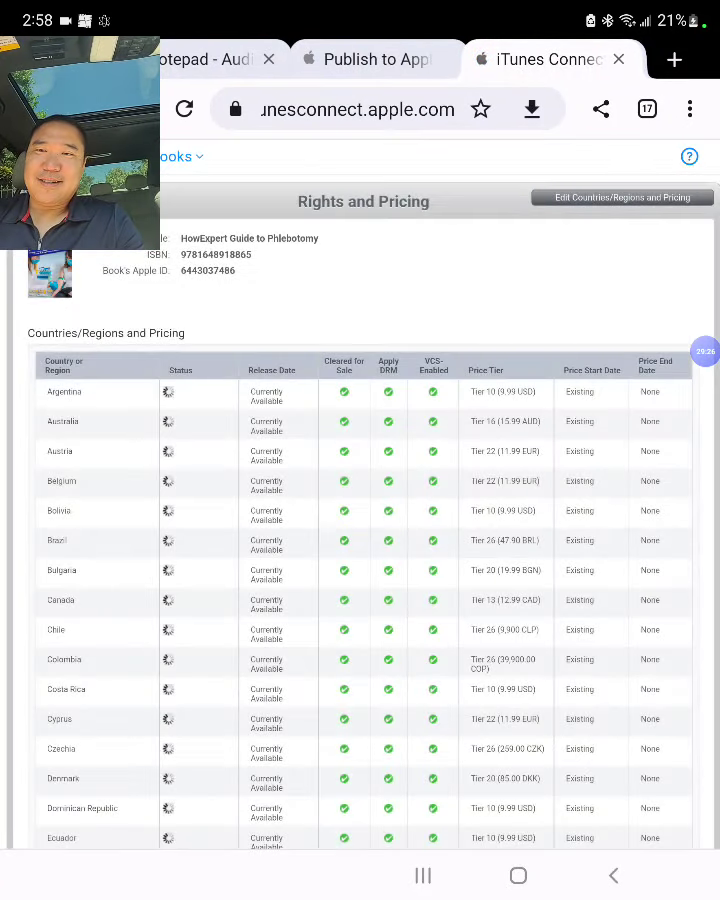
scroll("down", 3)
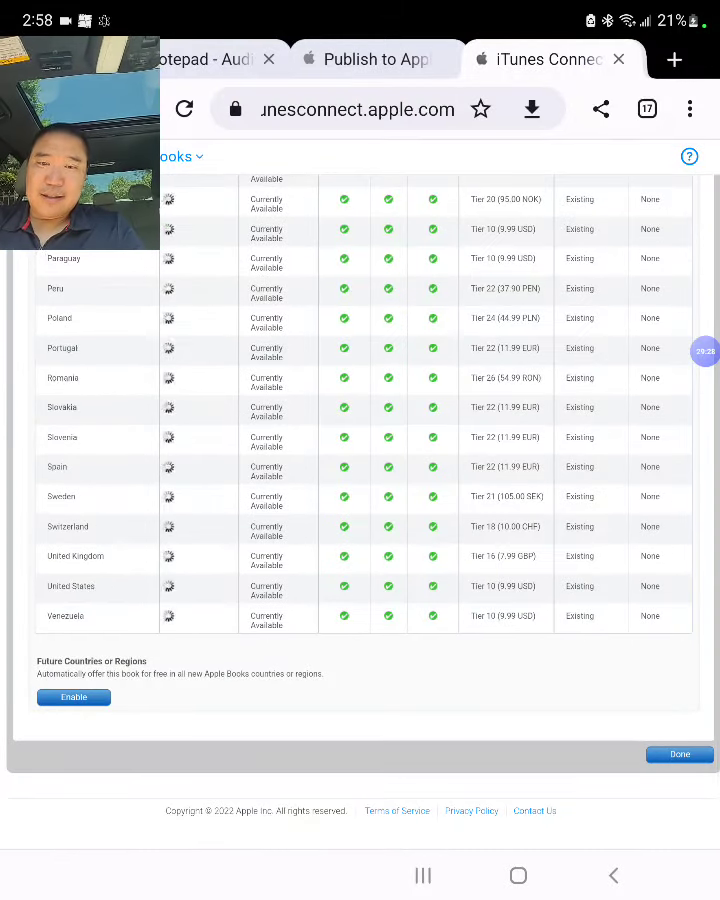
left_click(184, 108)
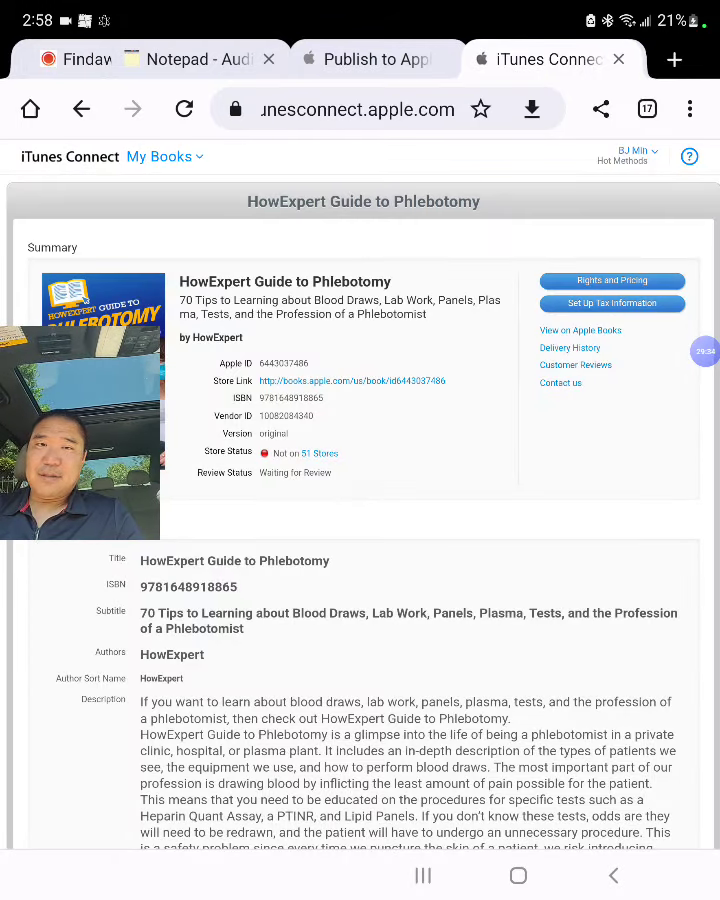
scroll("down", 3)
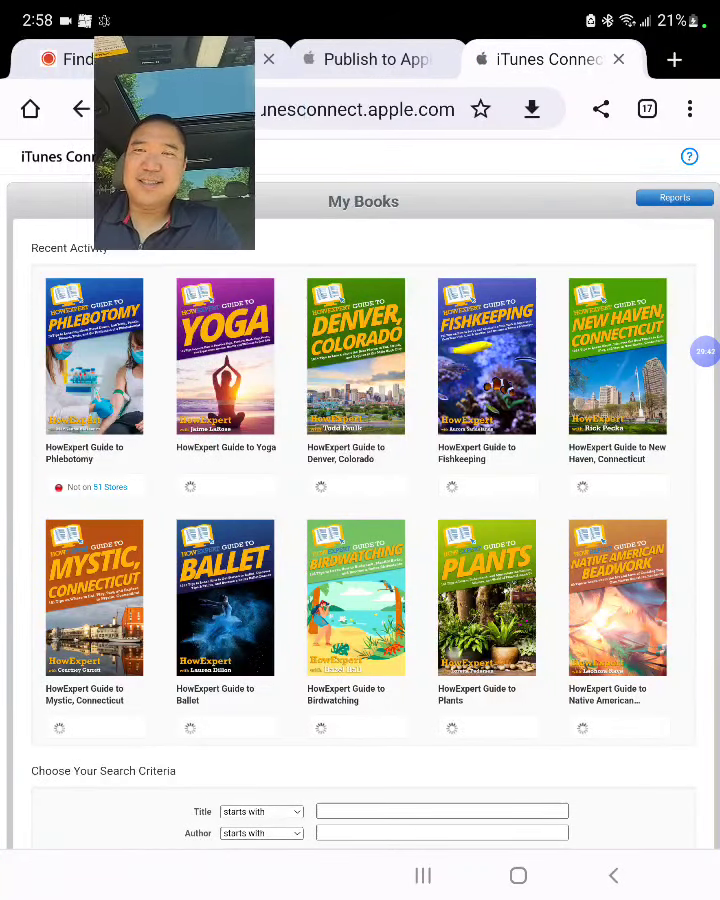
left_click(94, 356)
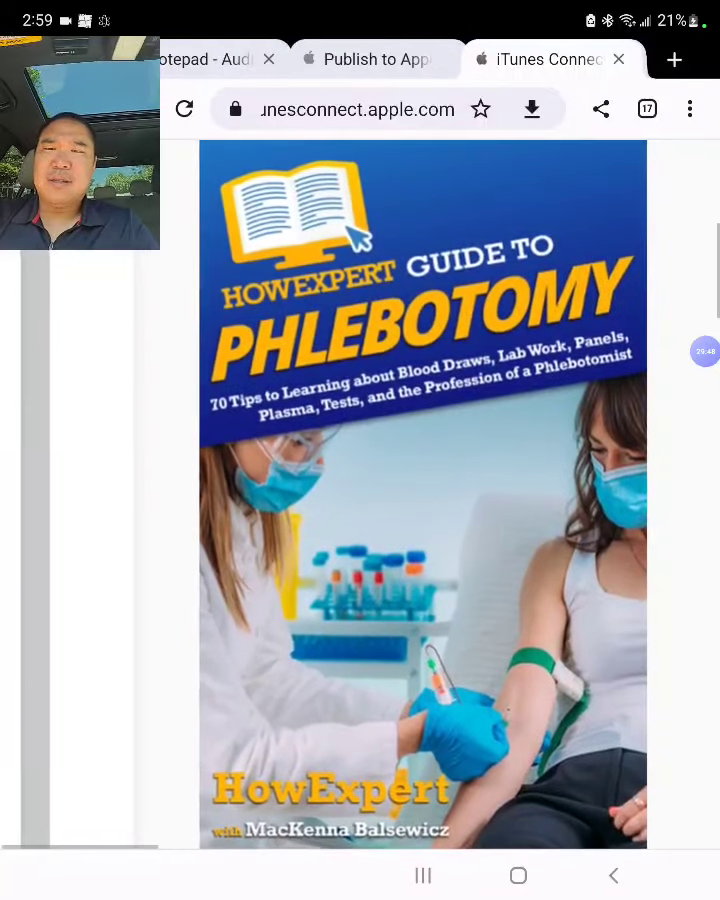
scroll("down", 3)
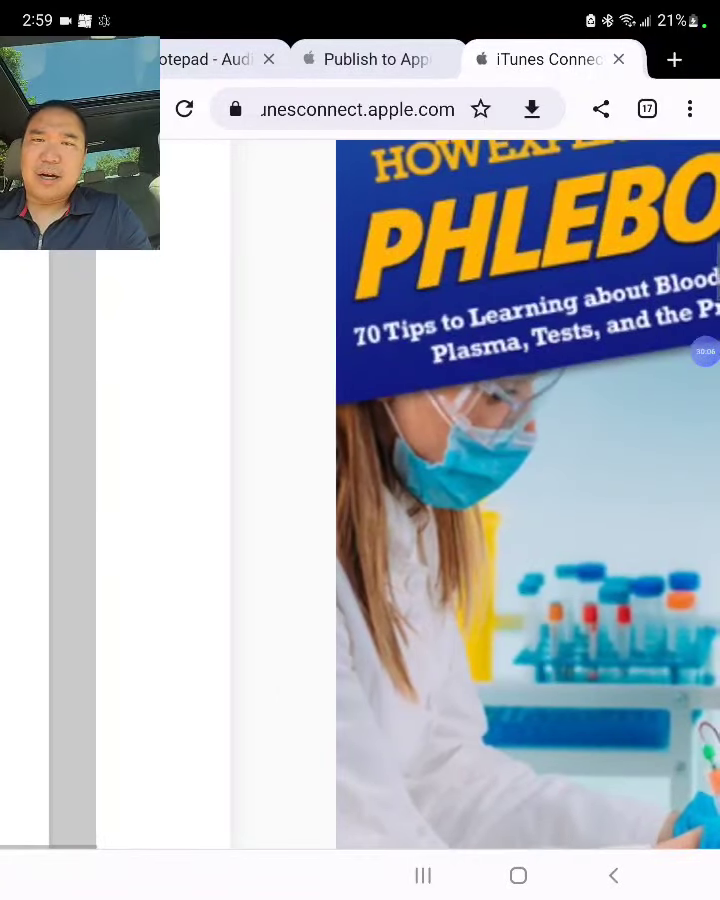
scroll("down", 3)
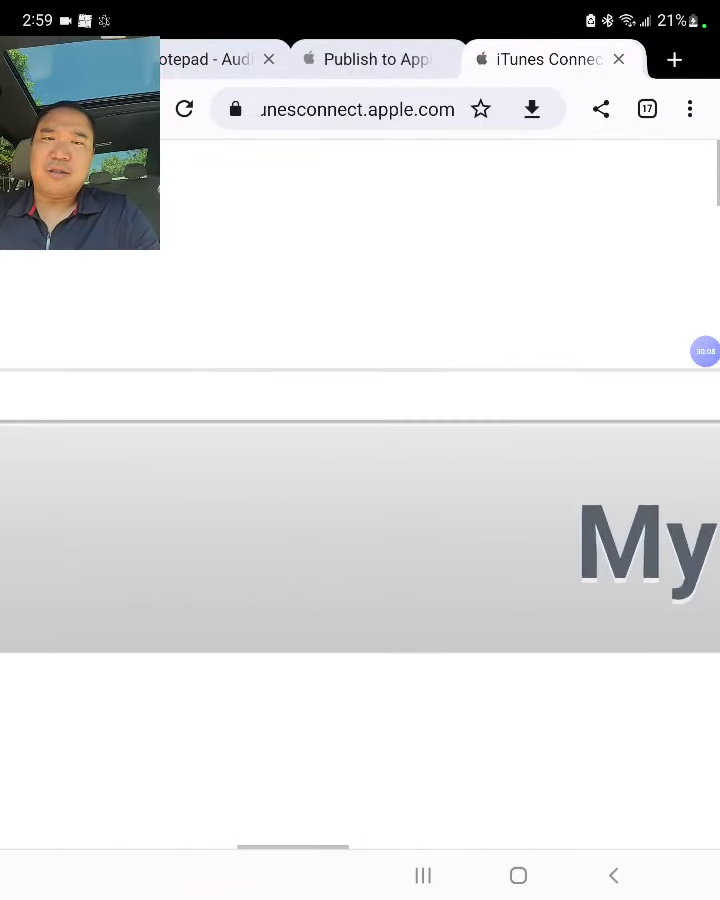